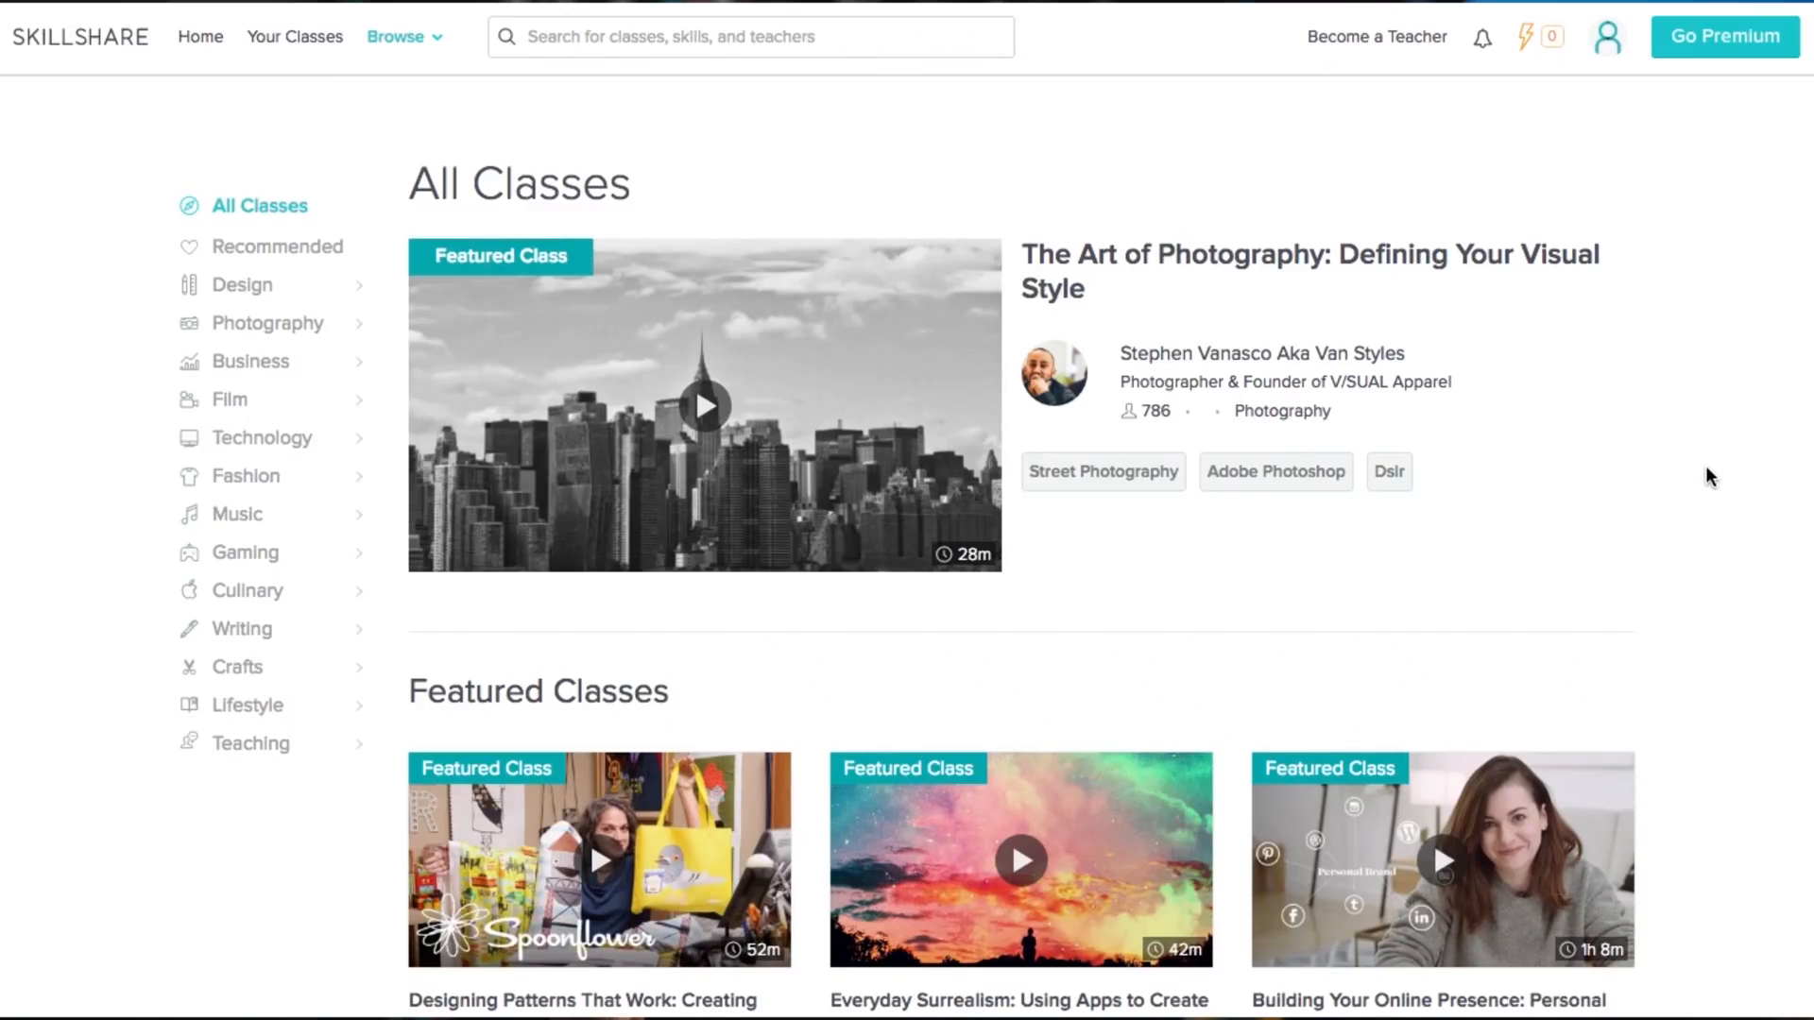
- Scroll the class list and start the Introduction lesson video of the Draplin logo class
scroll("down", 3)
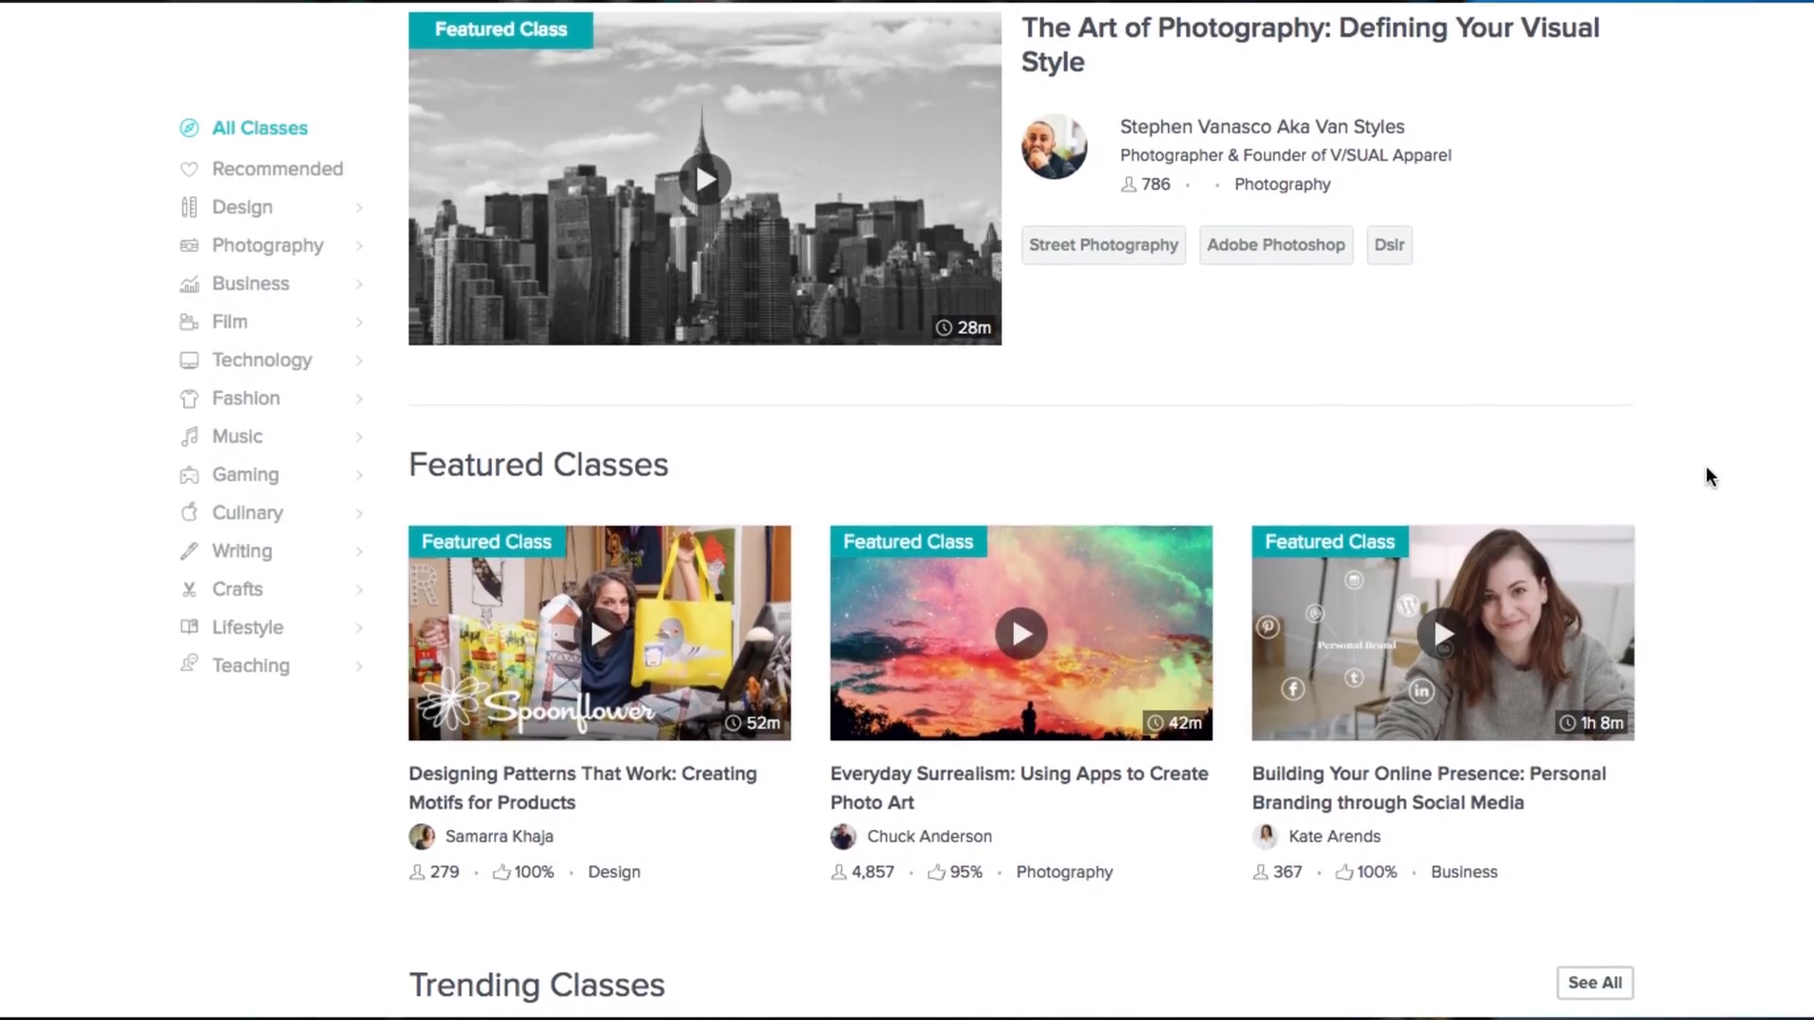
scroll("down", 3)
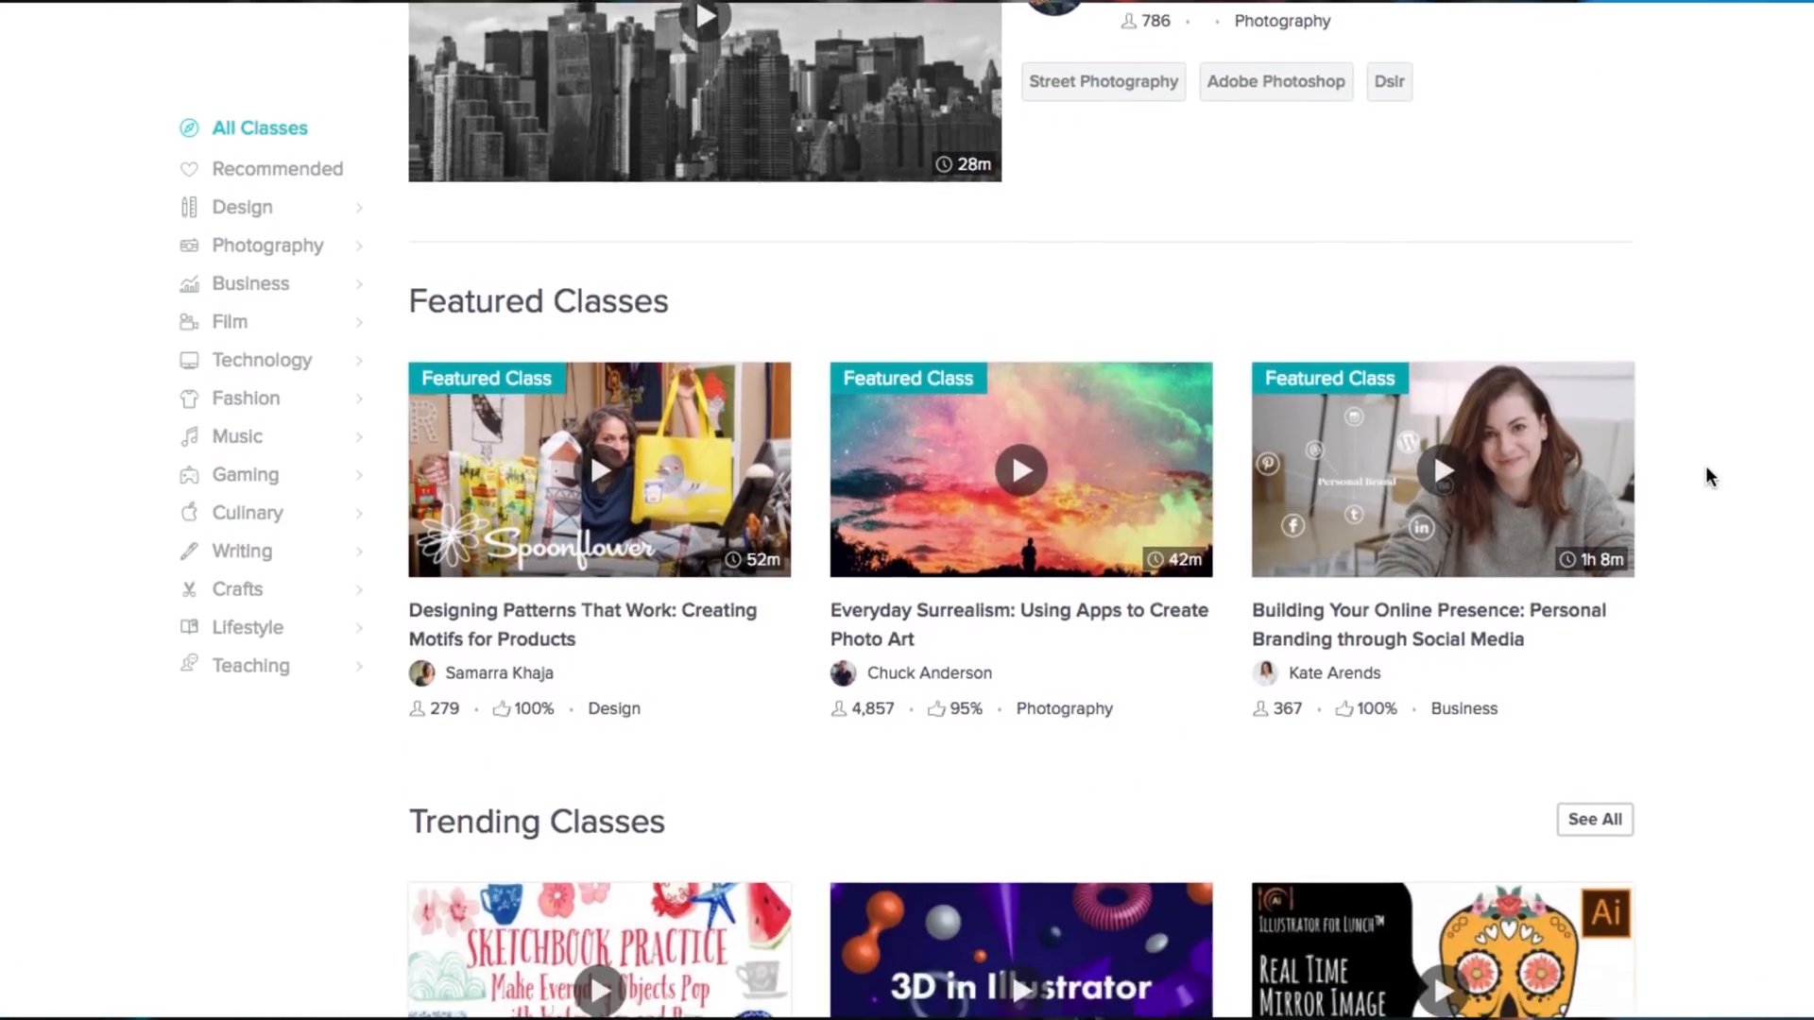
scroll("down", 3)
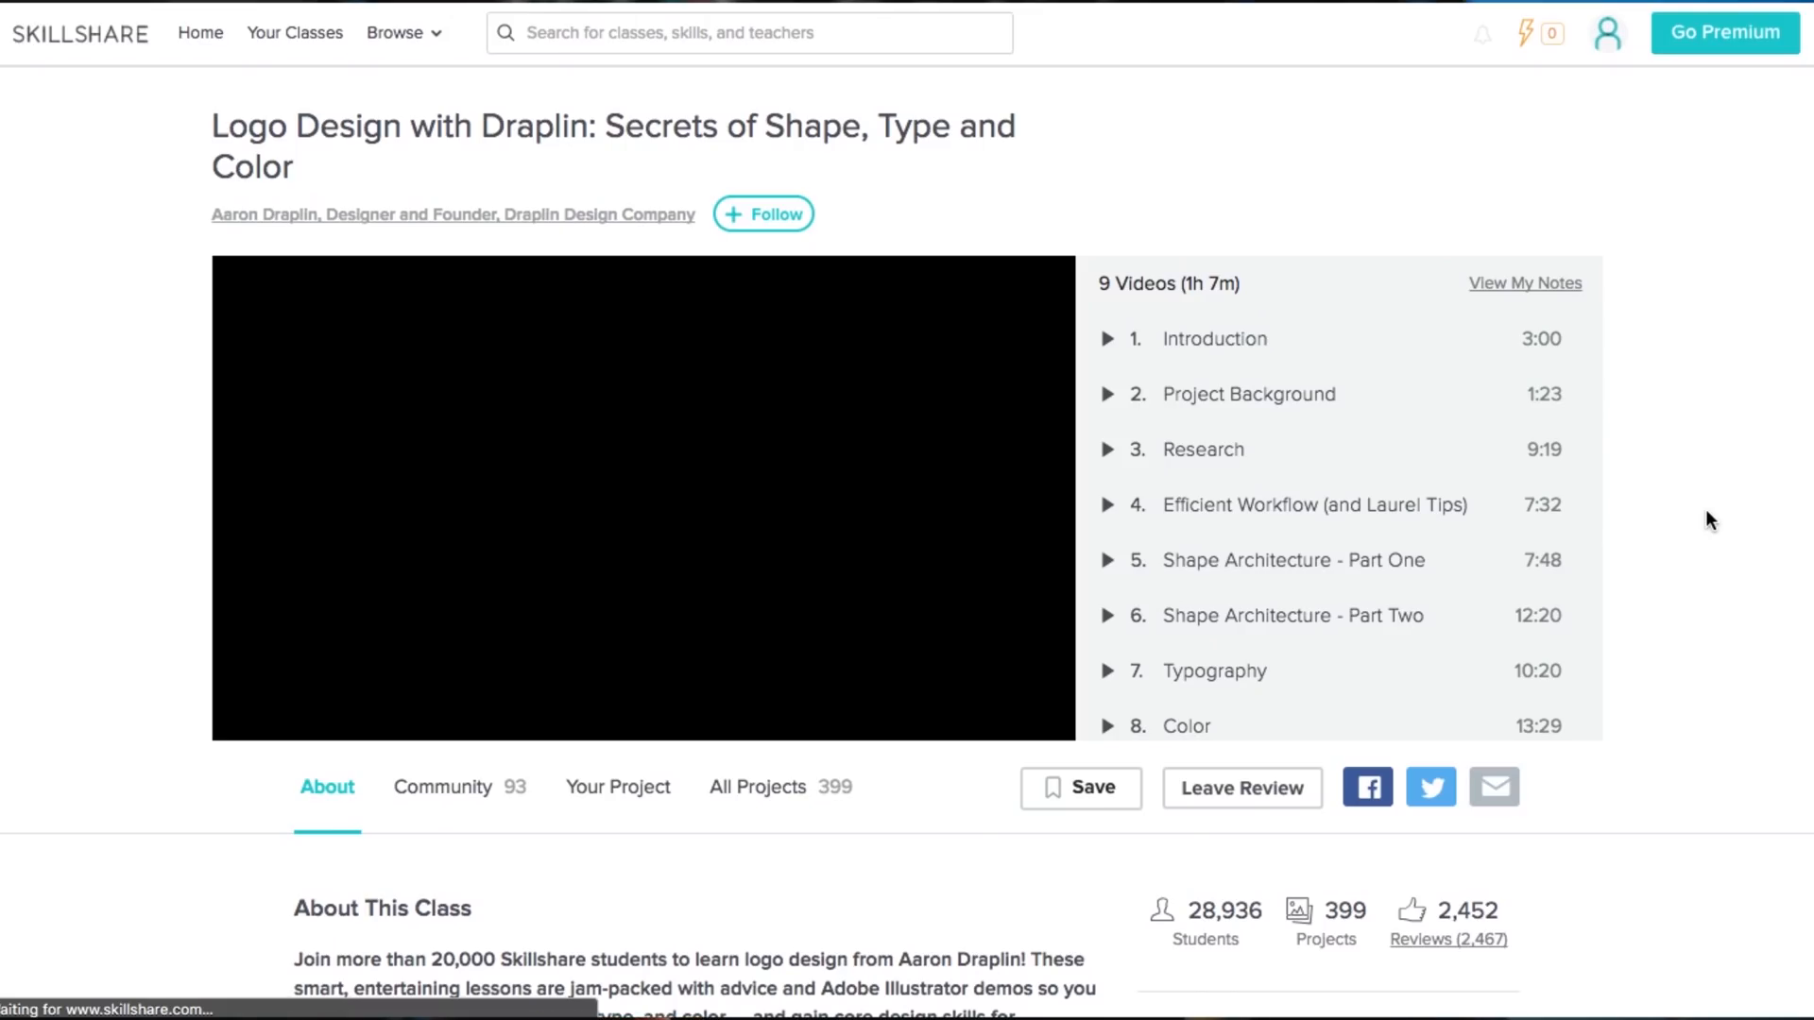
left_click(641, 497)
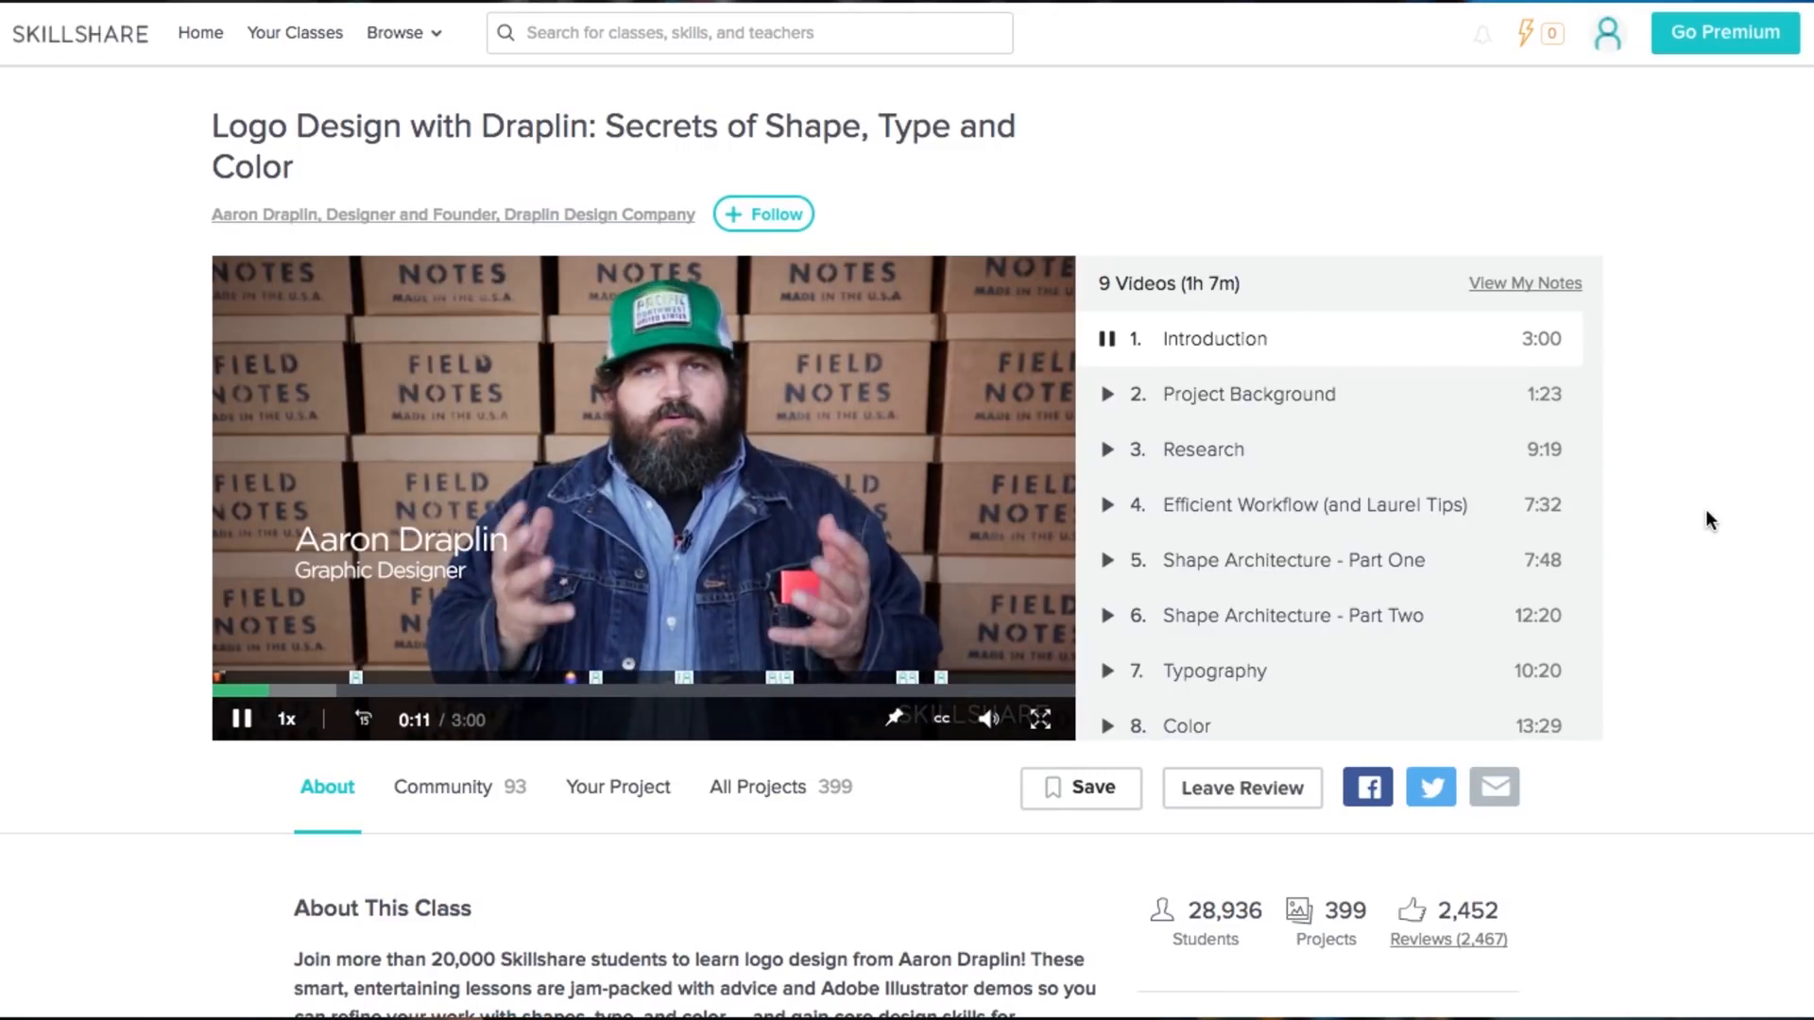
scroll("down", 3)
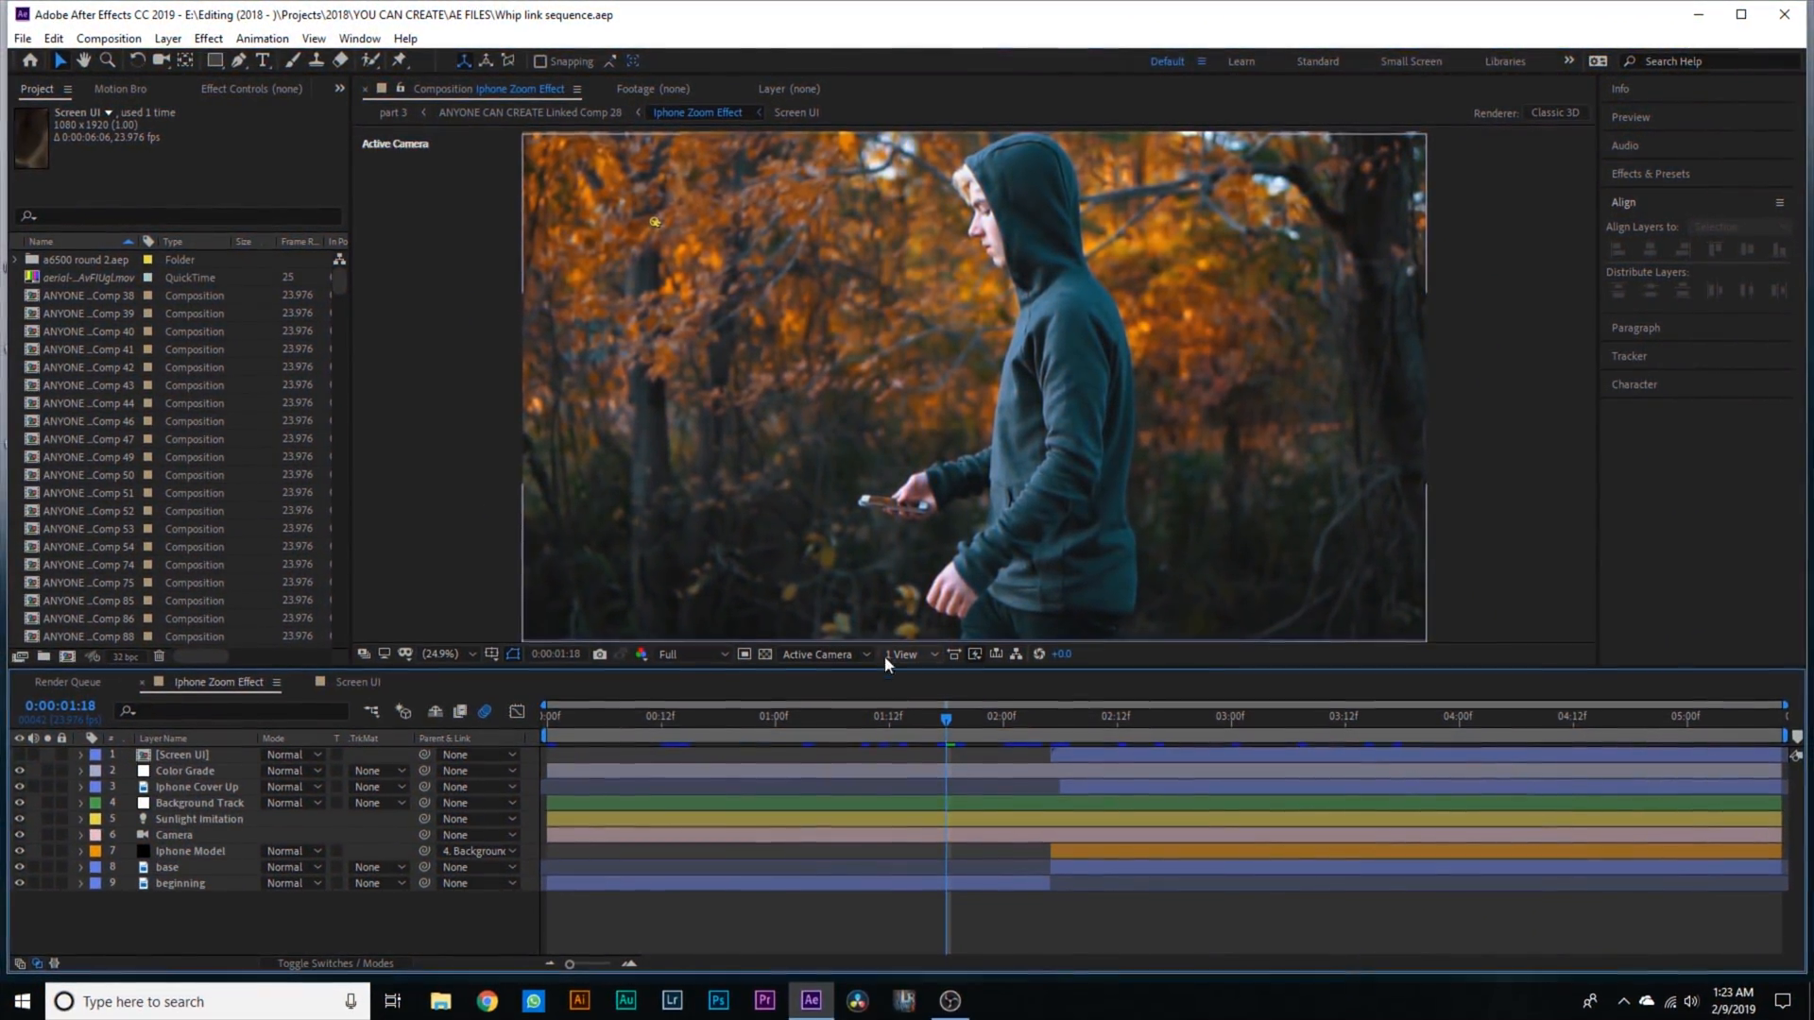
mouse_move(949, 743)
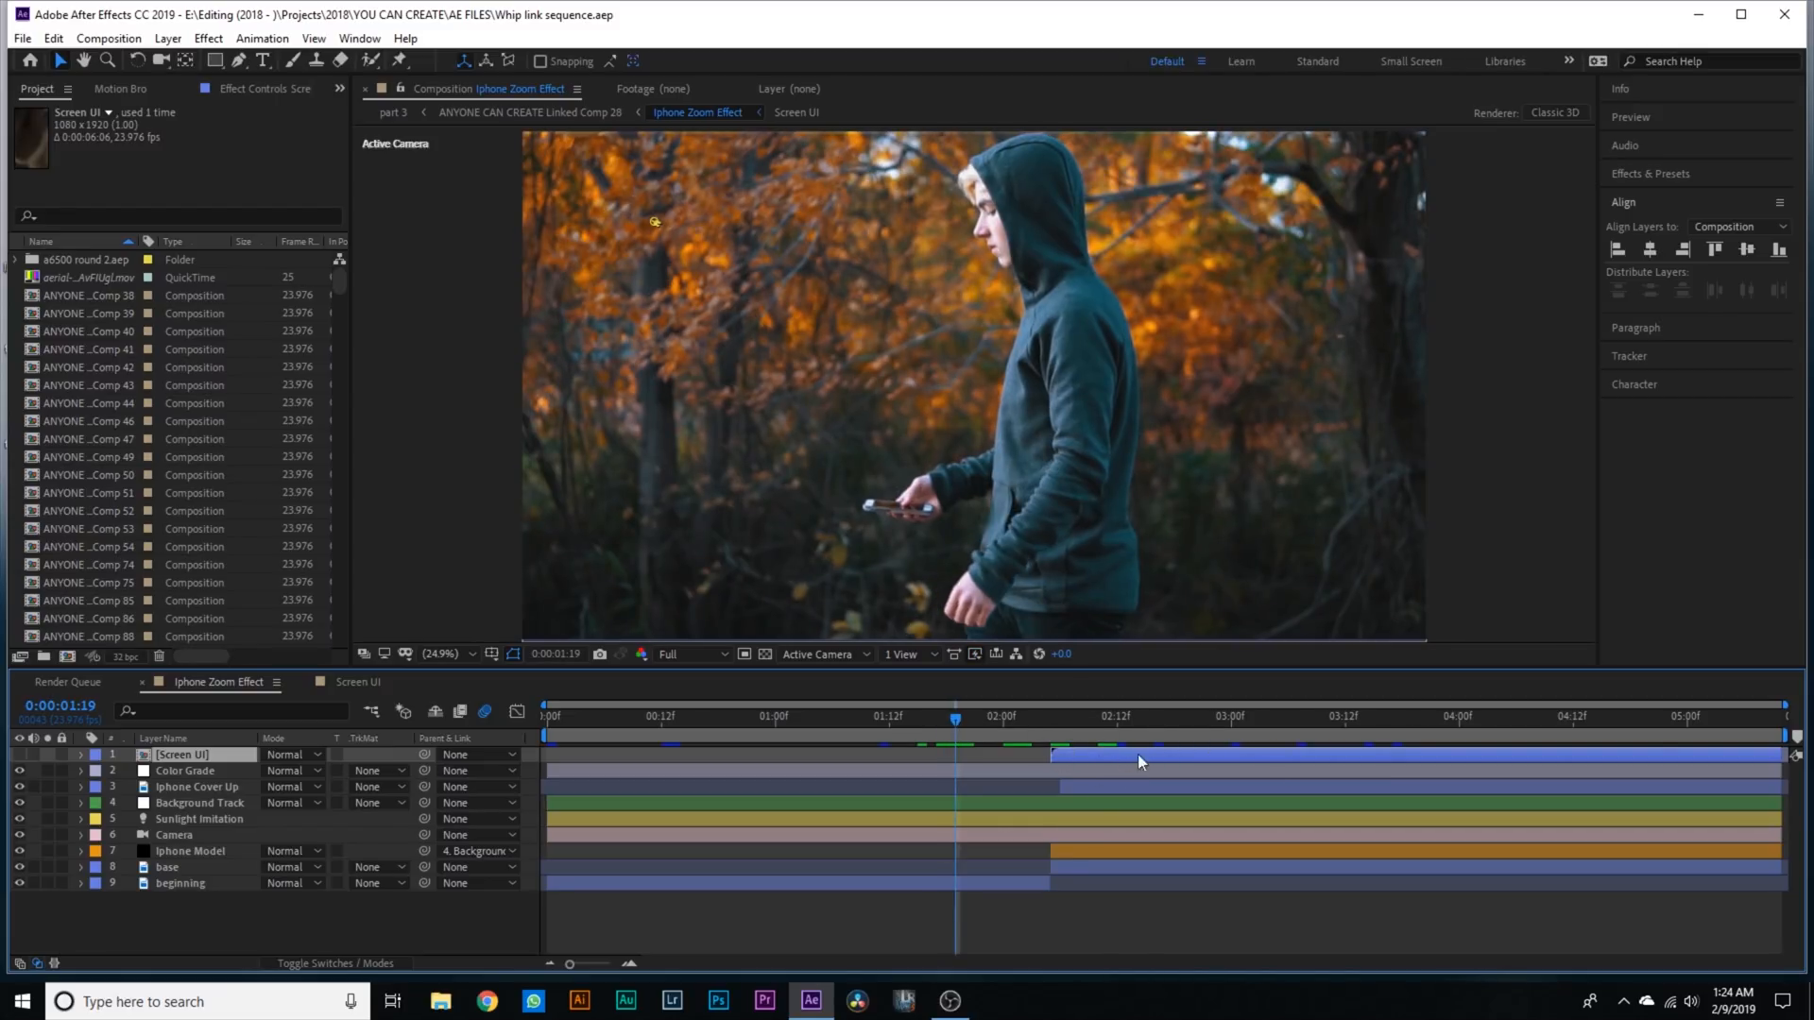
mouse_move(1062, 756)
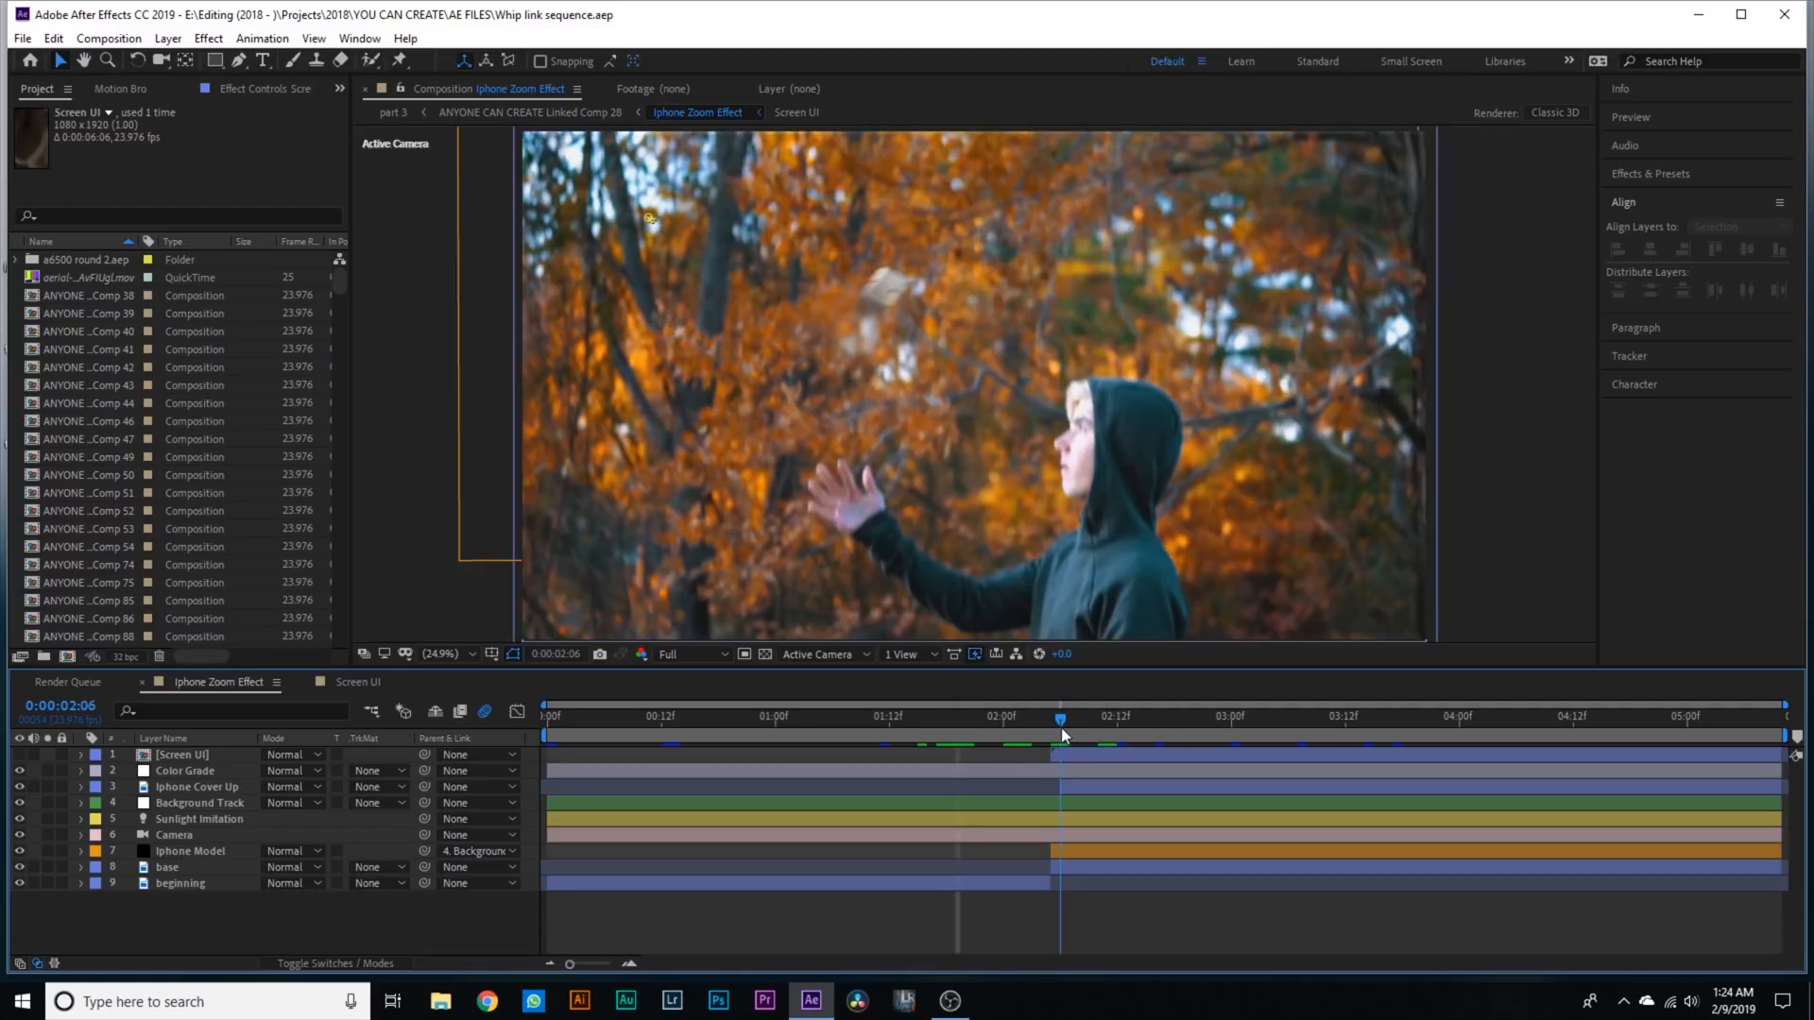
left_click(181, 754)
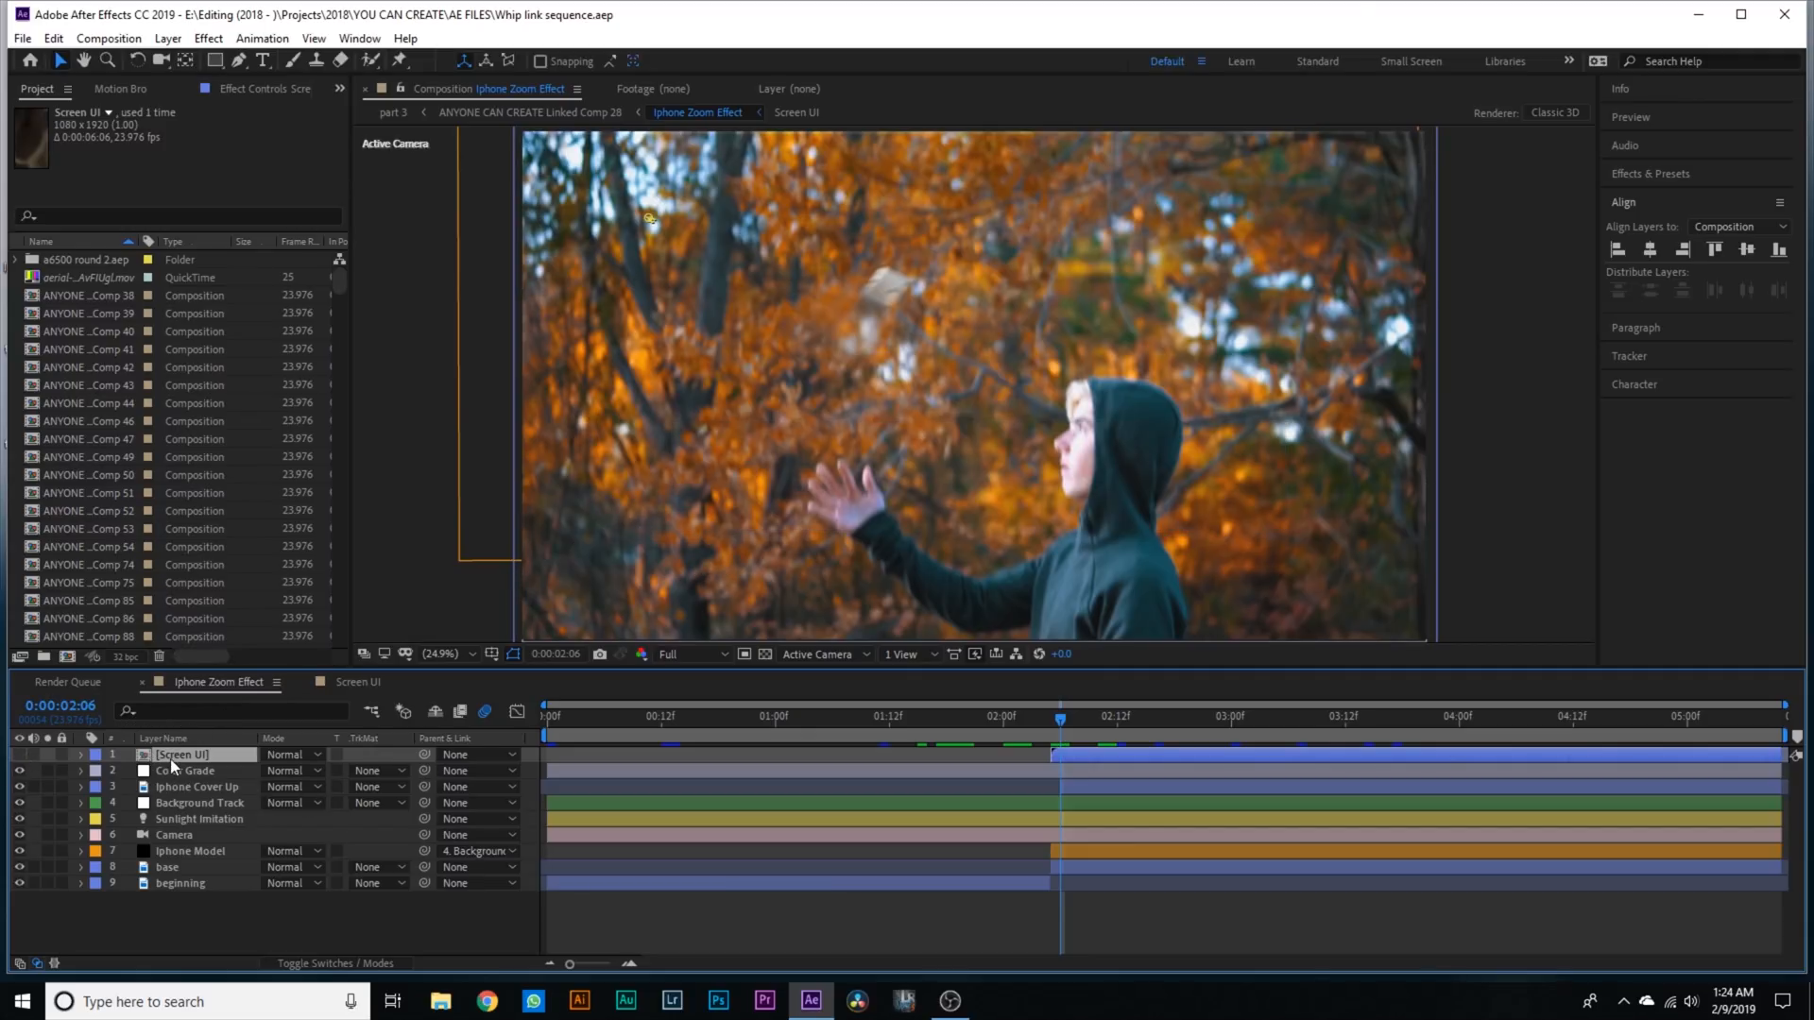
mouse_move(1063, 741)
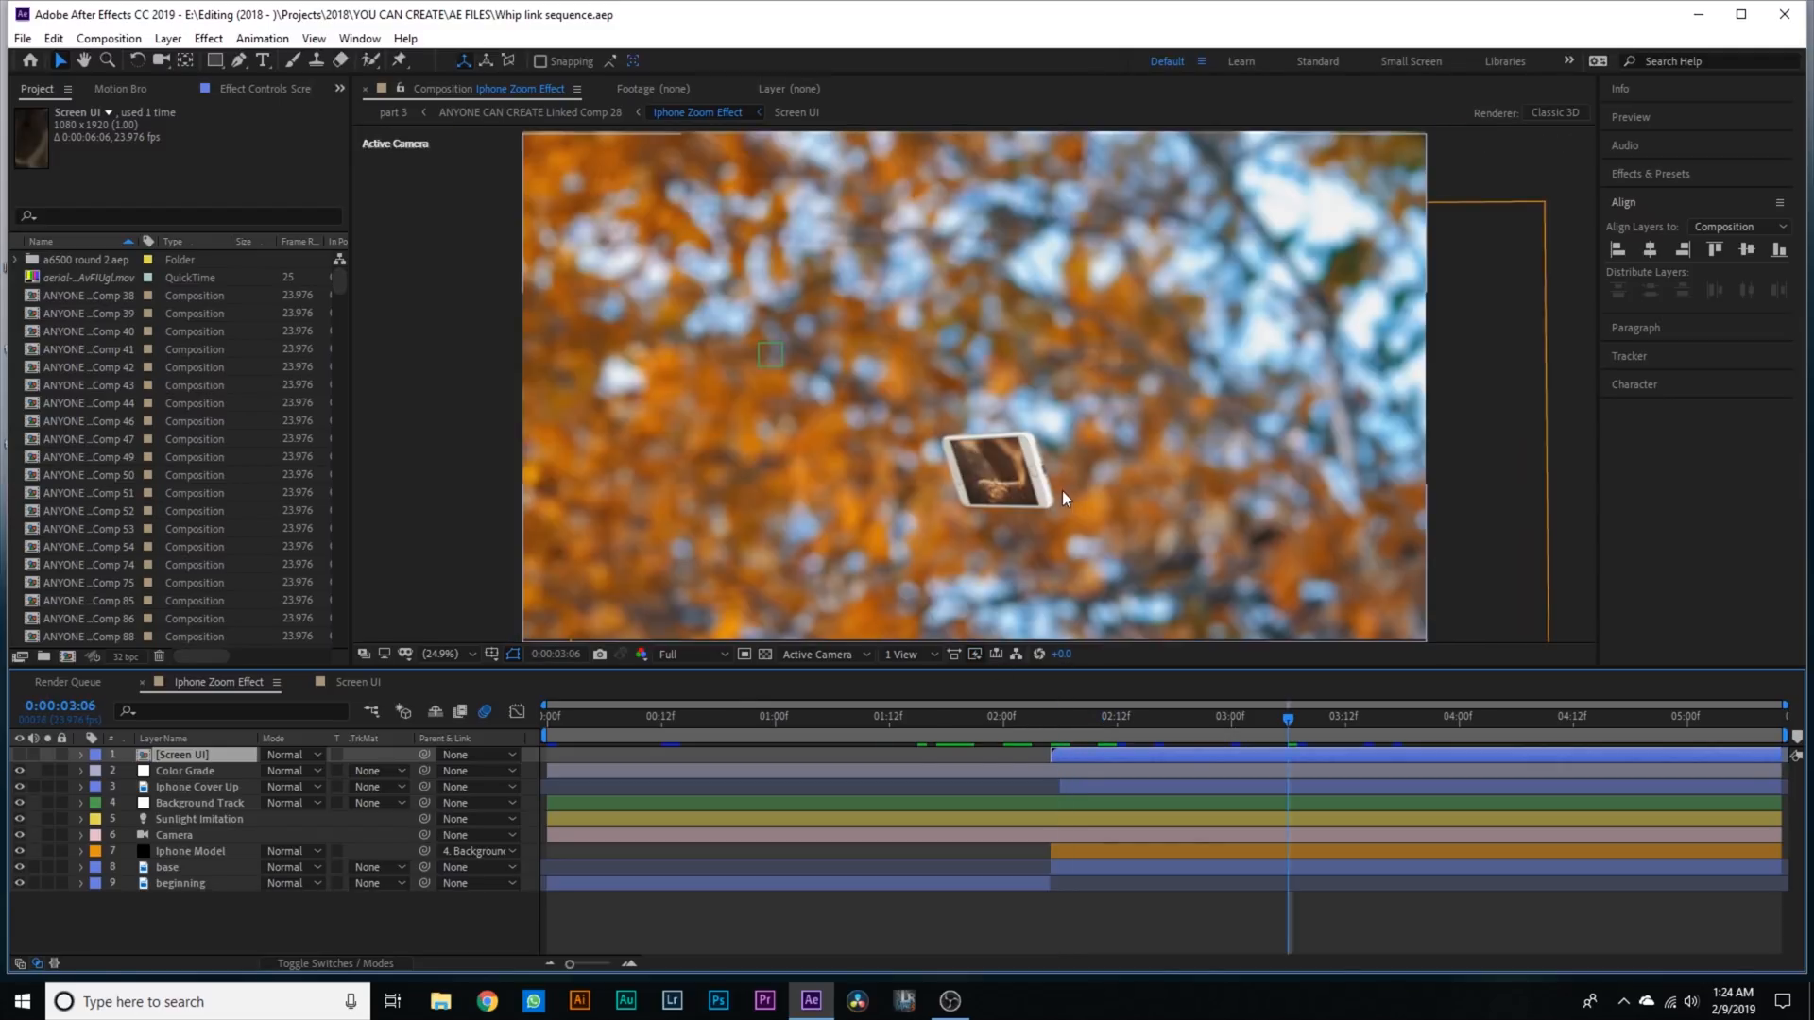
left_click(440, 654)
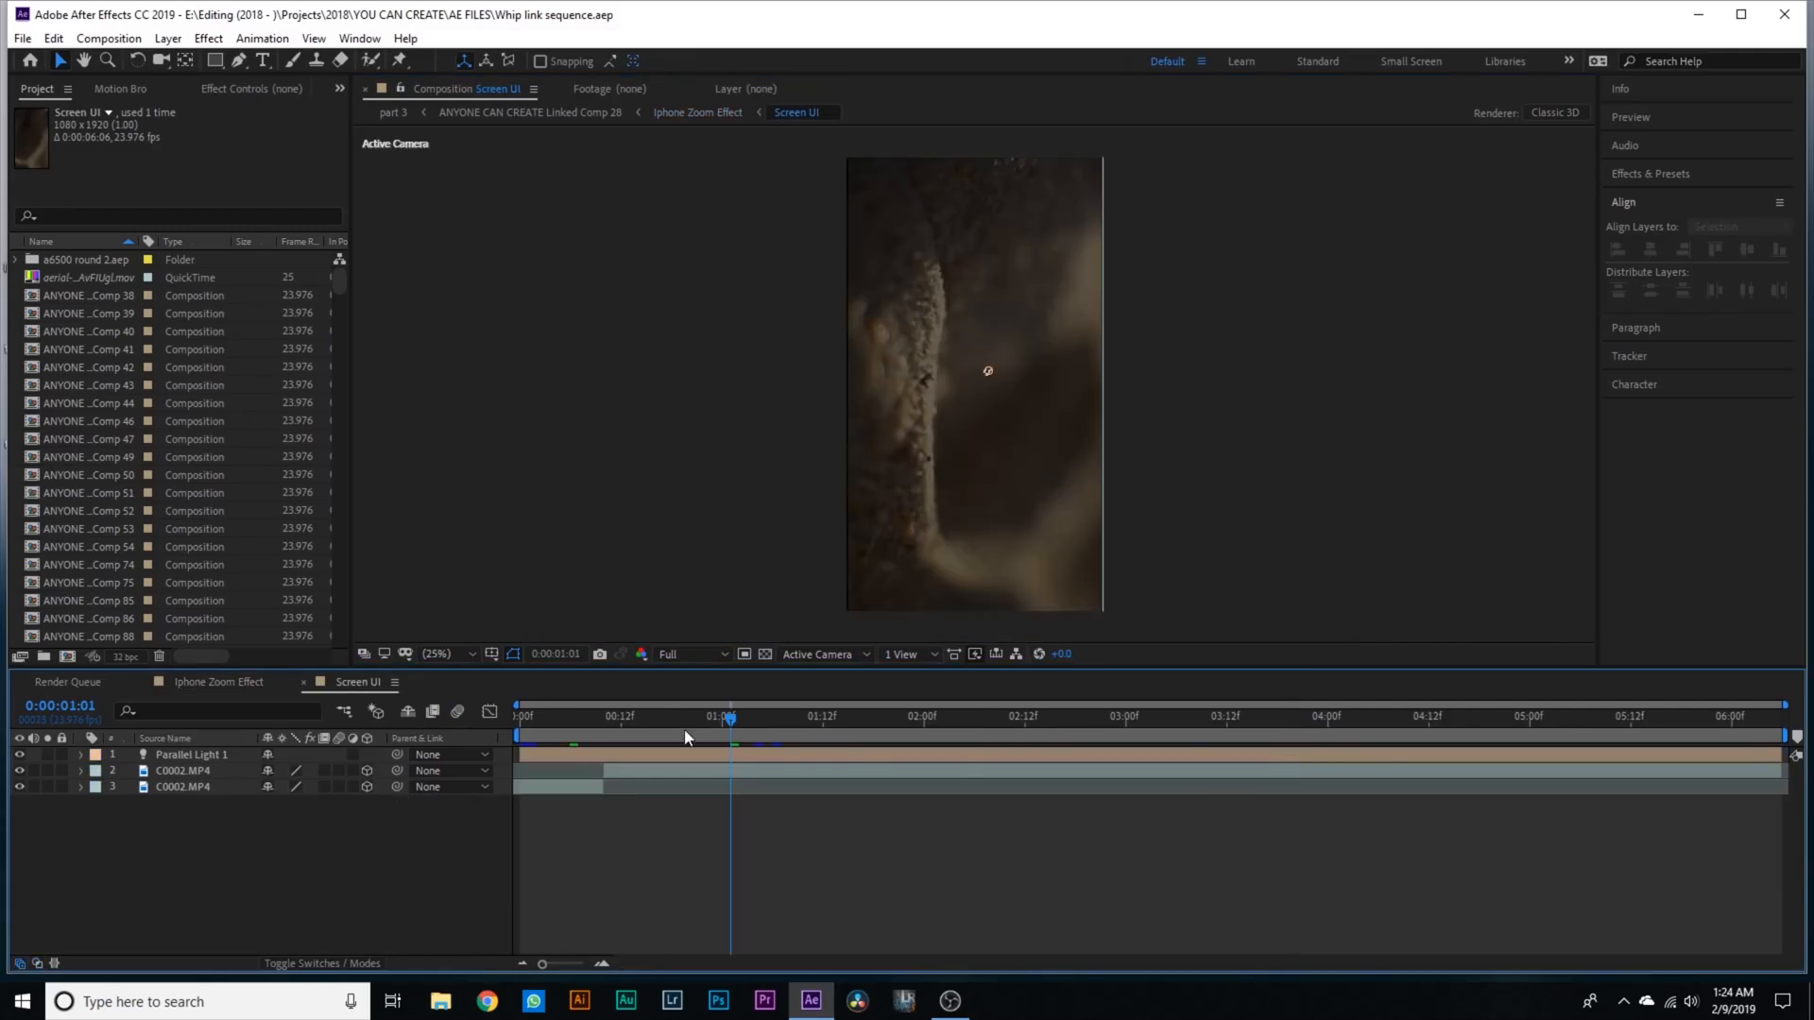
mouse_move(1039, 138)
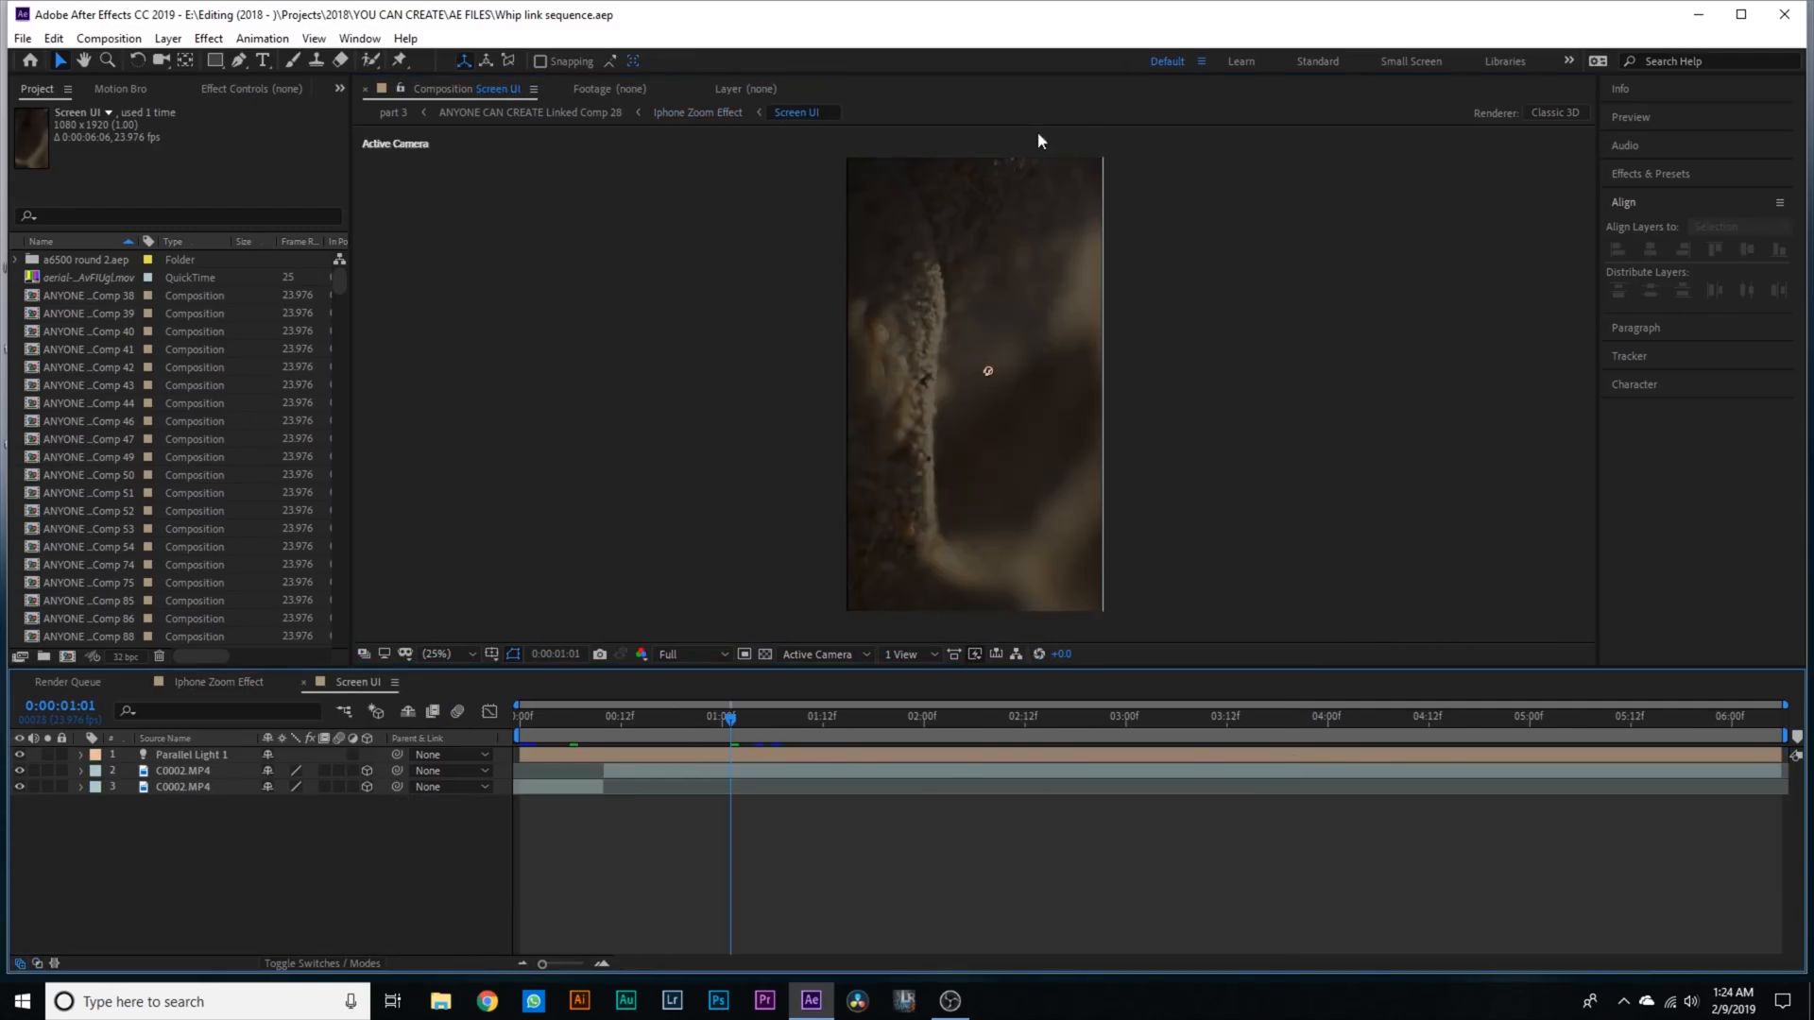
mouse_move(805, 202)
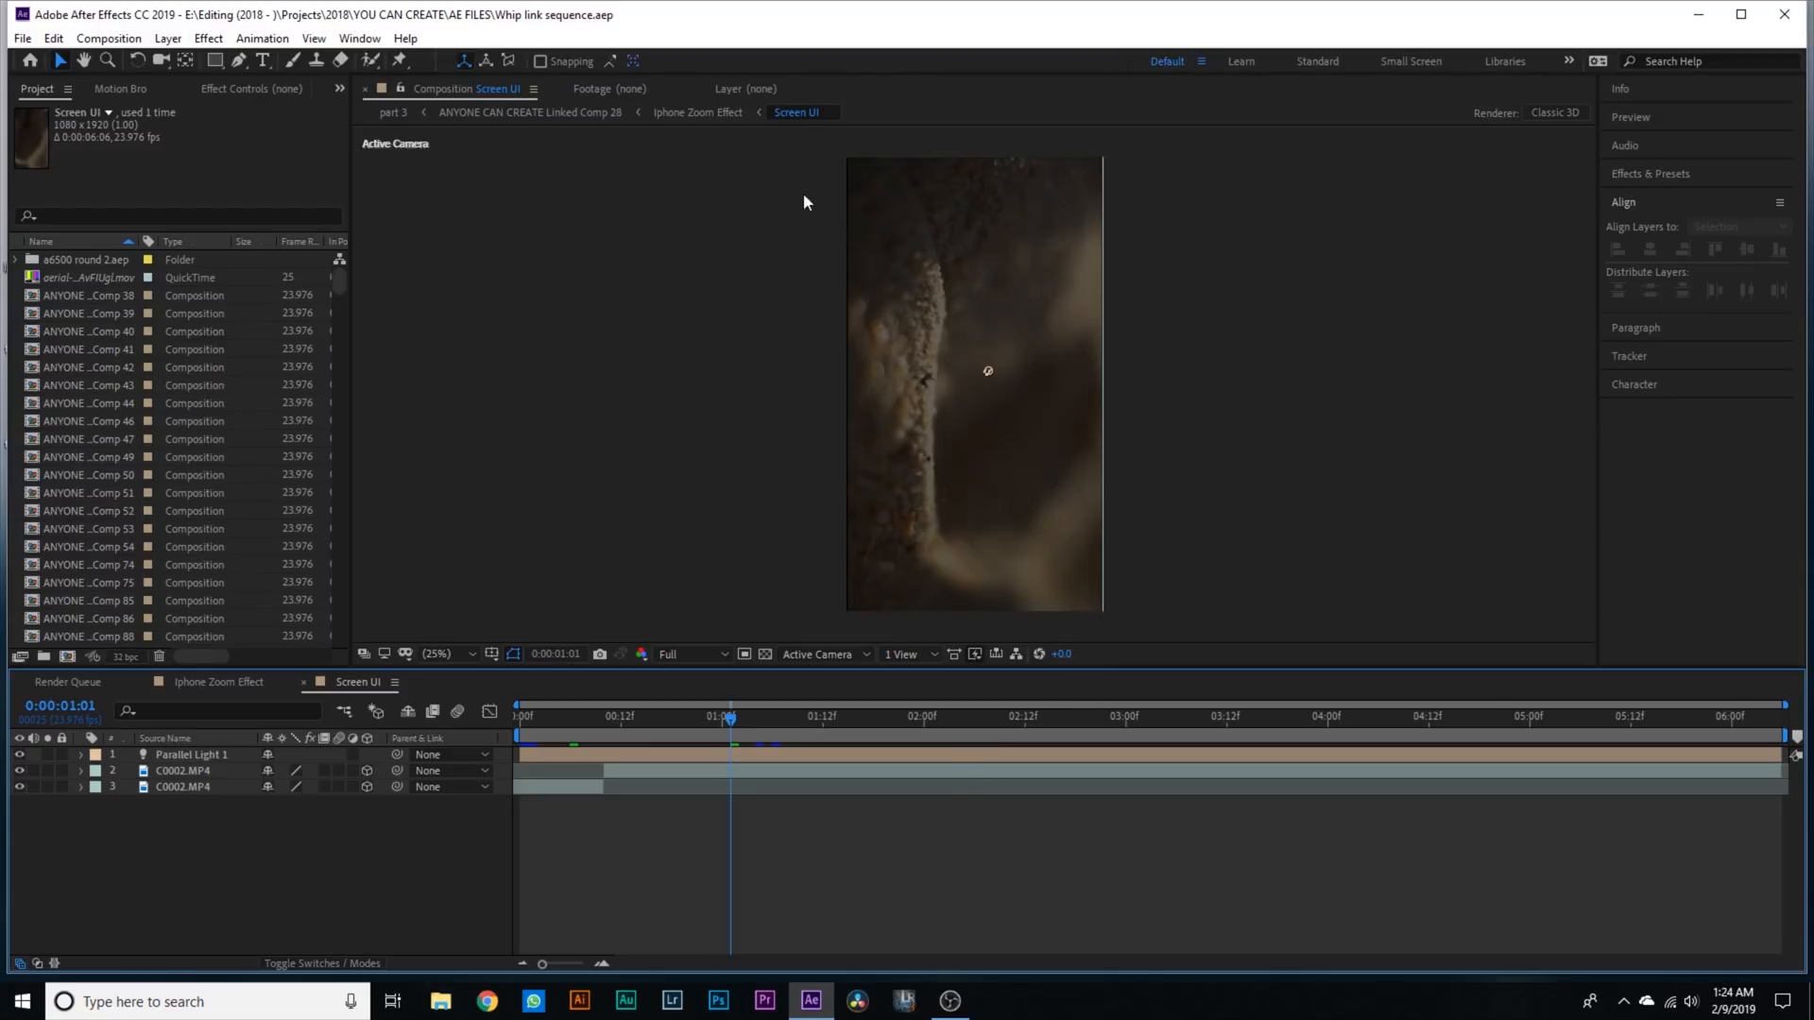
left_click(181, 771)
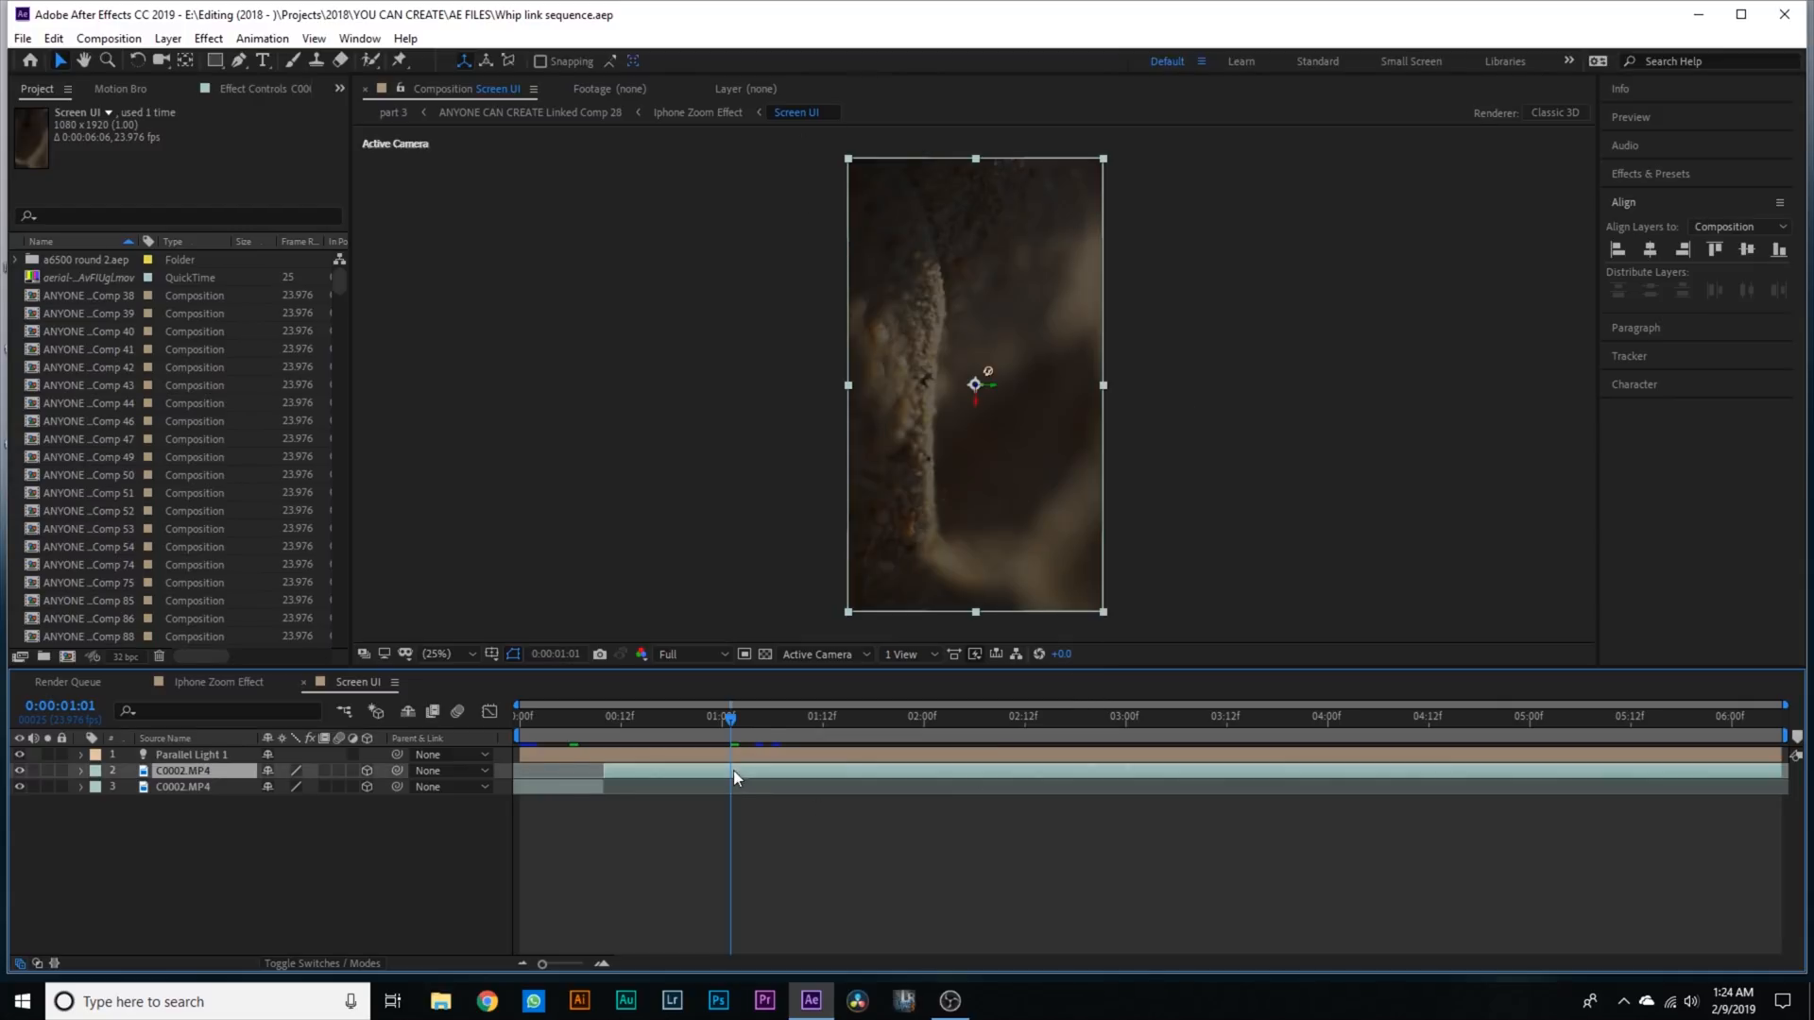
left_click(191, 754)
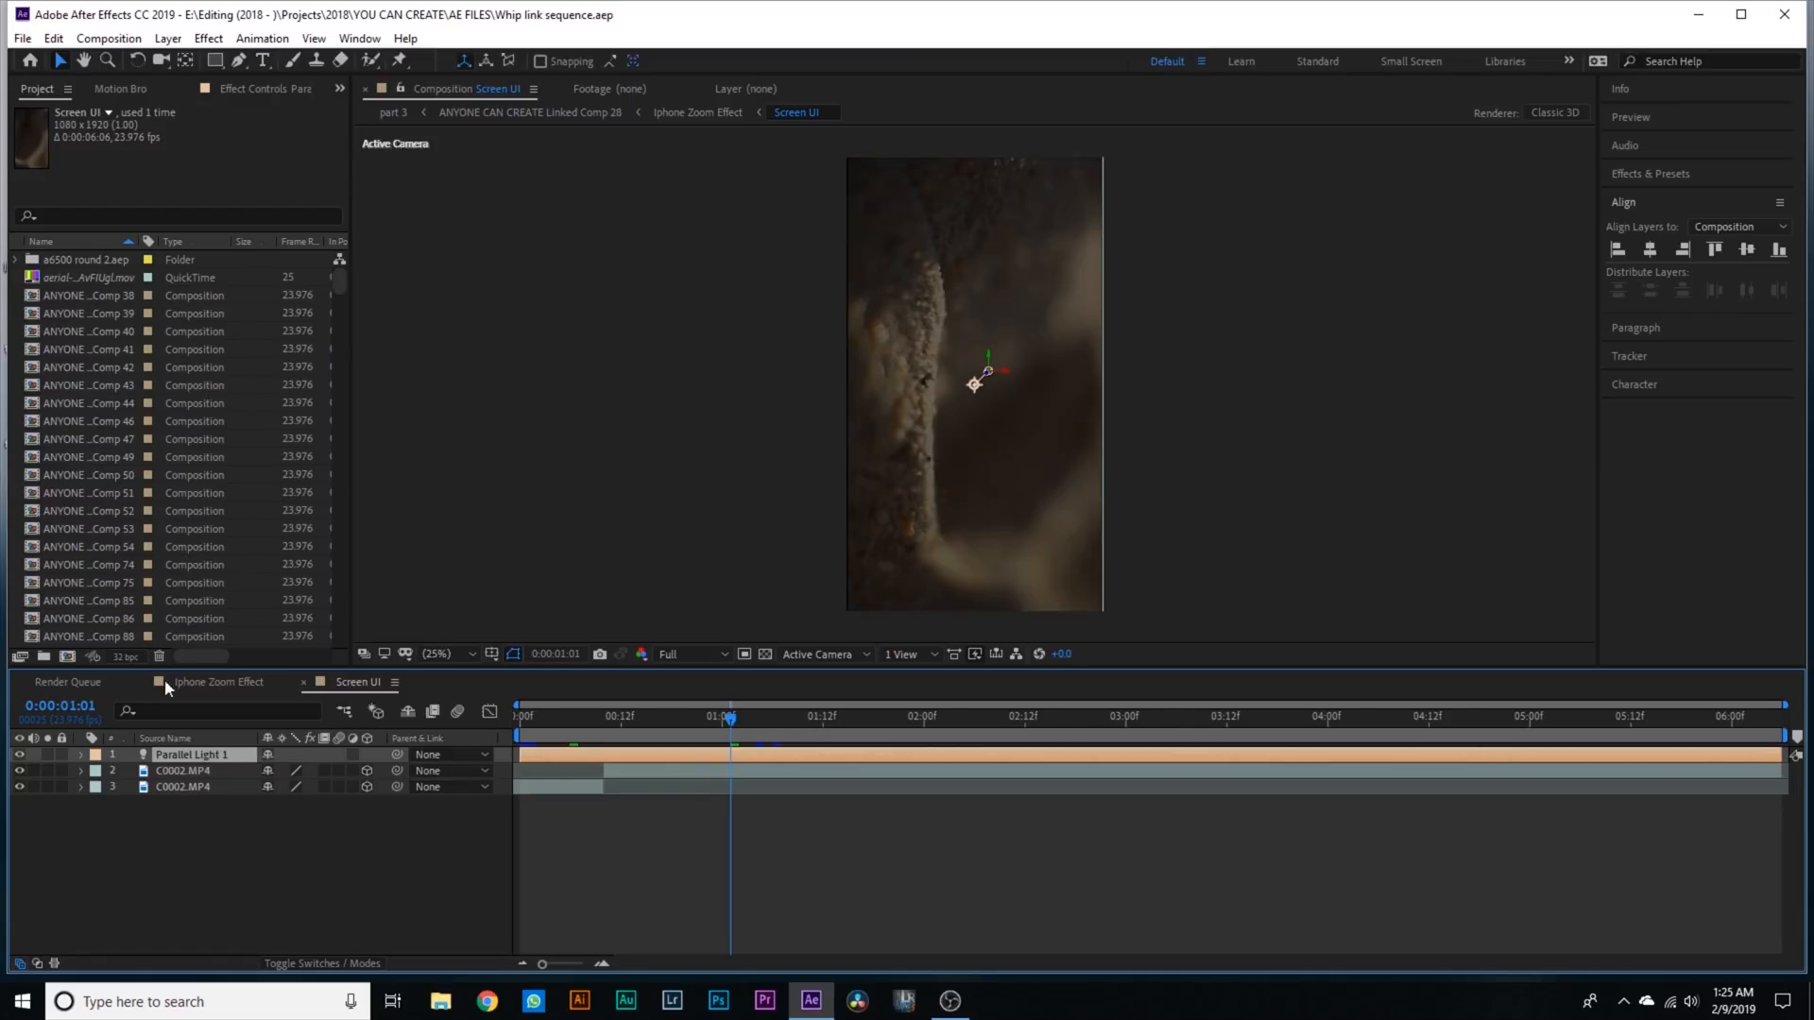
mouse_move(610, 569)
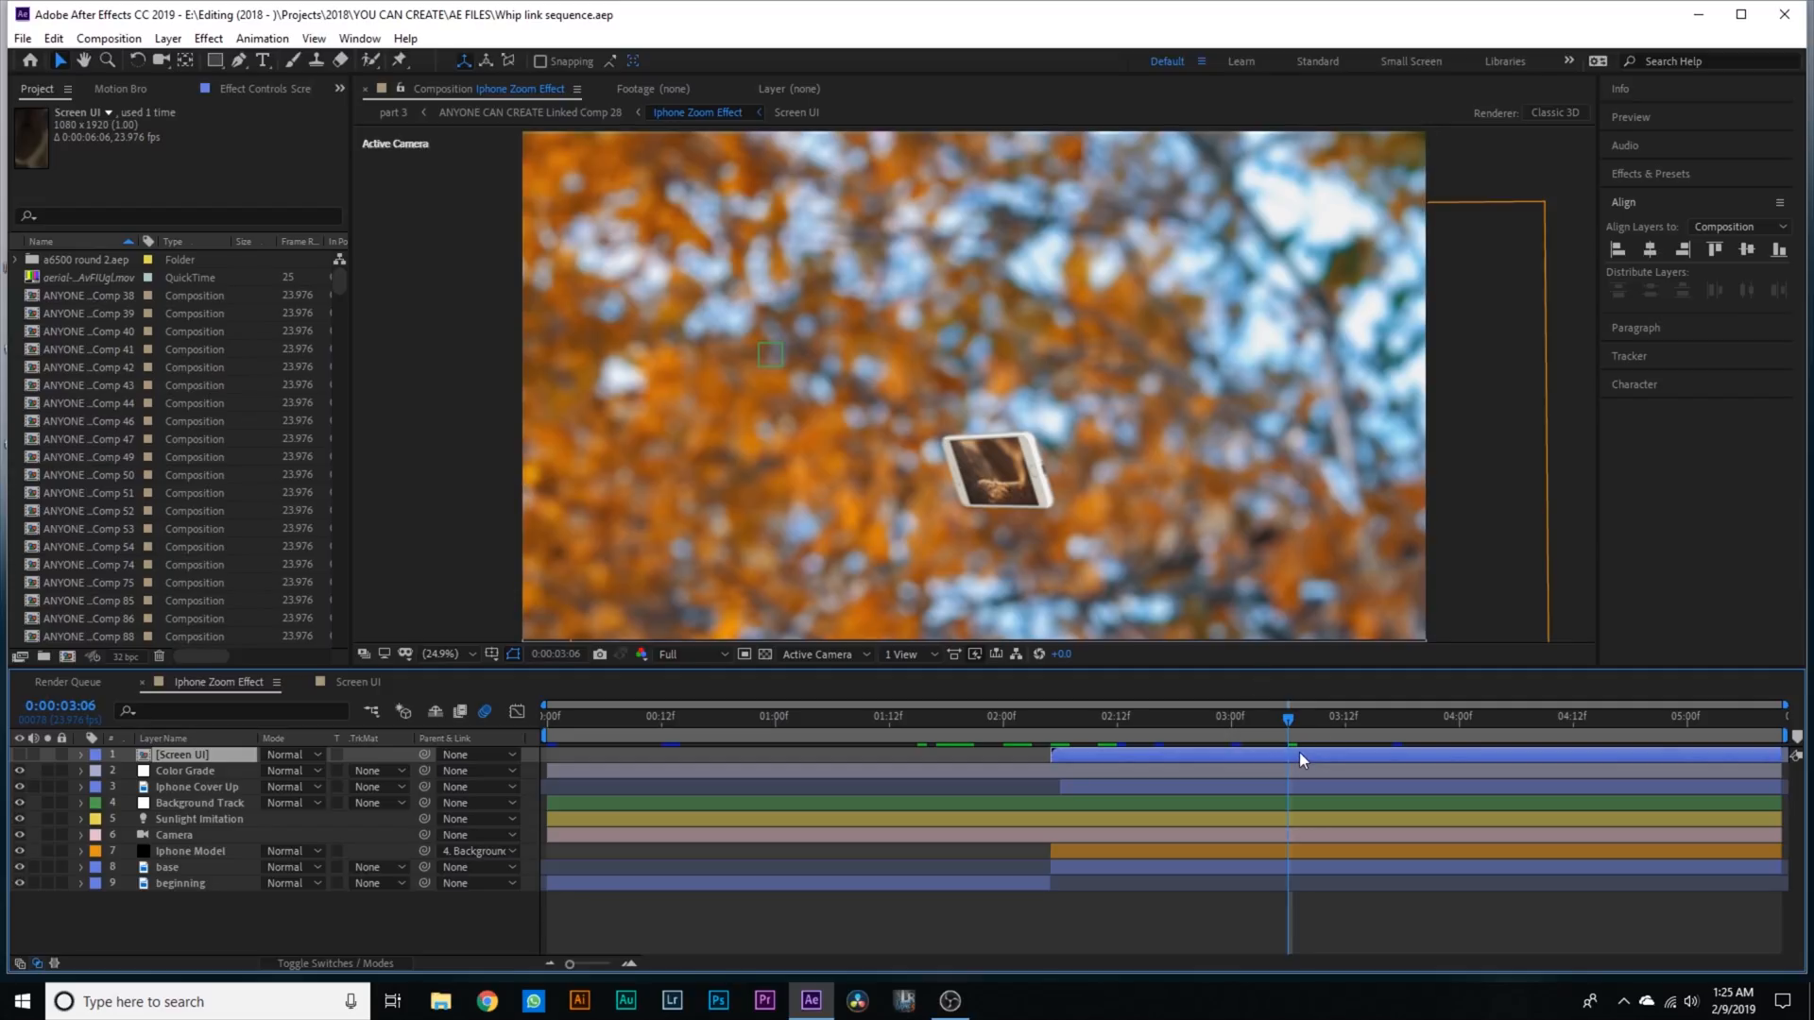
- Add a new solid layer coloured bright cyan #00C7FF in the Screen UI comp
left_click(357, 682)
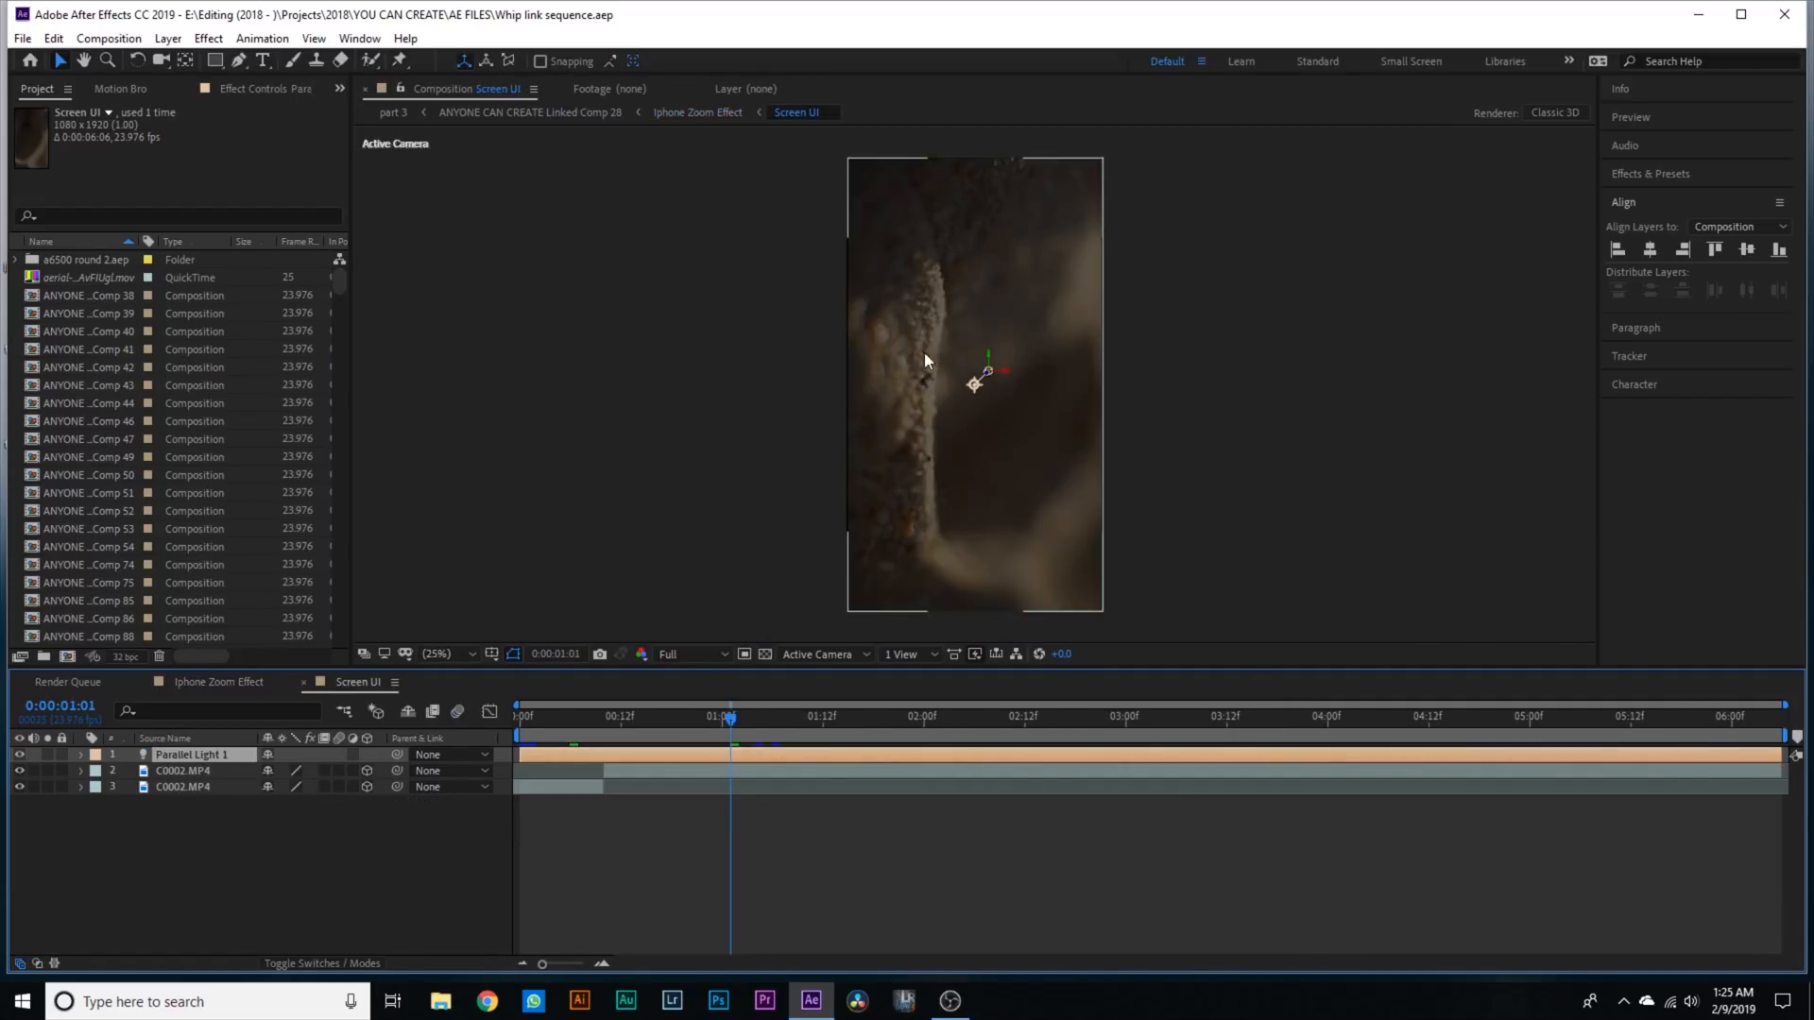
left_click(696, 111)
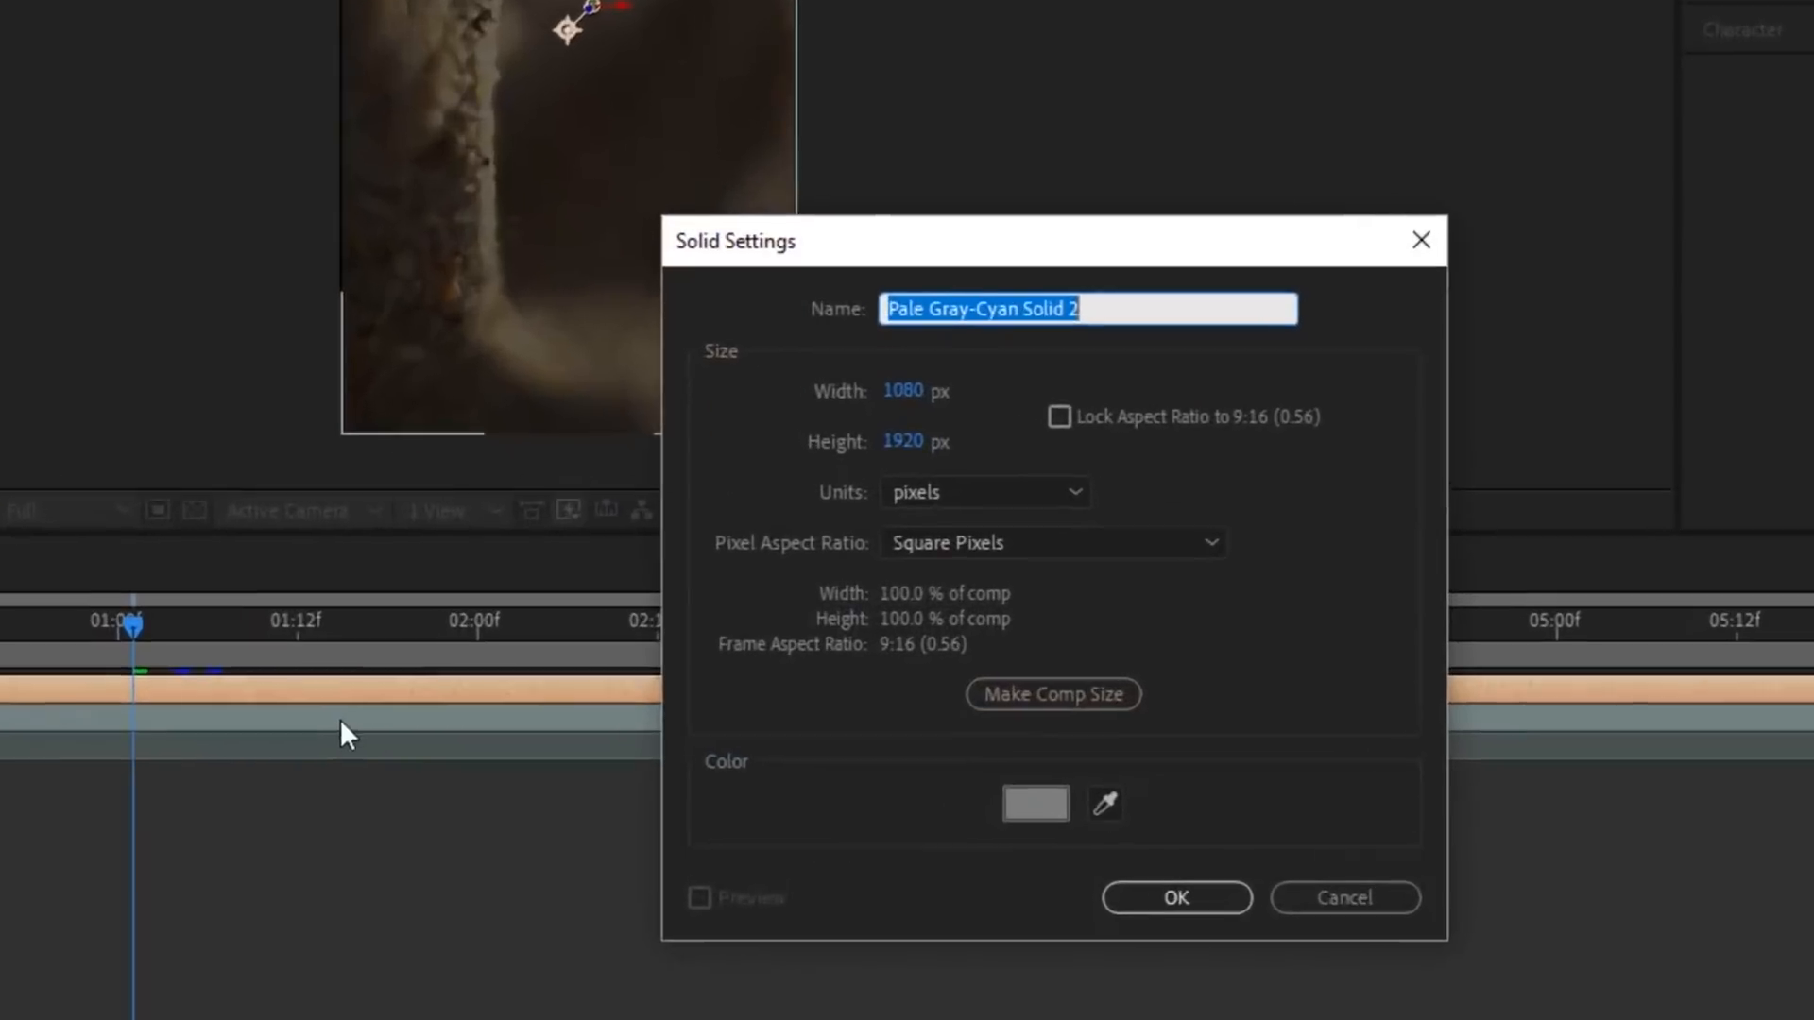
left_click(1033, 805)
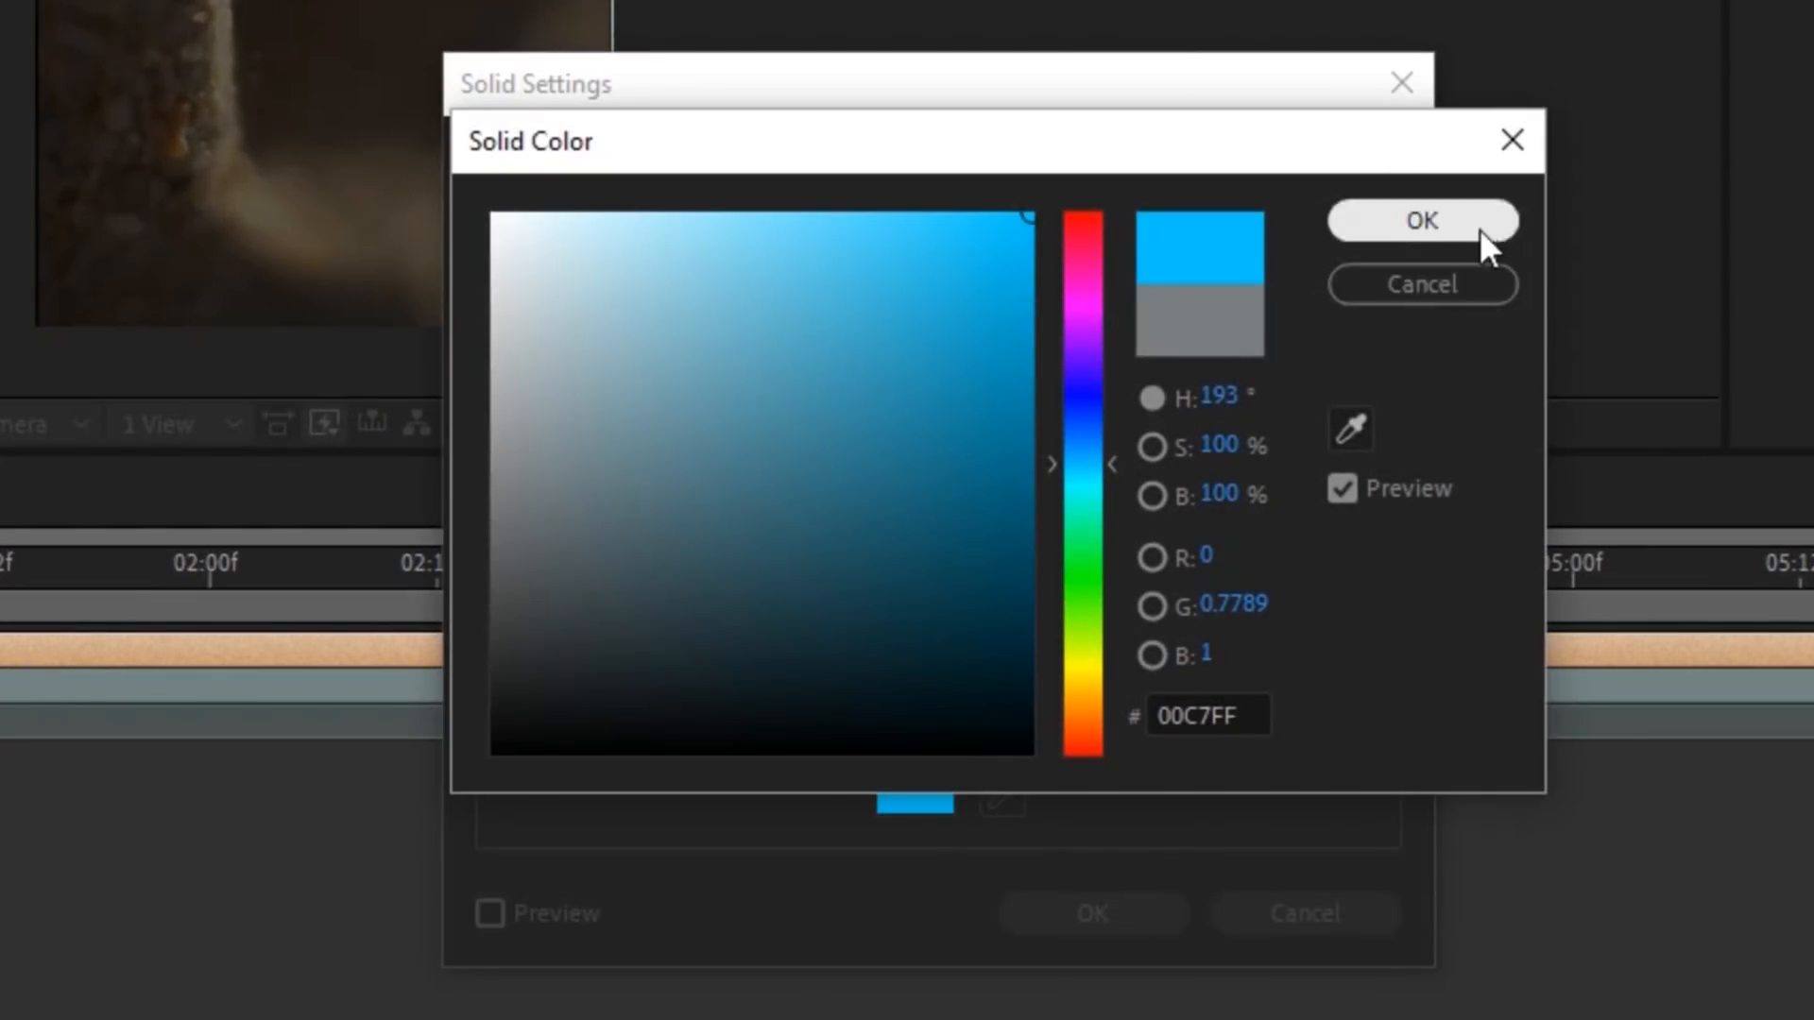
left_click(1421, 219)
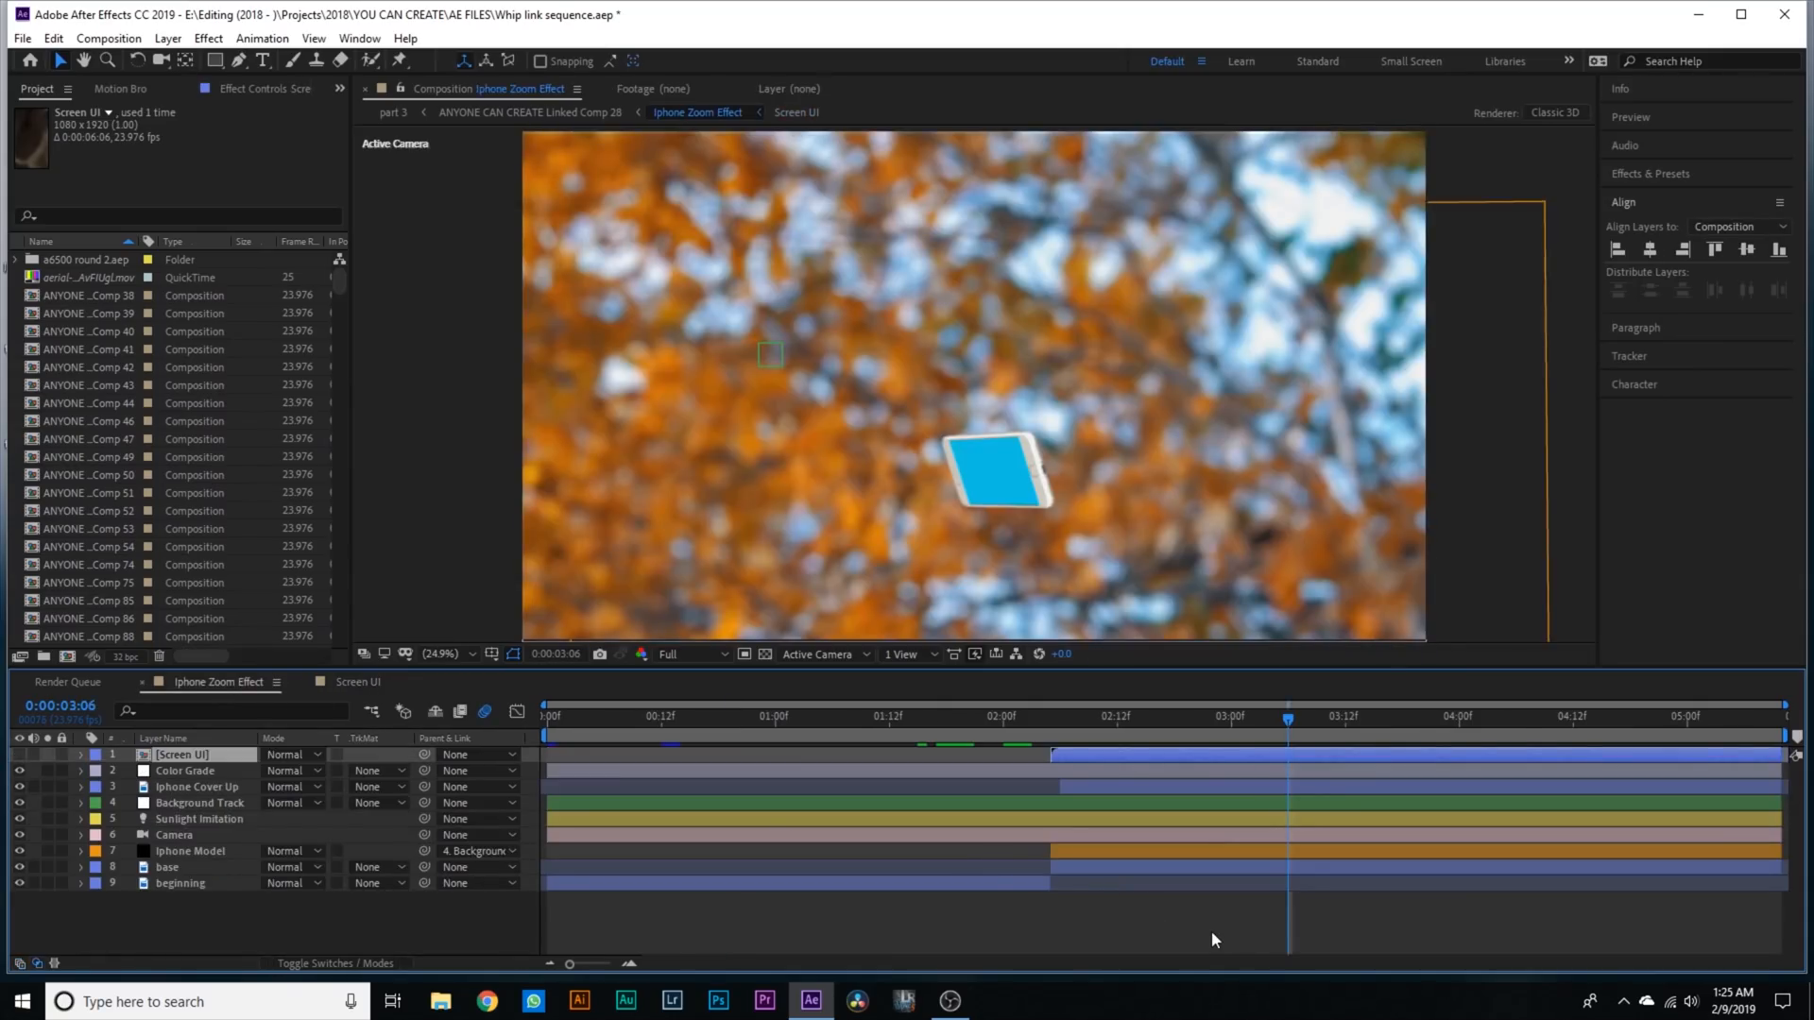
- Back in the main comp, review the Color Grade and Iphone Cover Up layers
left_click(359, 682)
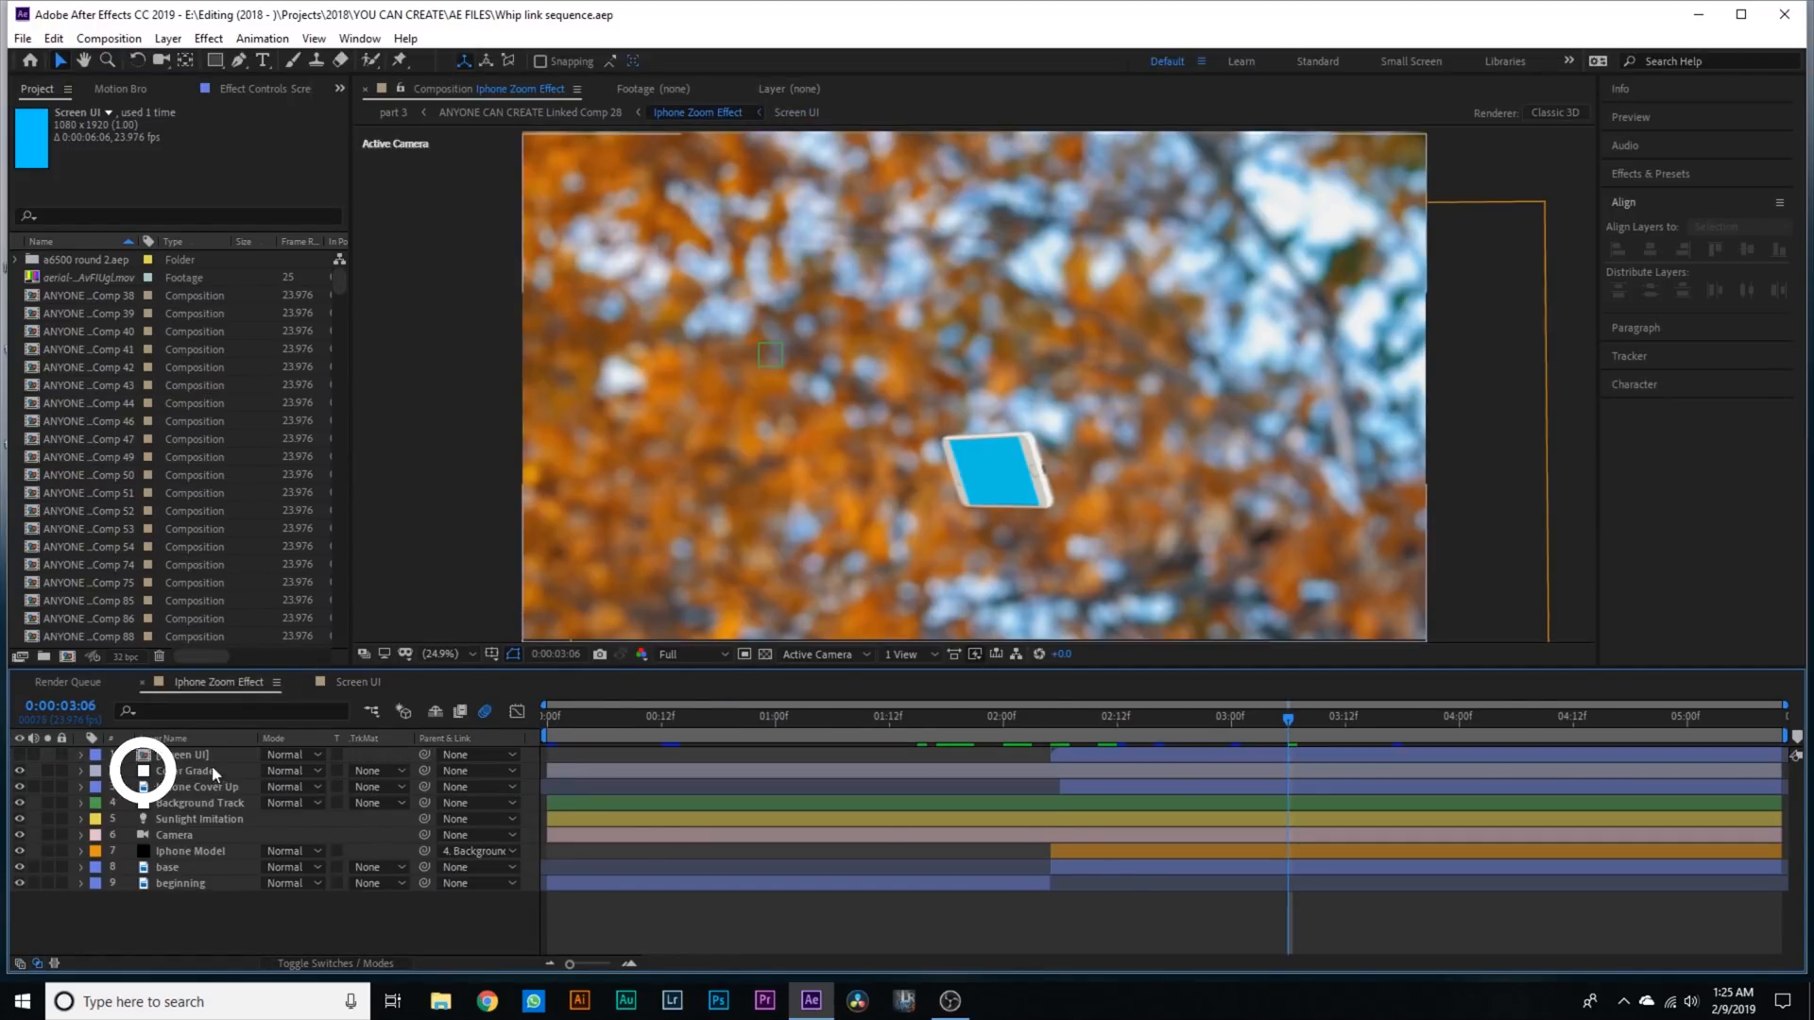
left_click(186, 772)
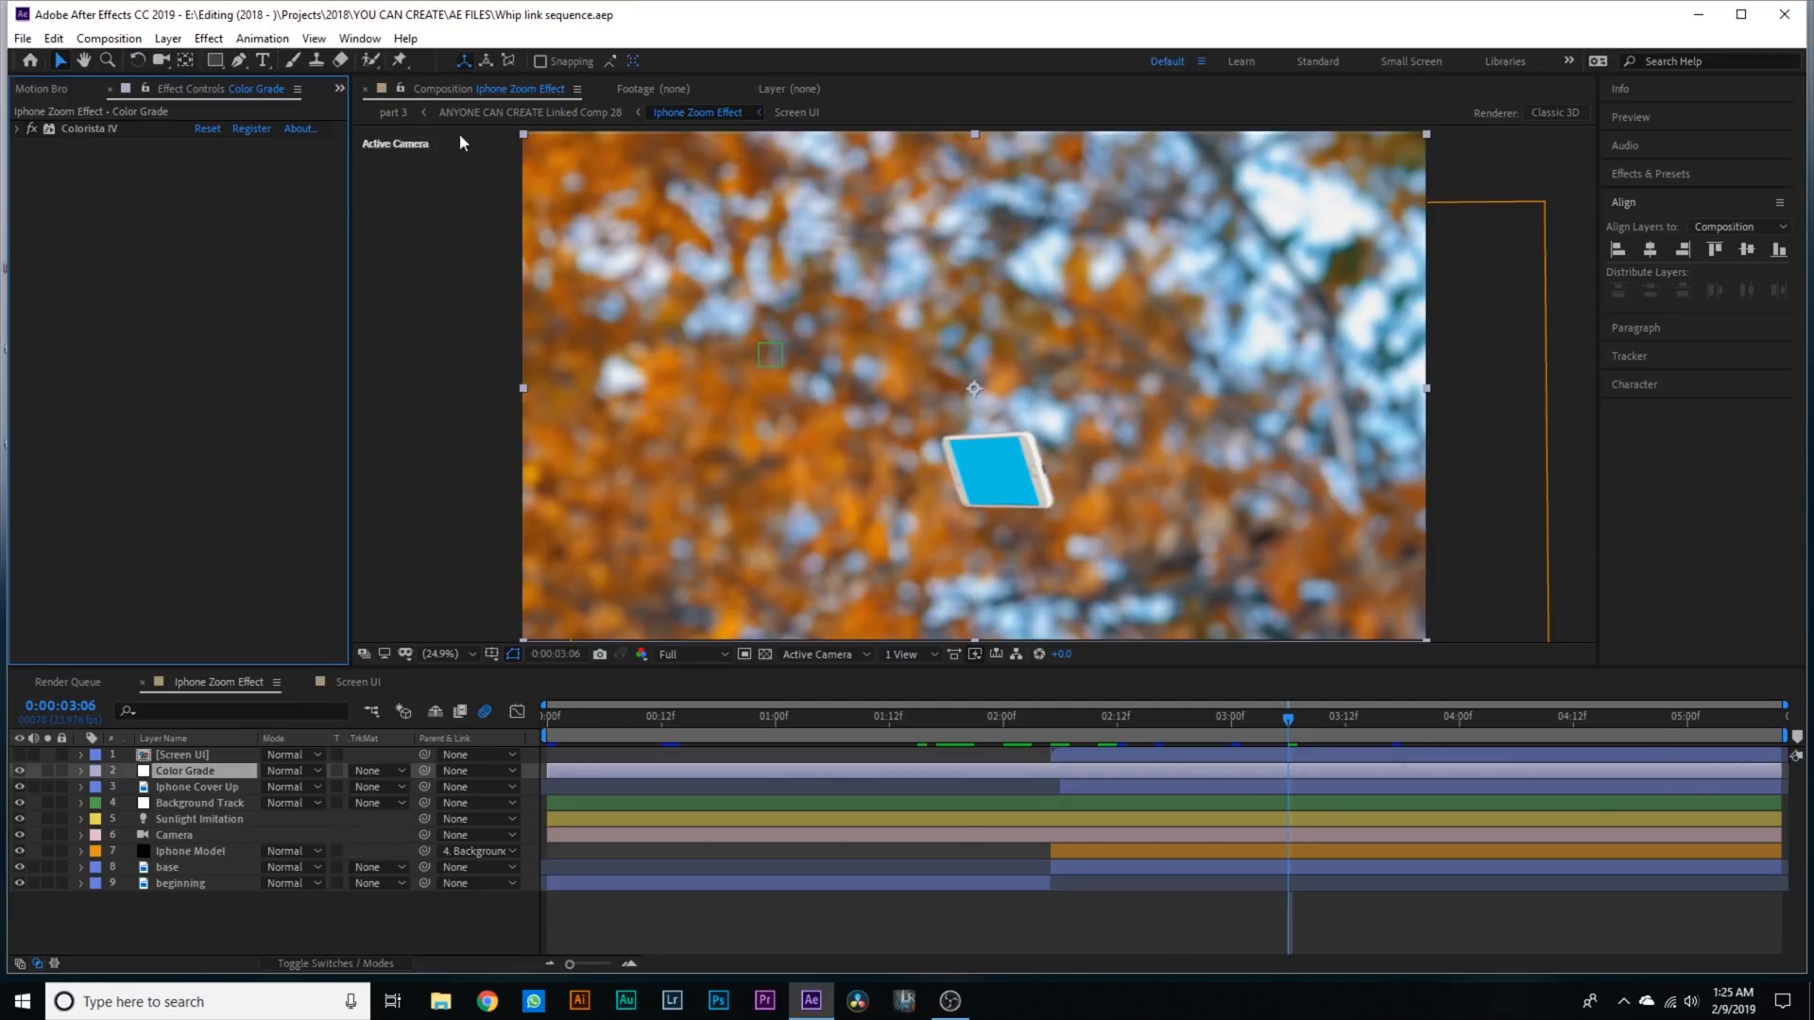
mouse_move(1023, 649)
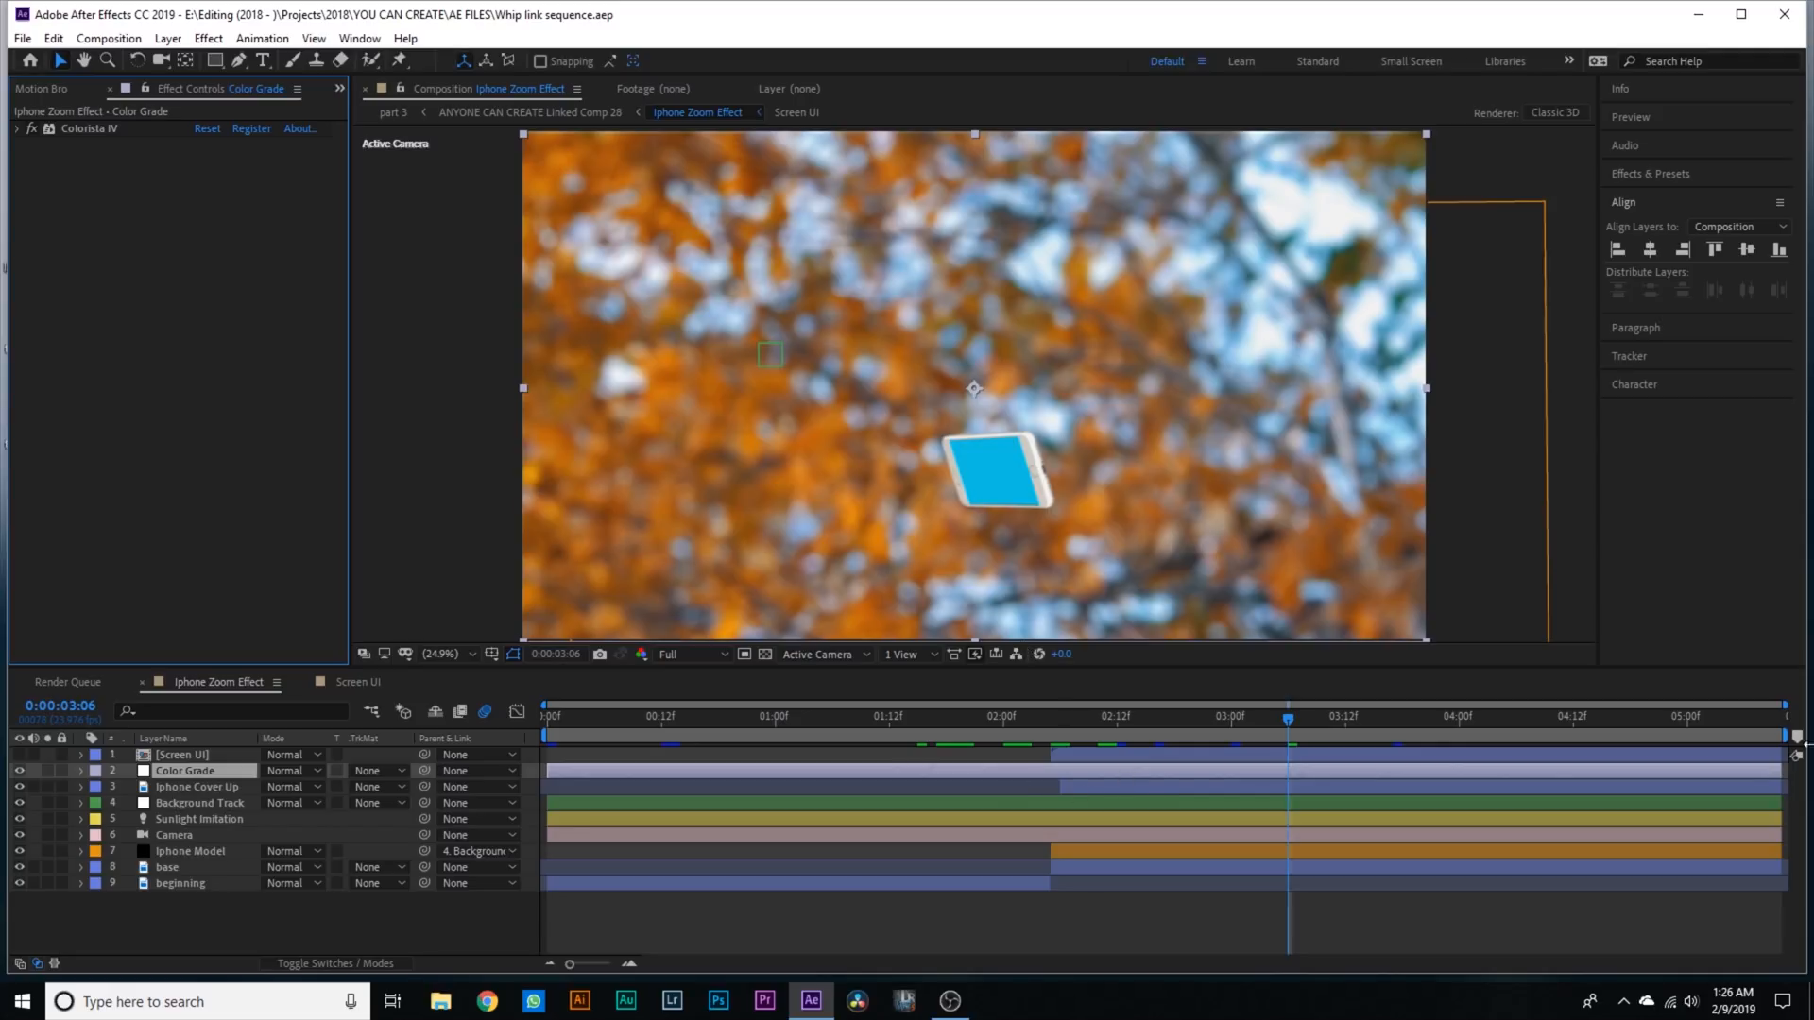
left_click(196, 786)
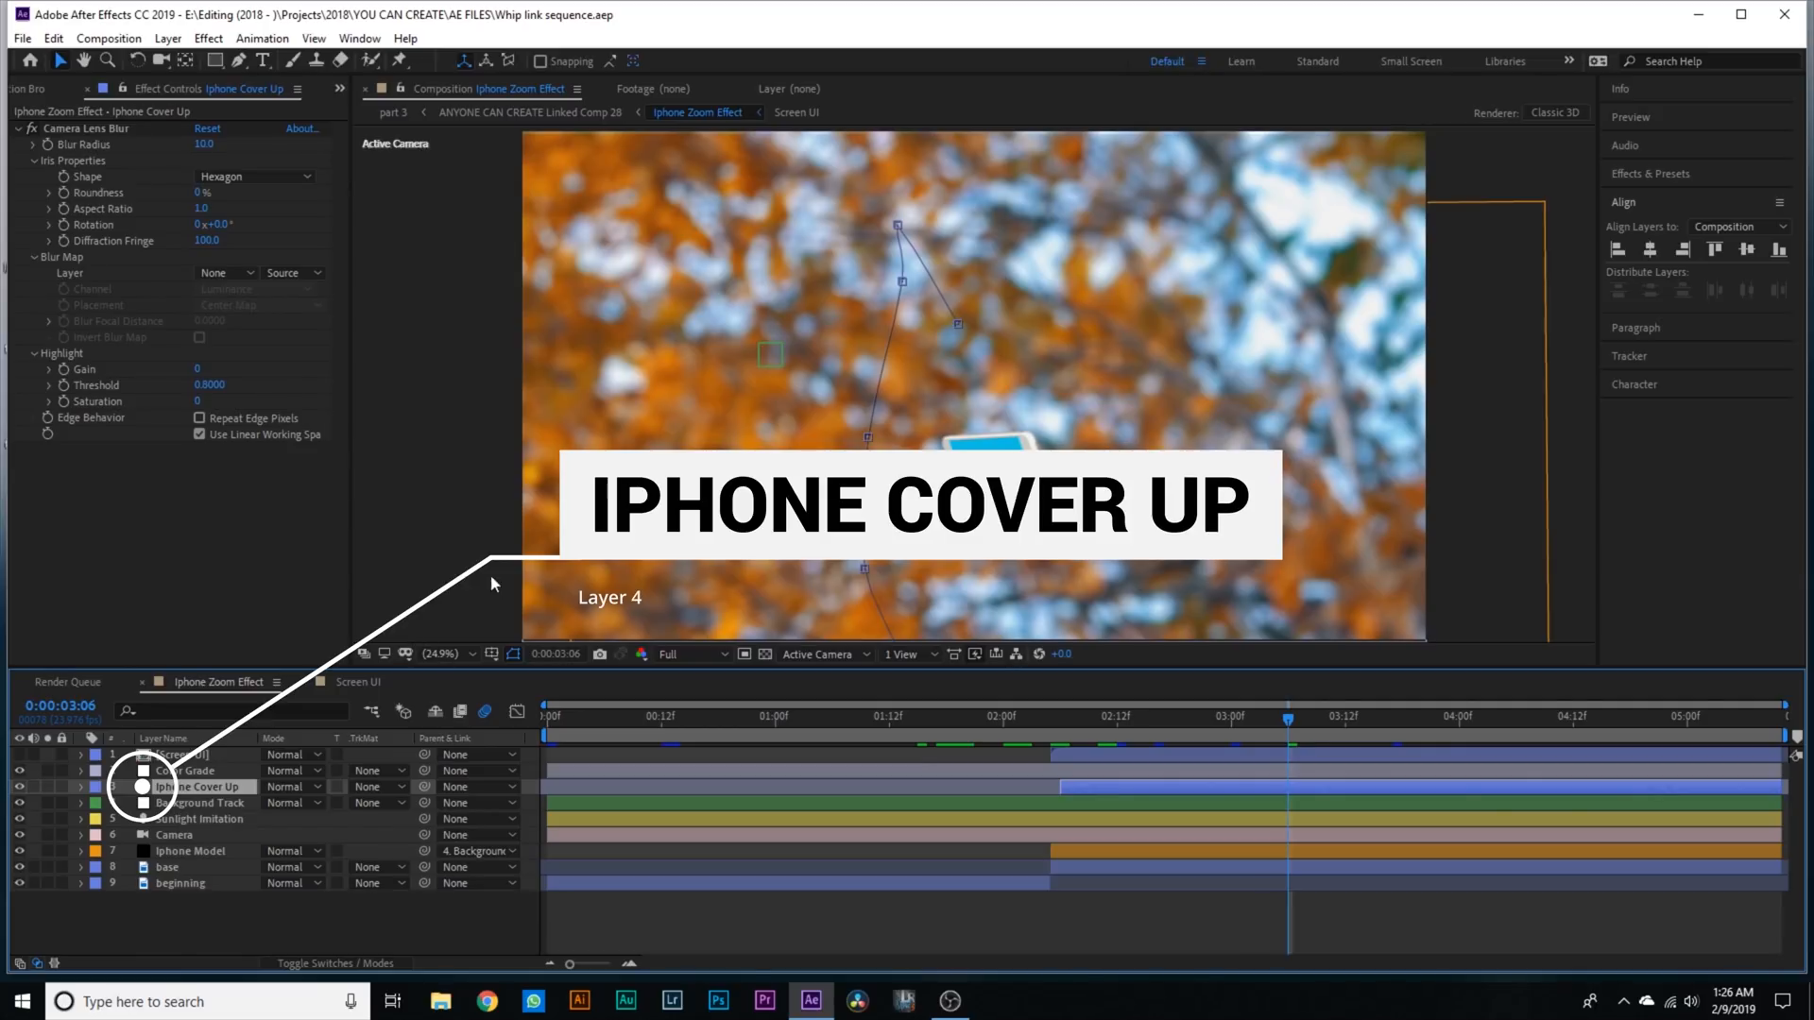
- Scrub to the phone toss and show the Iphone Cover Up layer's Camera Lens Blur settings
left_click(642, 717)
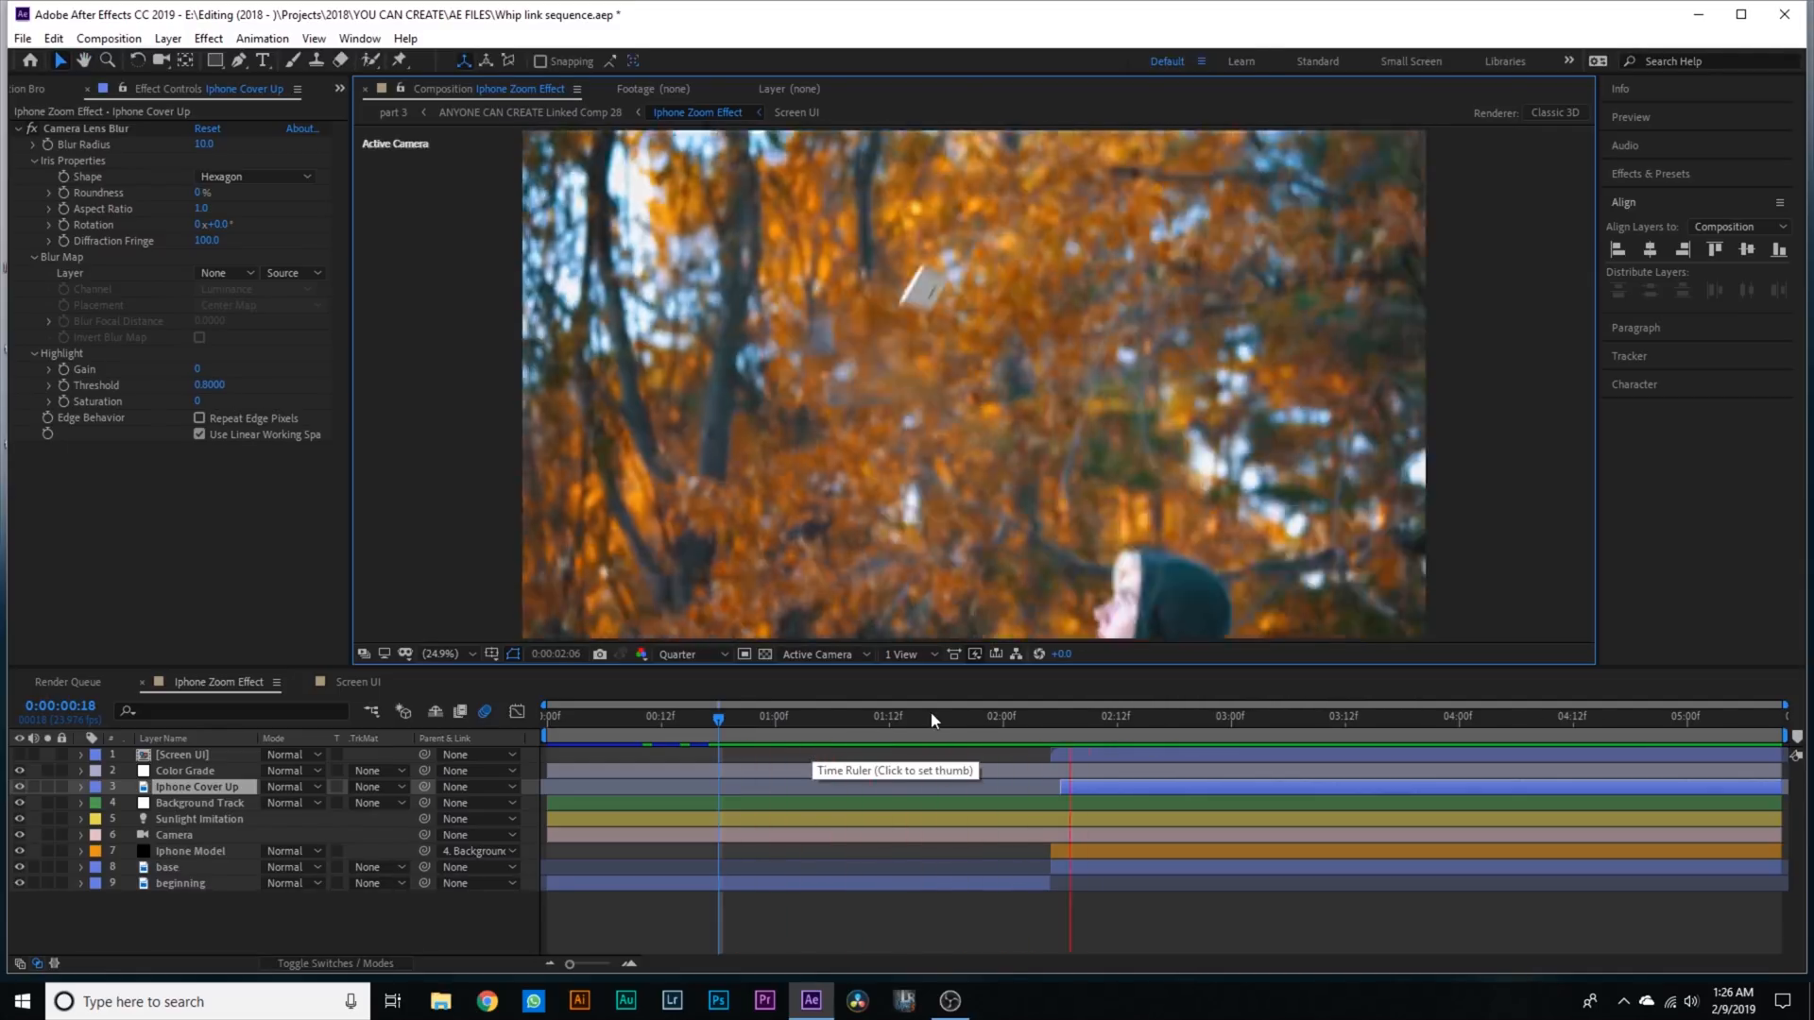
left_click(1051, 717)
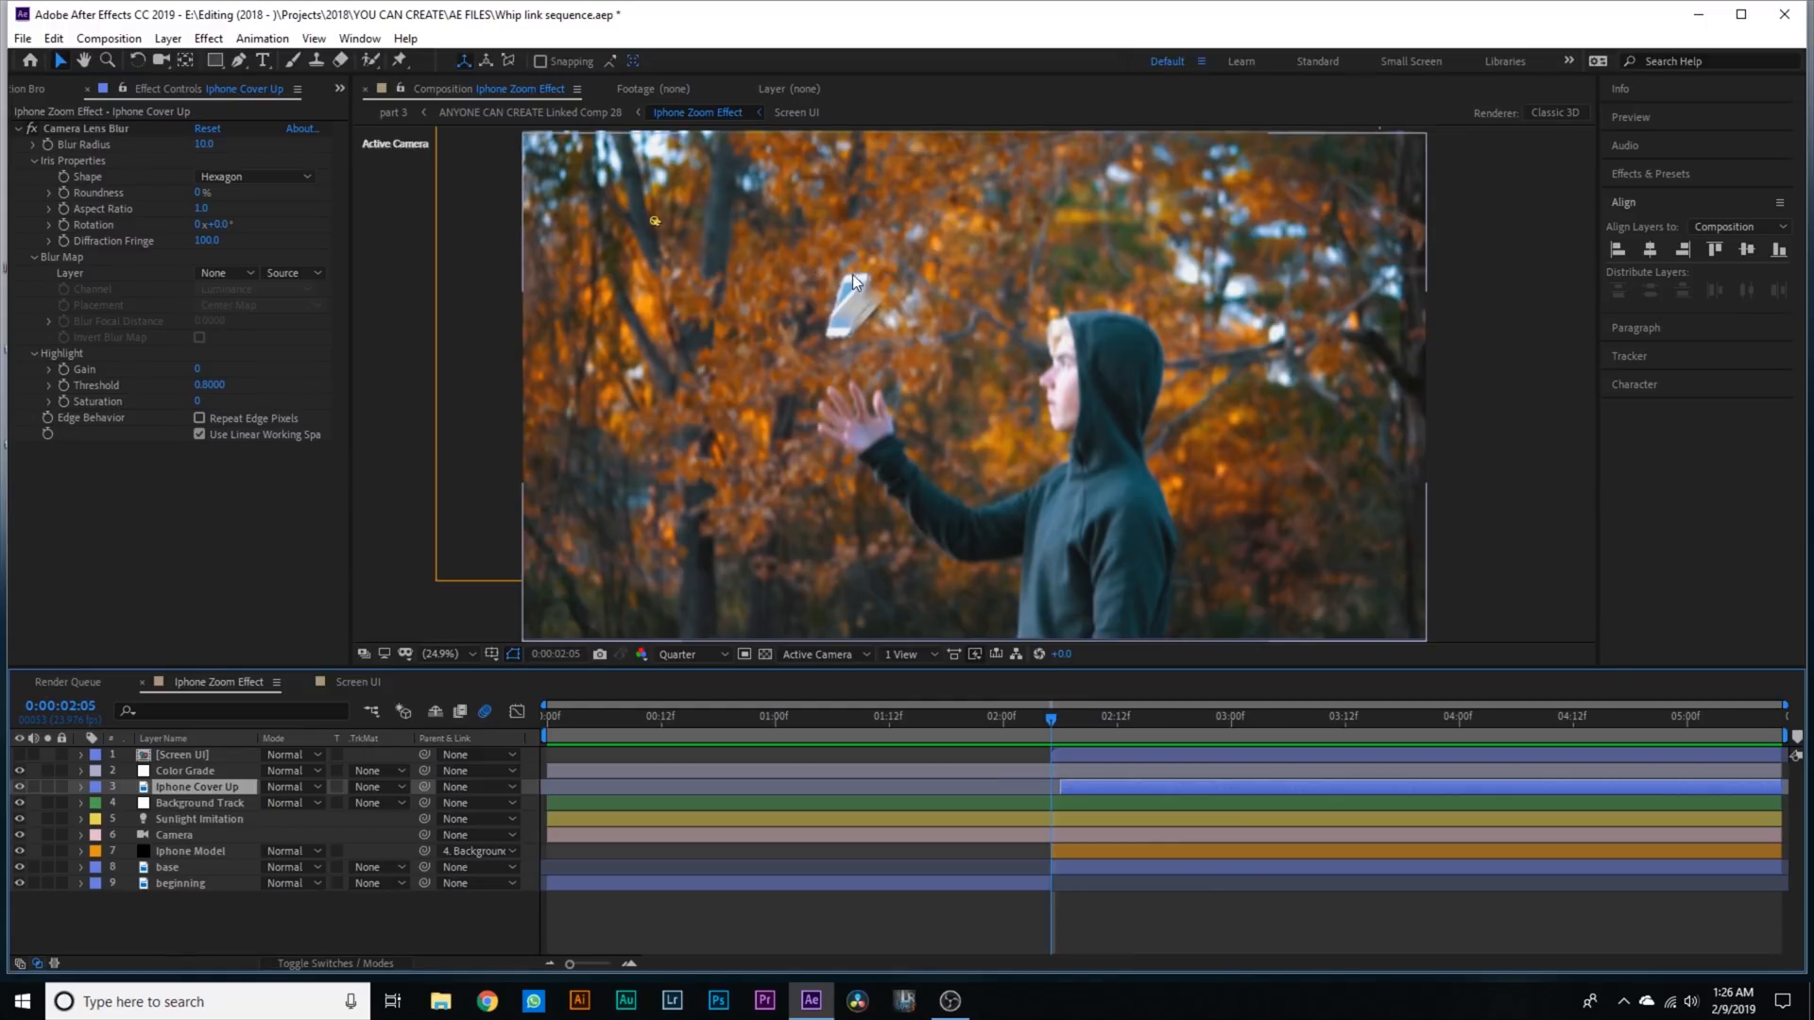
mouse_move(862, 316)
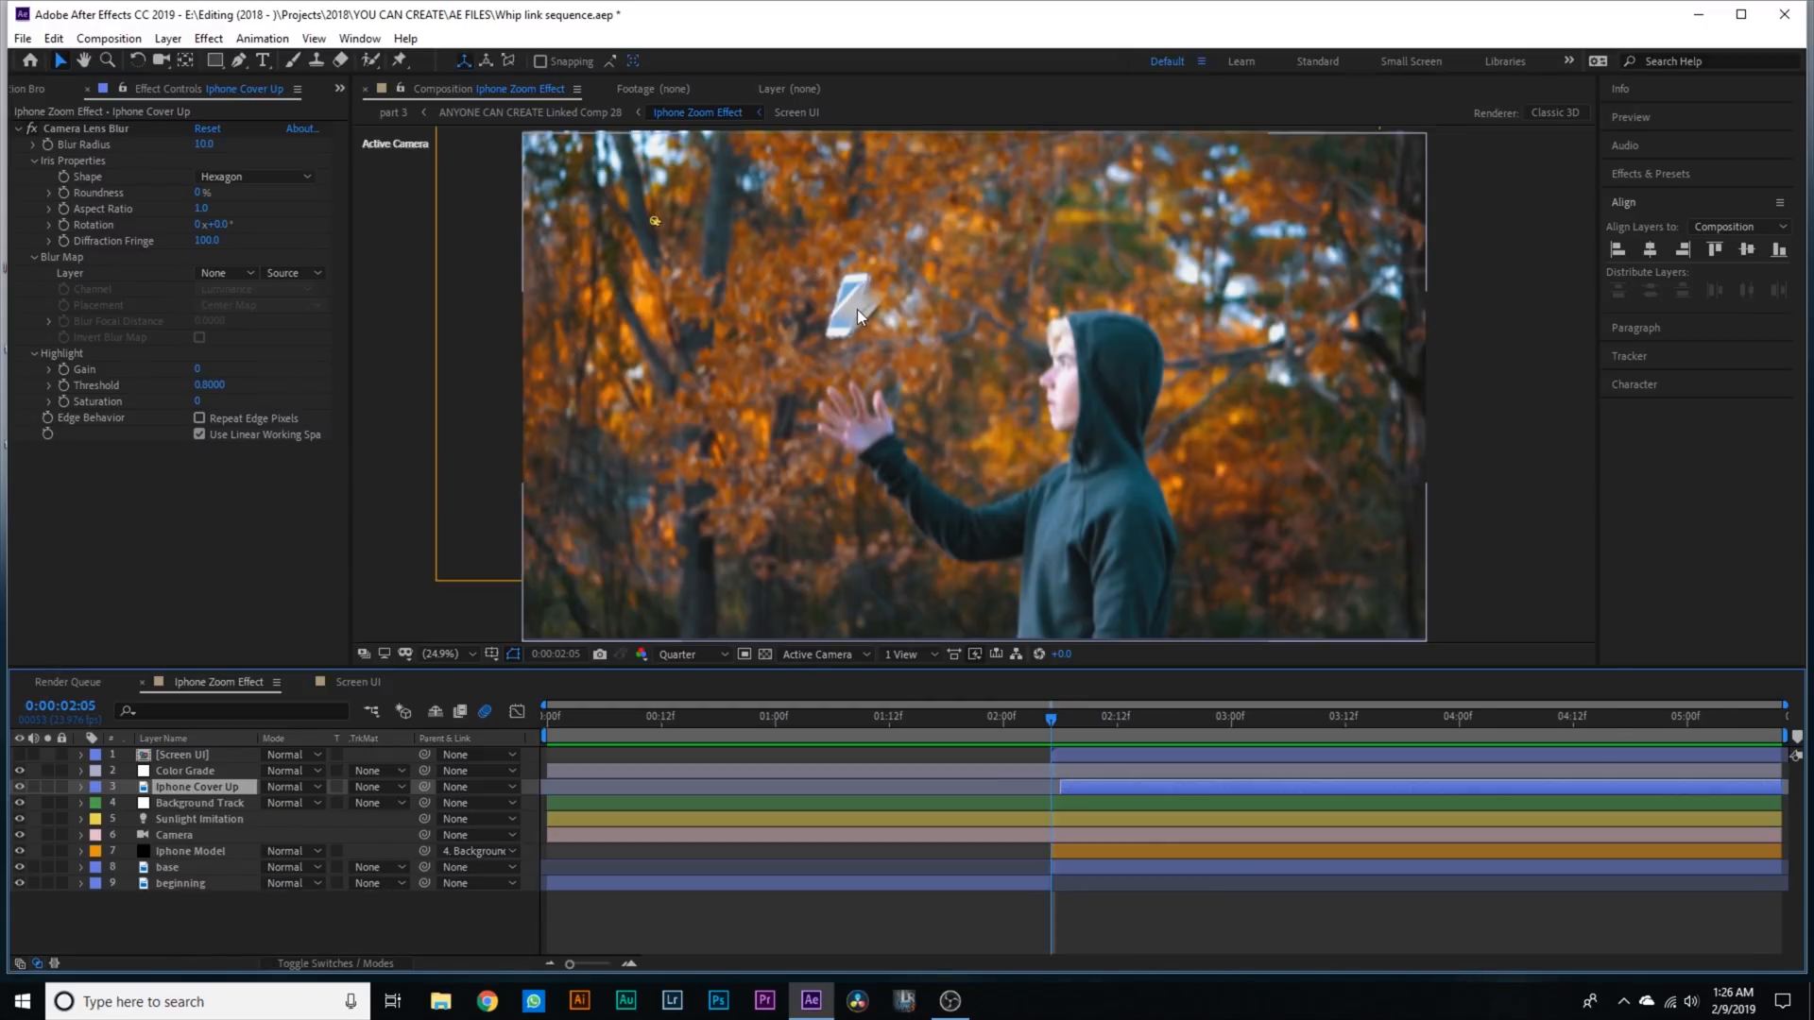
left_click(185, 771)
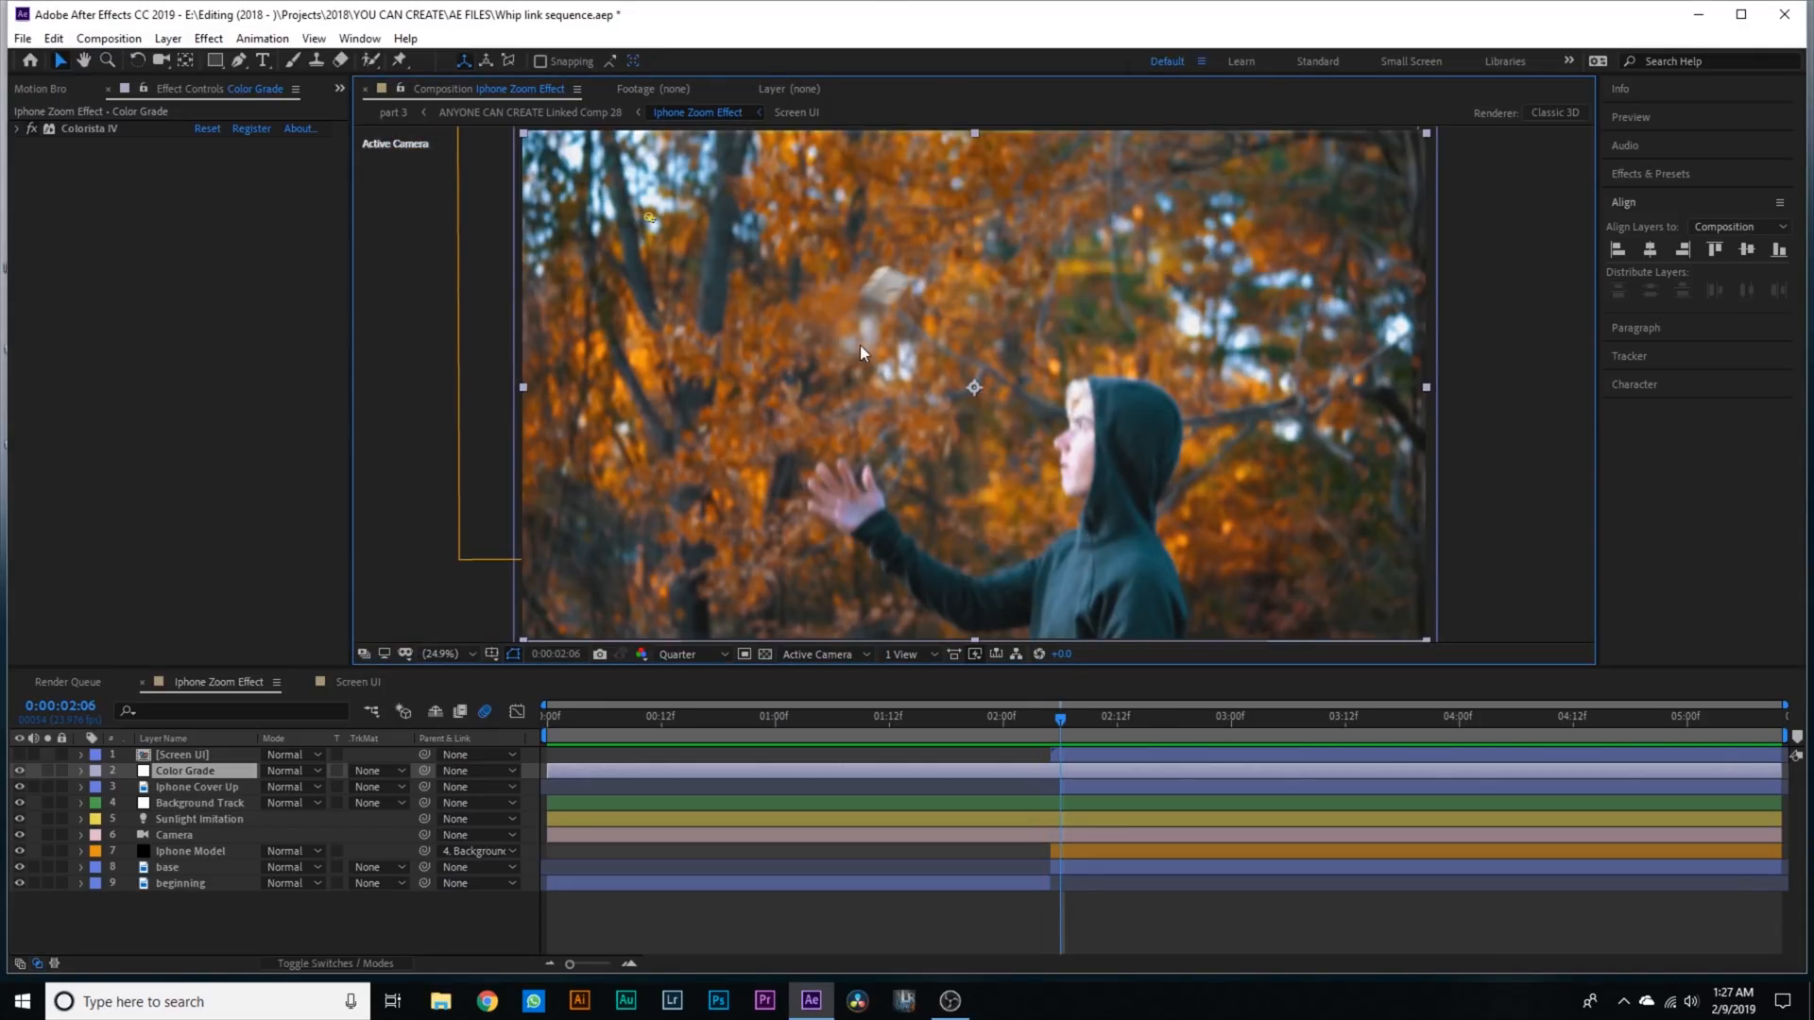
mouse_move(862, 361)
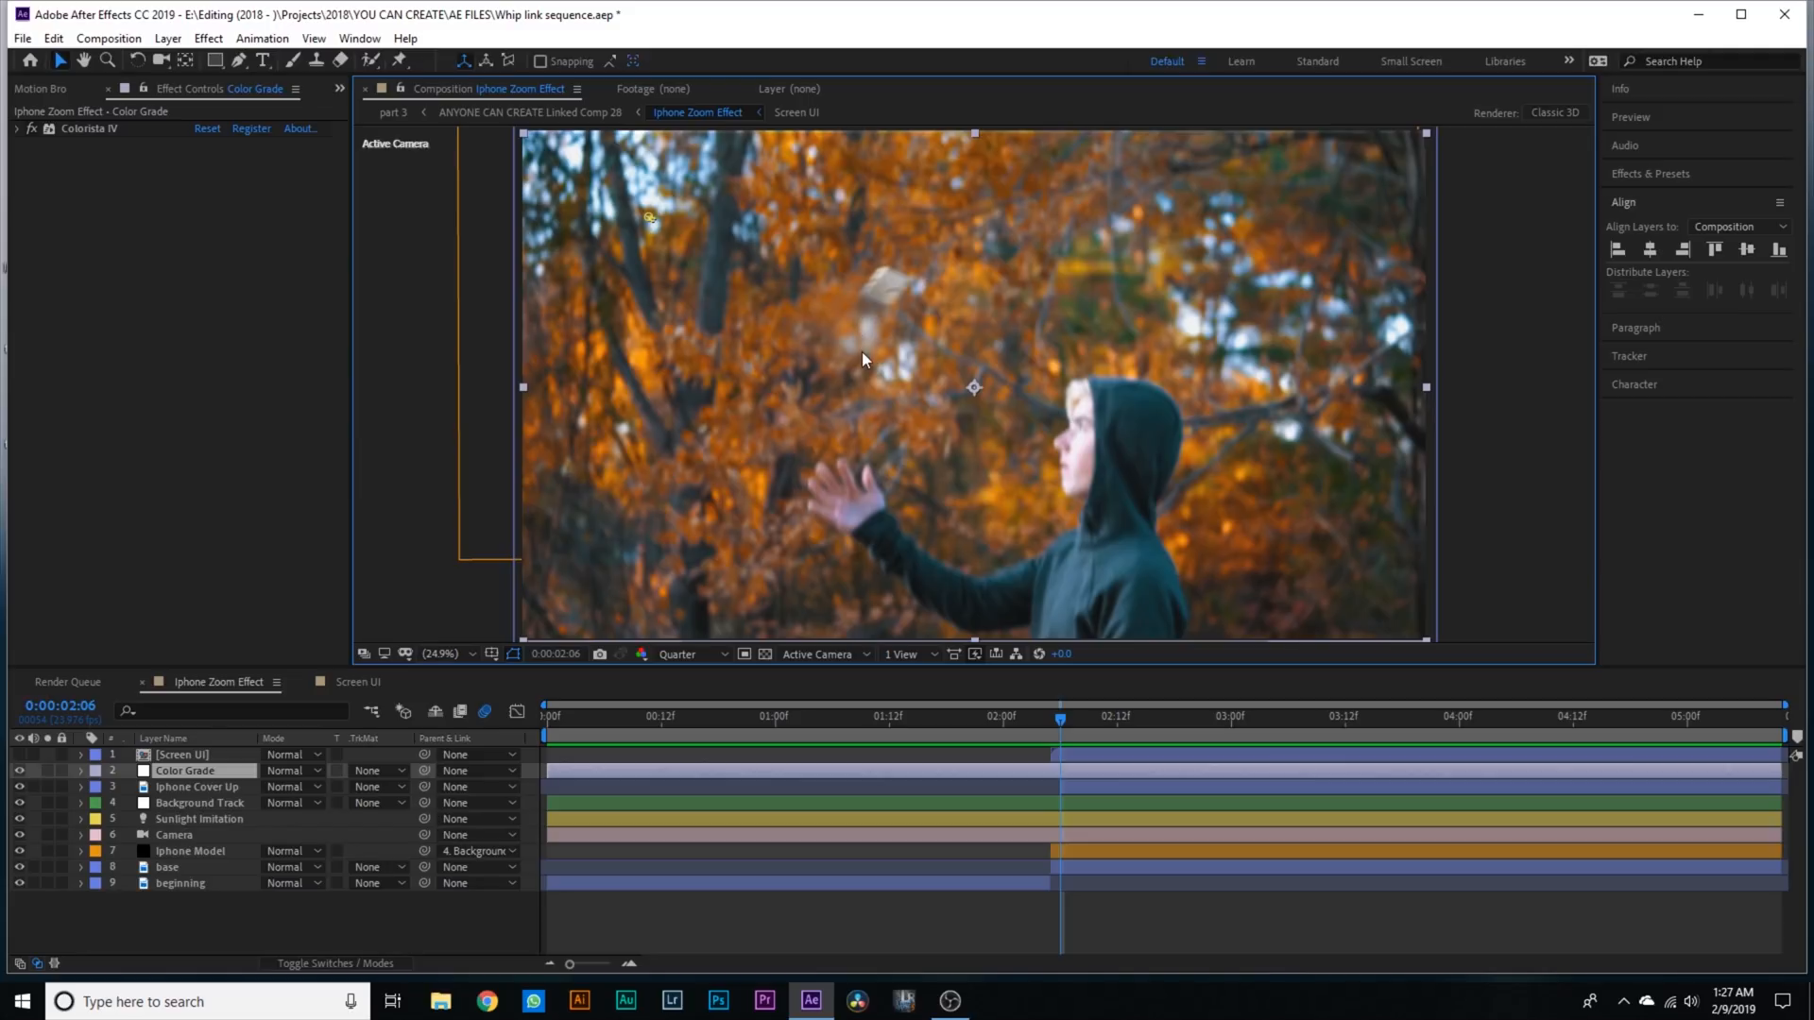
left_click(197, 786)
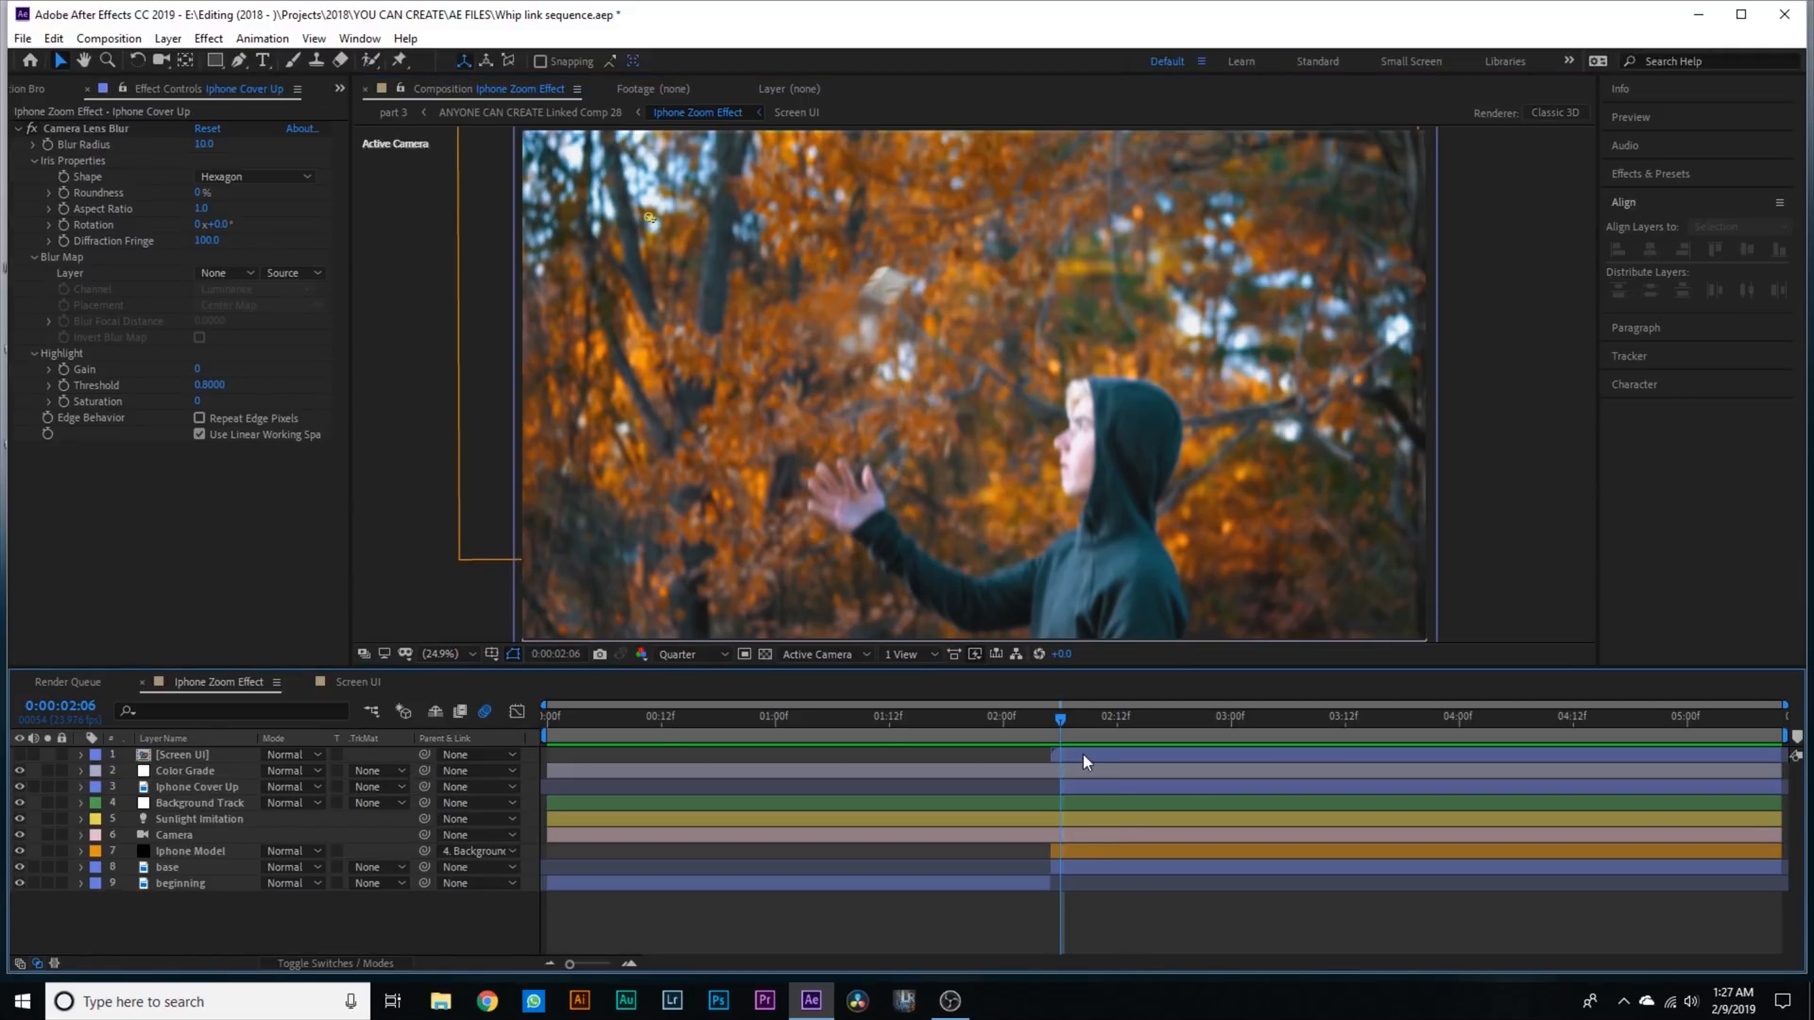
- Reveal the cover-up layer's Mask 1 path and position keyframes, then collapse them
left_click(196, 786)
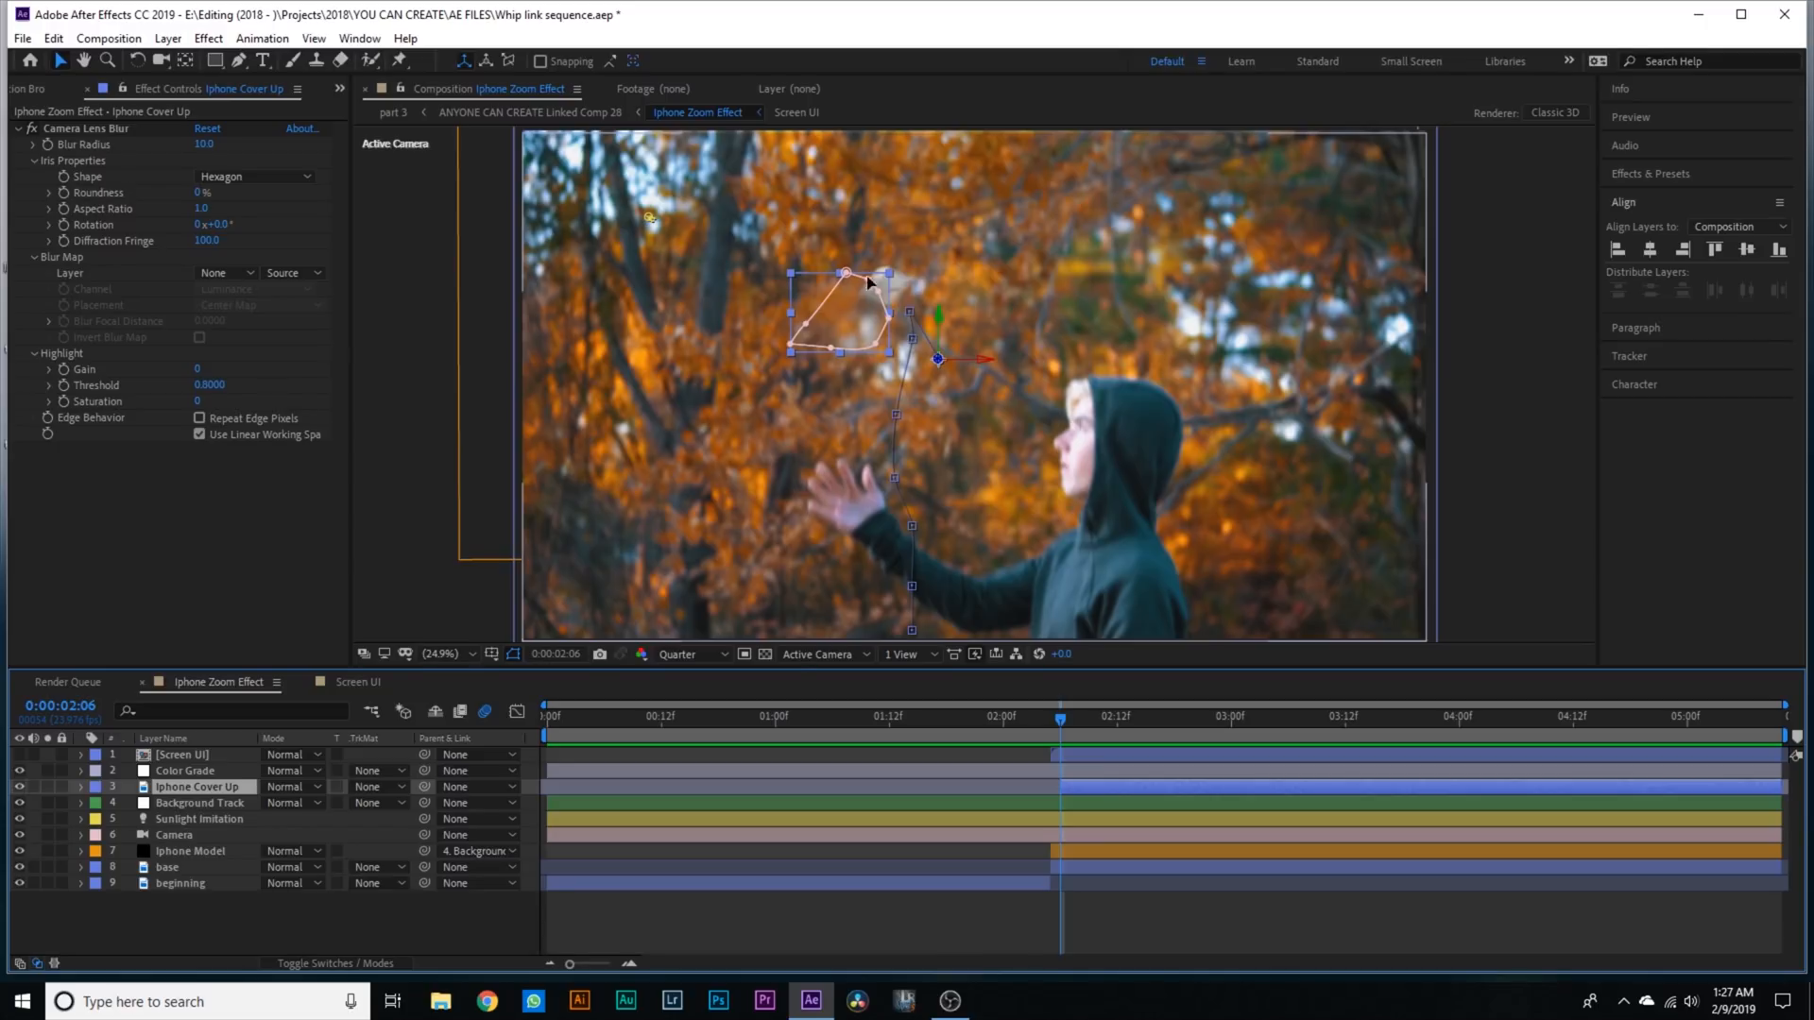
left_click(168, 867)
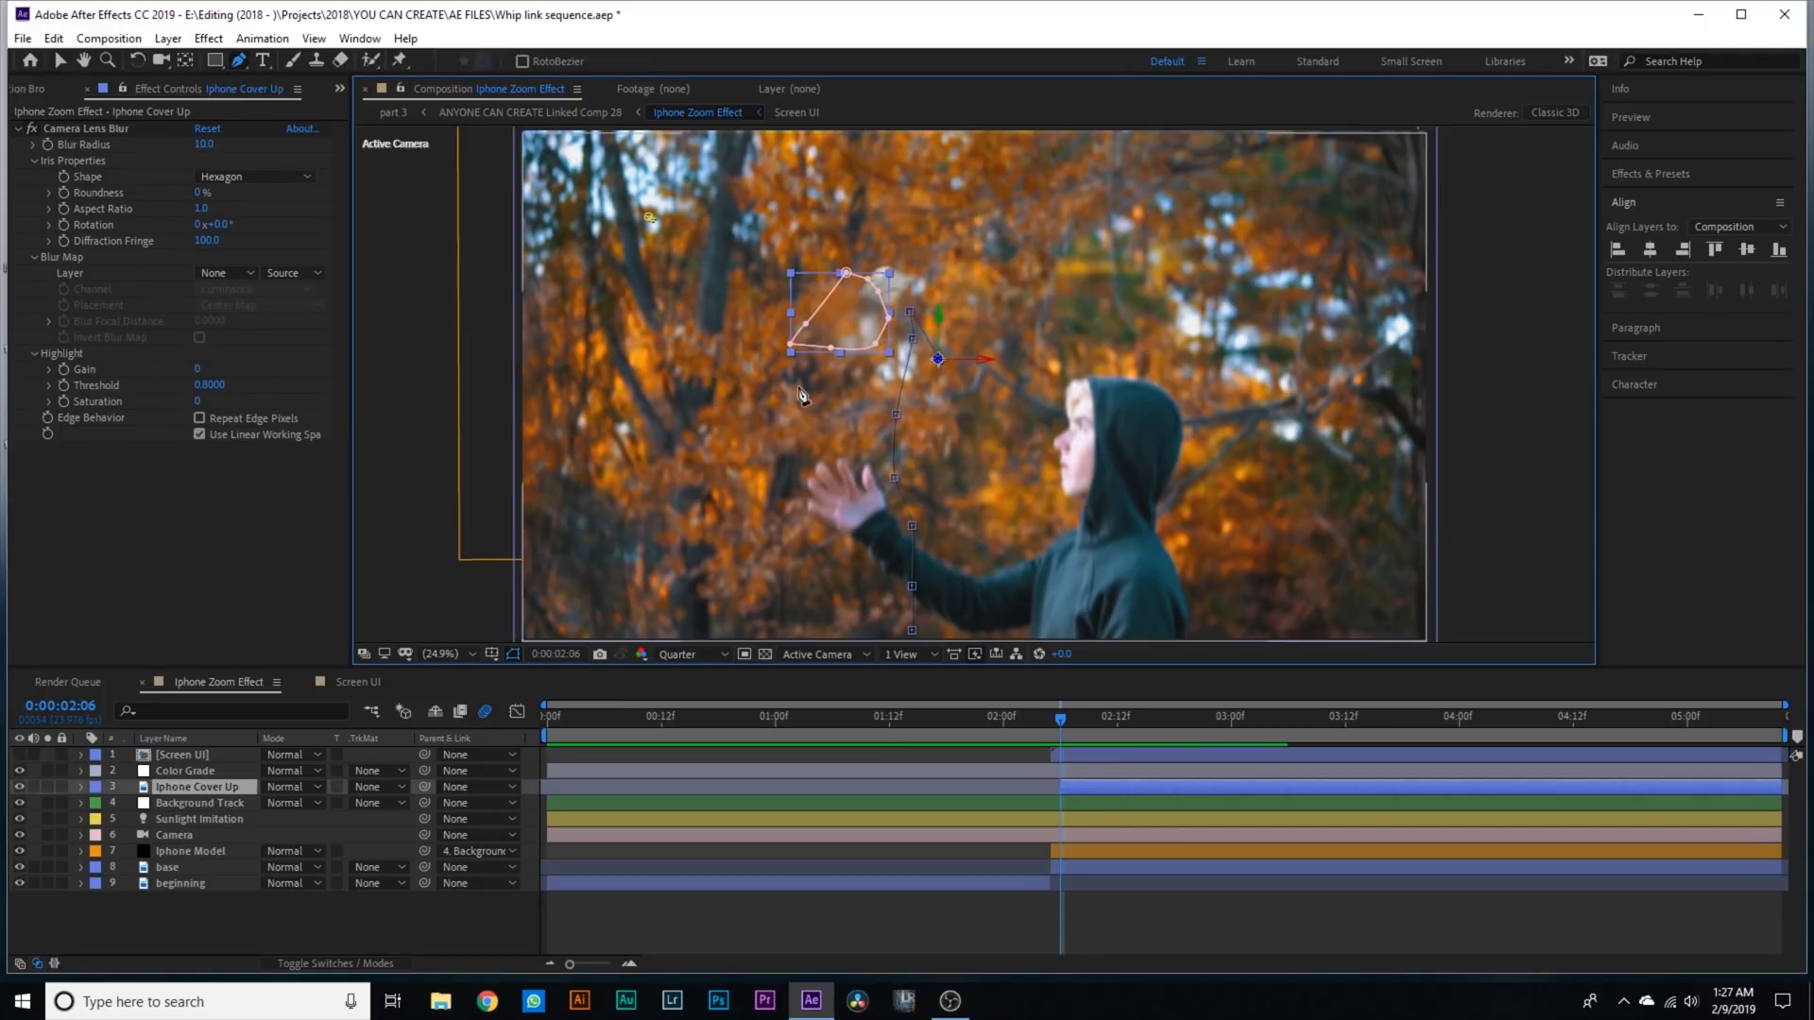
left_click(1089, 718)
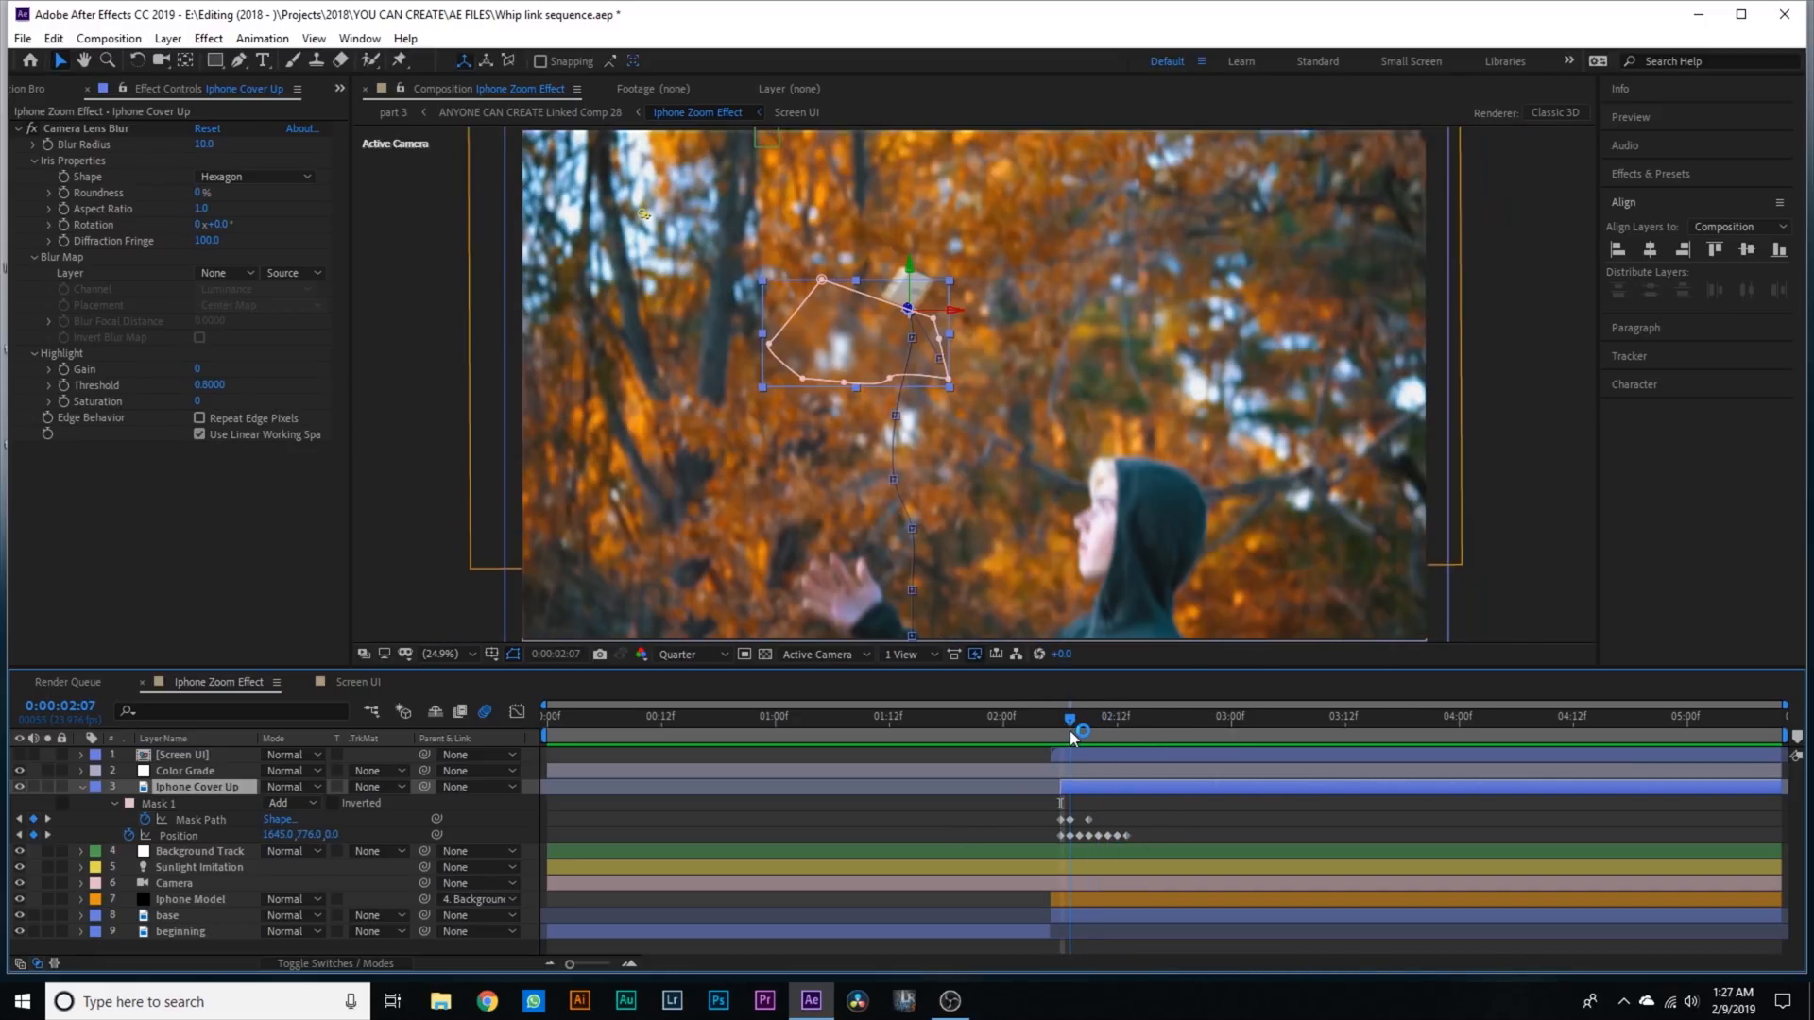
left_click(79, 786)
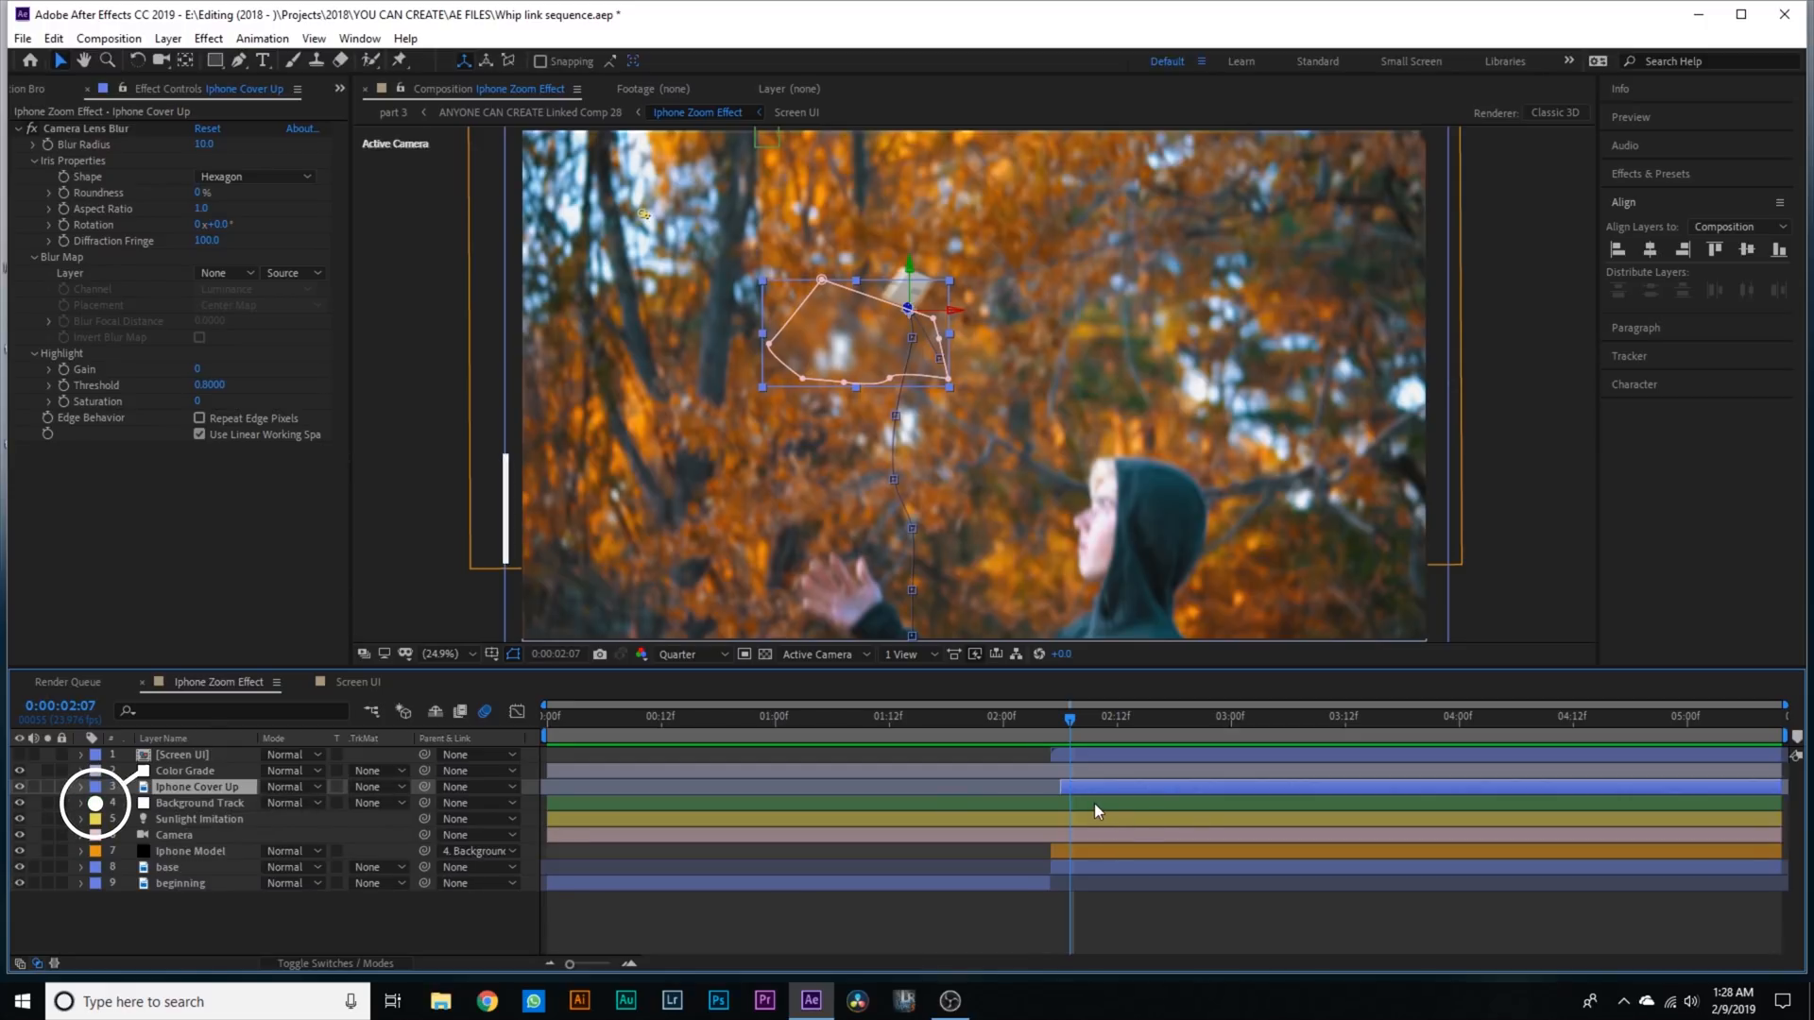
- Reveal and collapse the Background Track layer's position, scale and rotation keyframes
left_click(199, 803)
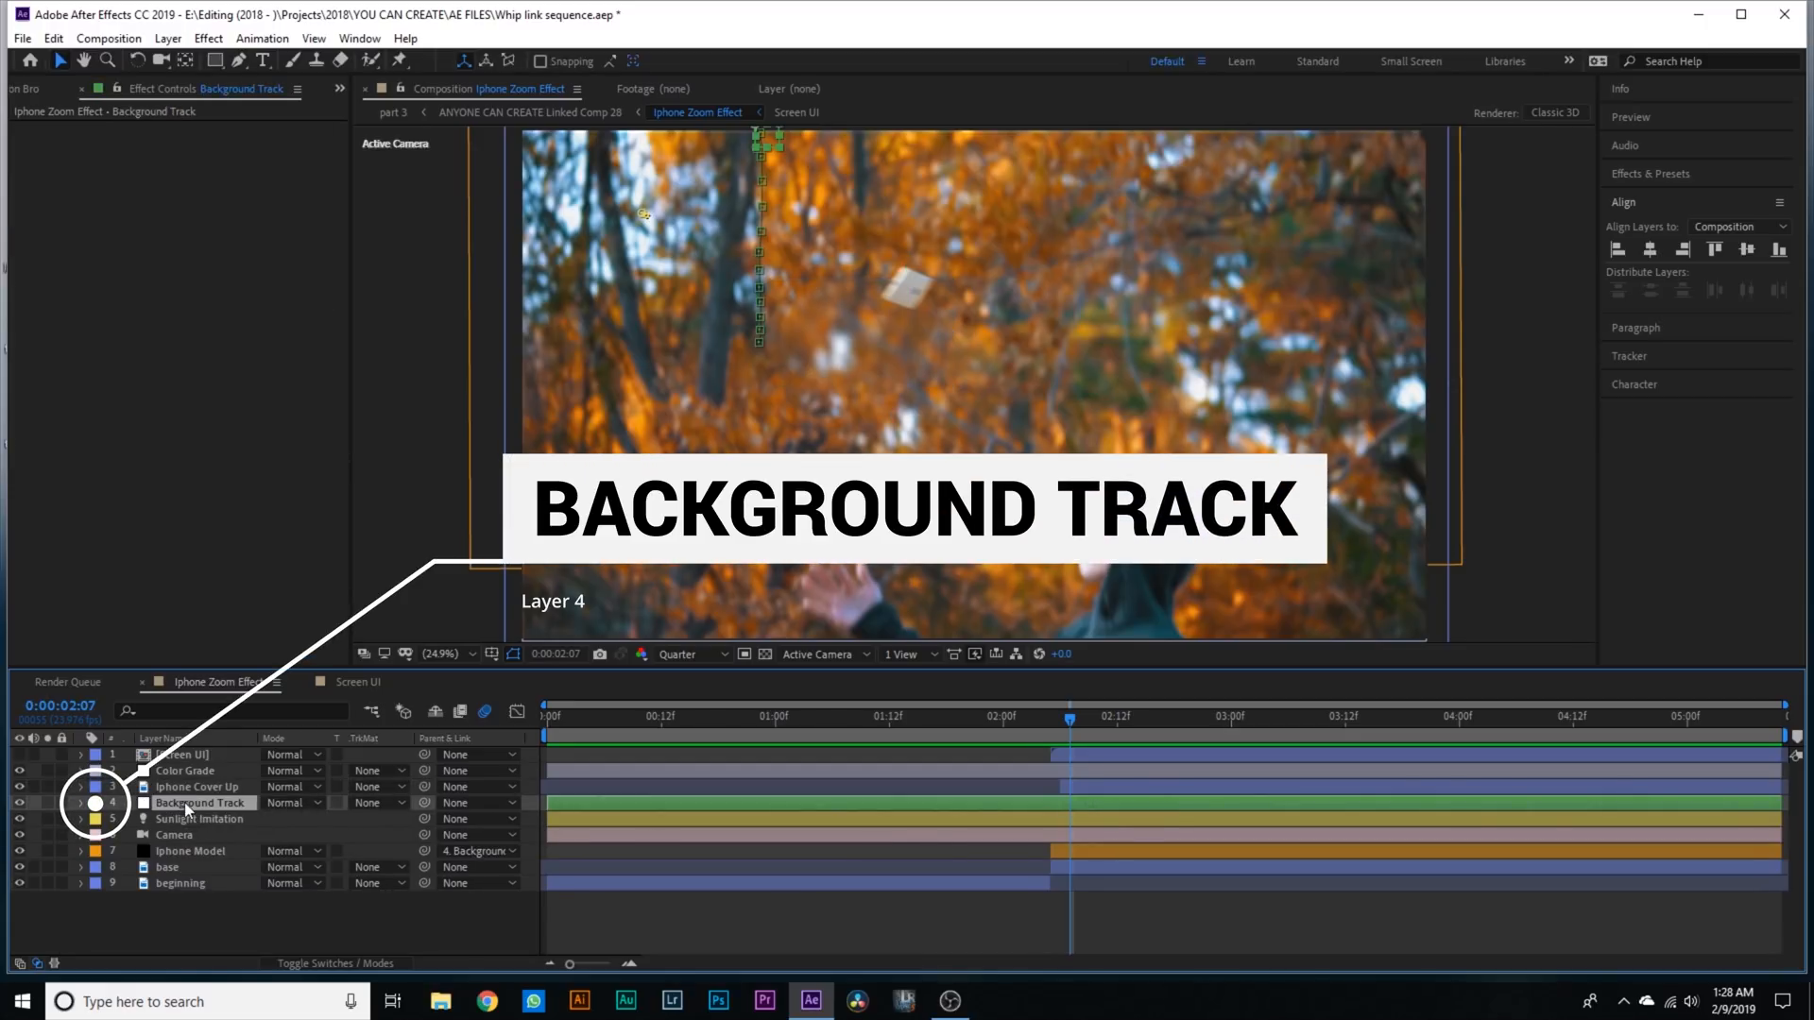
left_click(79, 803)
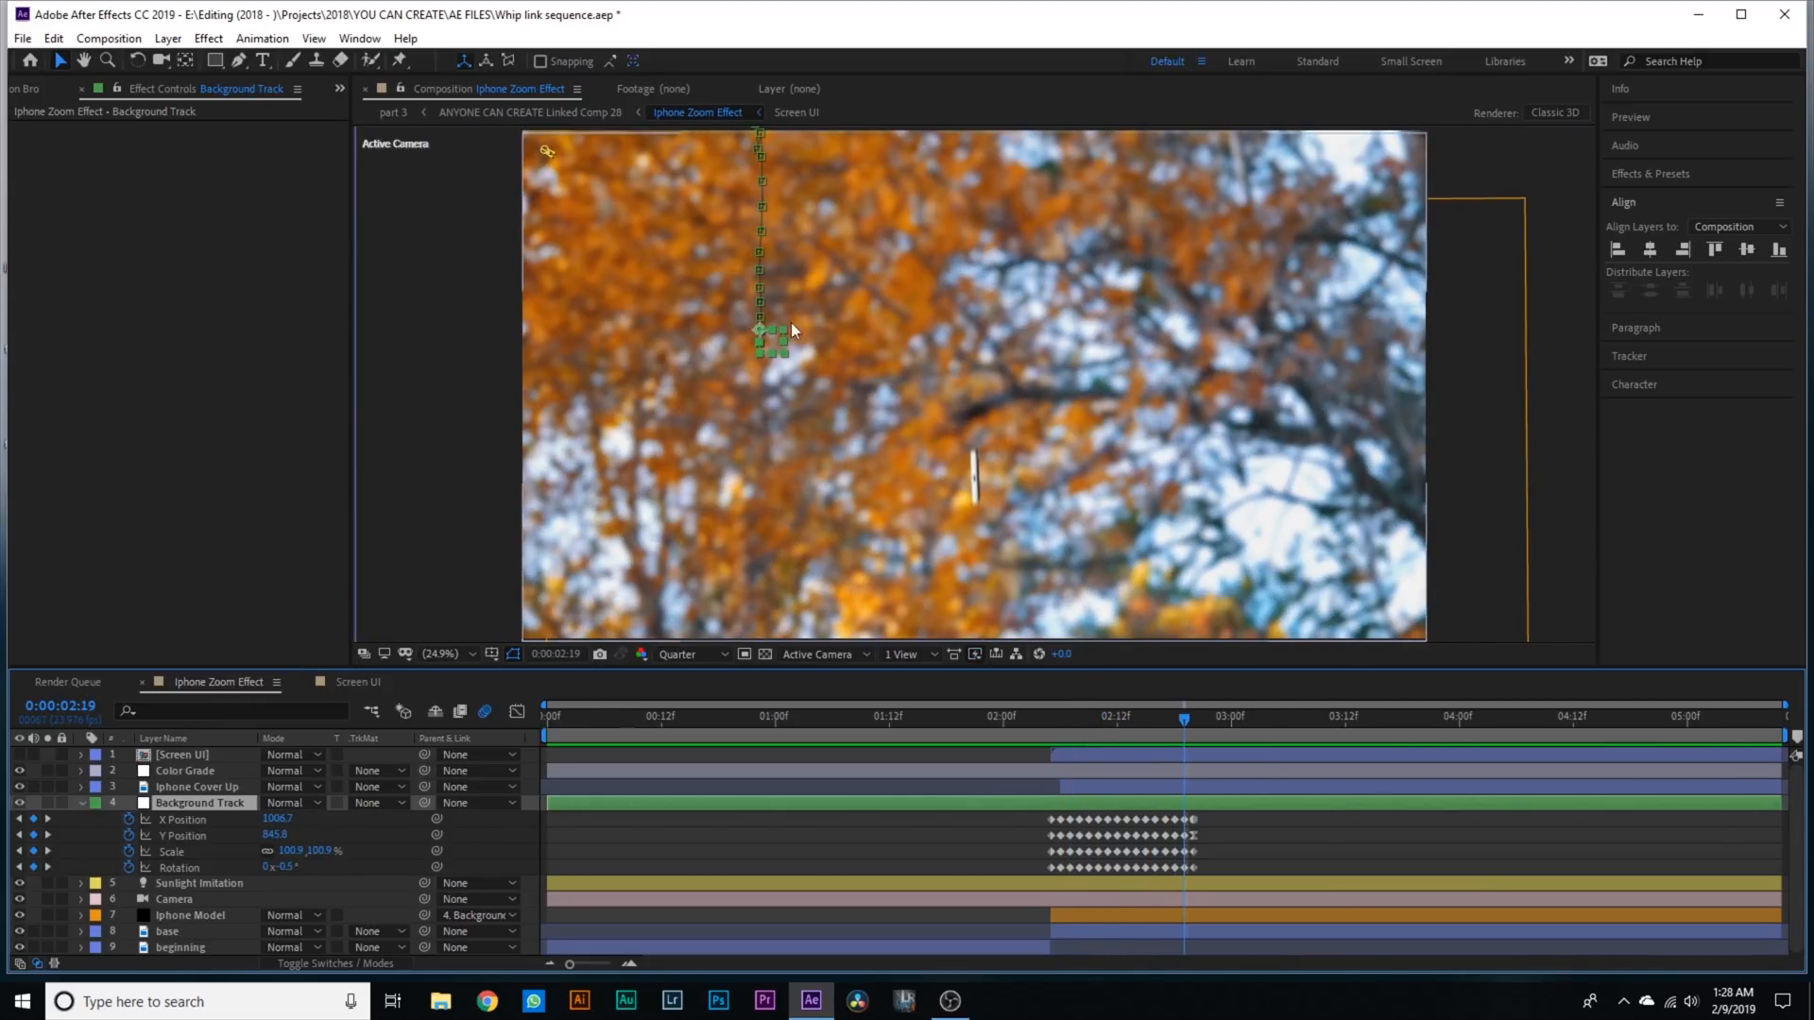
left_click(1153, 718)
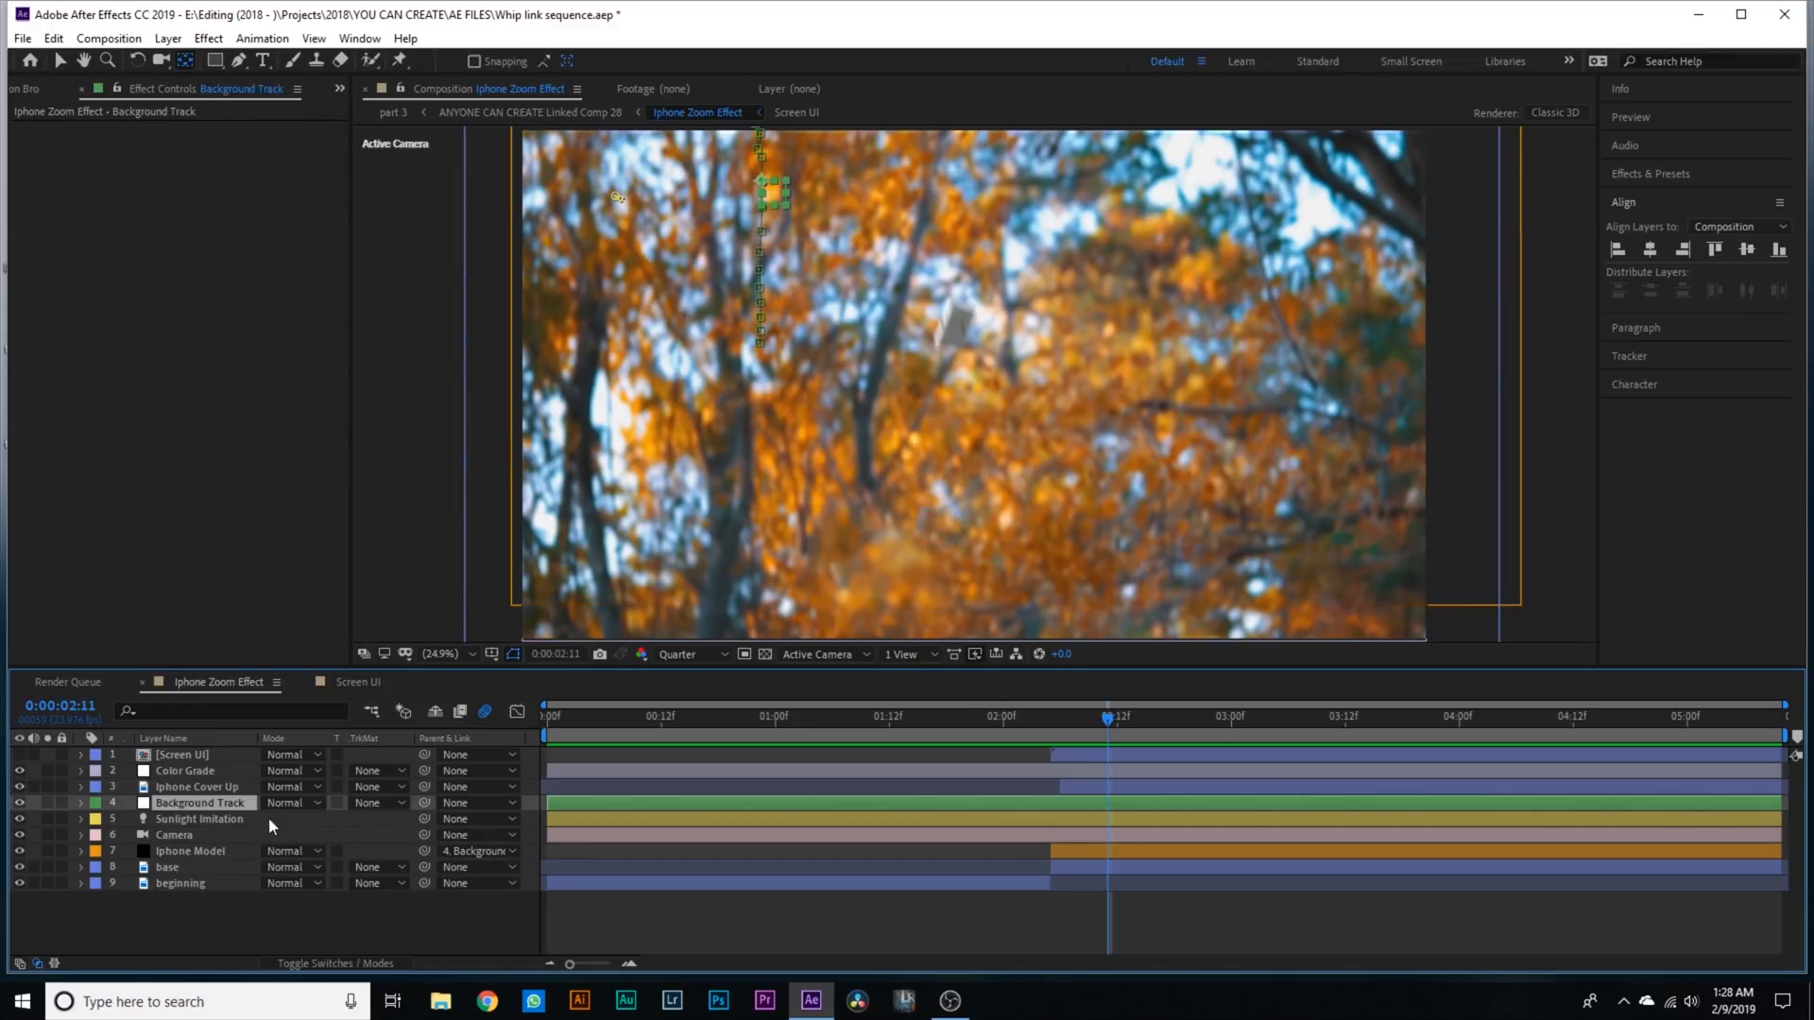
- Scrub through the whip to watch the phone shrink, then focus the Sunlight Imitation light
left_click(1166, 716)
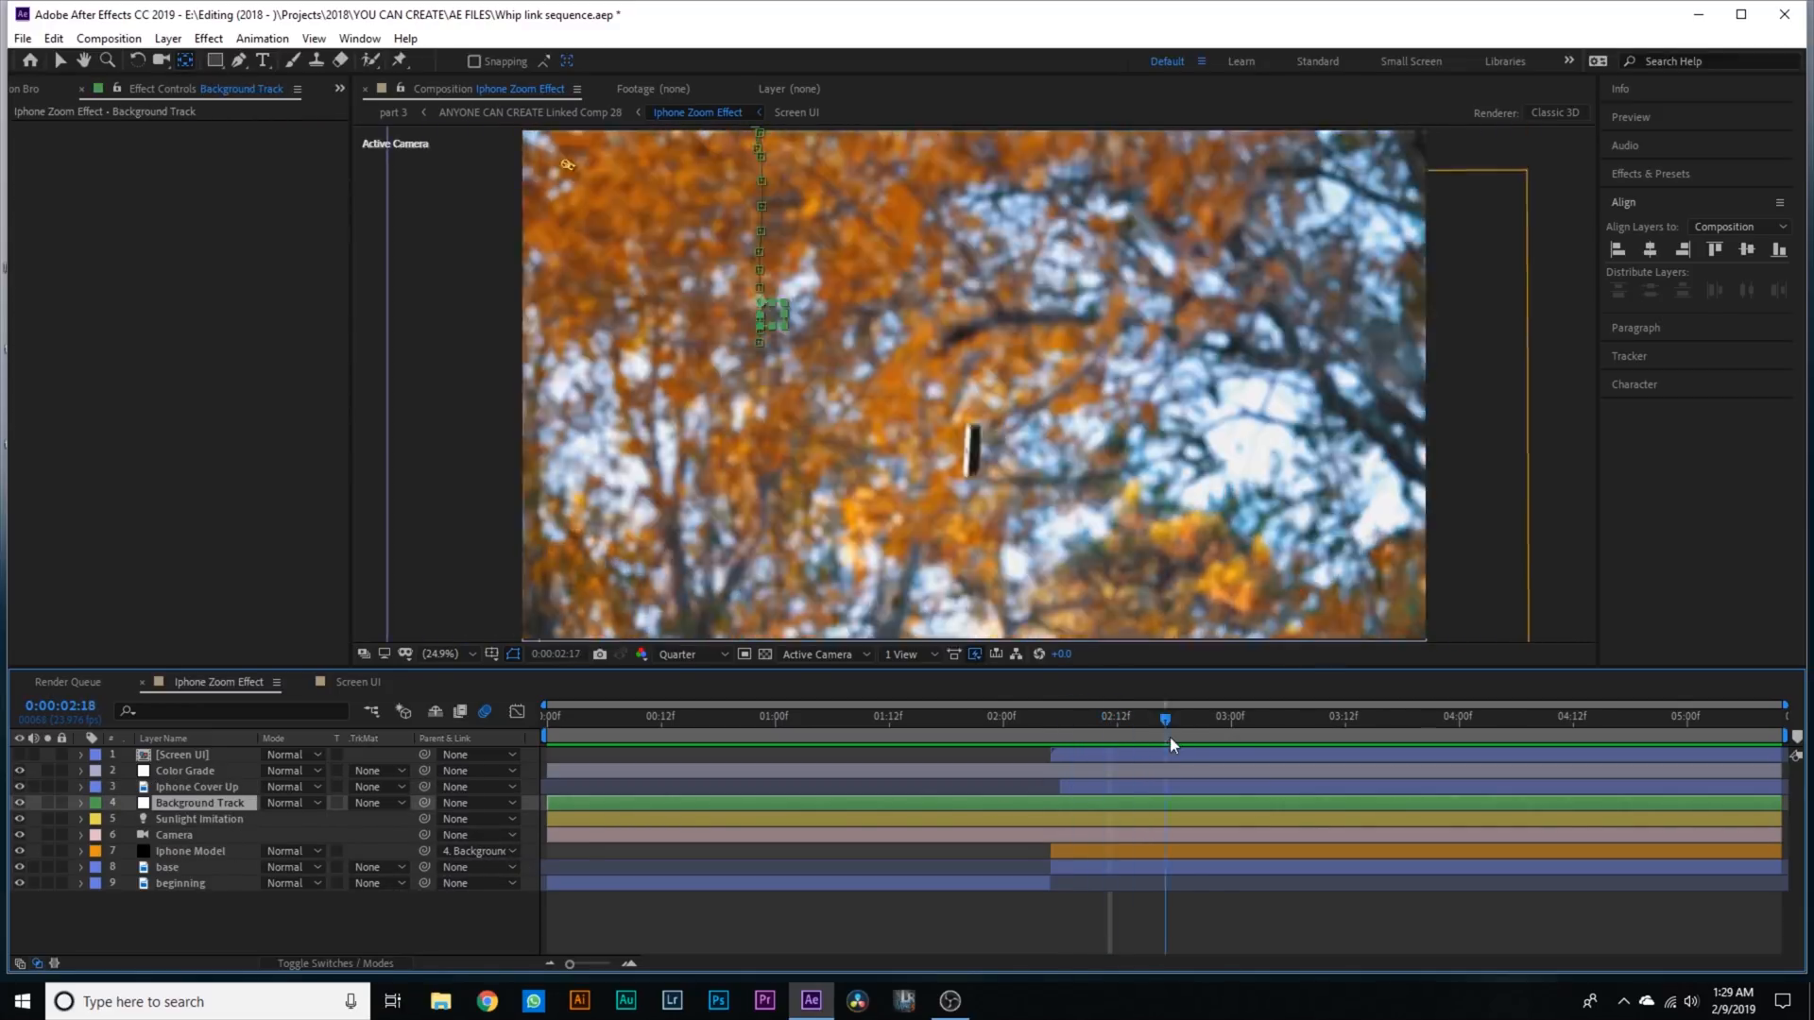
left_click(1344, 716)
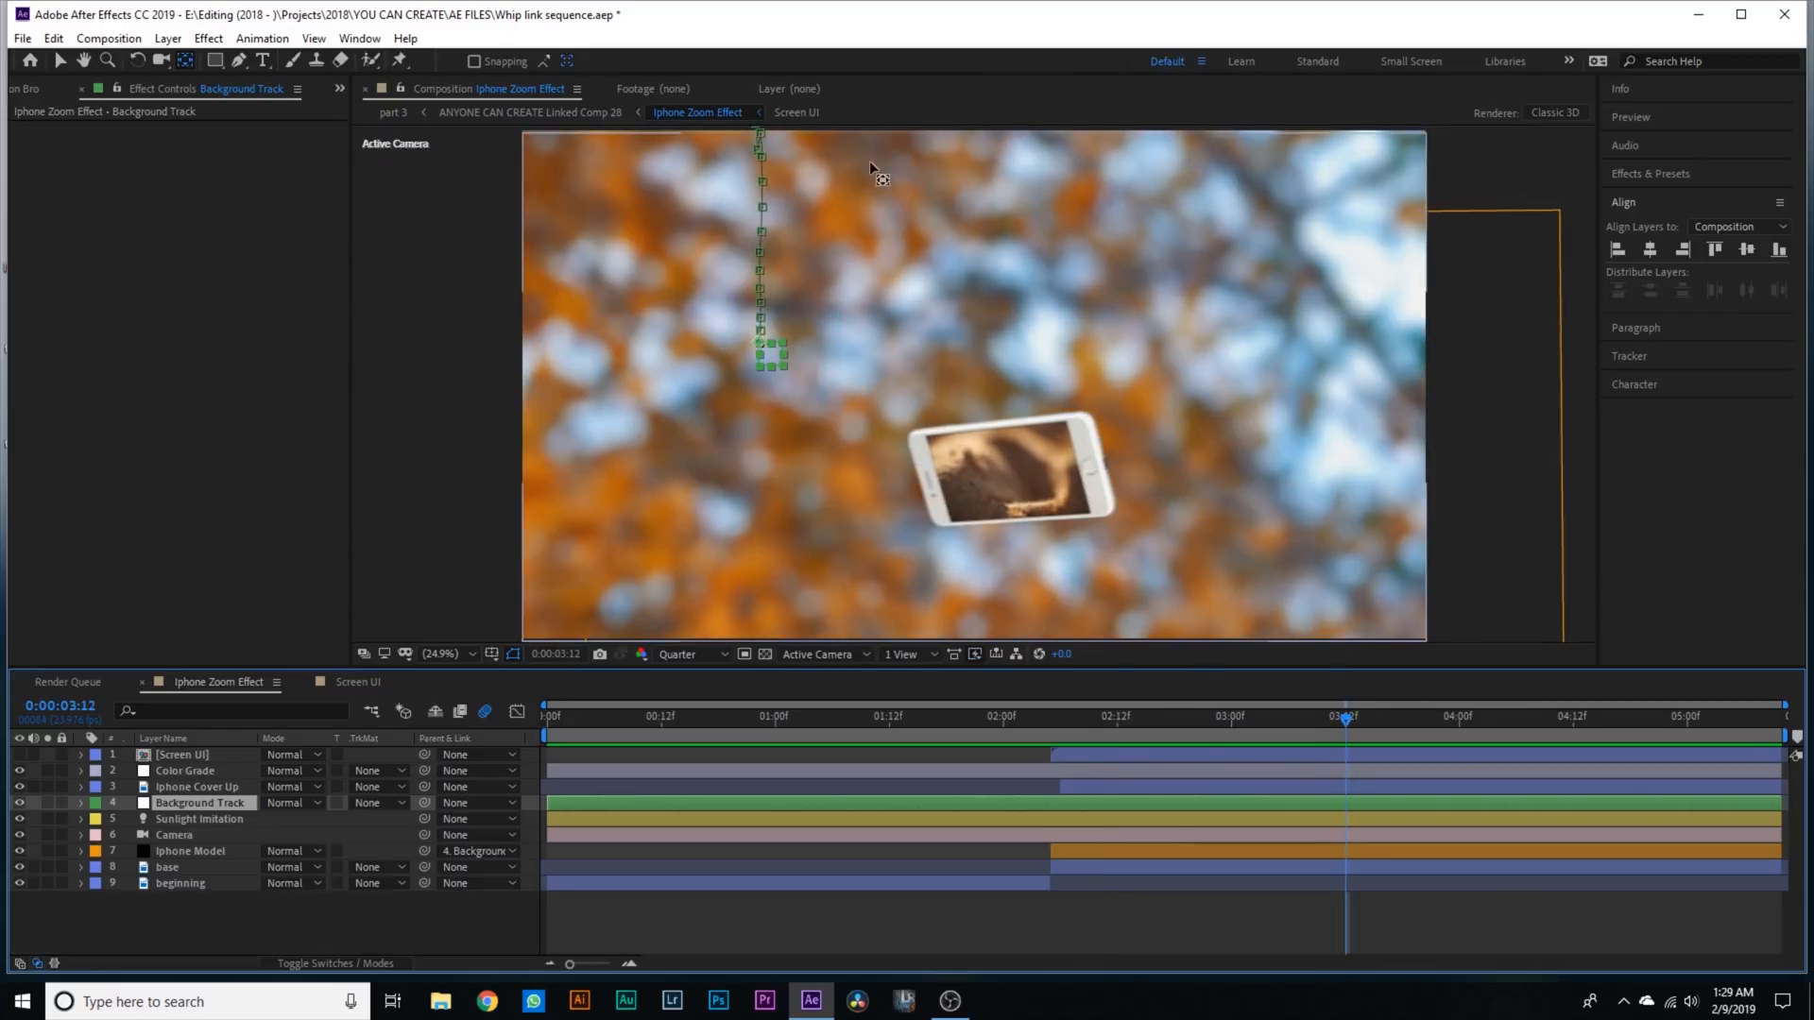
left_click(1113, 719)
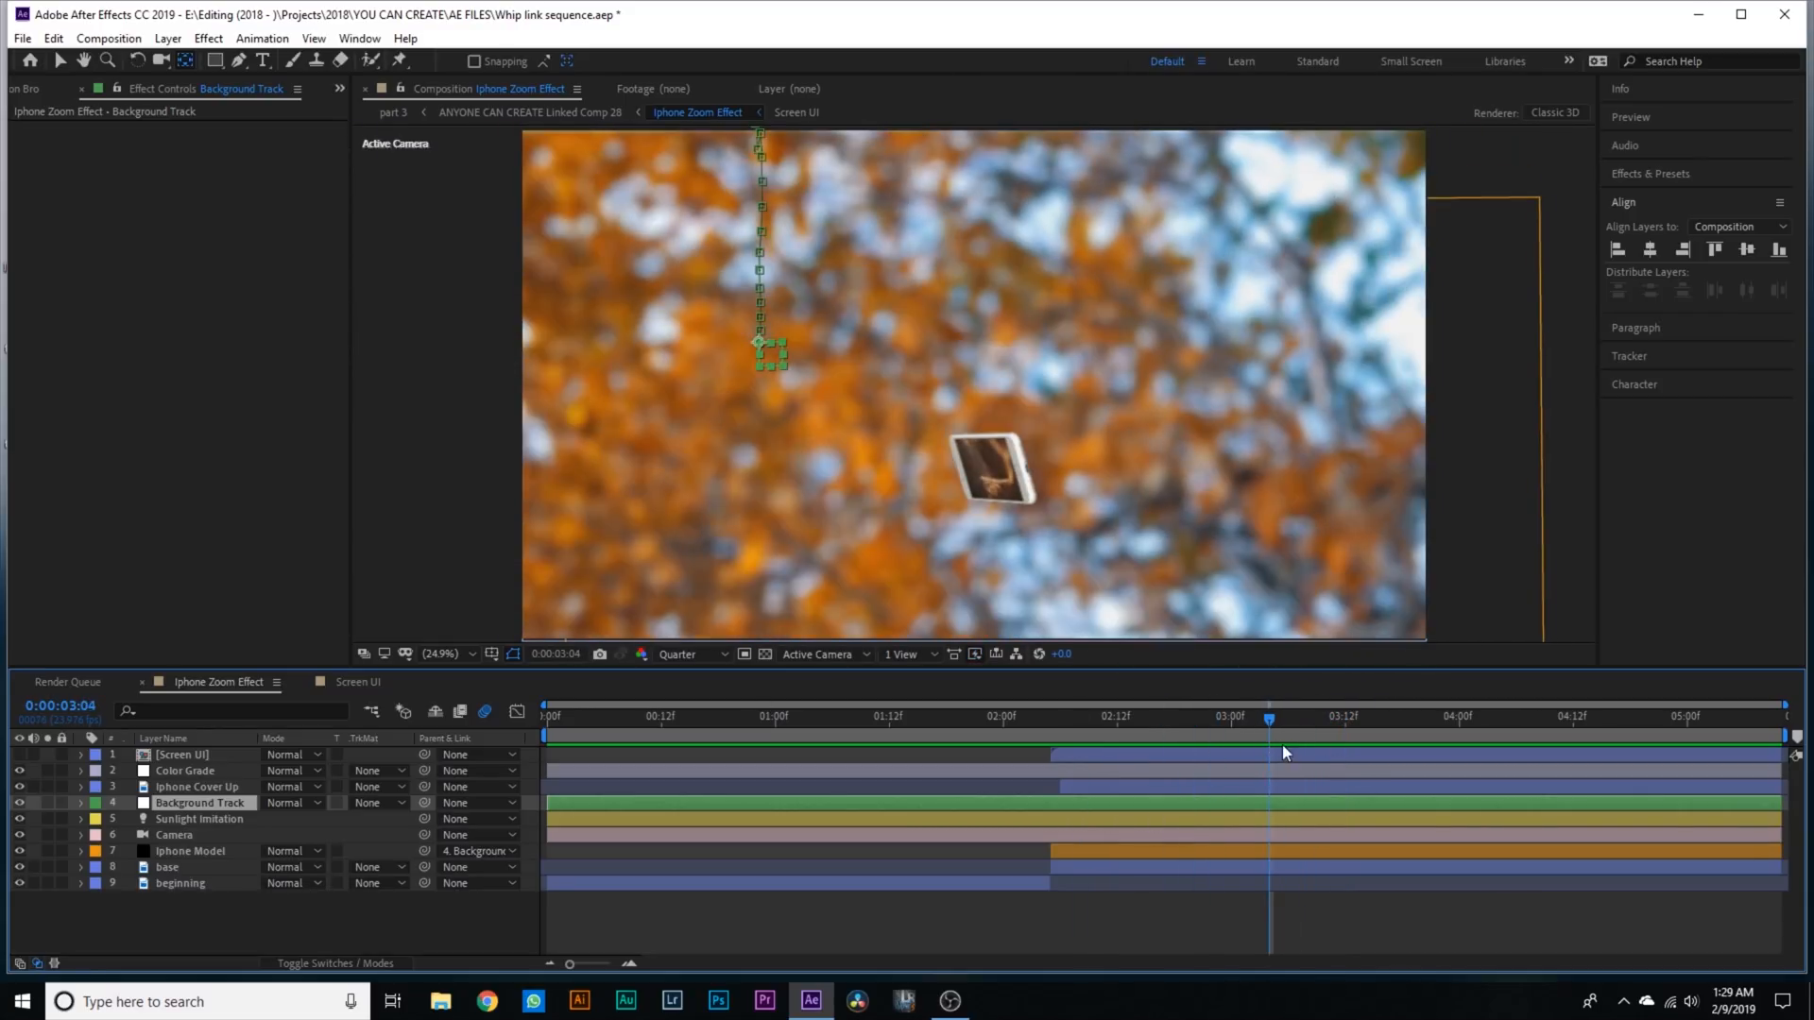
left_click(198, 818)
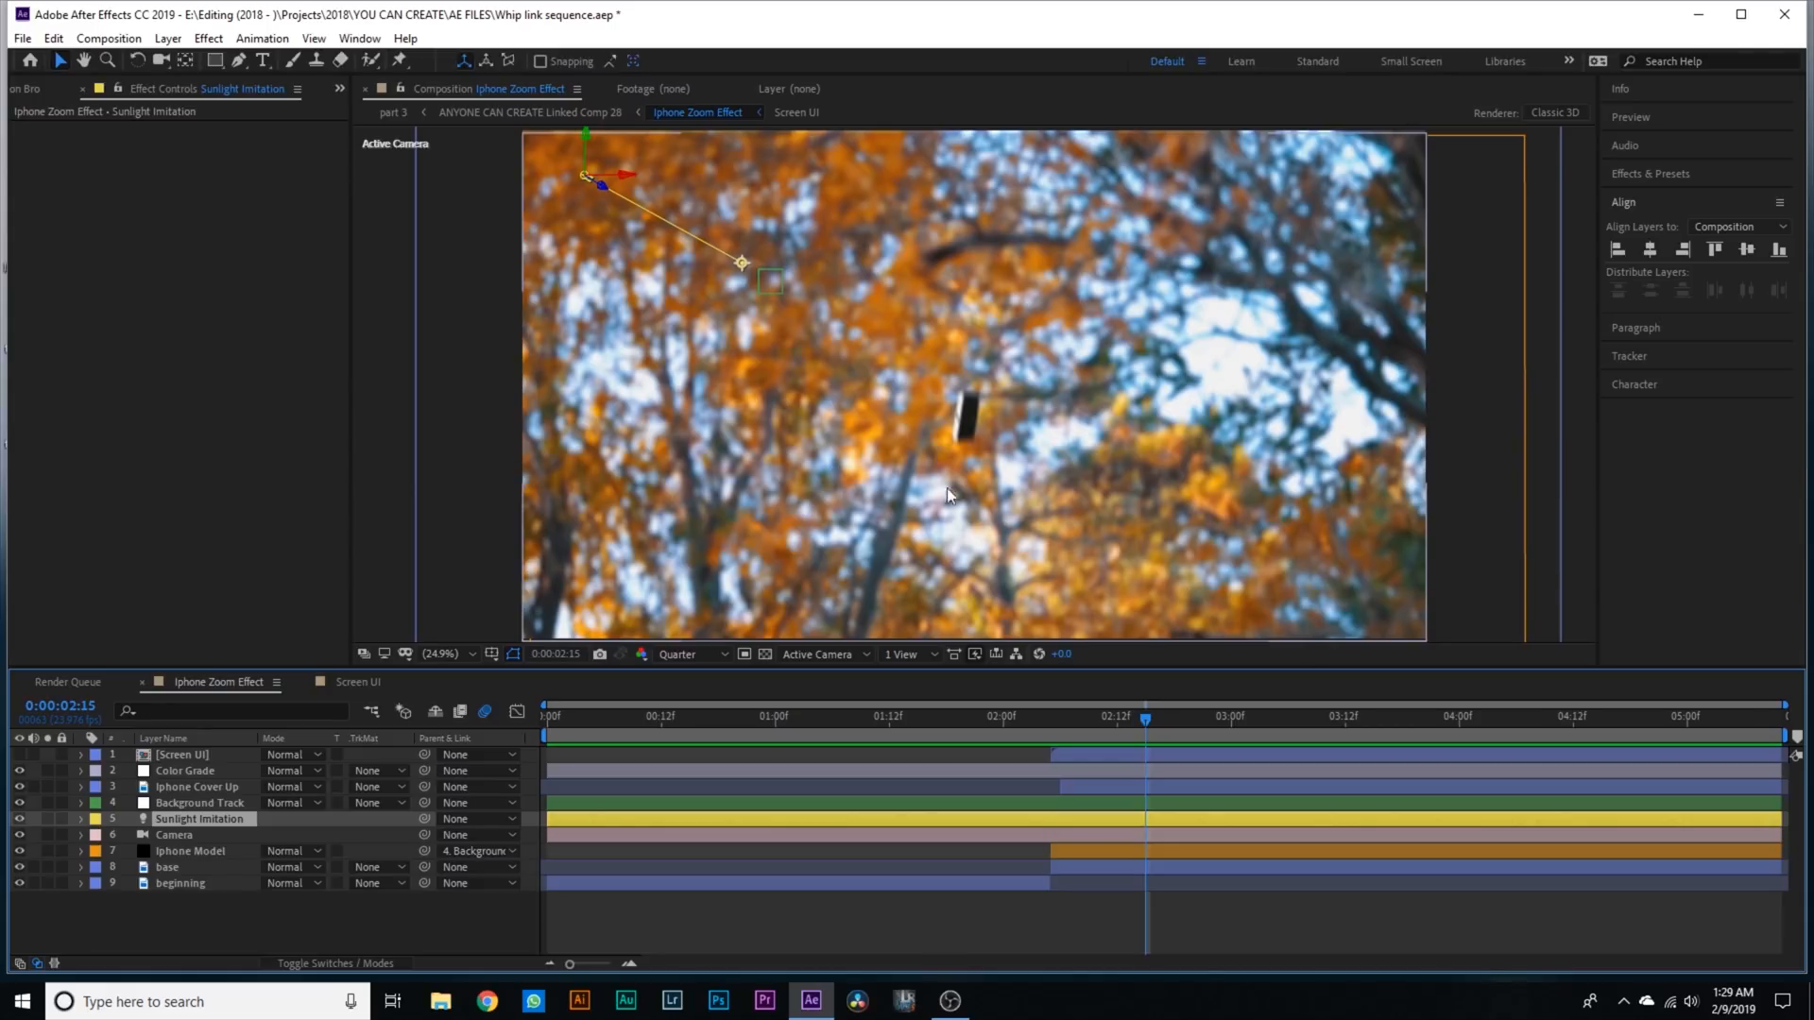
mouse_move(964, 429)
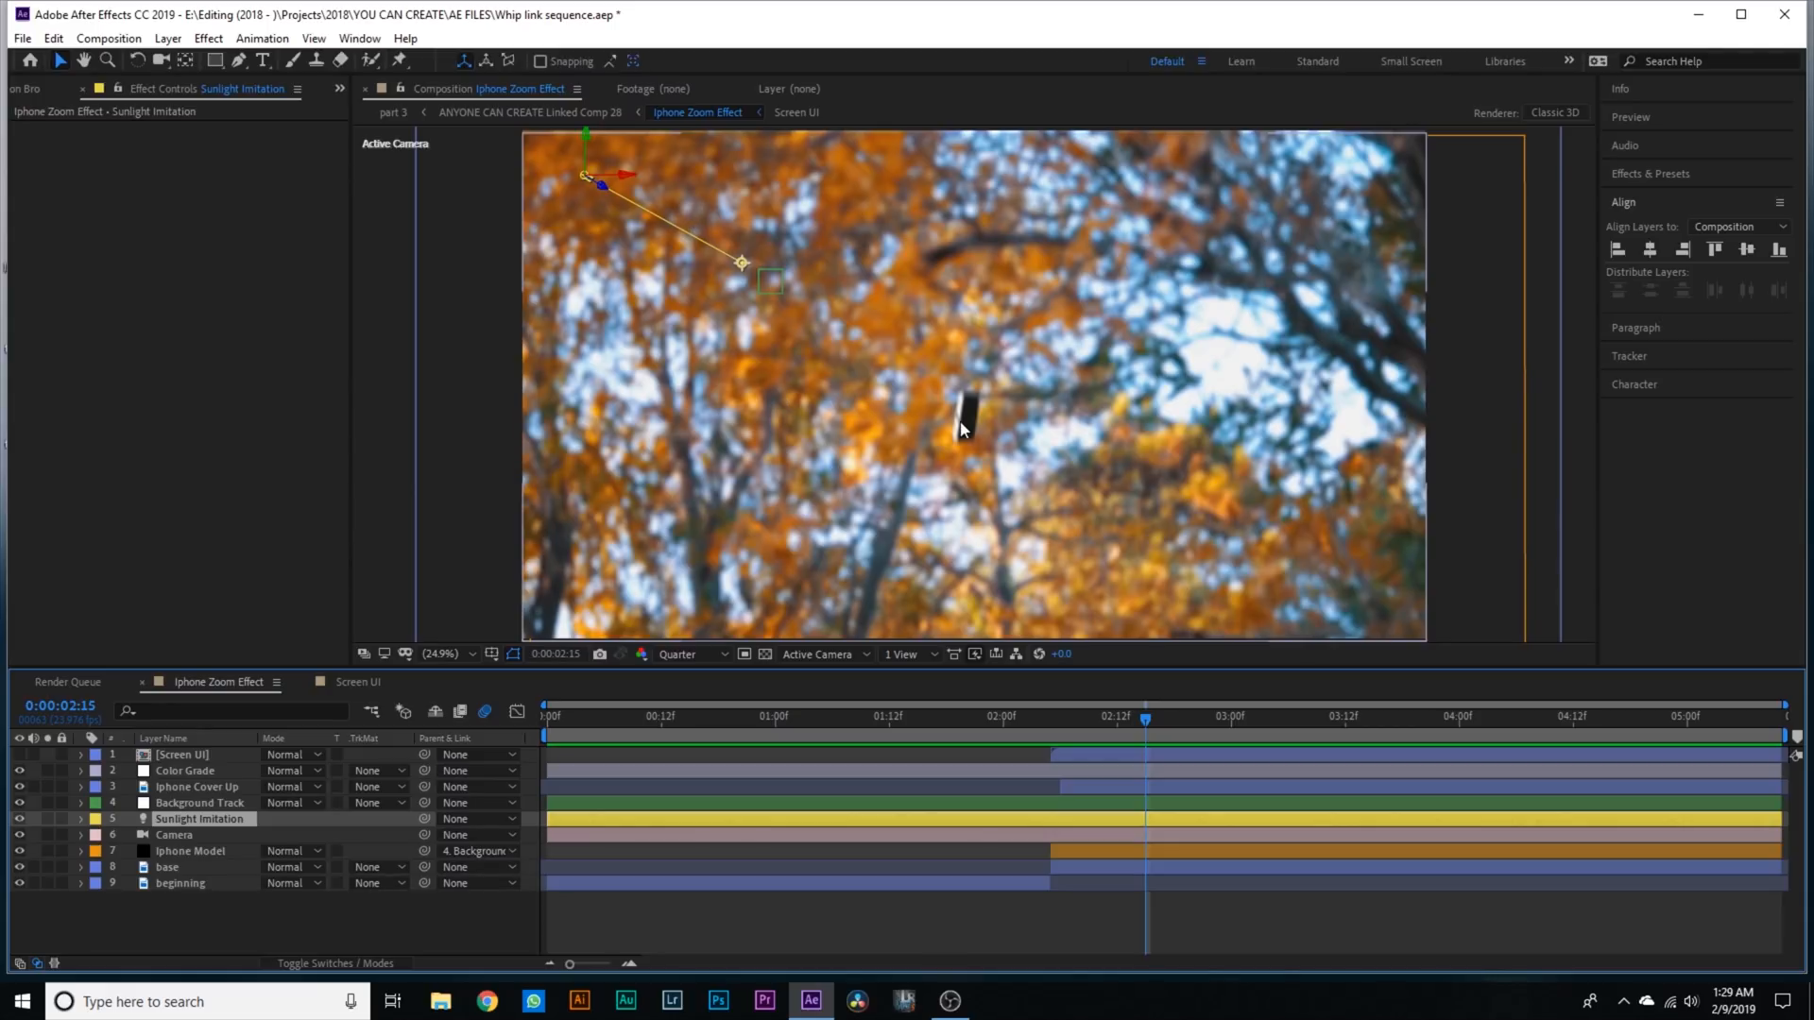
mouse_move(631, 179)
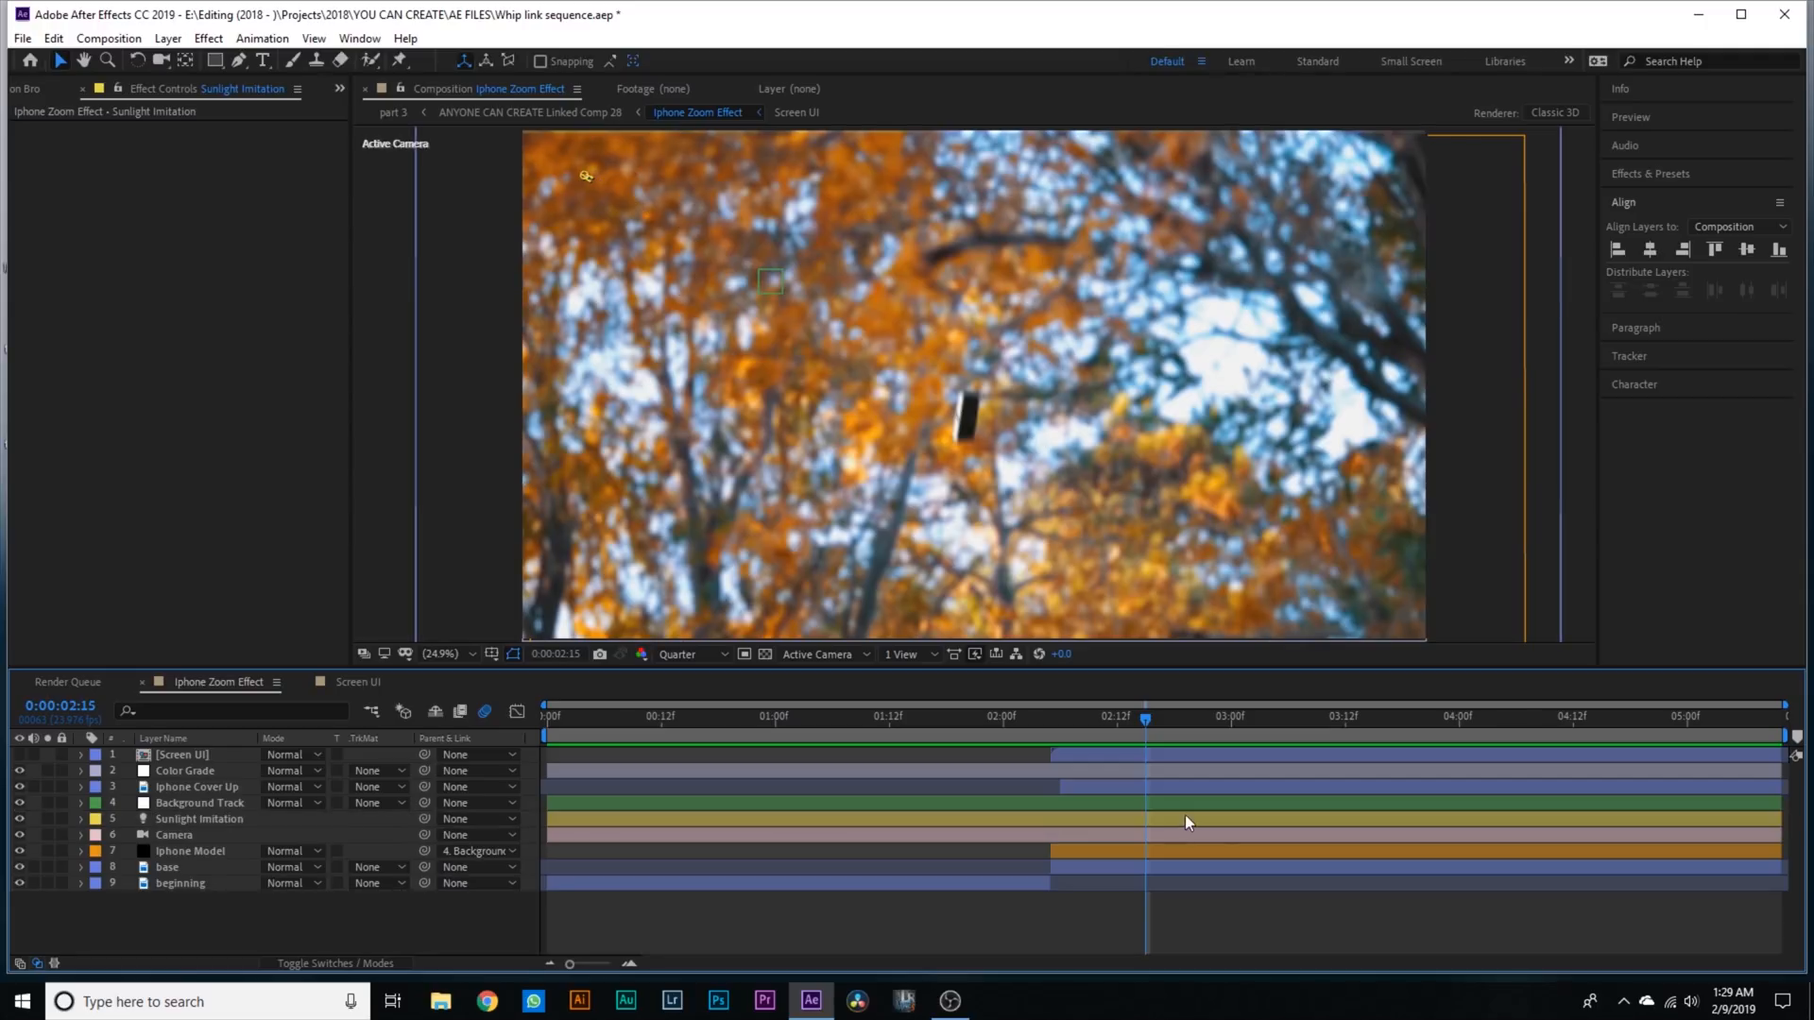
- View the Sunlight Imitation light in 4 Views, then return to the single camera view
left_click(199, 818)
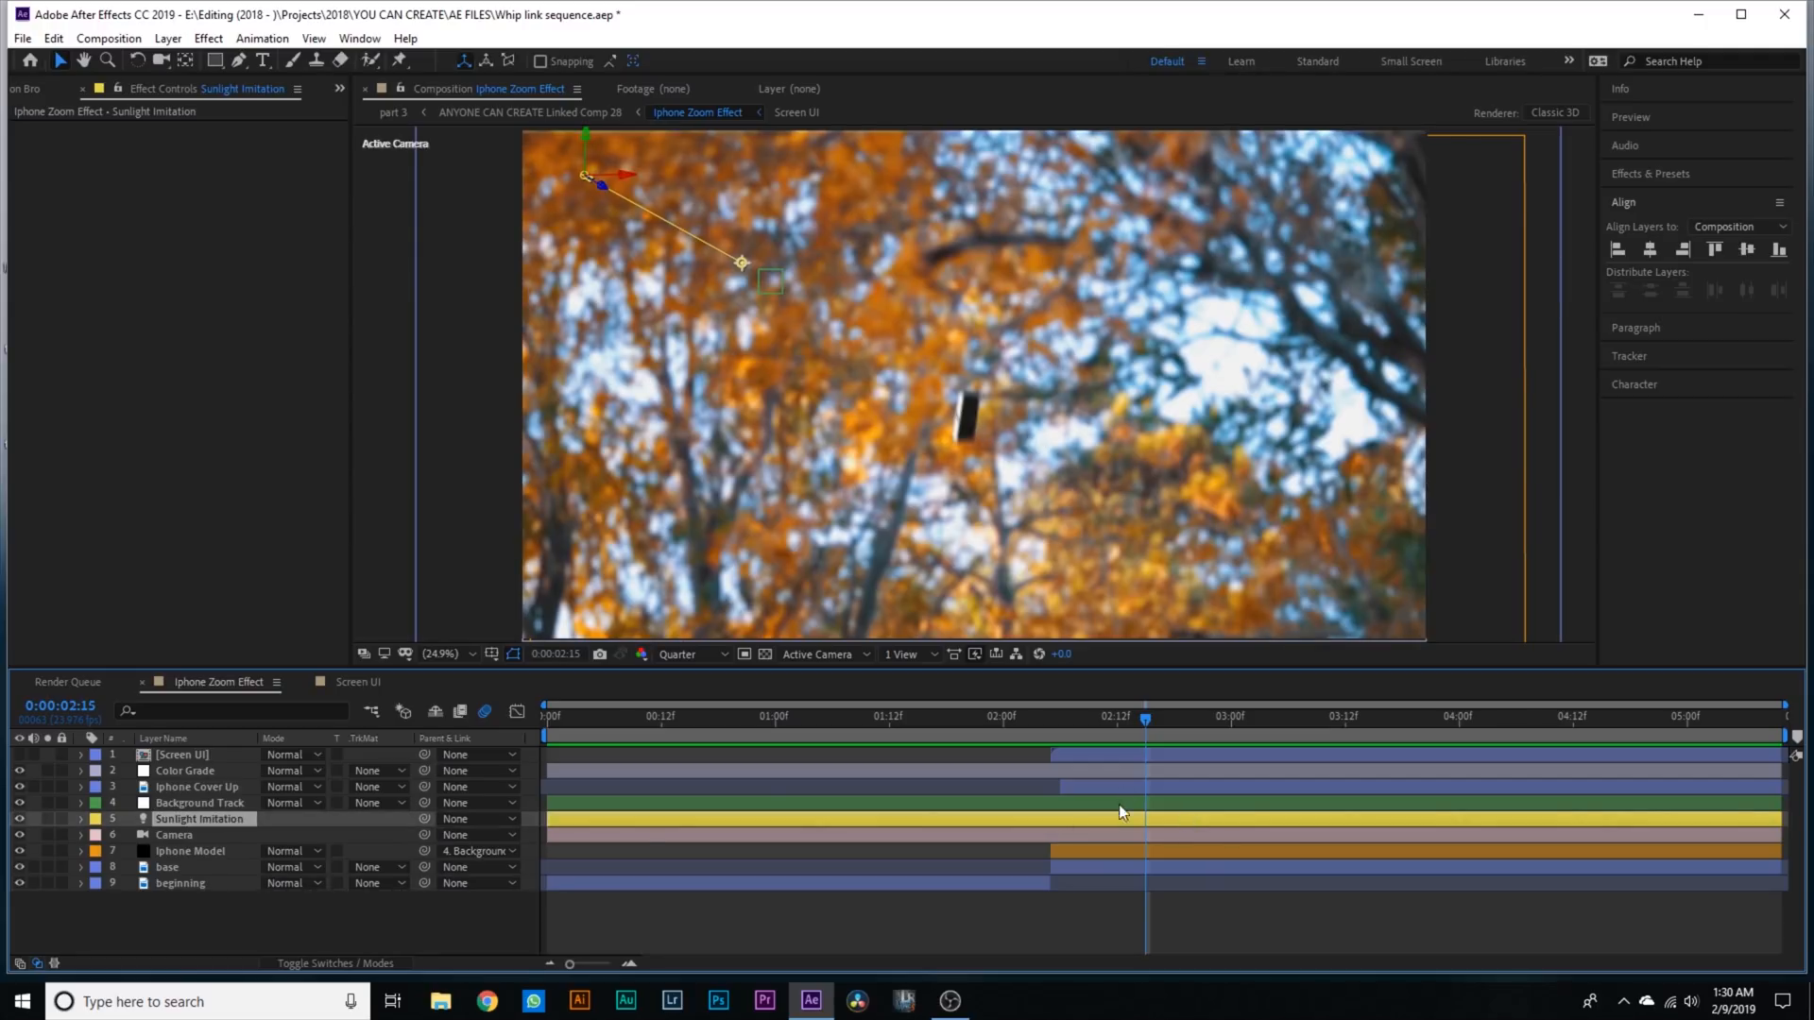
left_click(167, 38)
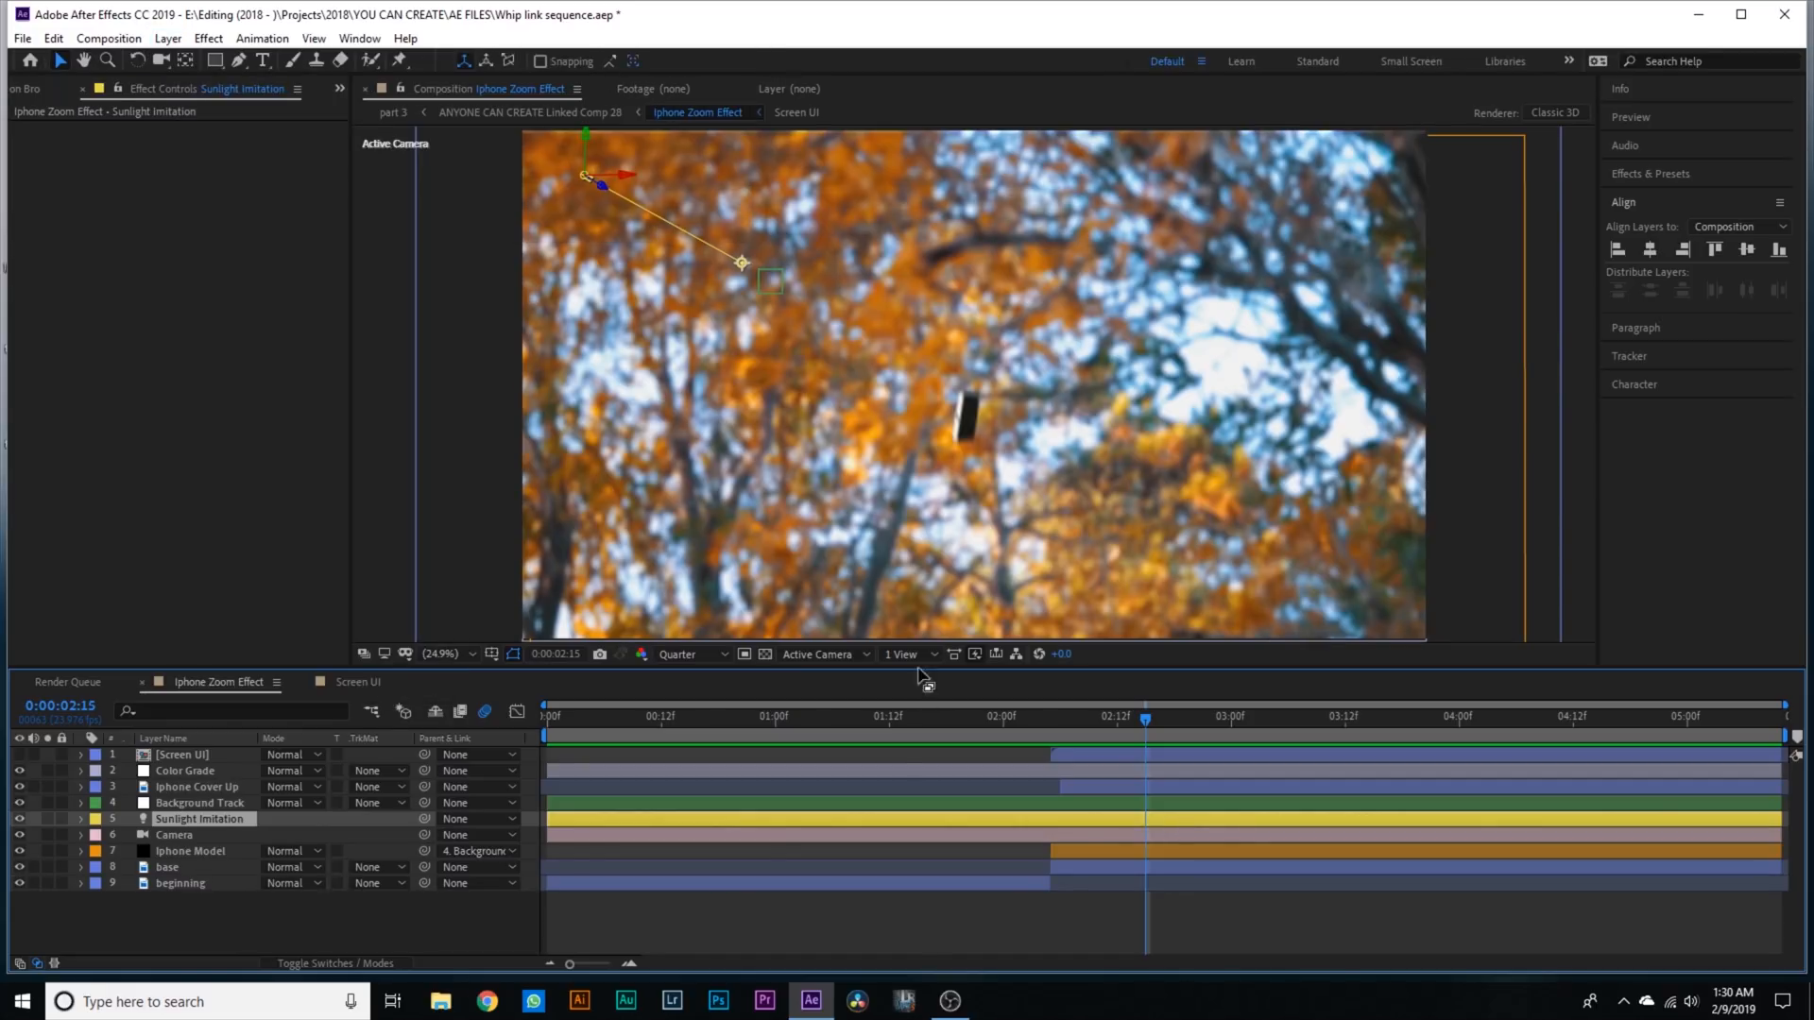
left_click(902, 654)
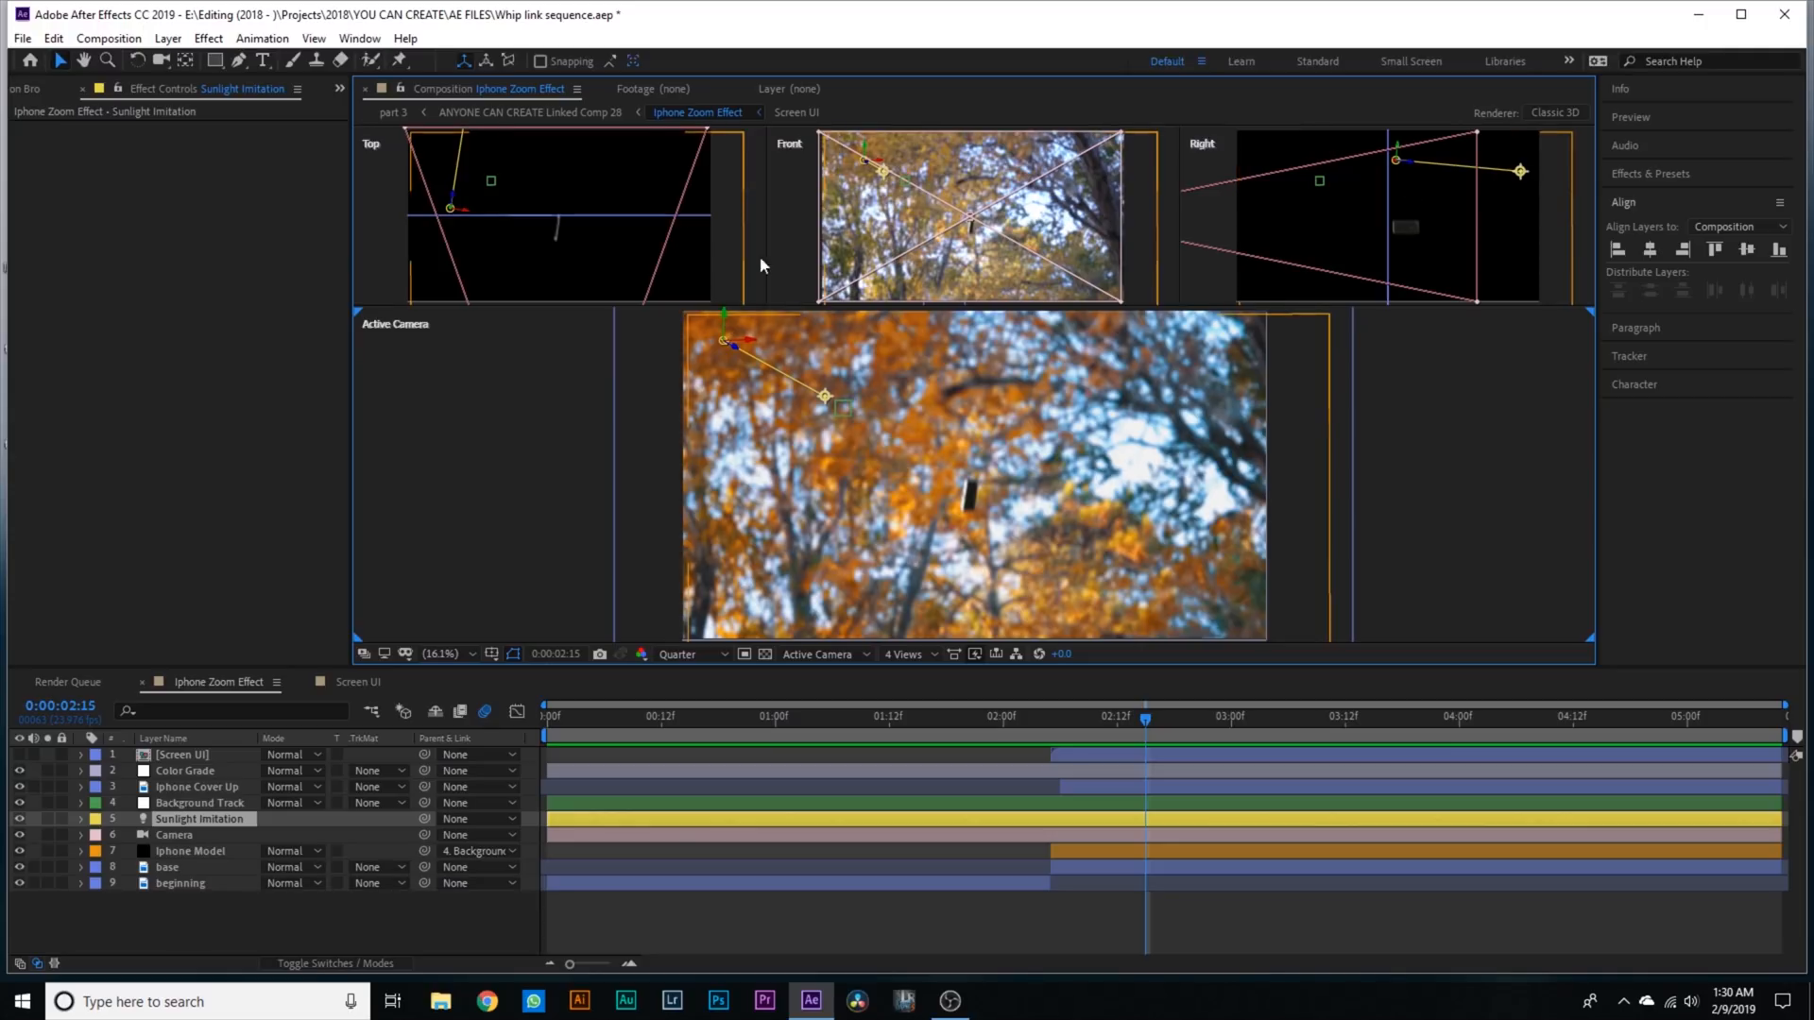
left_click(905, 654)
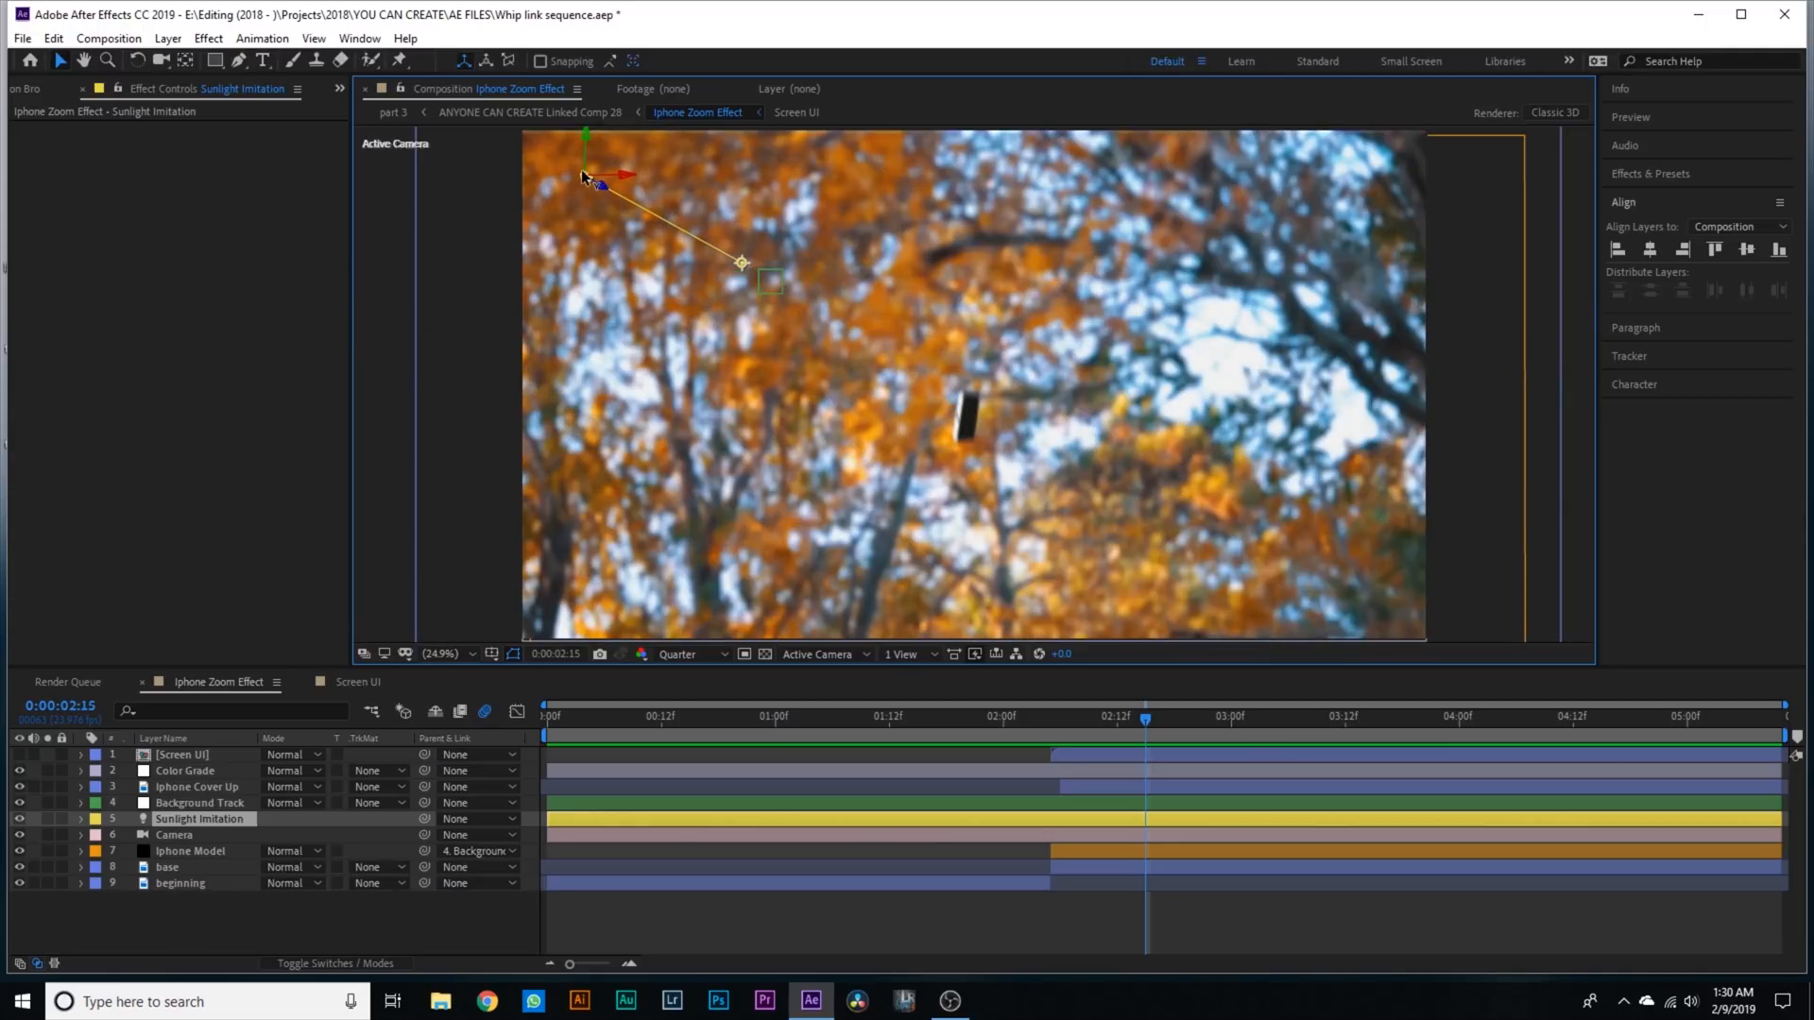
mouse_move(601, 202)
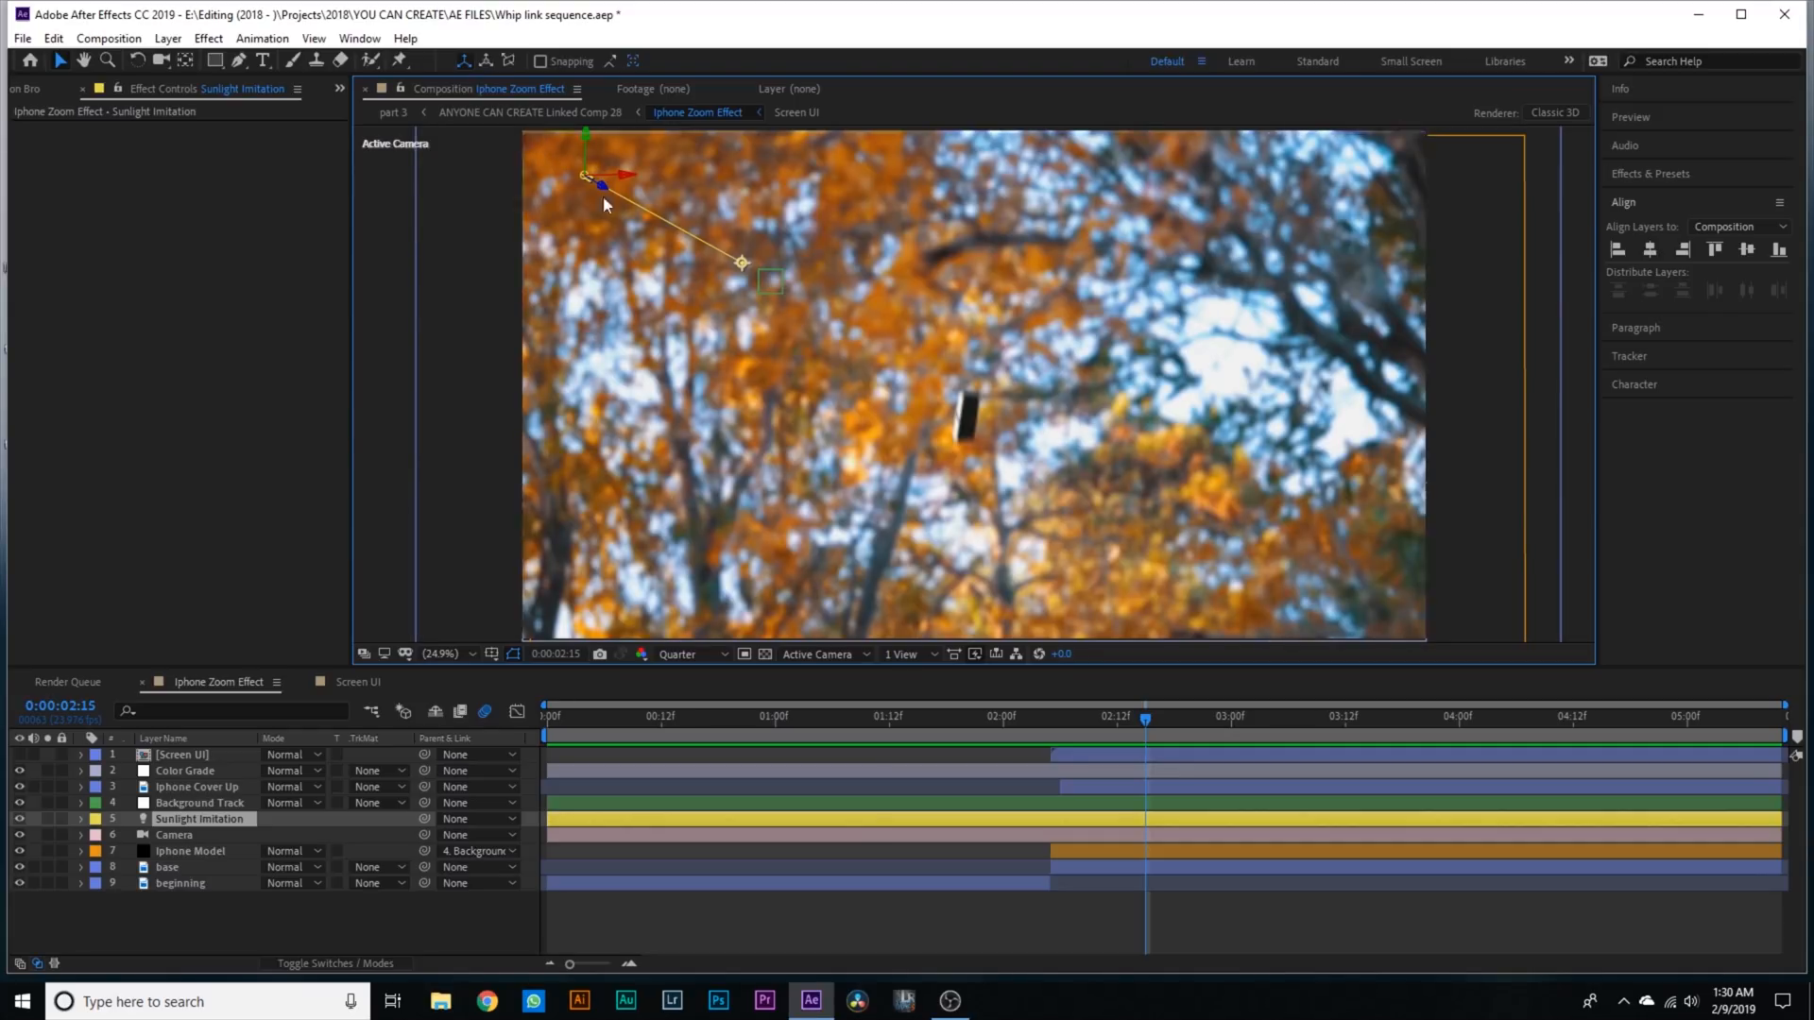
mouse_move(509, 121)
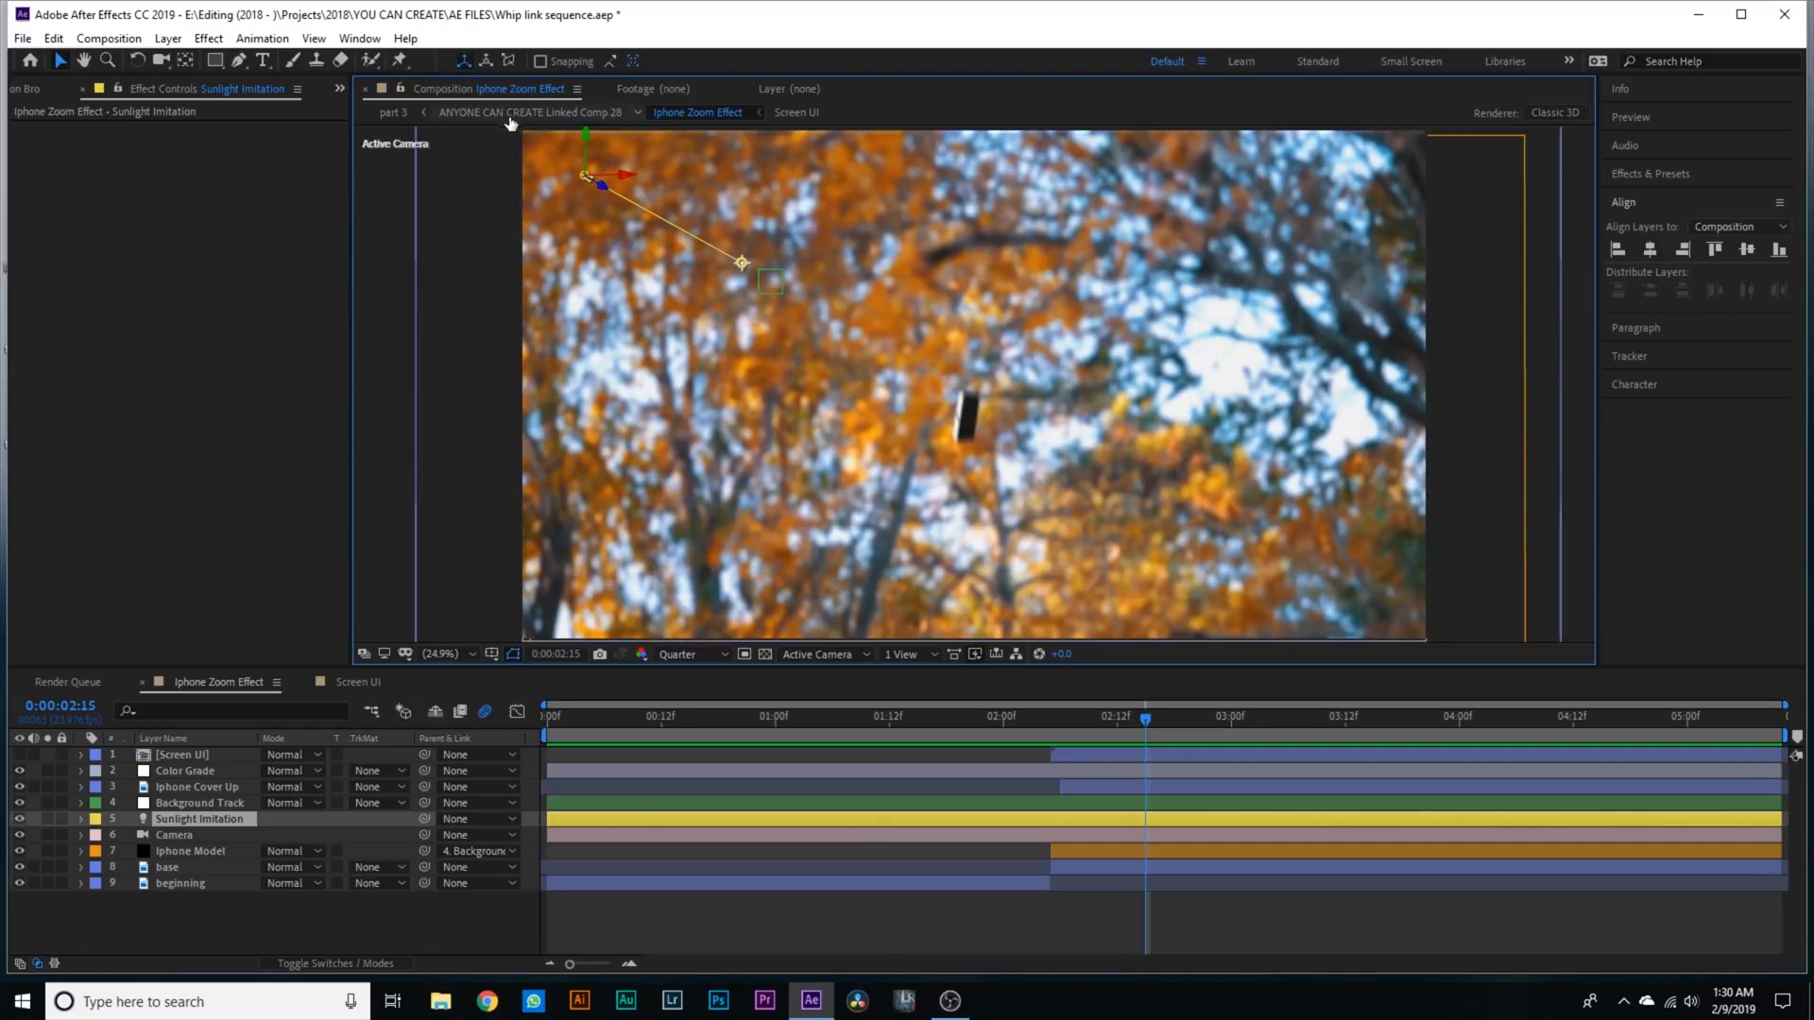
mouse_move(1081, 474)
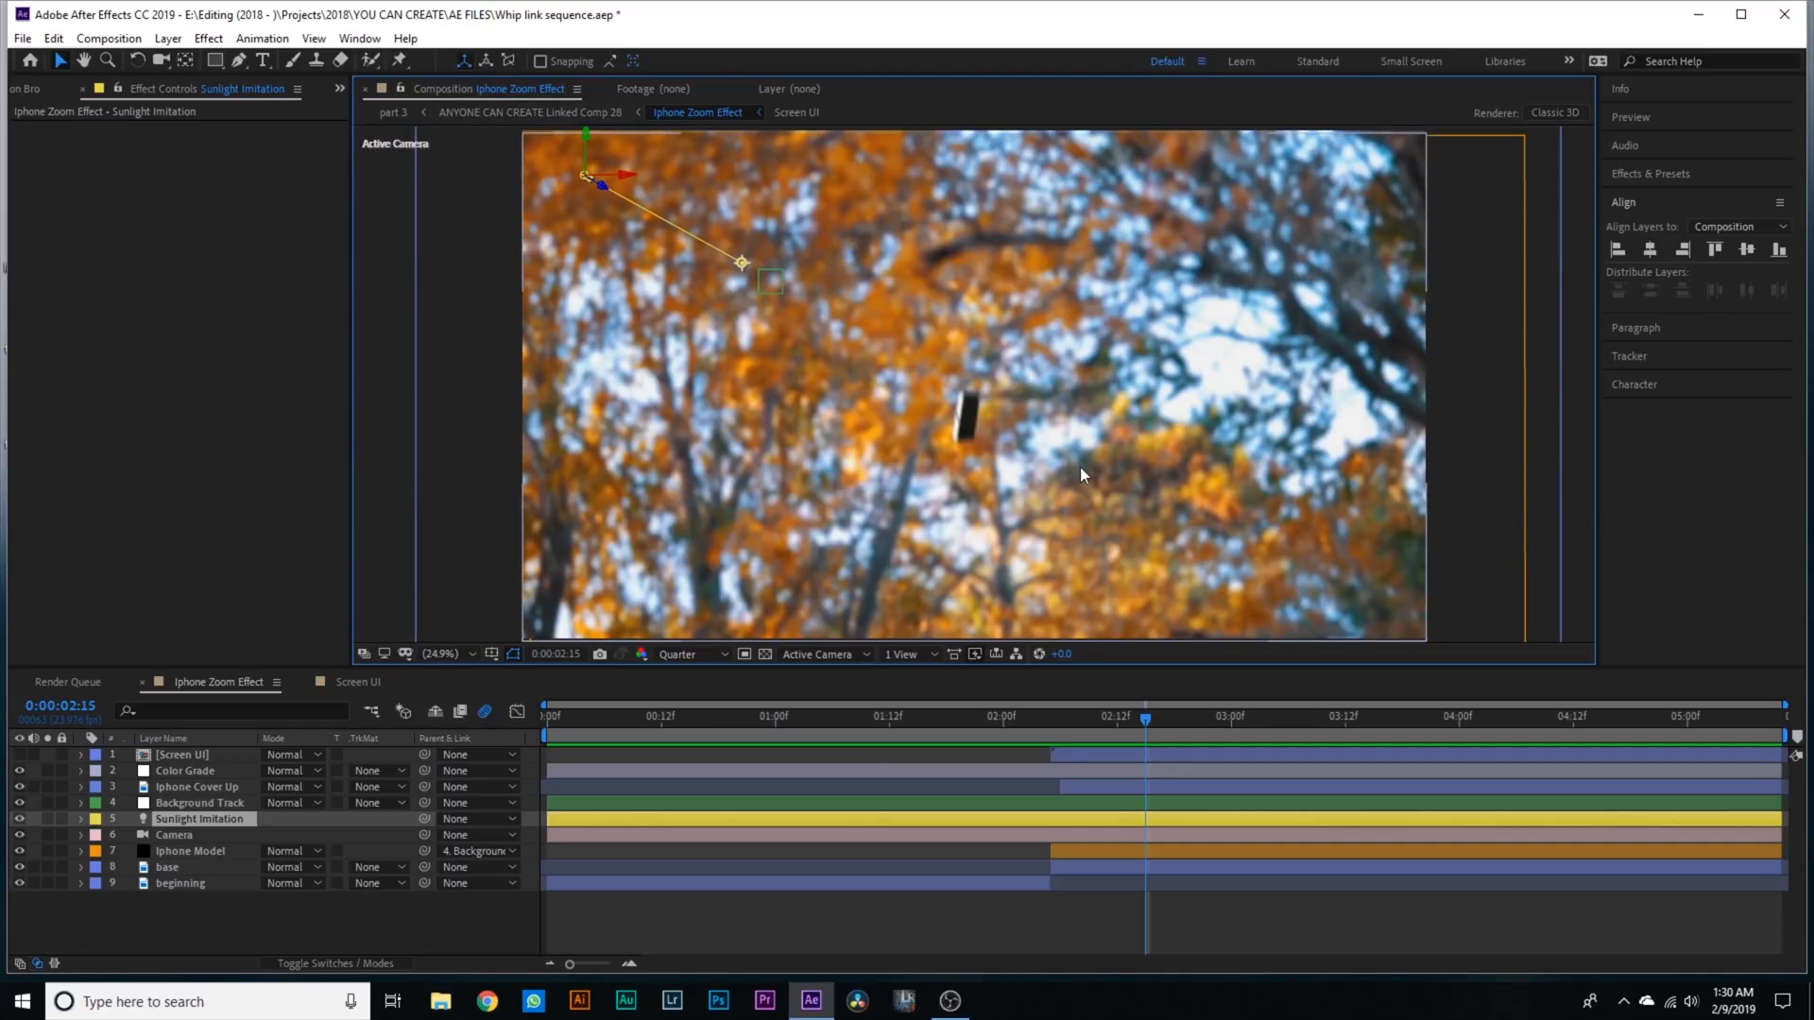
- Switch the viewer resolution from Quarter to Full
left_click(691, 654)
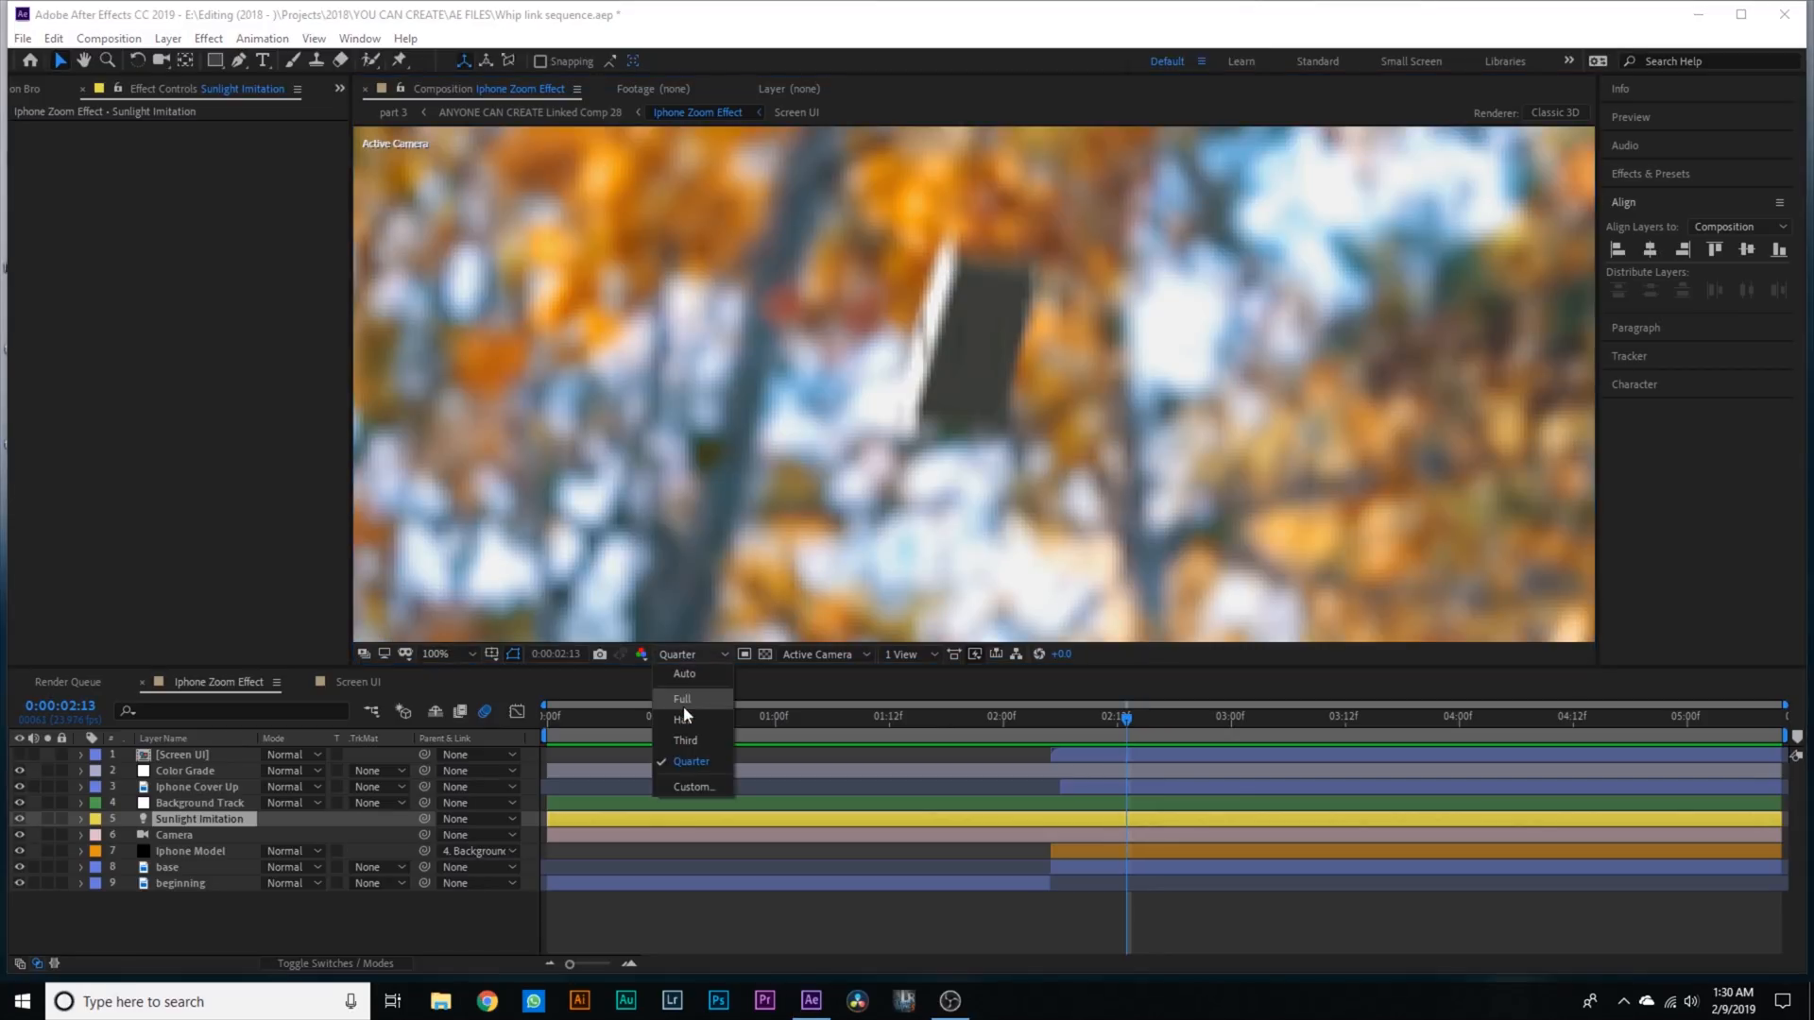
left_click(680, 699)
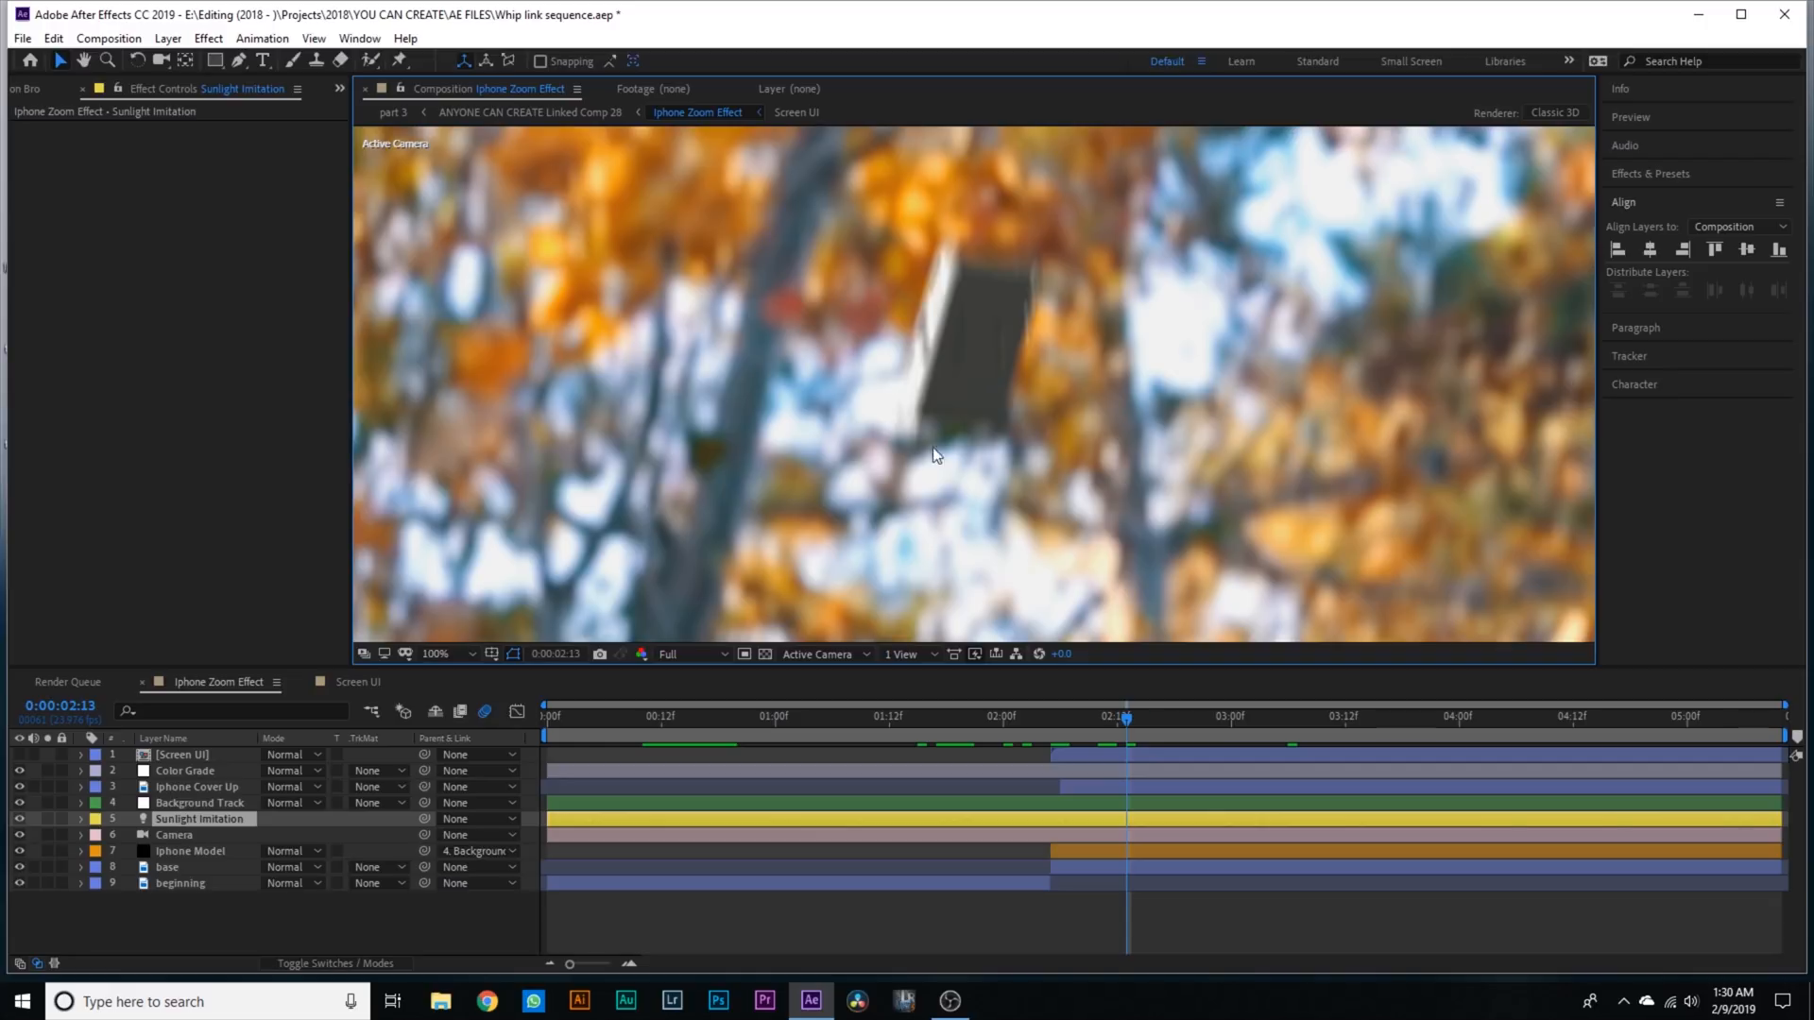
mouse_move(458, 646)
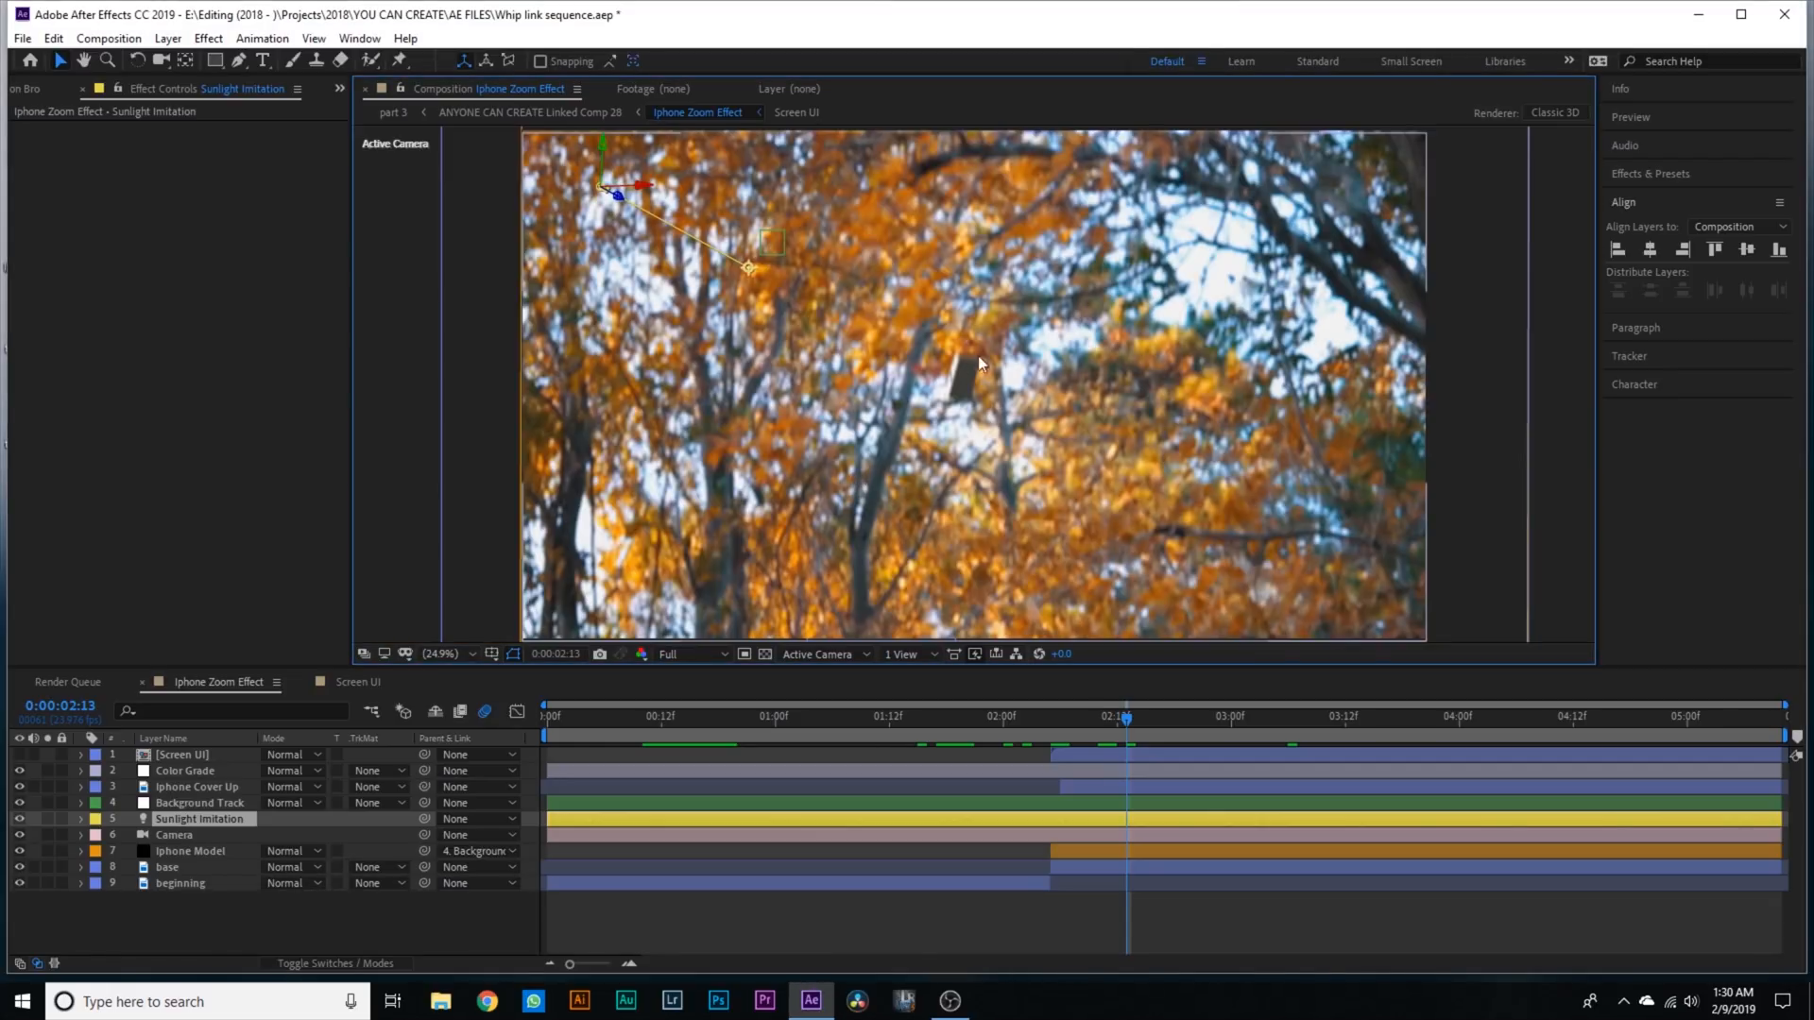
mouse_move(652, 249)
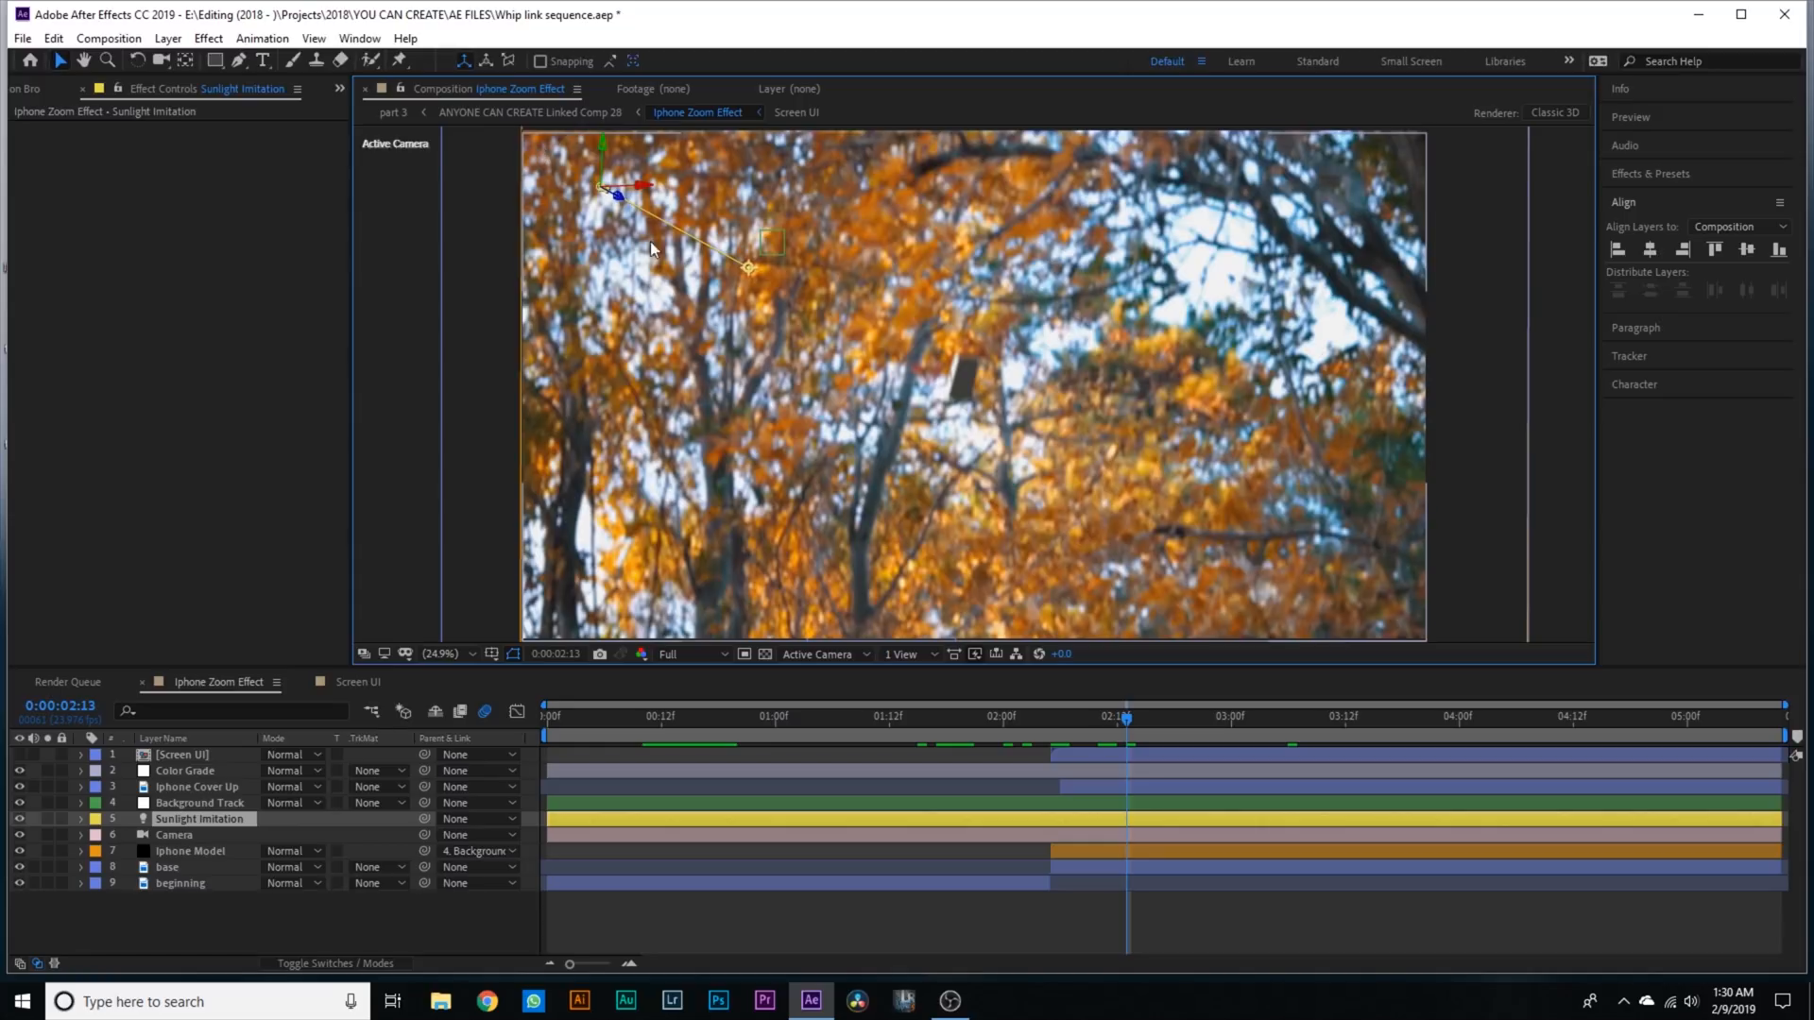
mouse_move(995, 425)
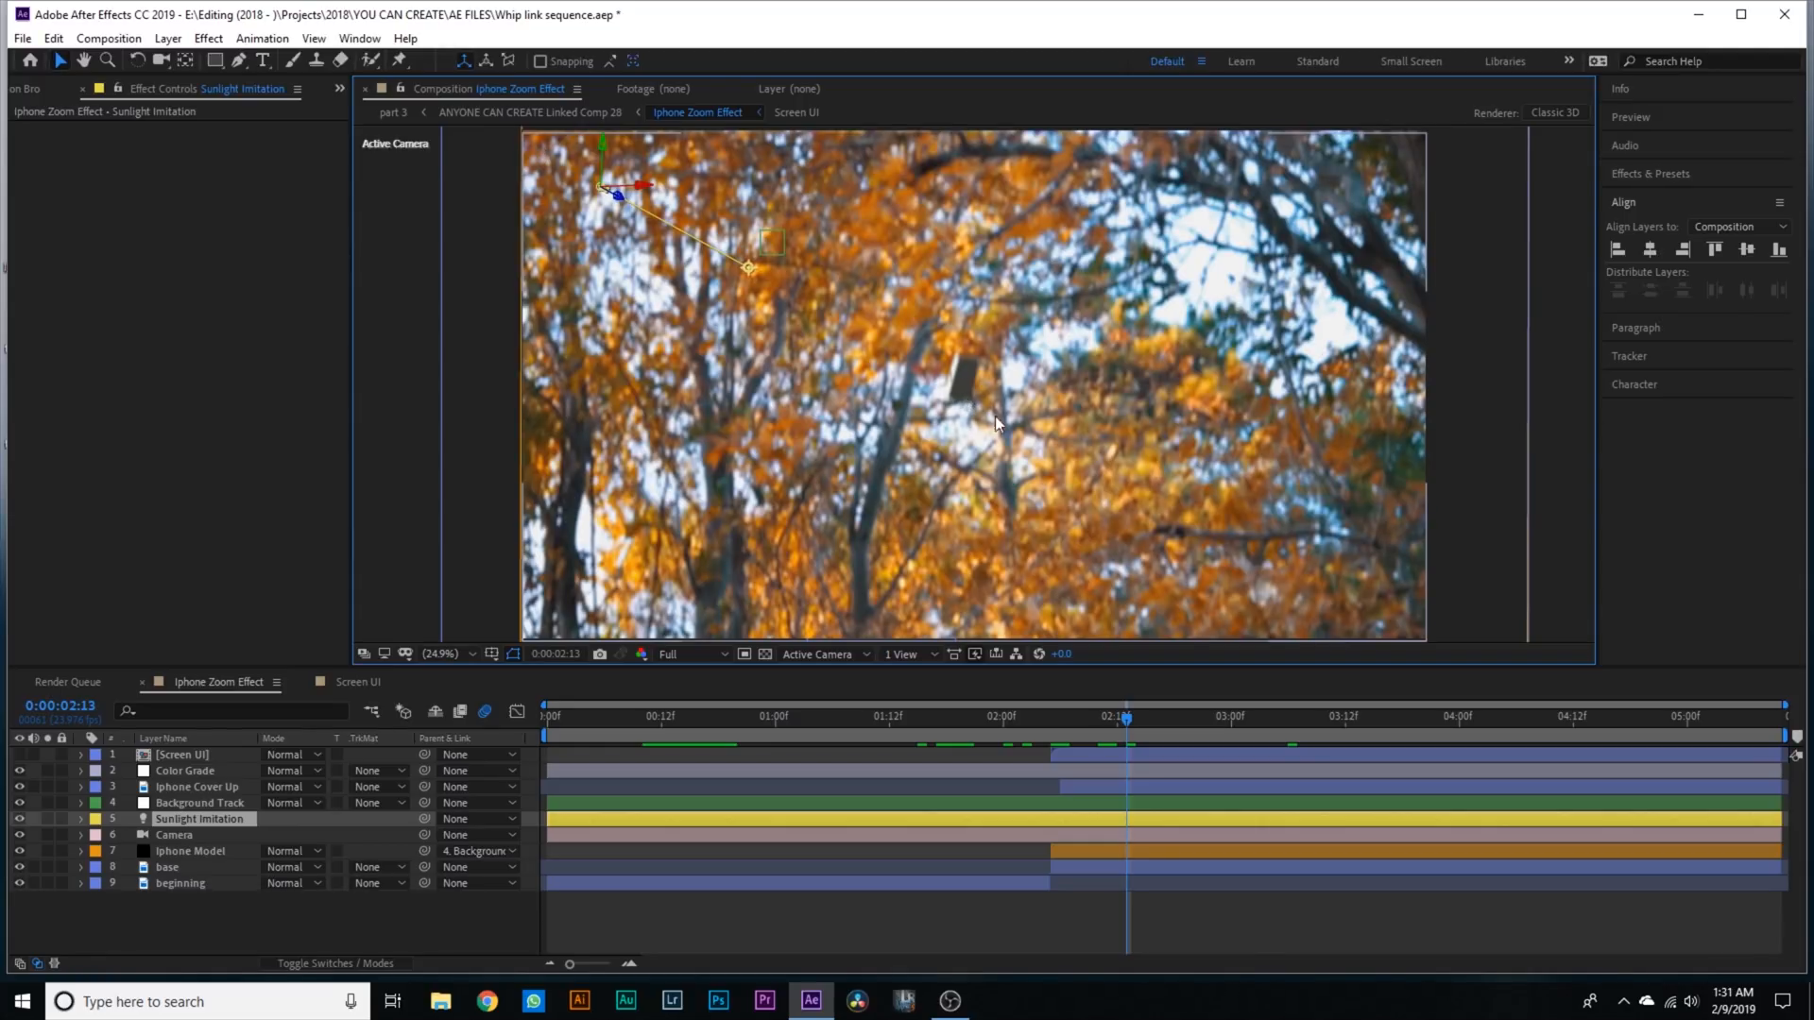
mouse_move(963, 386)
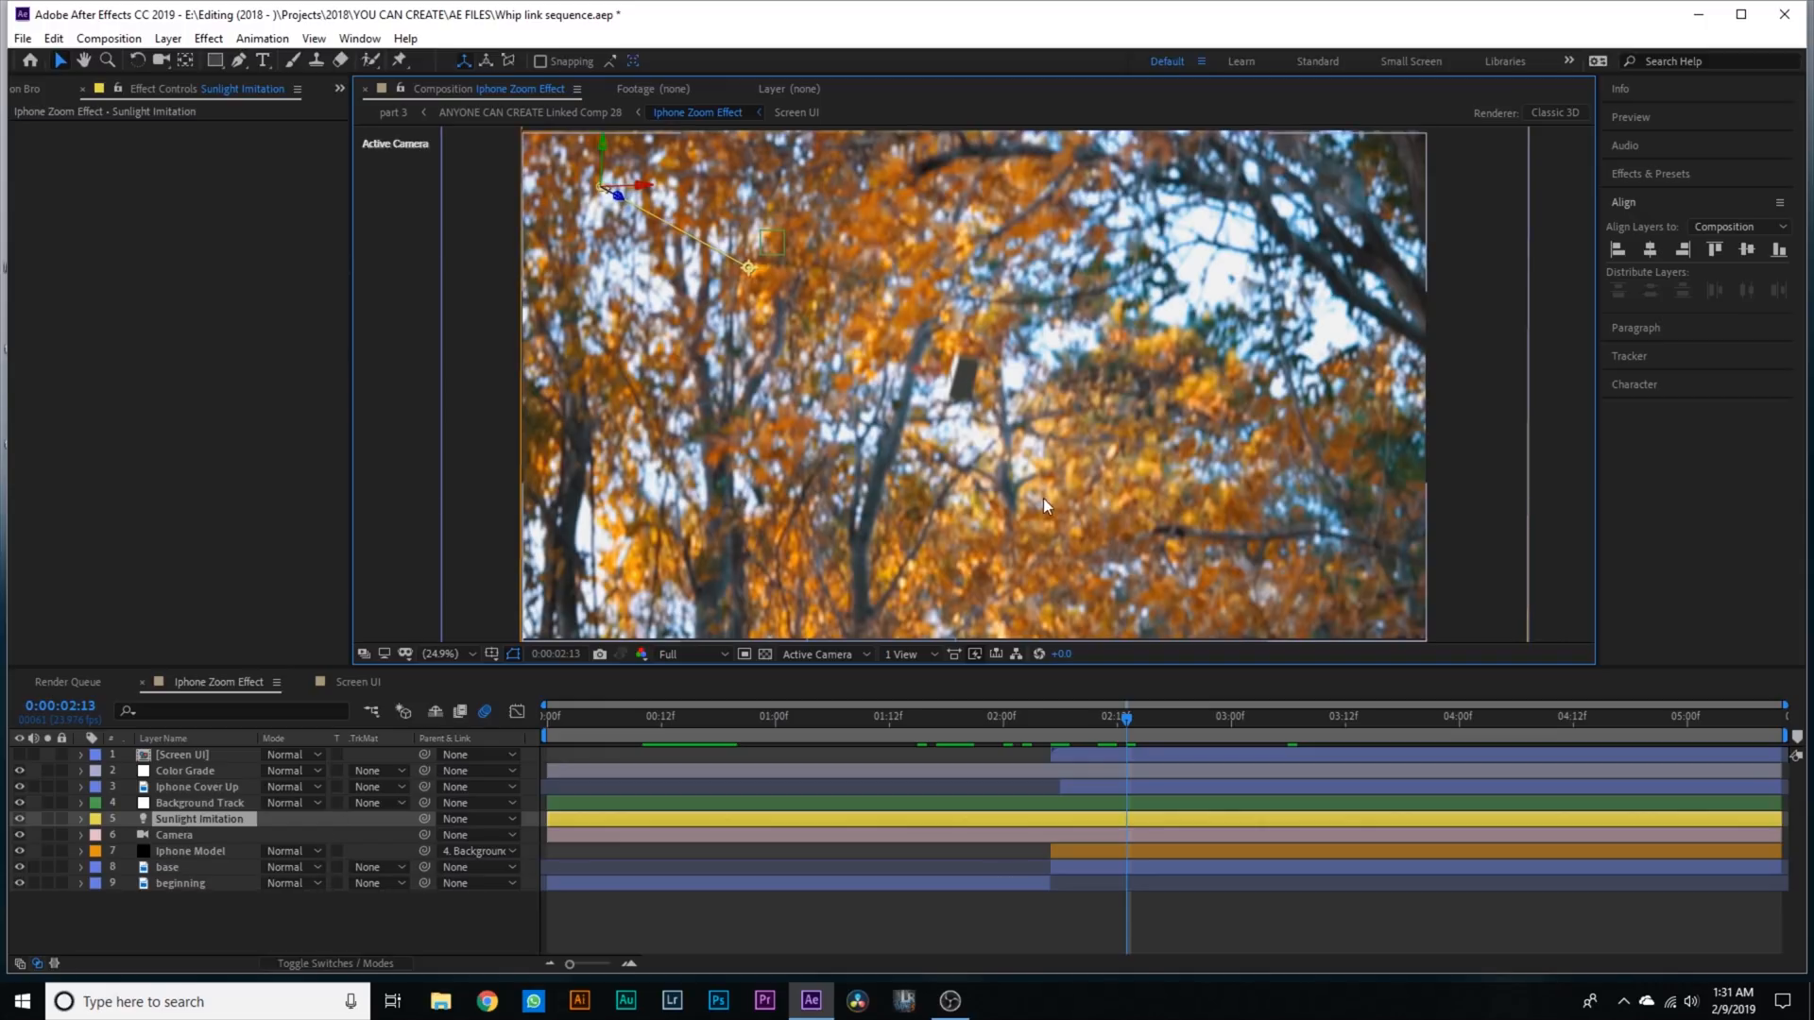
left_click(183, 771)
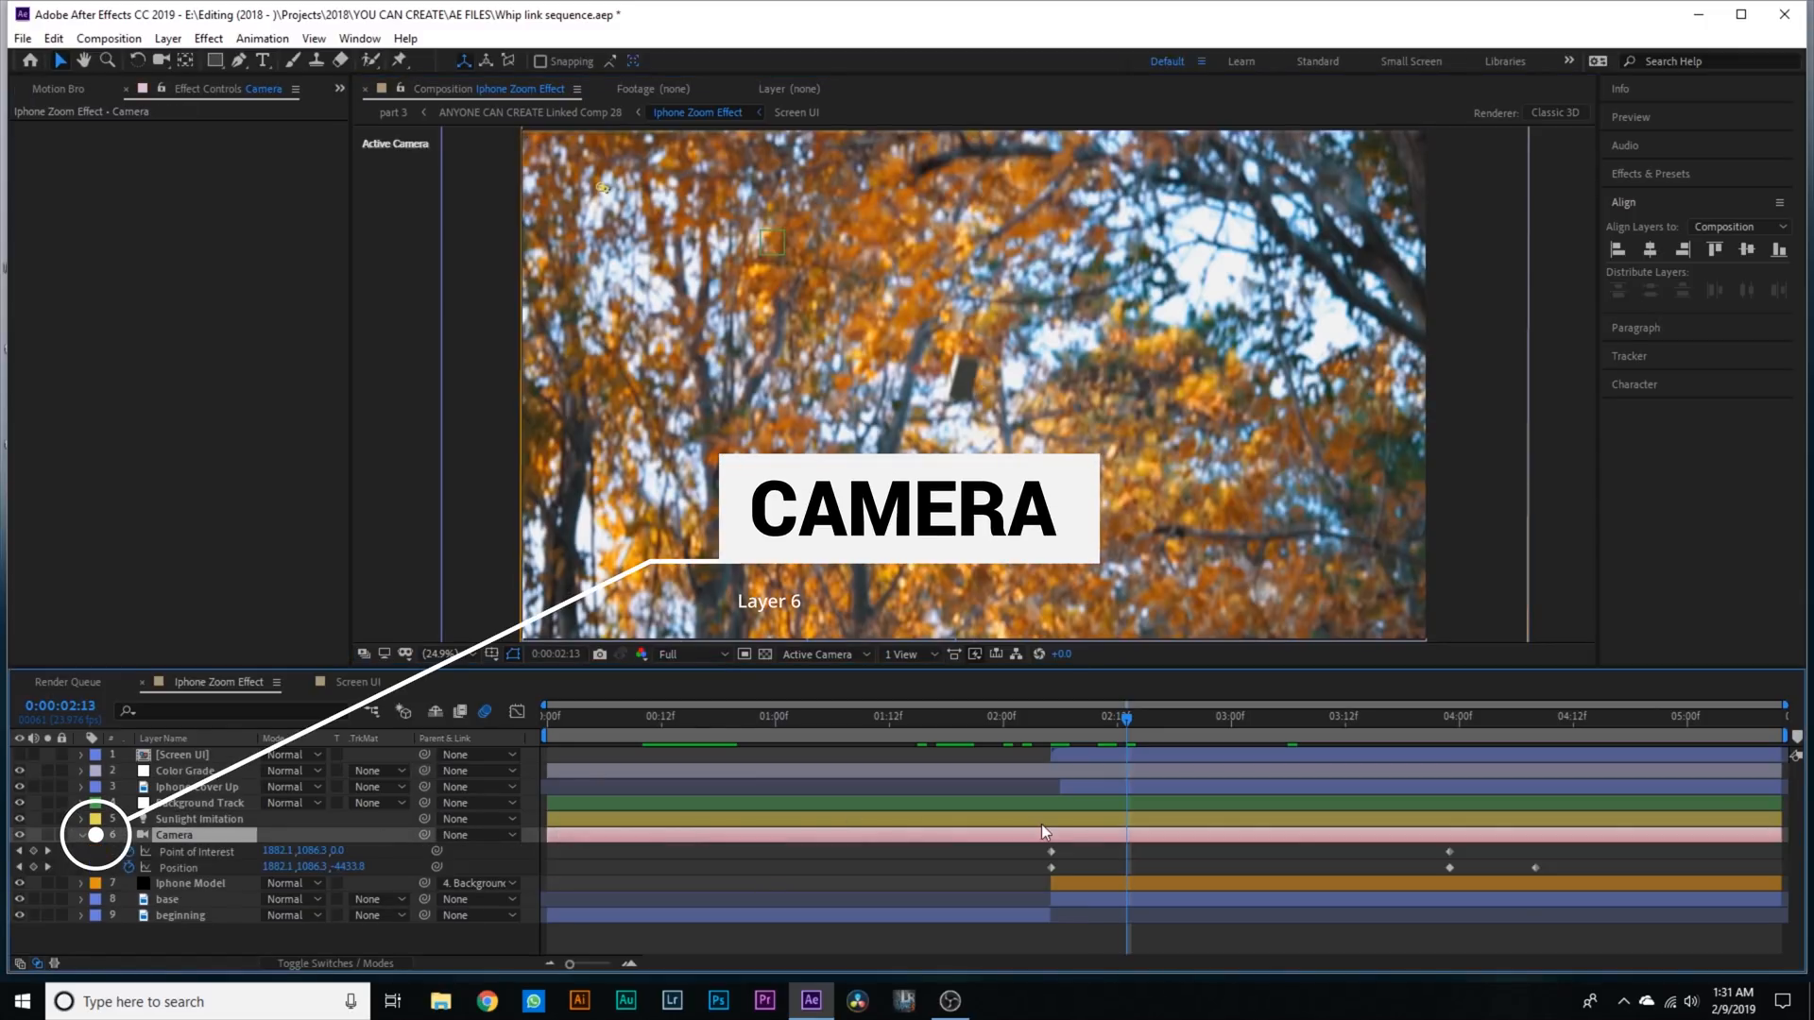
mouse_move(1038, 862)
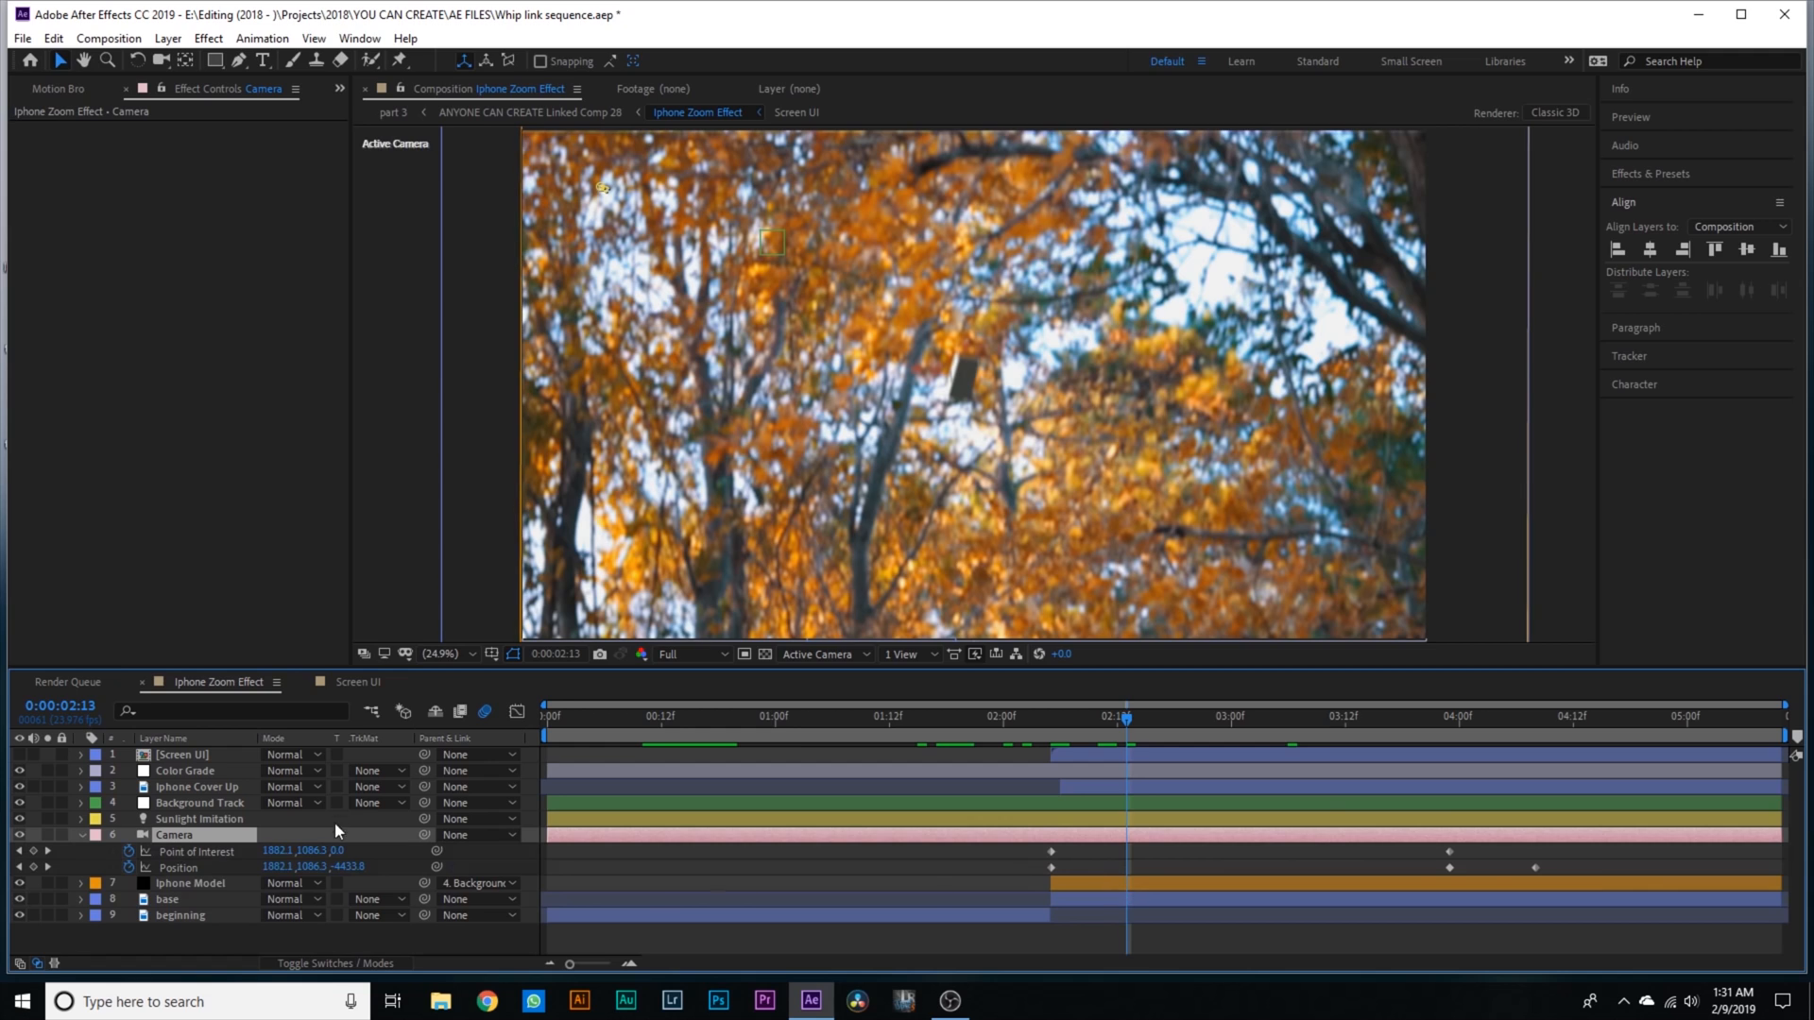
- Scrub between the Camera layer's Point of Interest and Position keyframes to preview the whip
left_click(1117, 746)
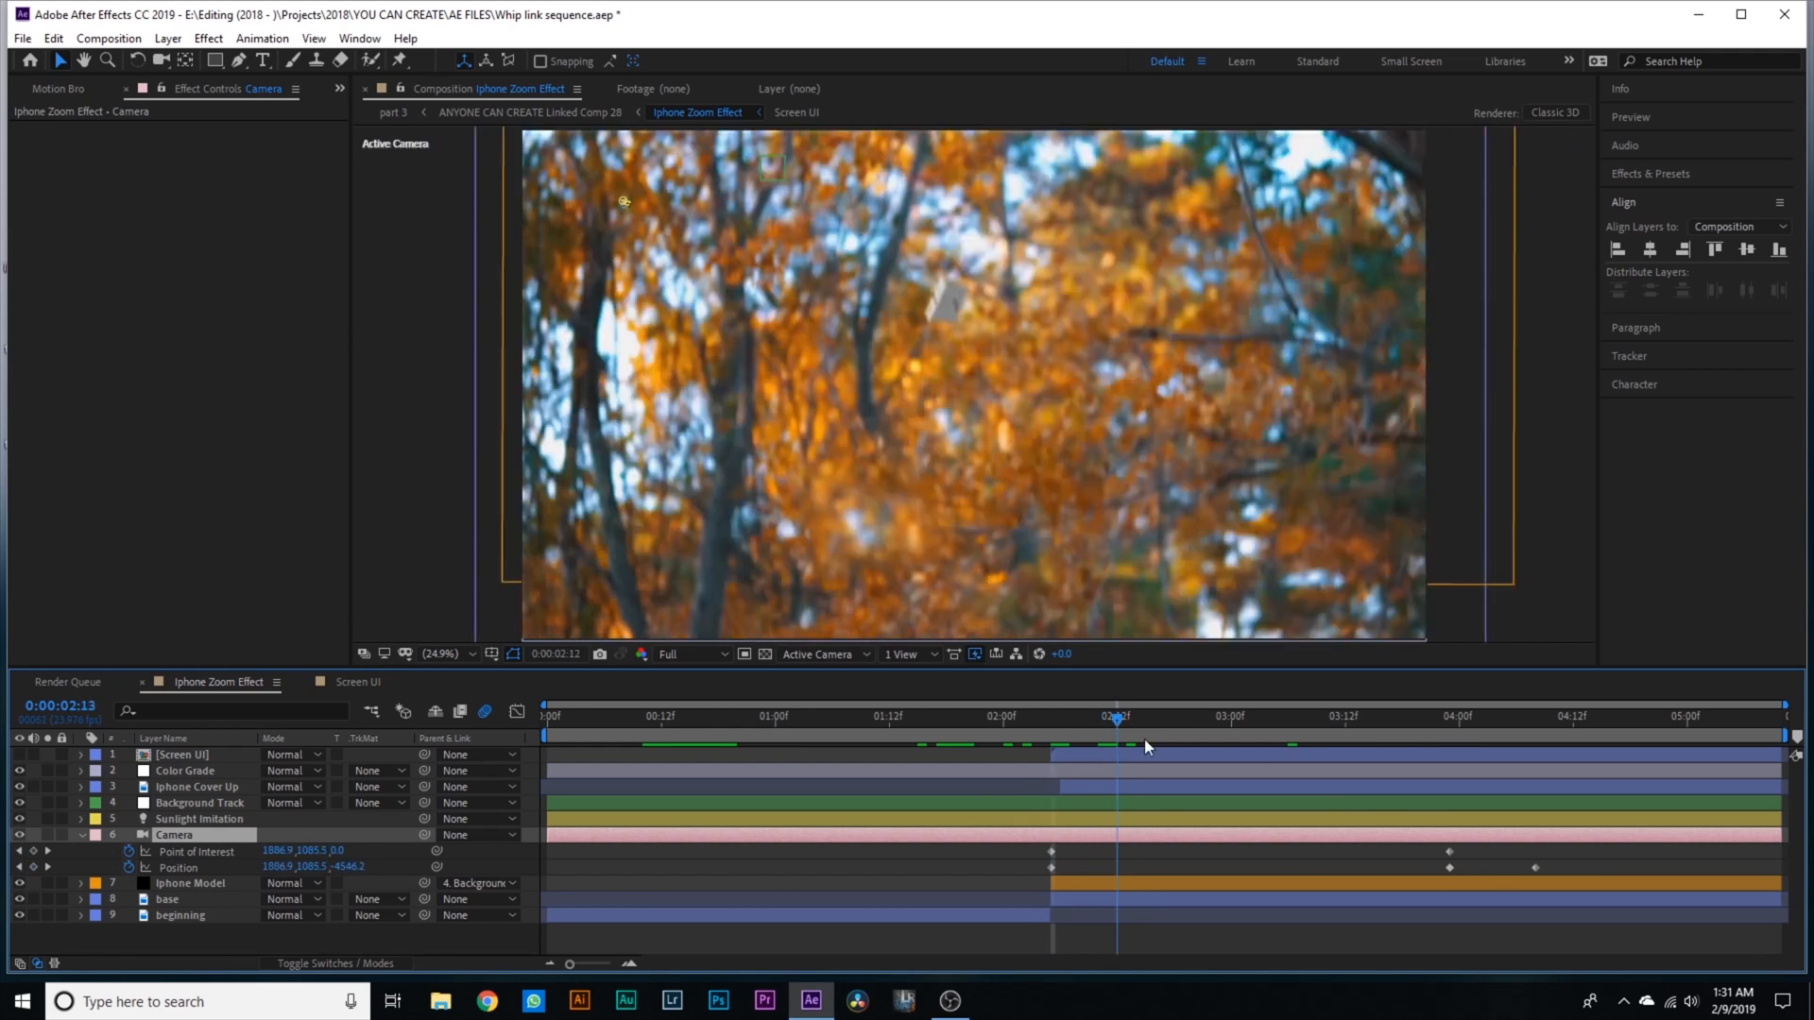
left_click(1450, 715)
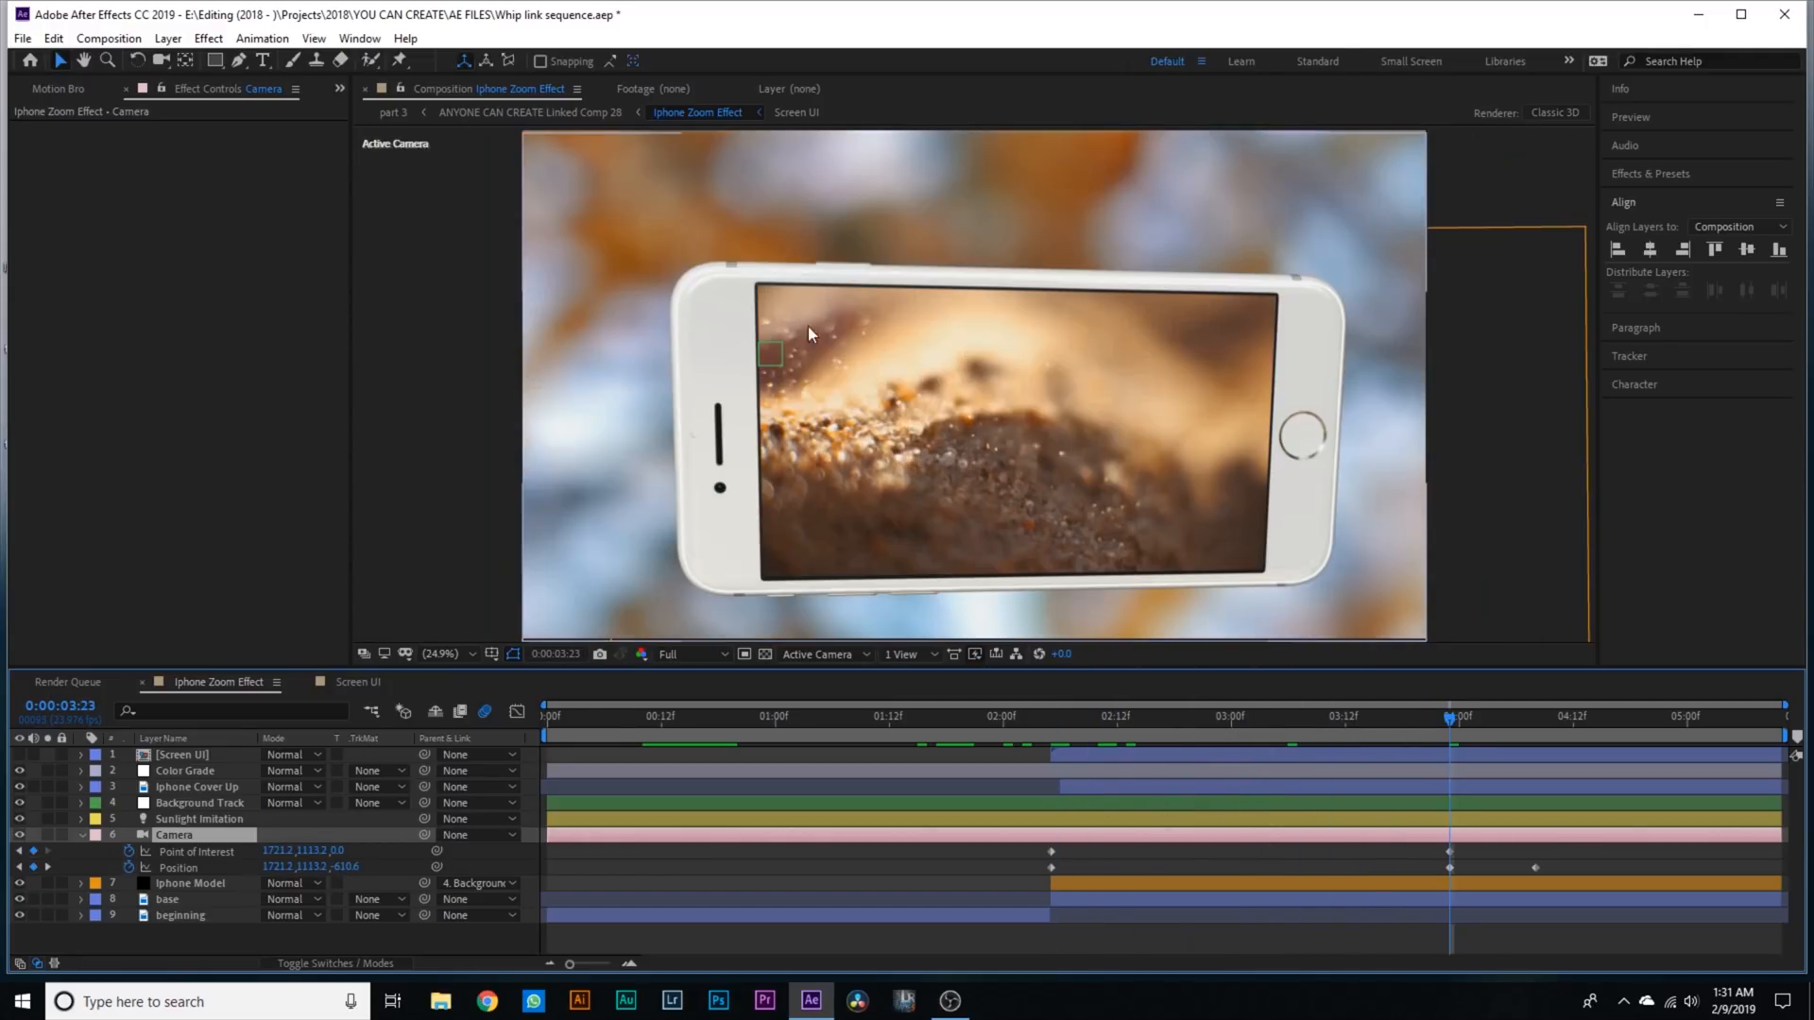
mouse_move(1457, 780)
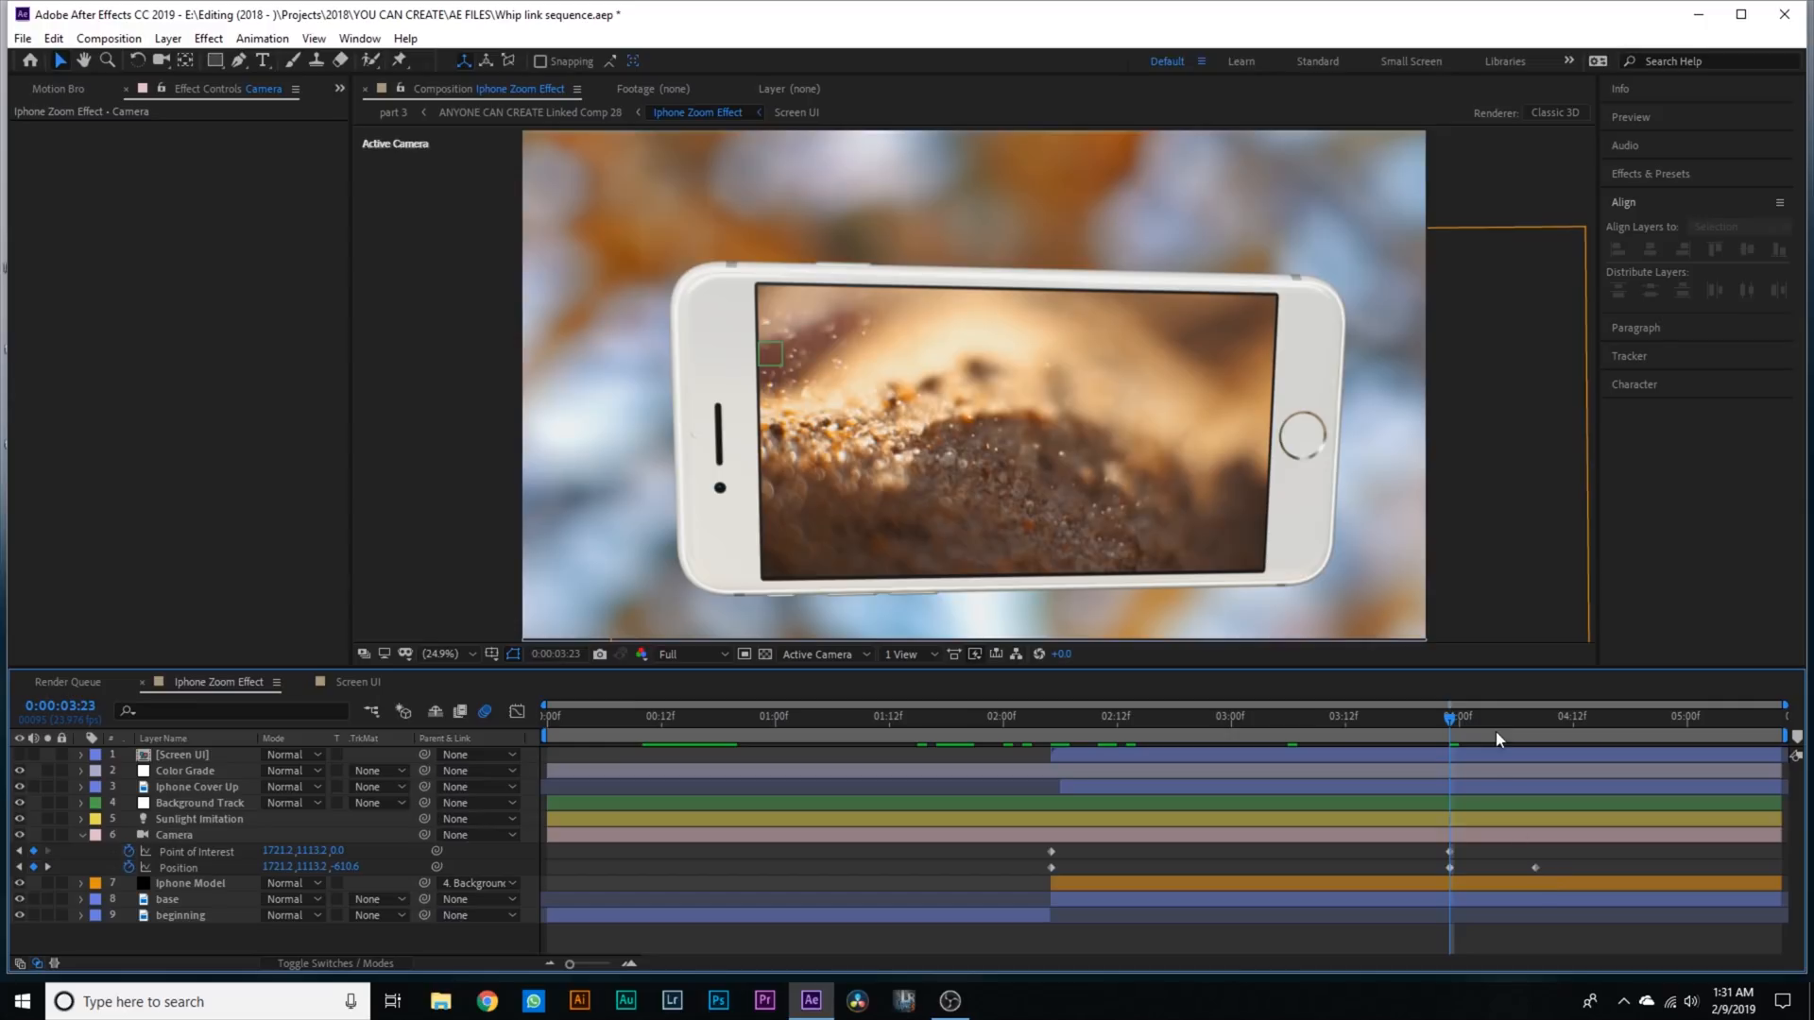
left_click(1497, 717)
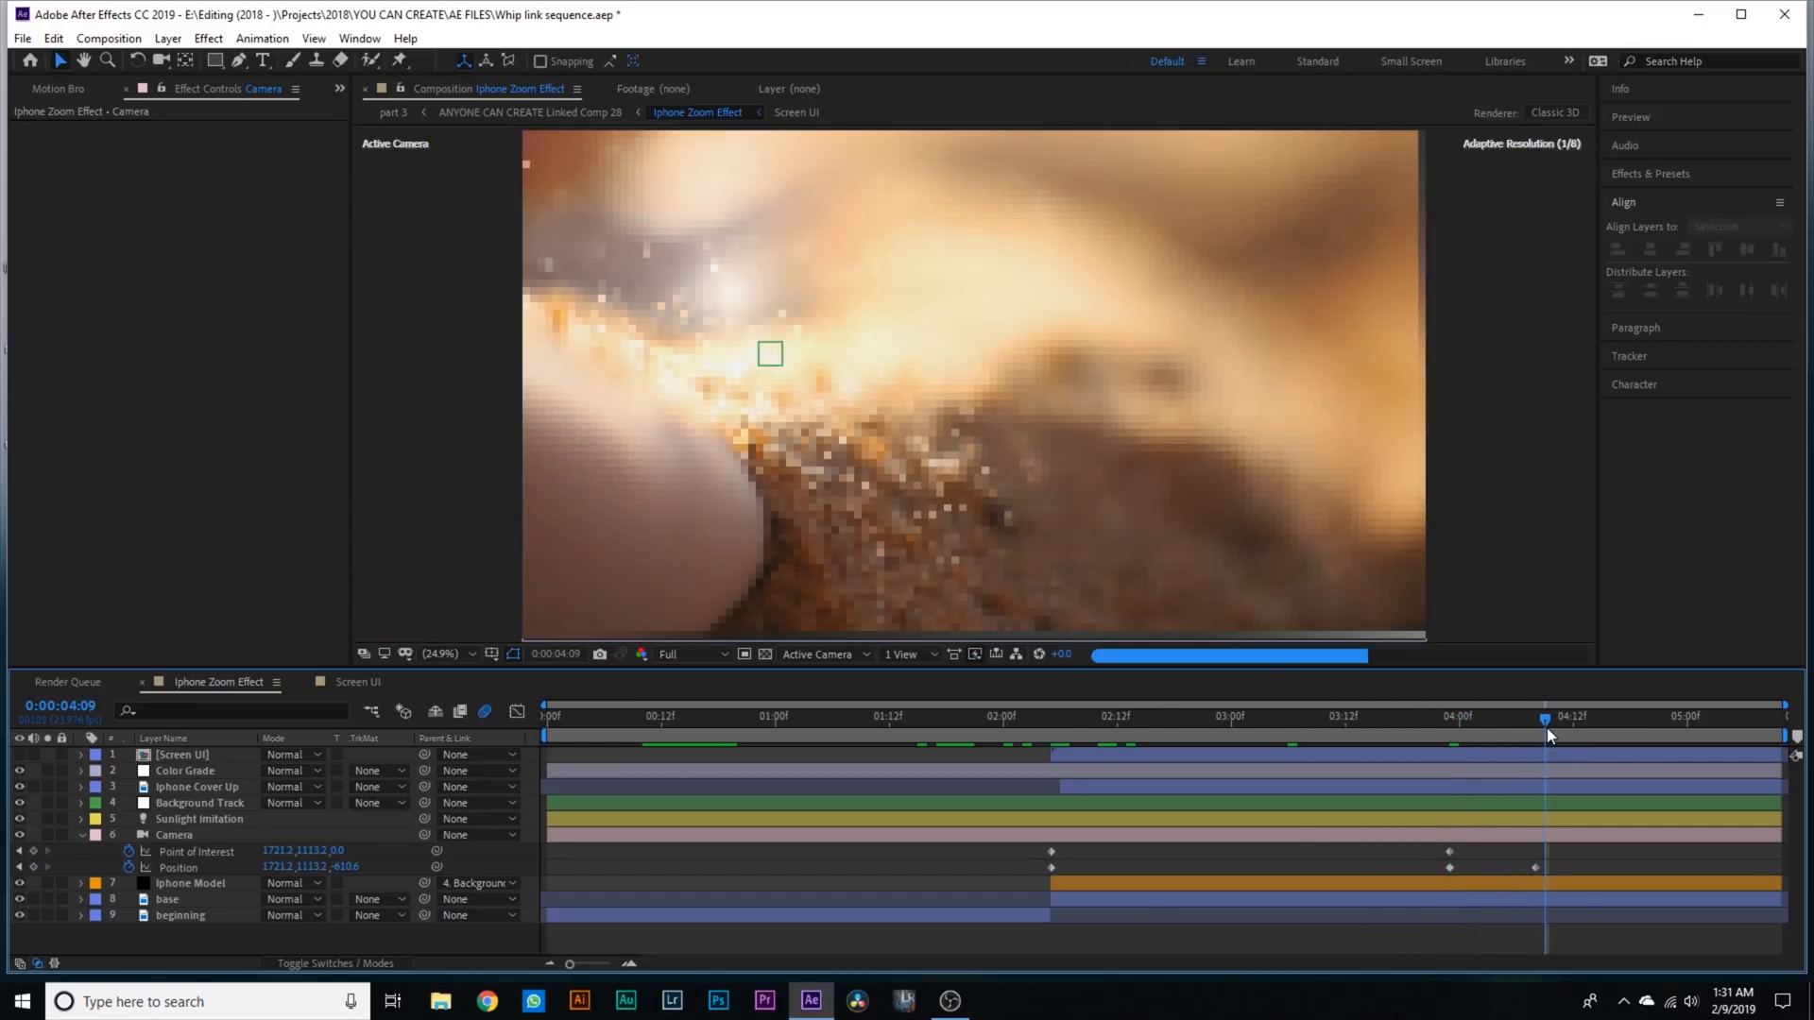
left_click(1346, 719)
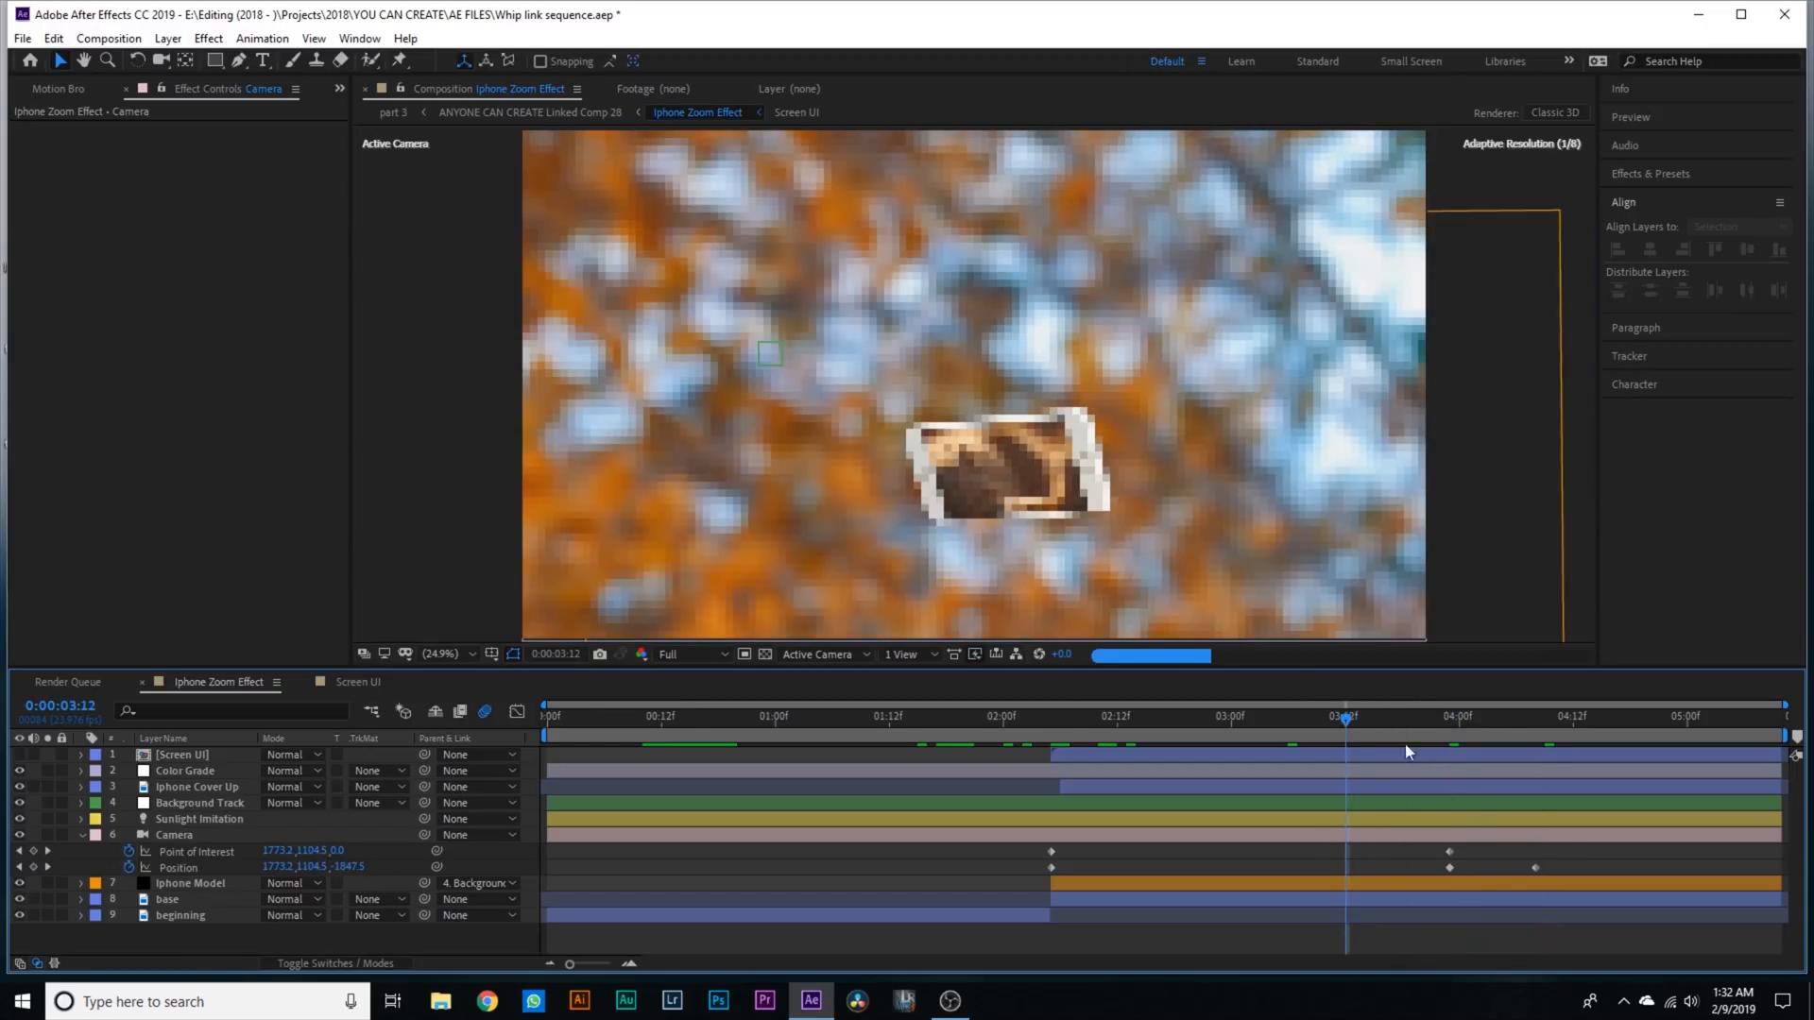
left_click(1372, 716)
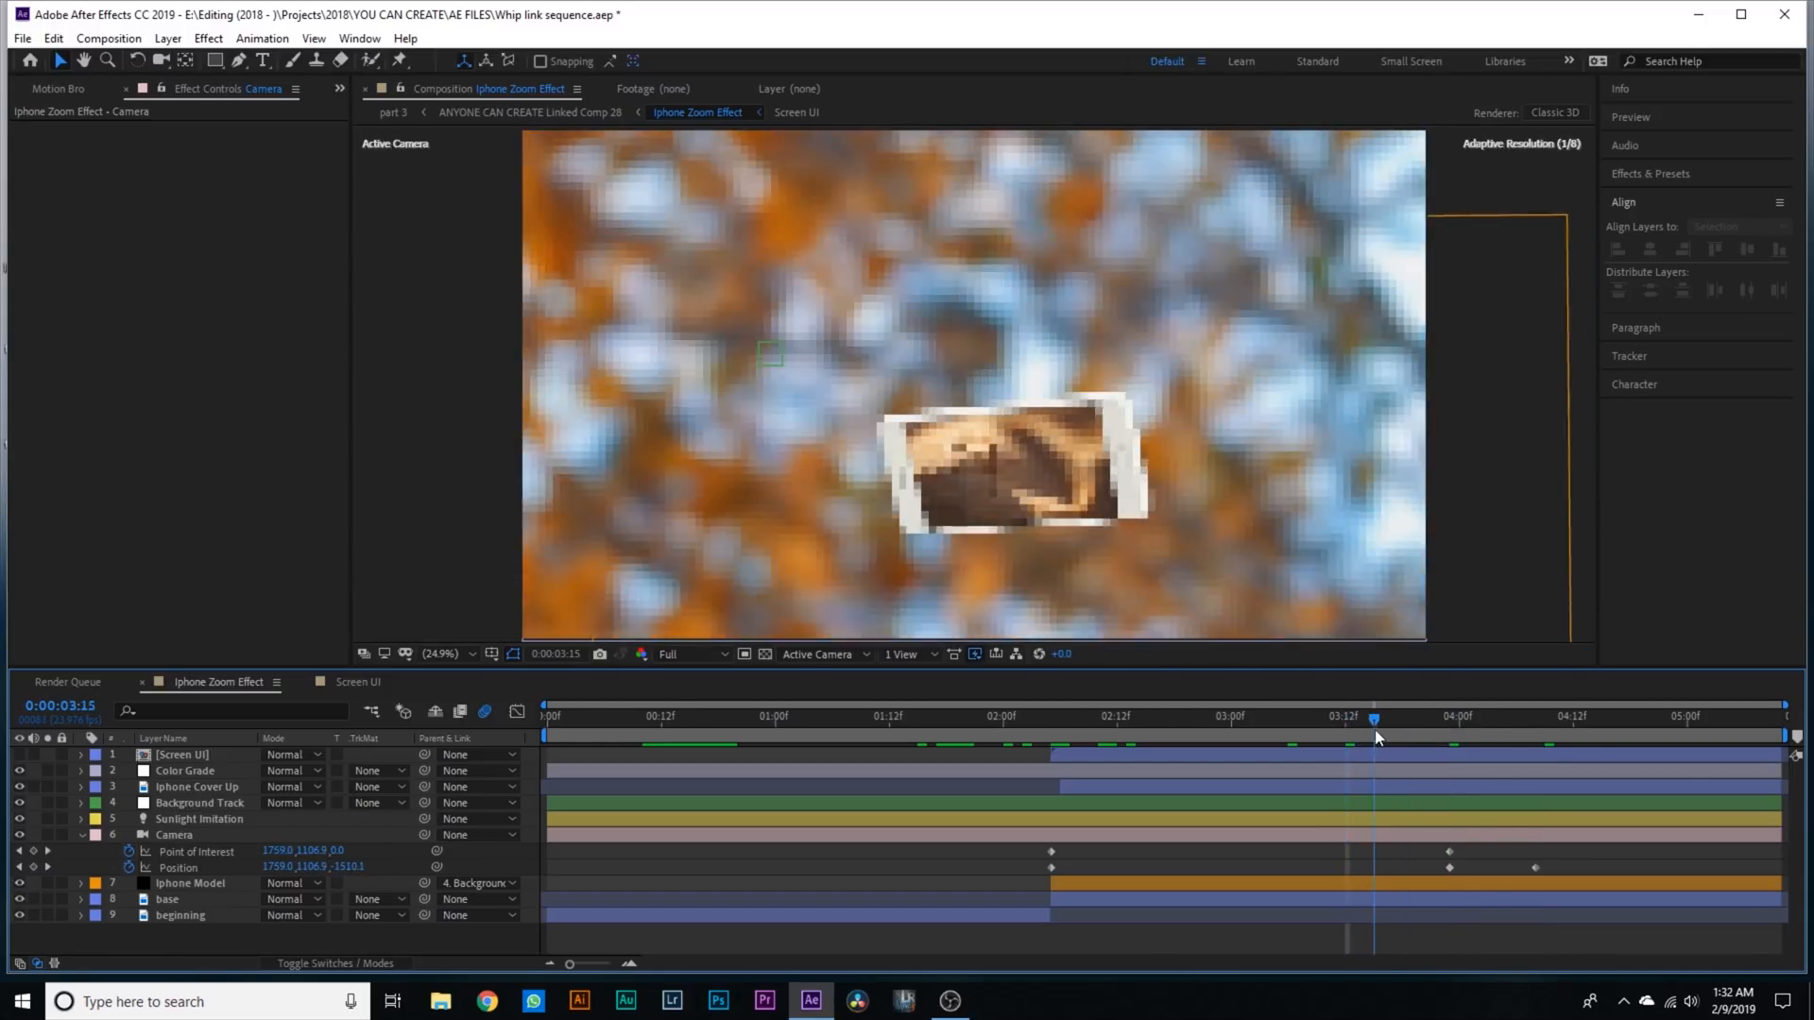
- Review the settled phone shot and the camera Position property, then collapse the Camera layer
left_click(1456, 714)
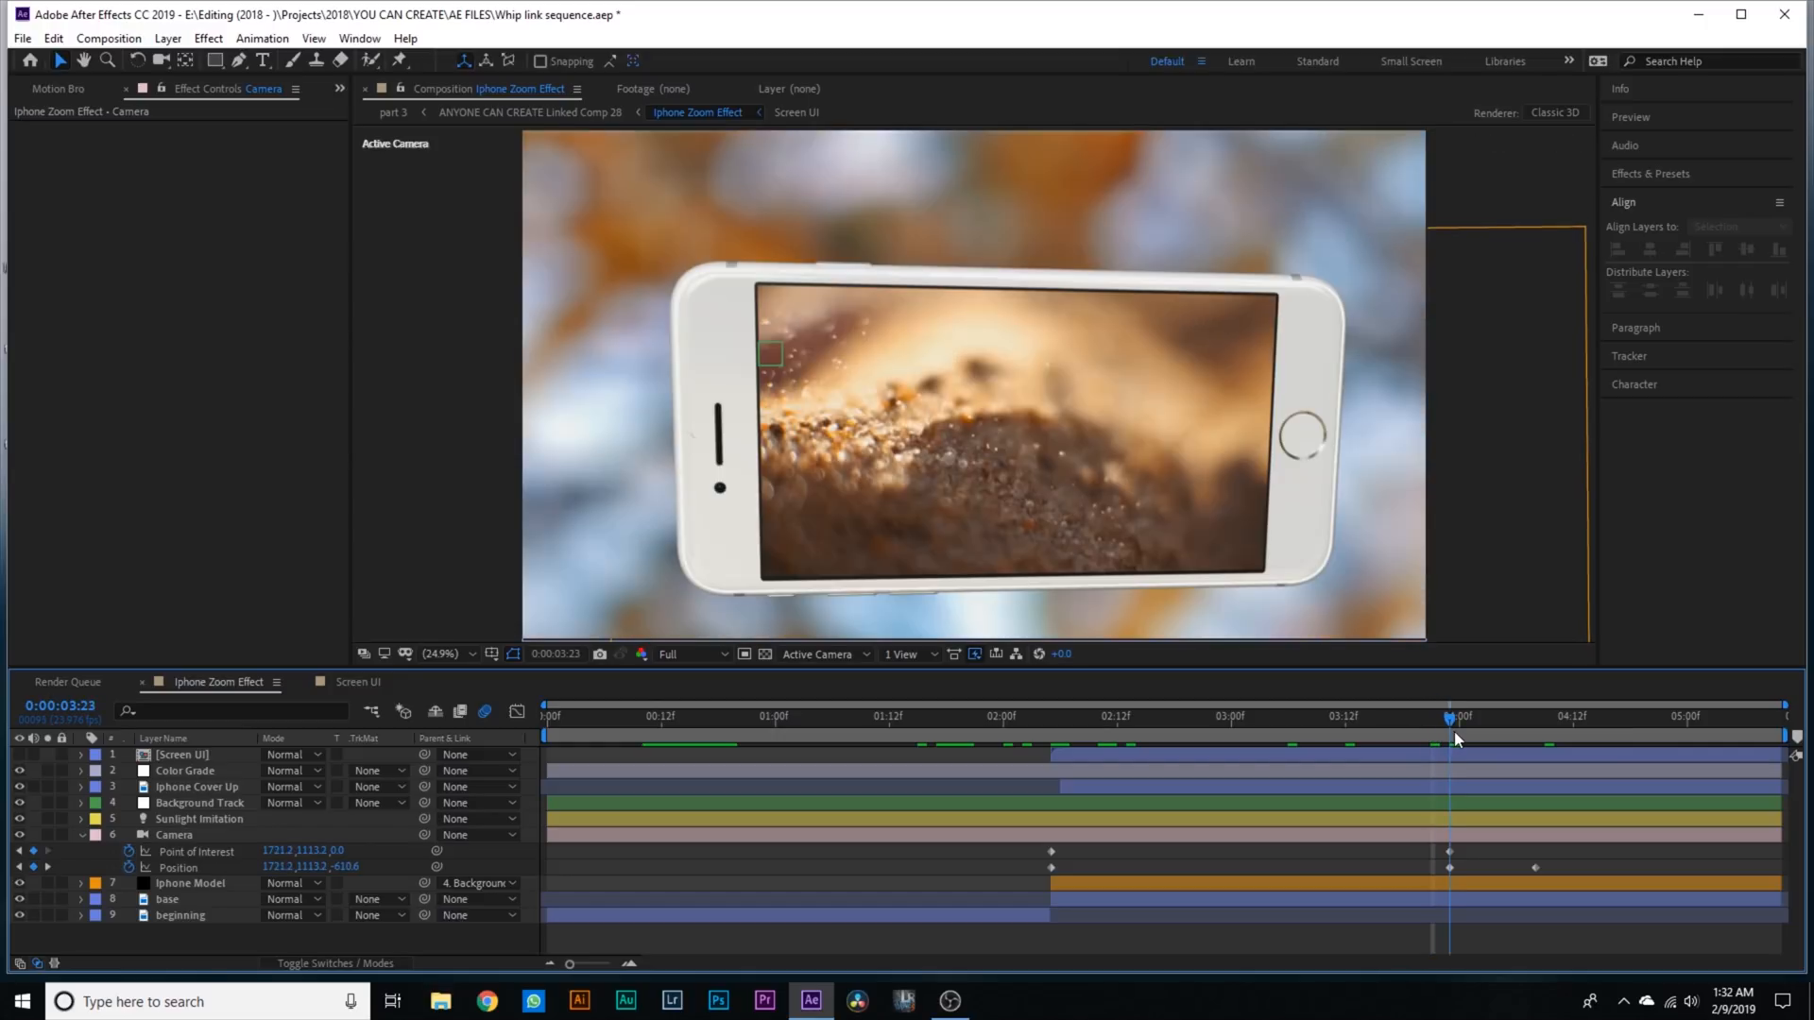
mouse_move(614, 231)
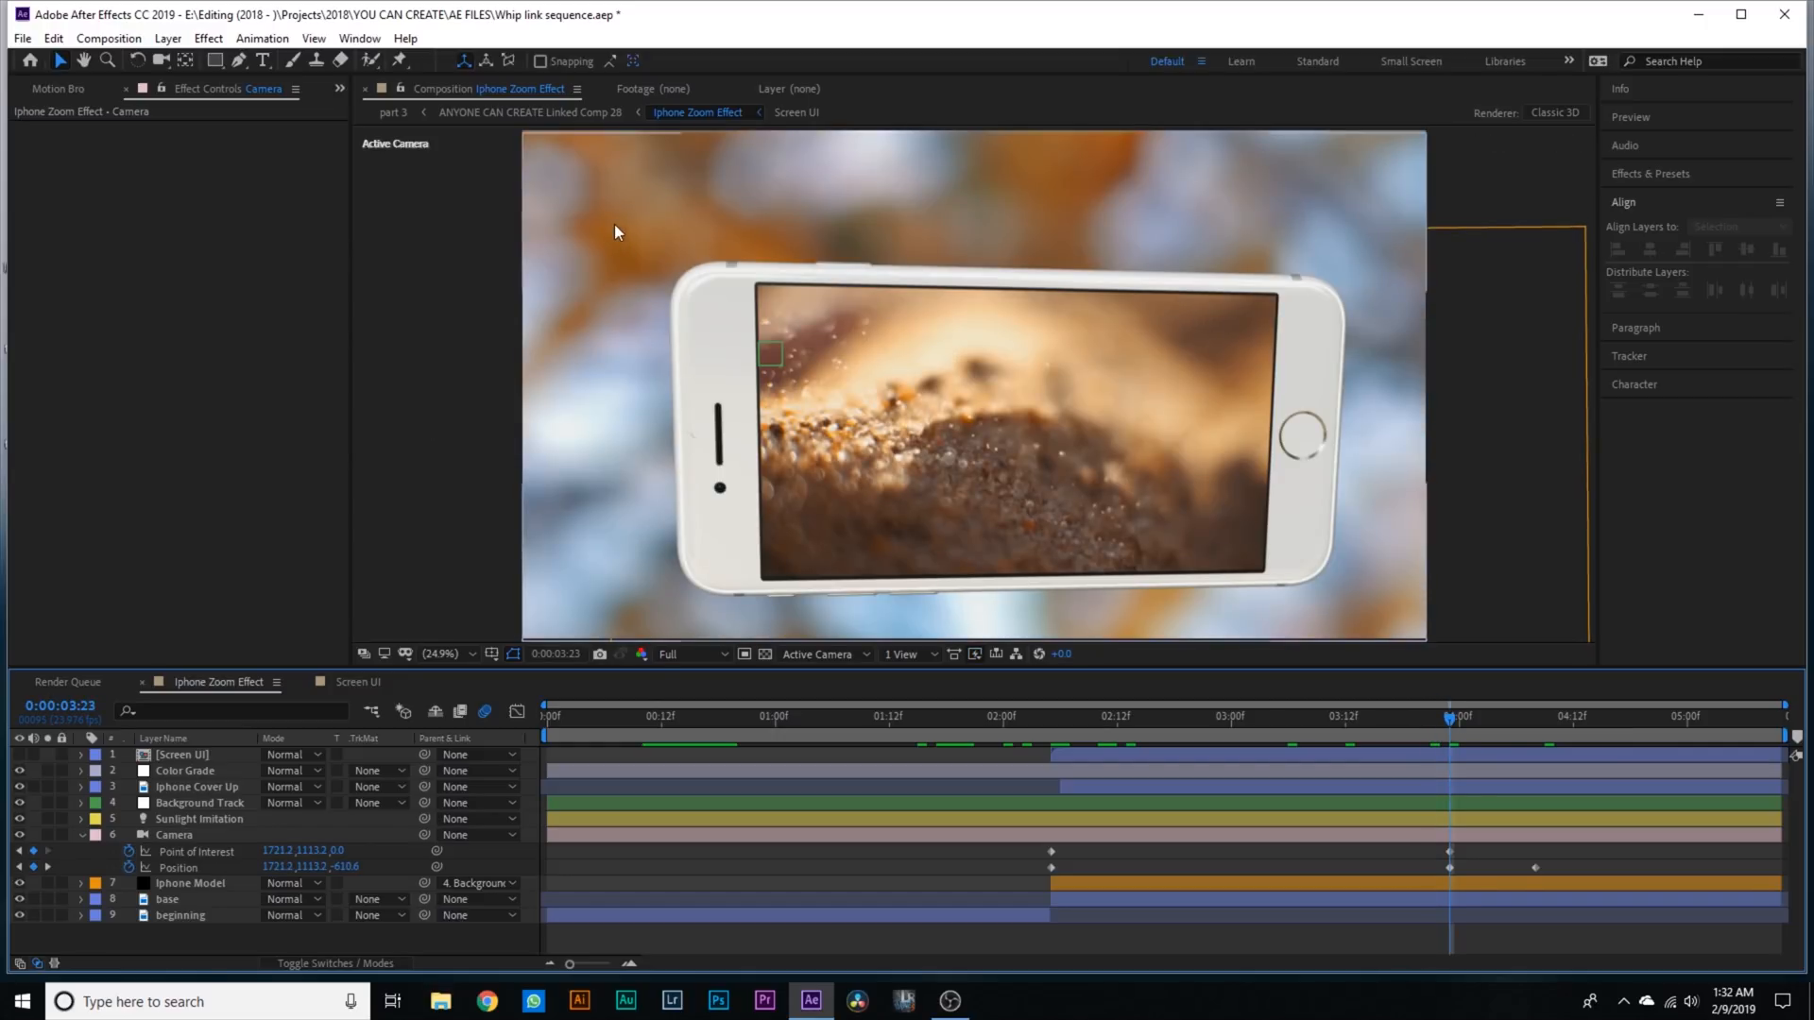
mouse_move(1247, 607)
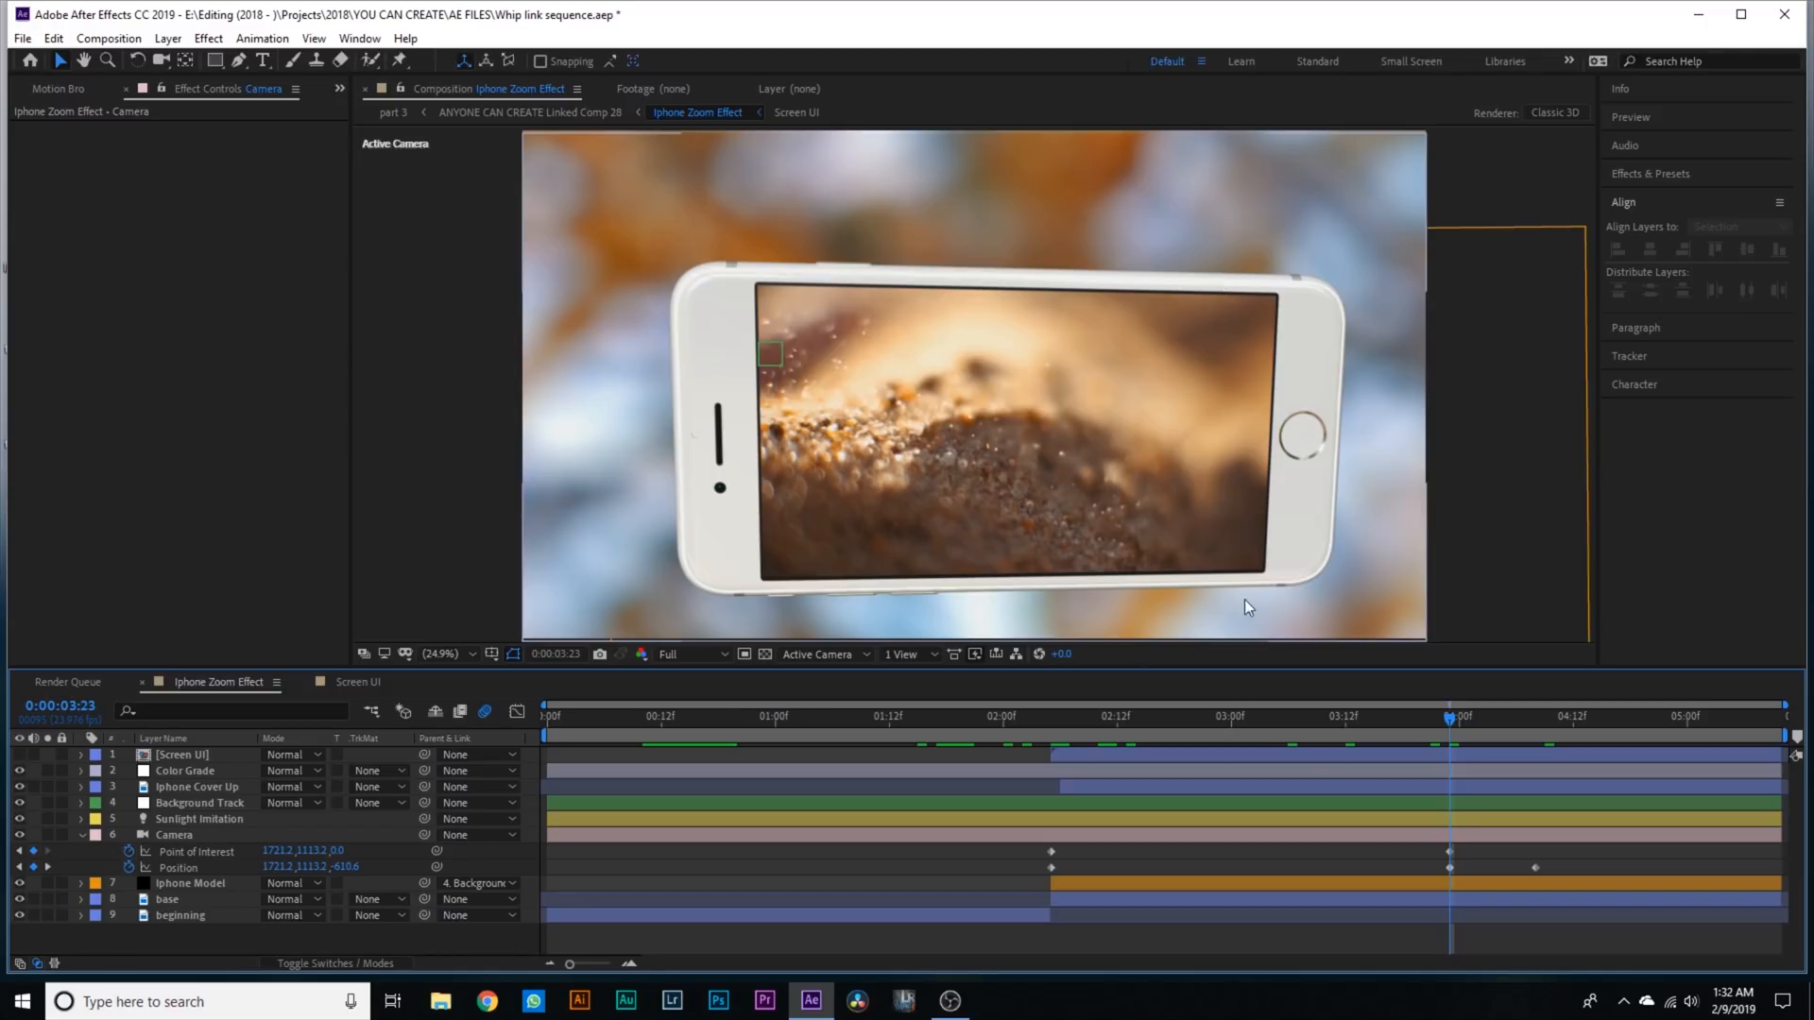
left_click(1030, 718)
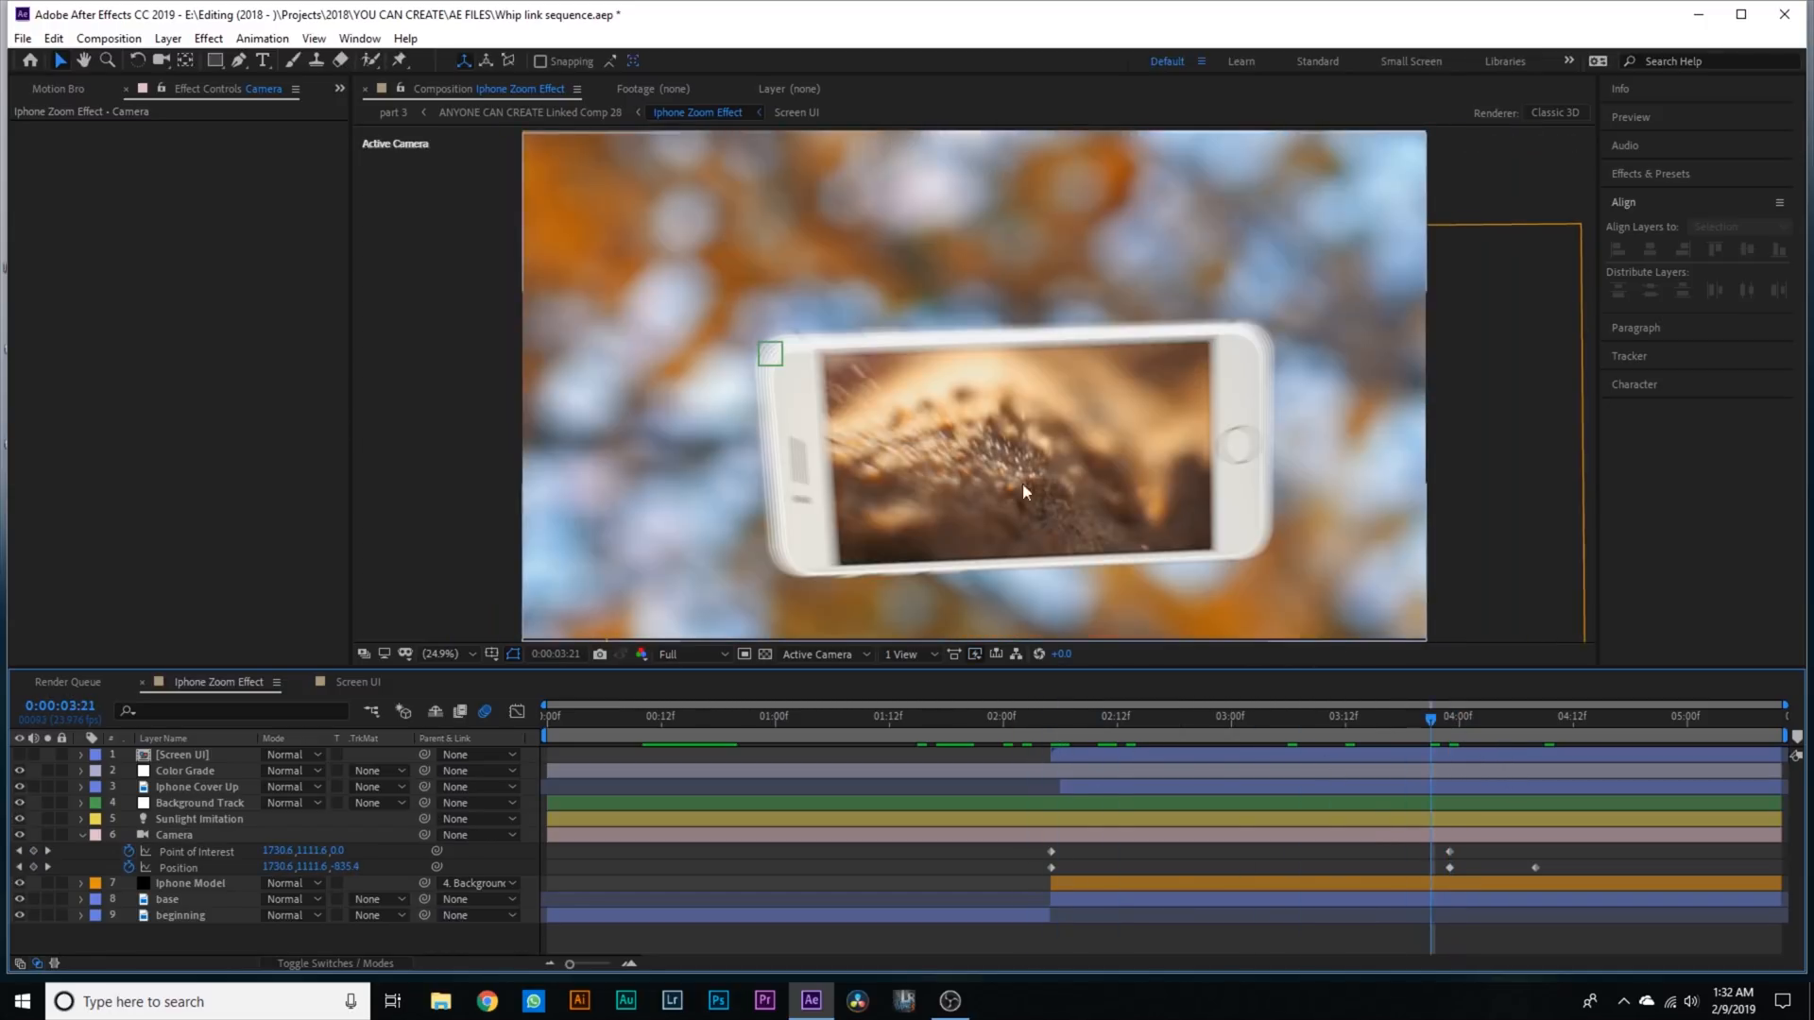
left_click(1516, 716)
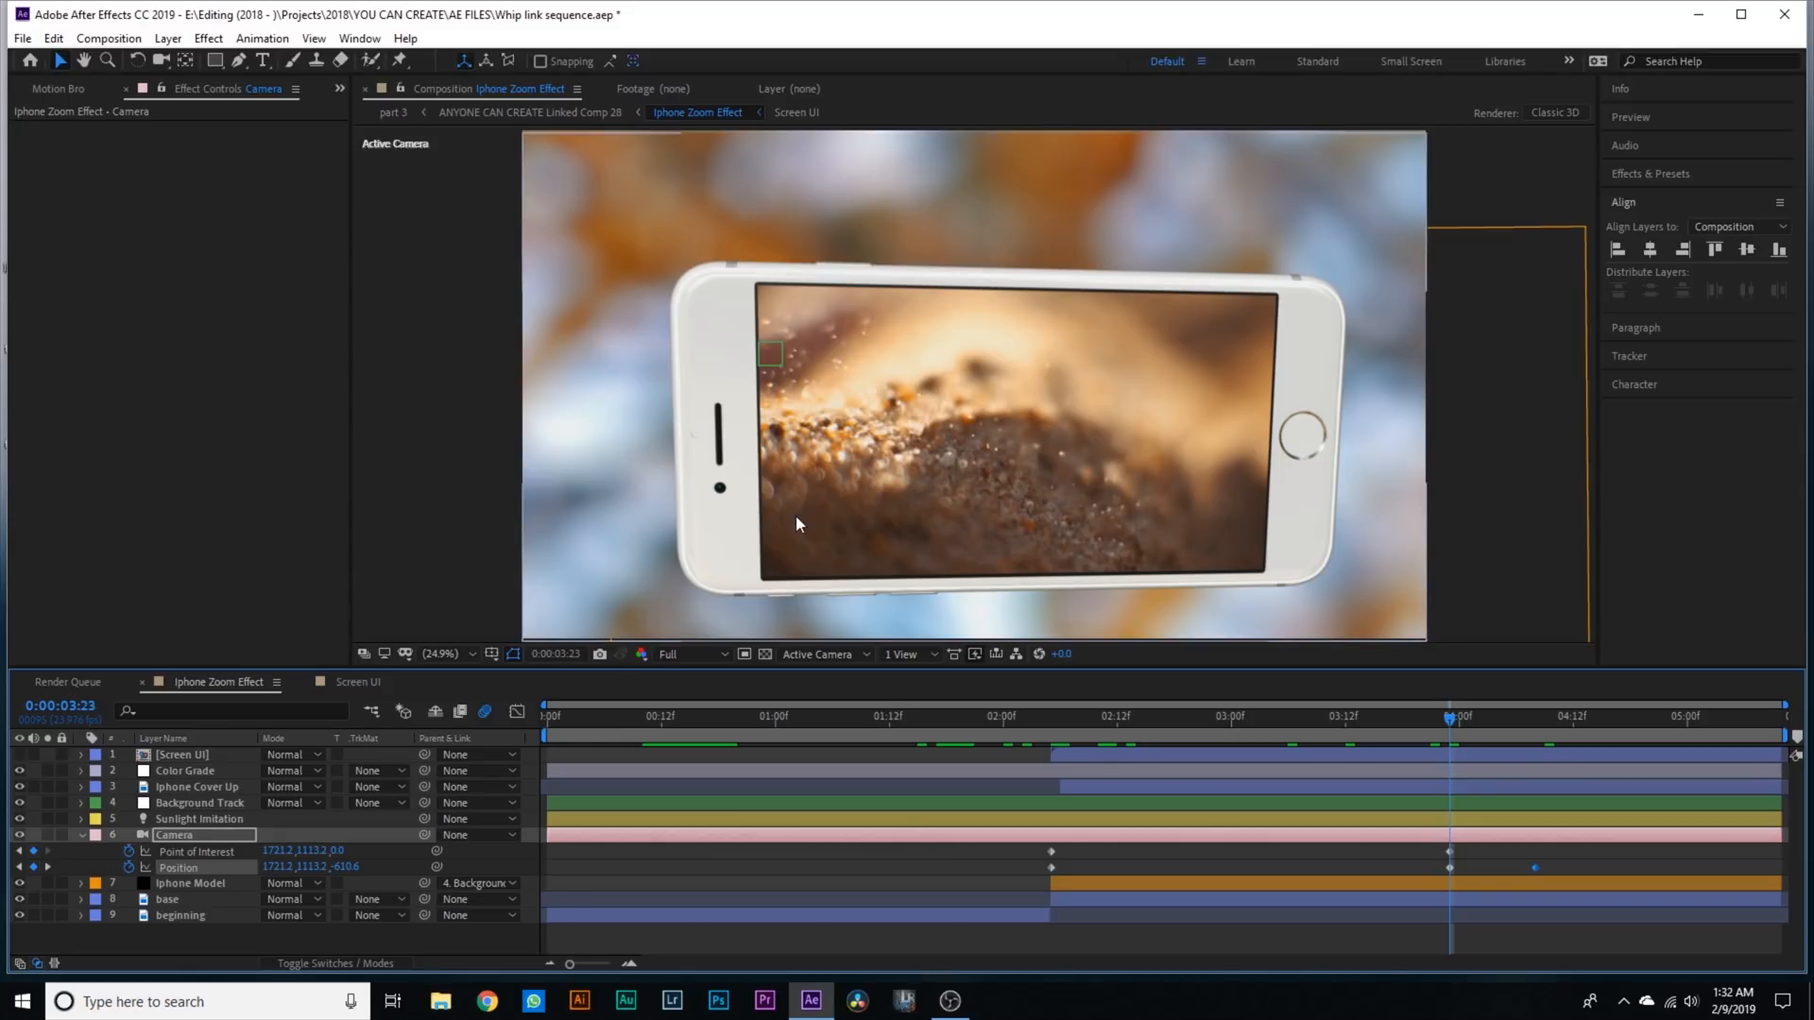
left_click(1070, 716)
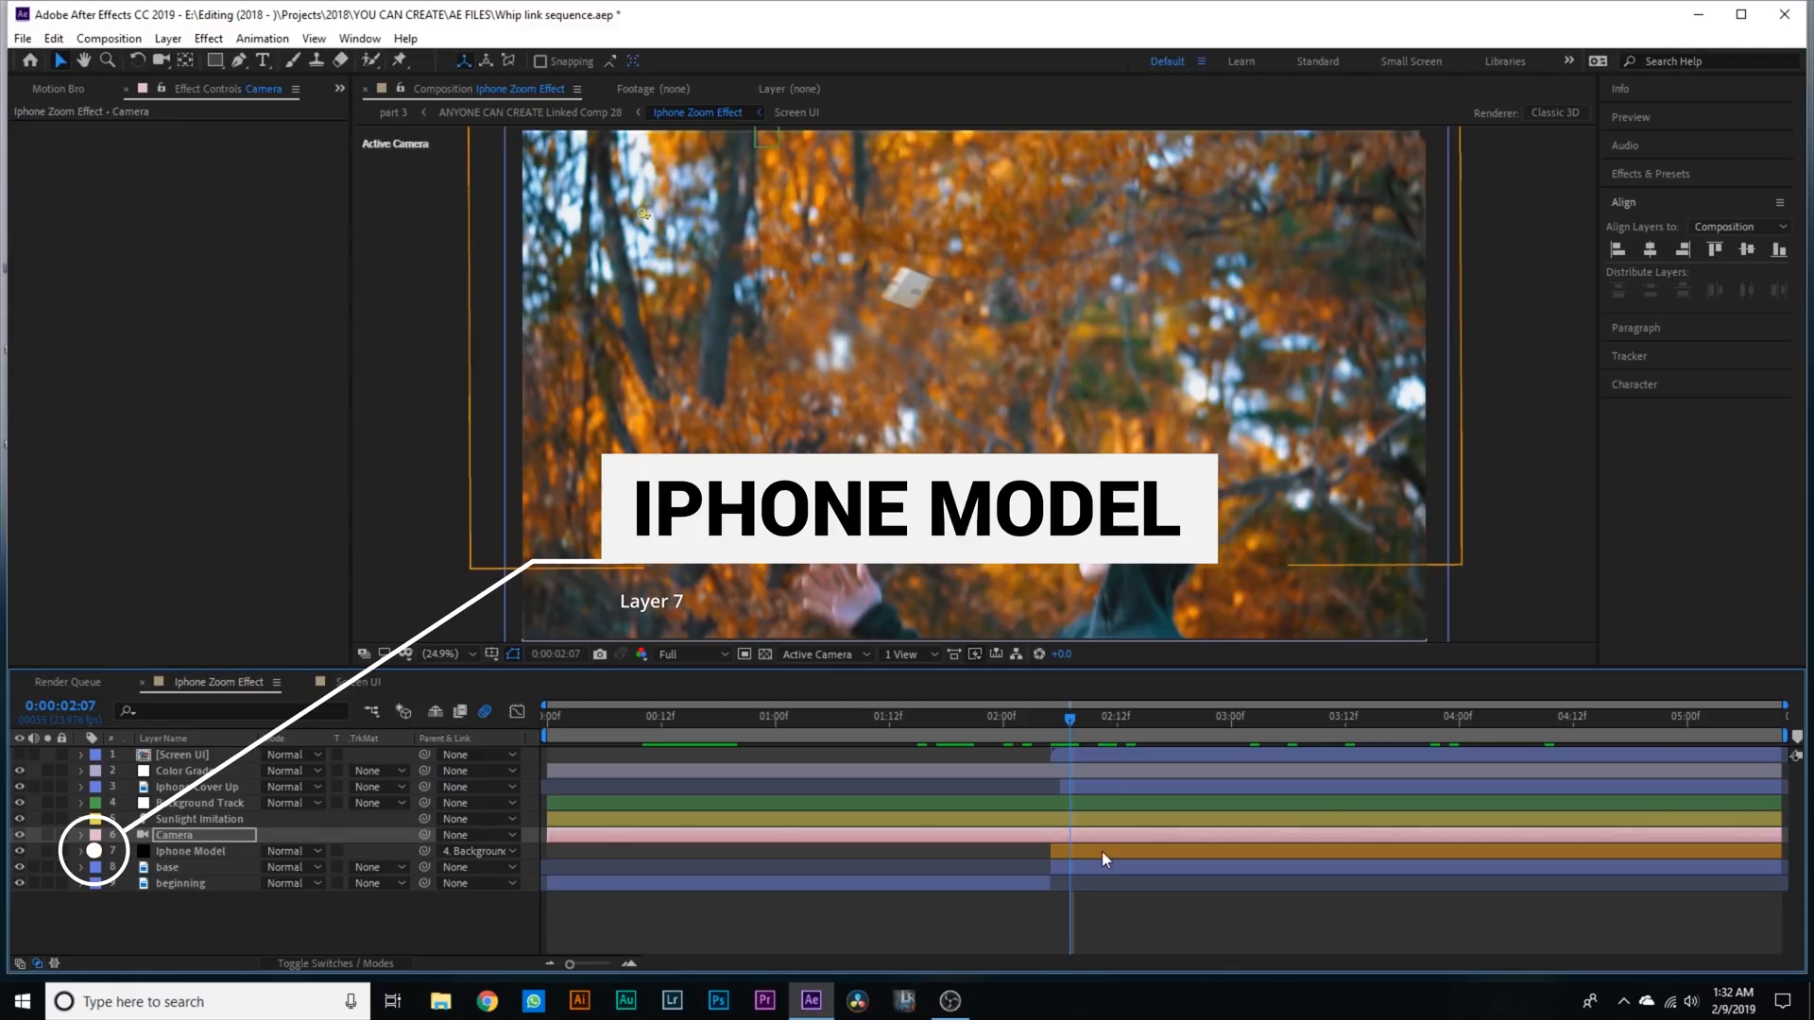
- Show the Iphone Model layer's Element effect and open its Scene Setup
left_click(189, 851)
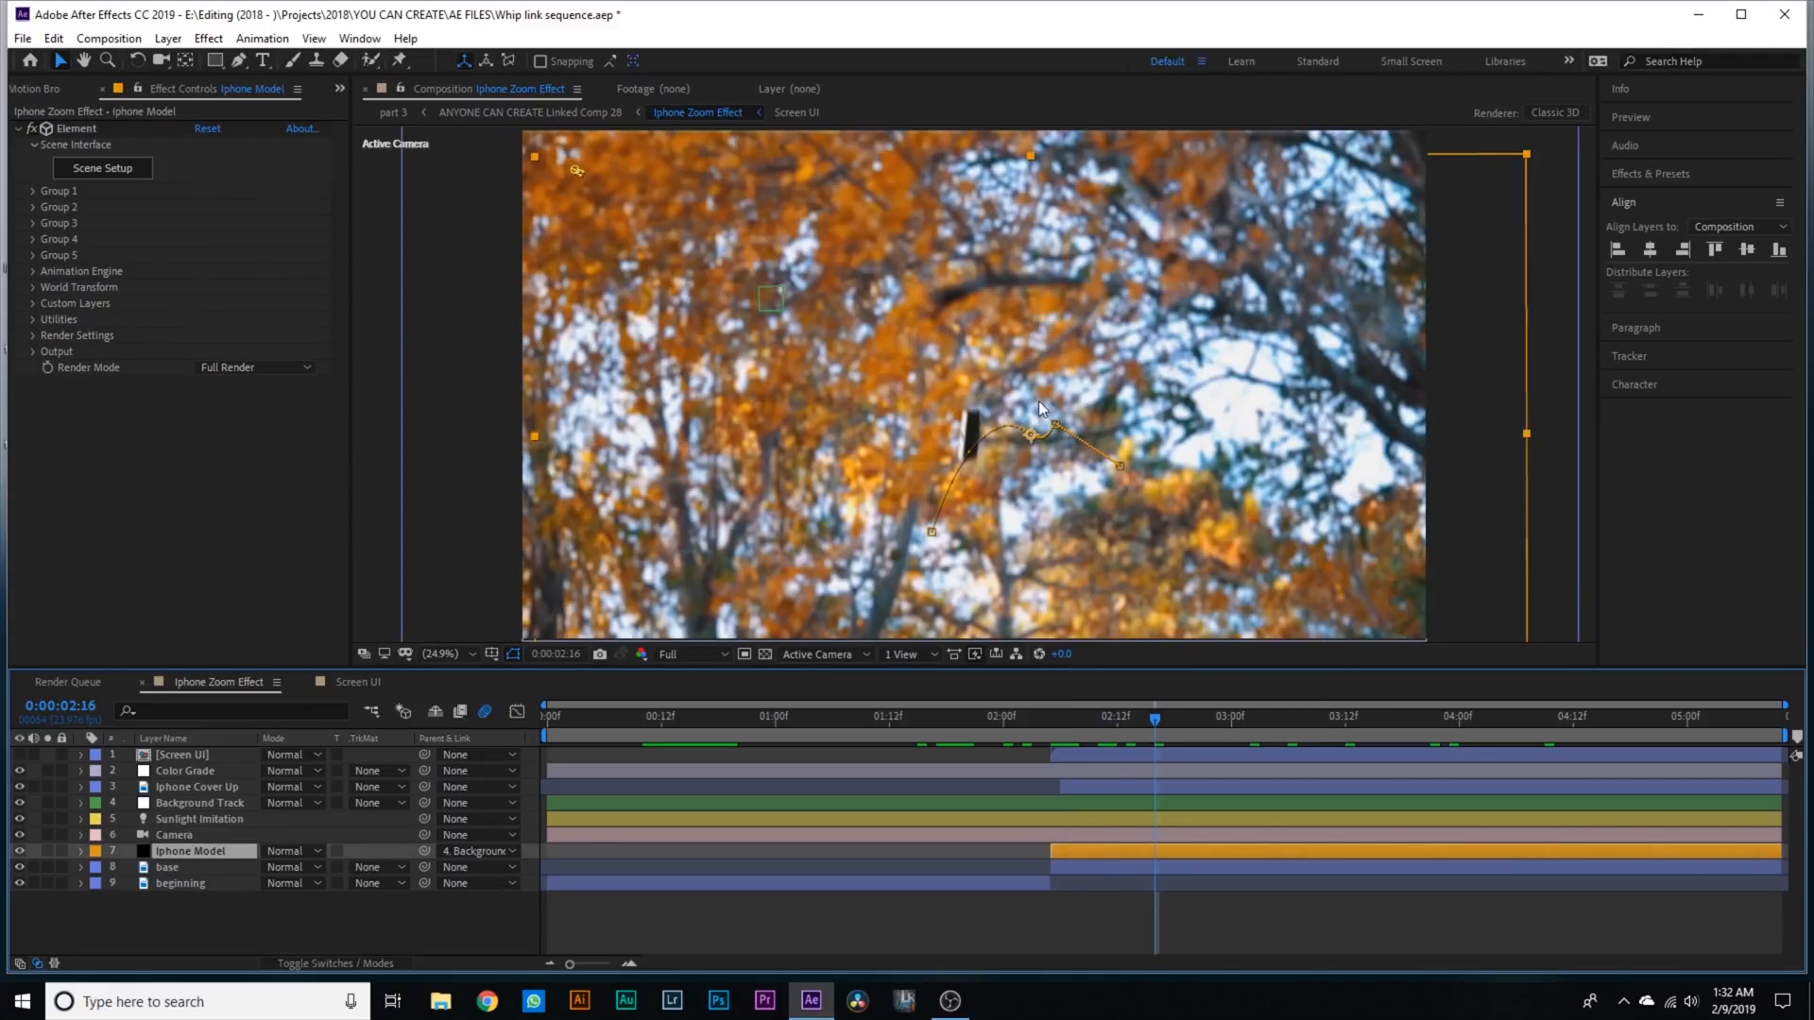
mouse_move(168, 255)
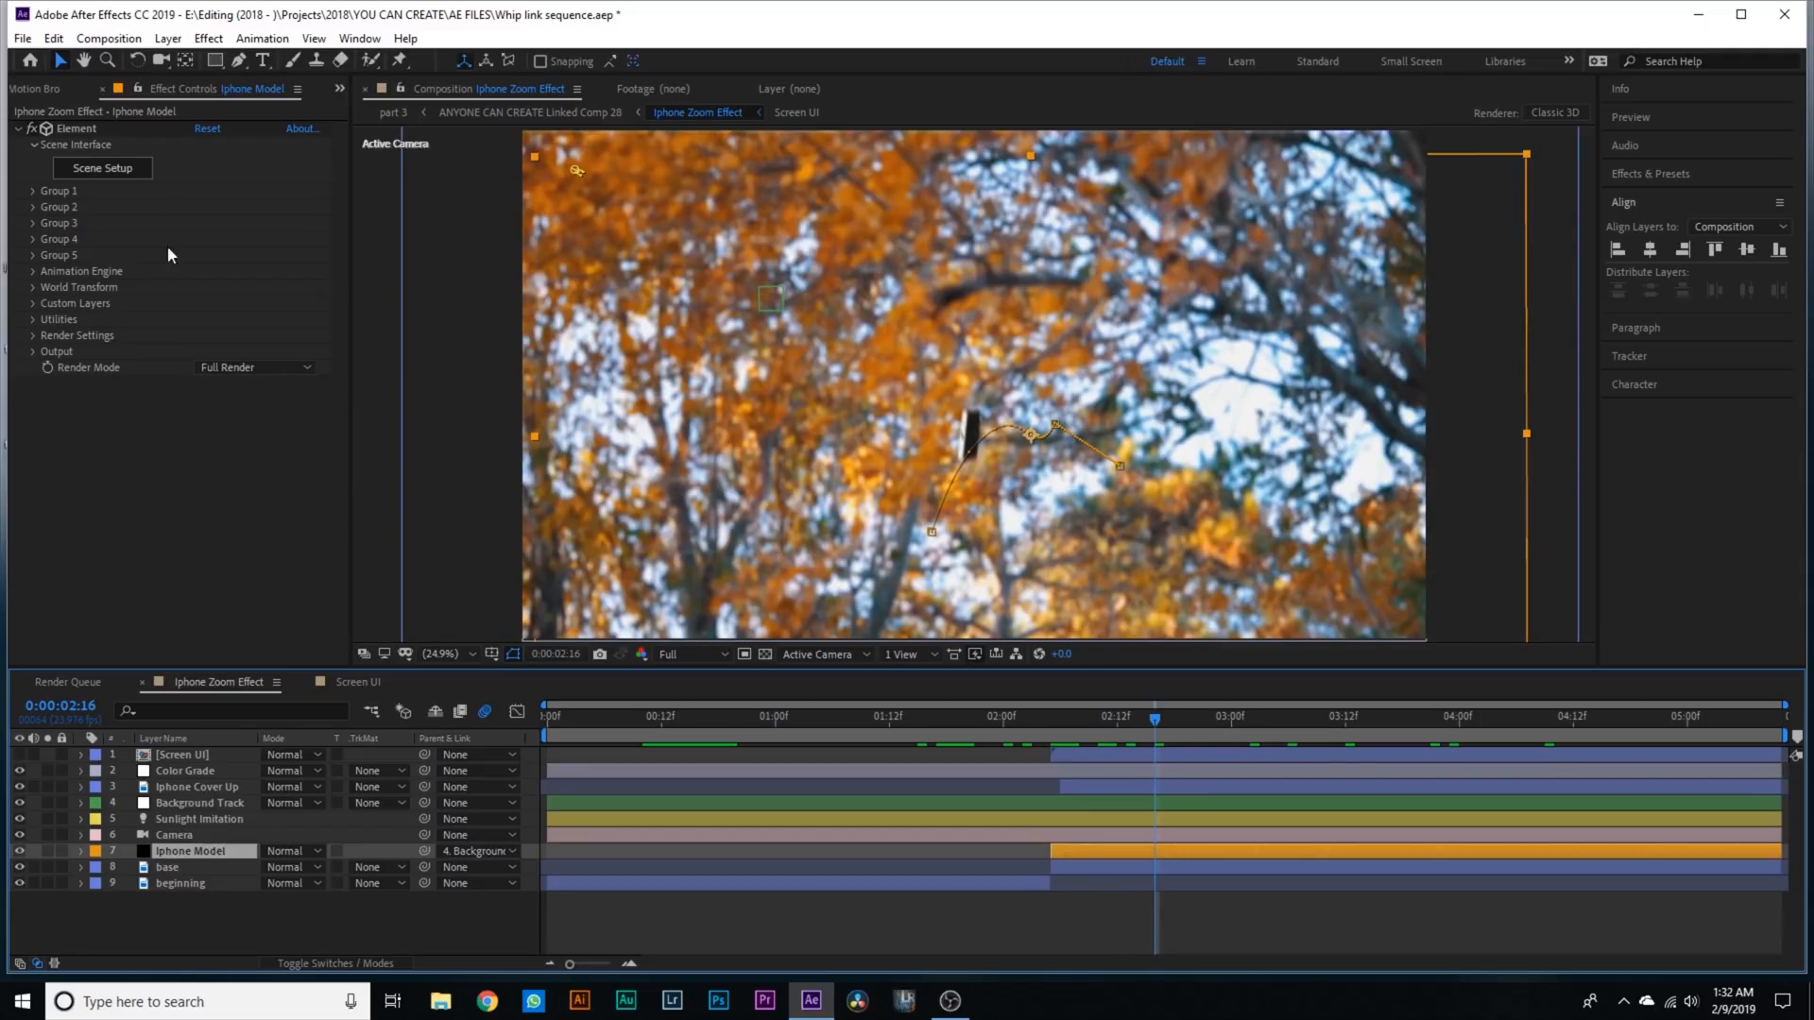
mouse_move(82, 136)
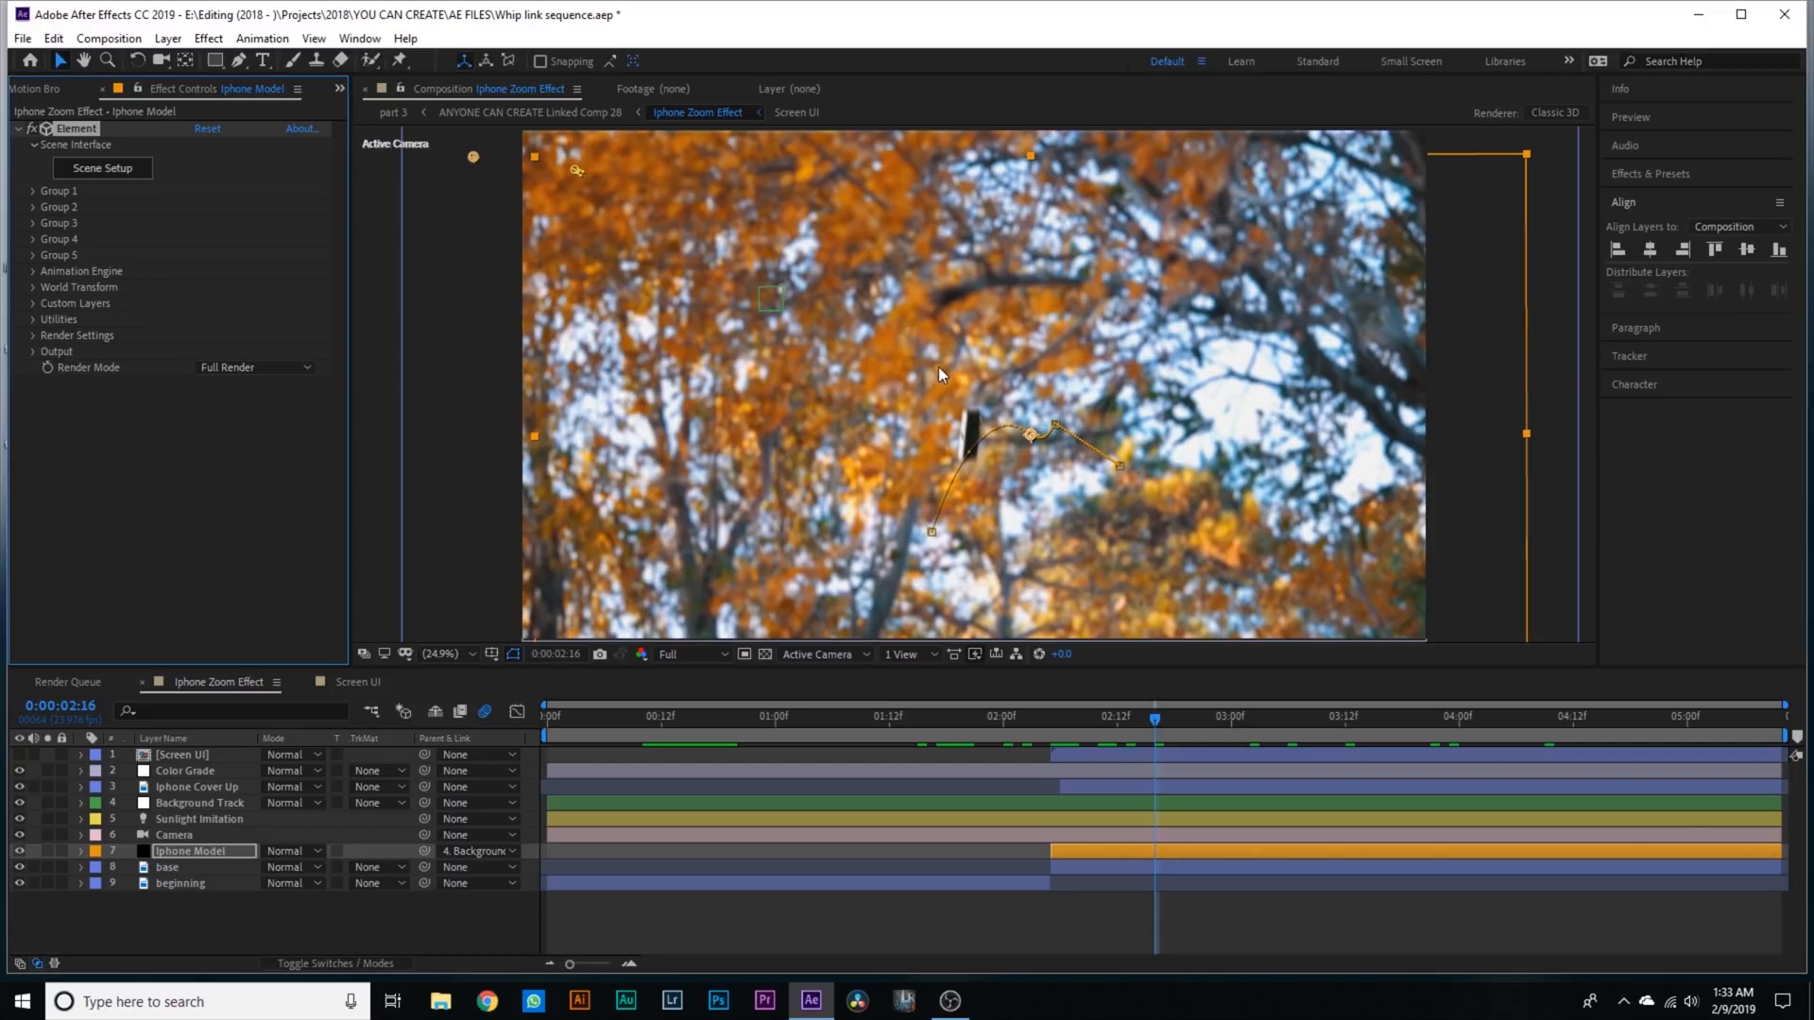
mouse_move(157, 261)
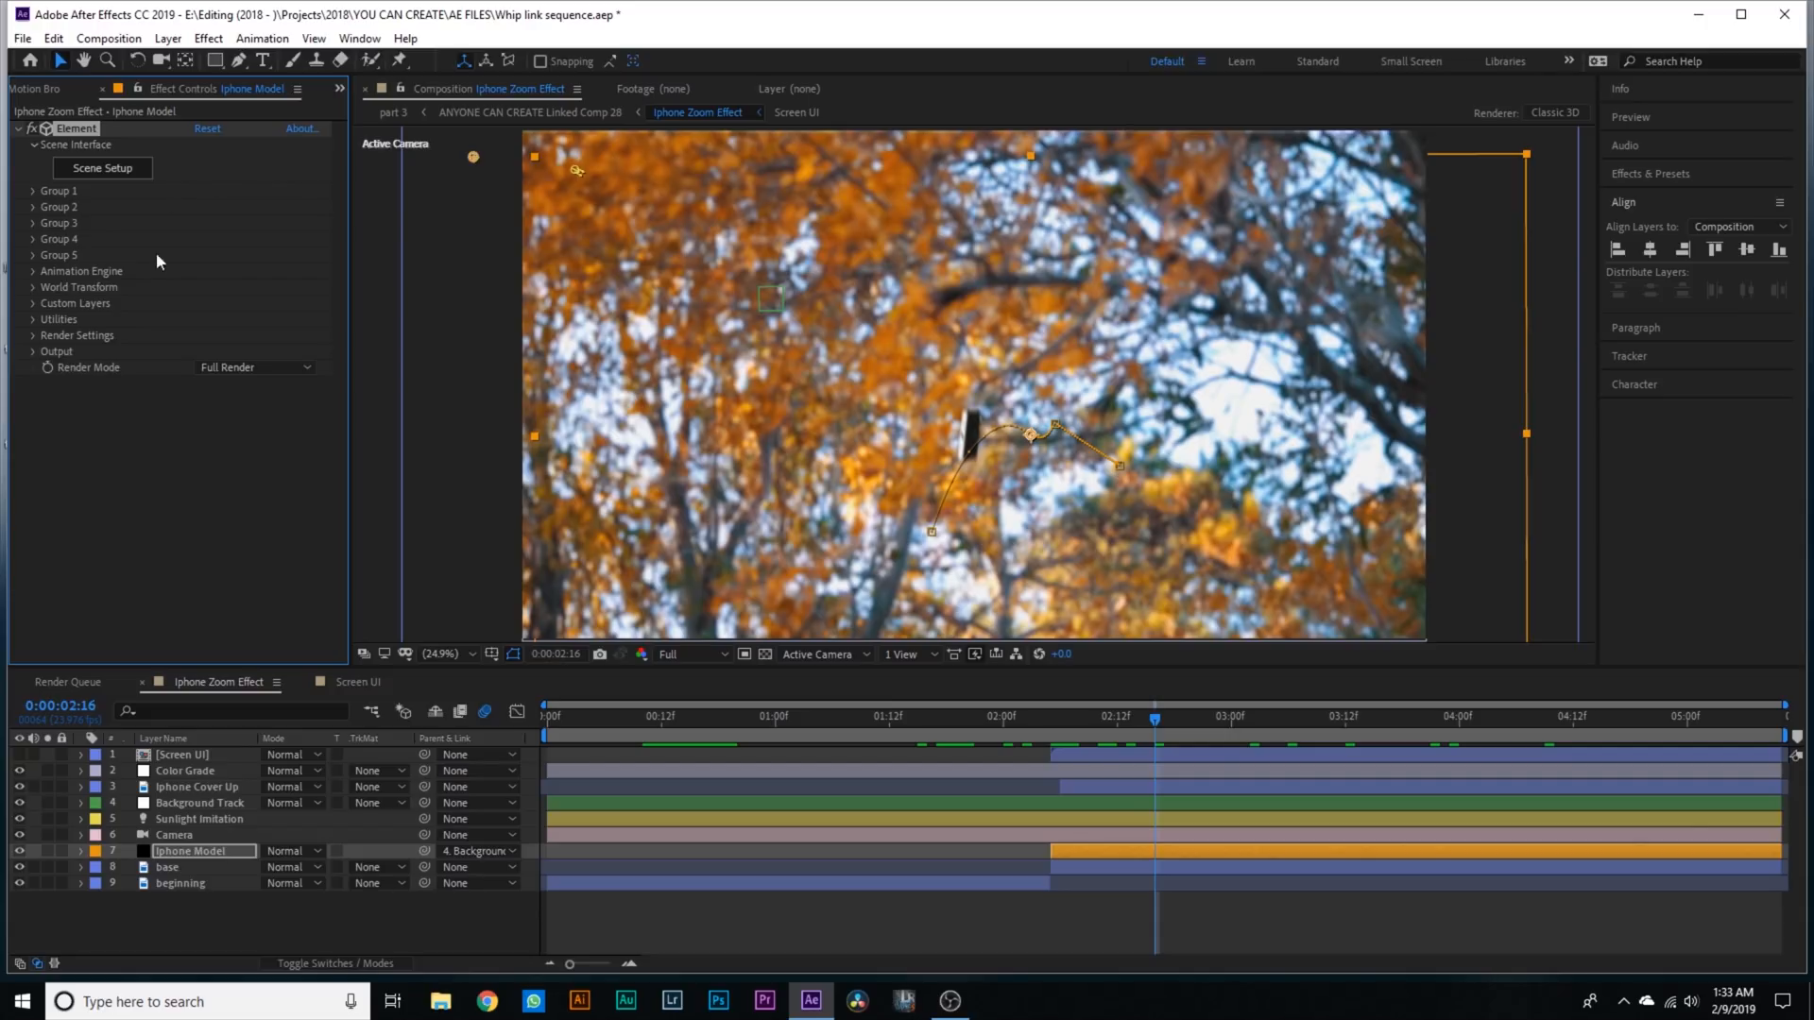
mouse_move(102, 168)
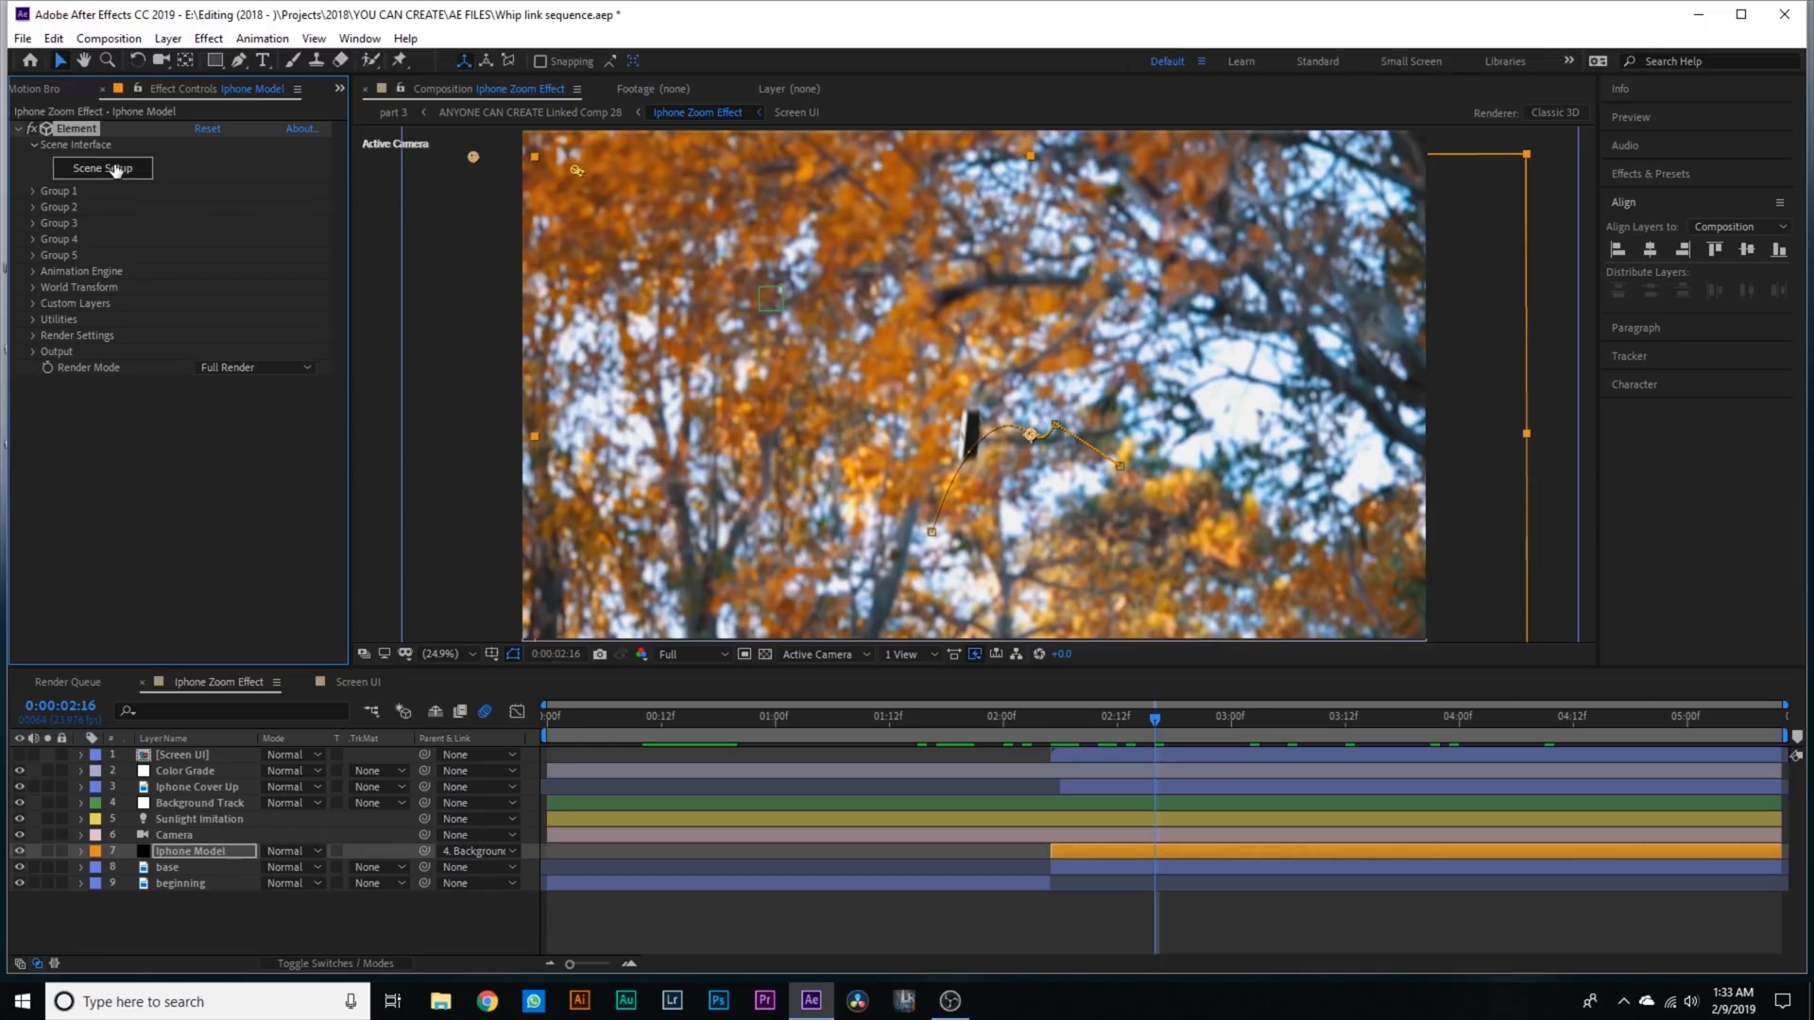
left_click(102, 168)
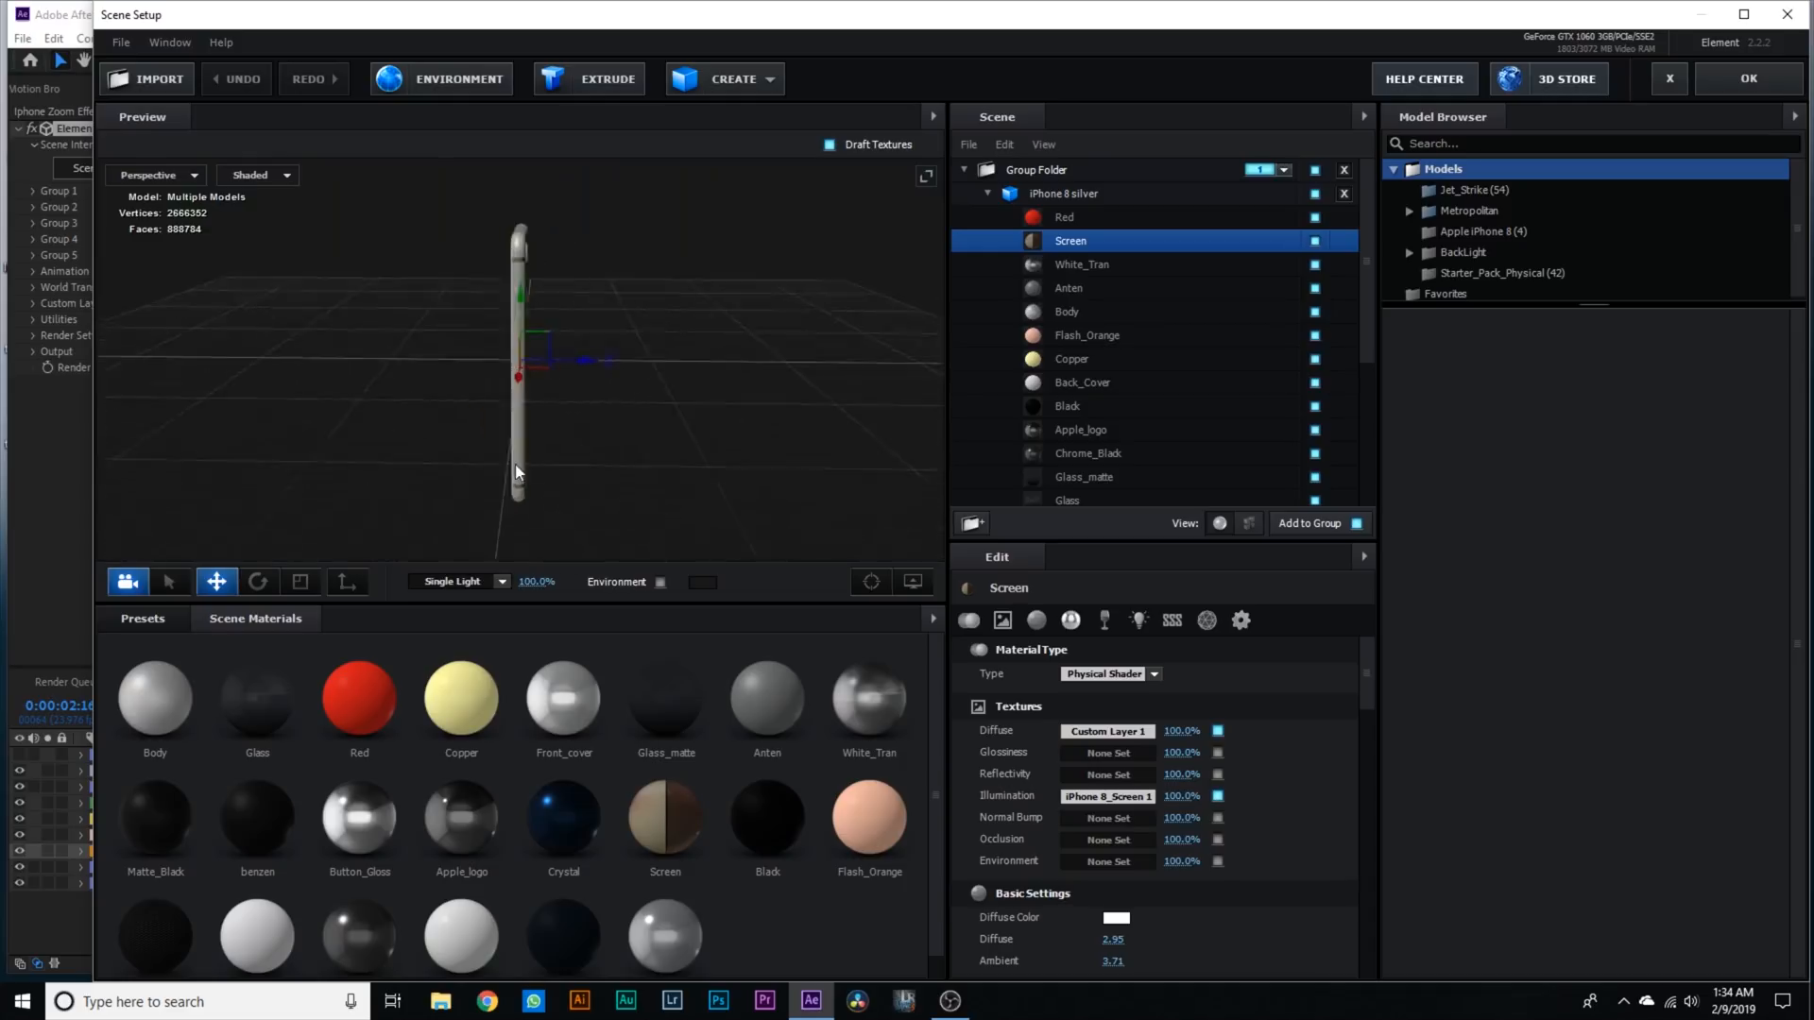
left_click_drag(518, 359, 486, 457)
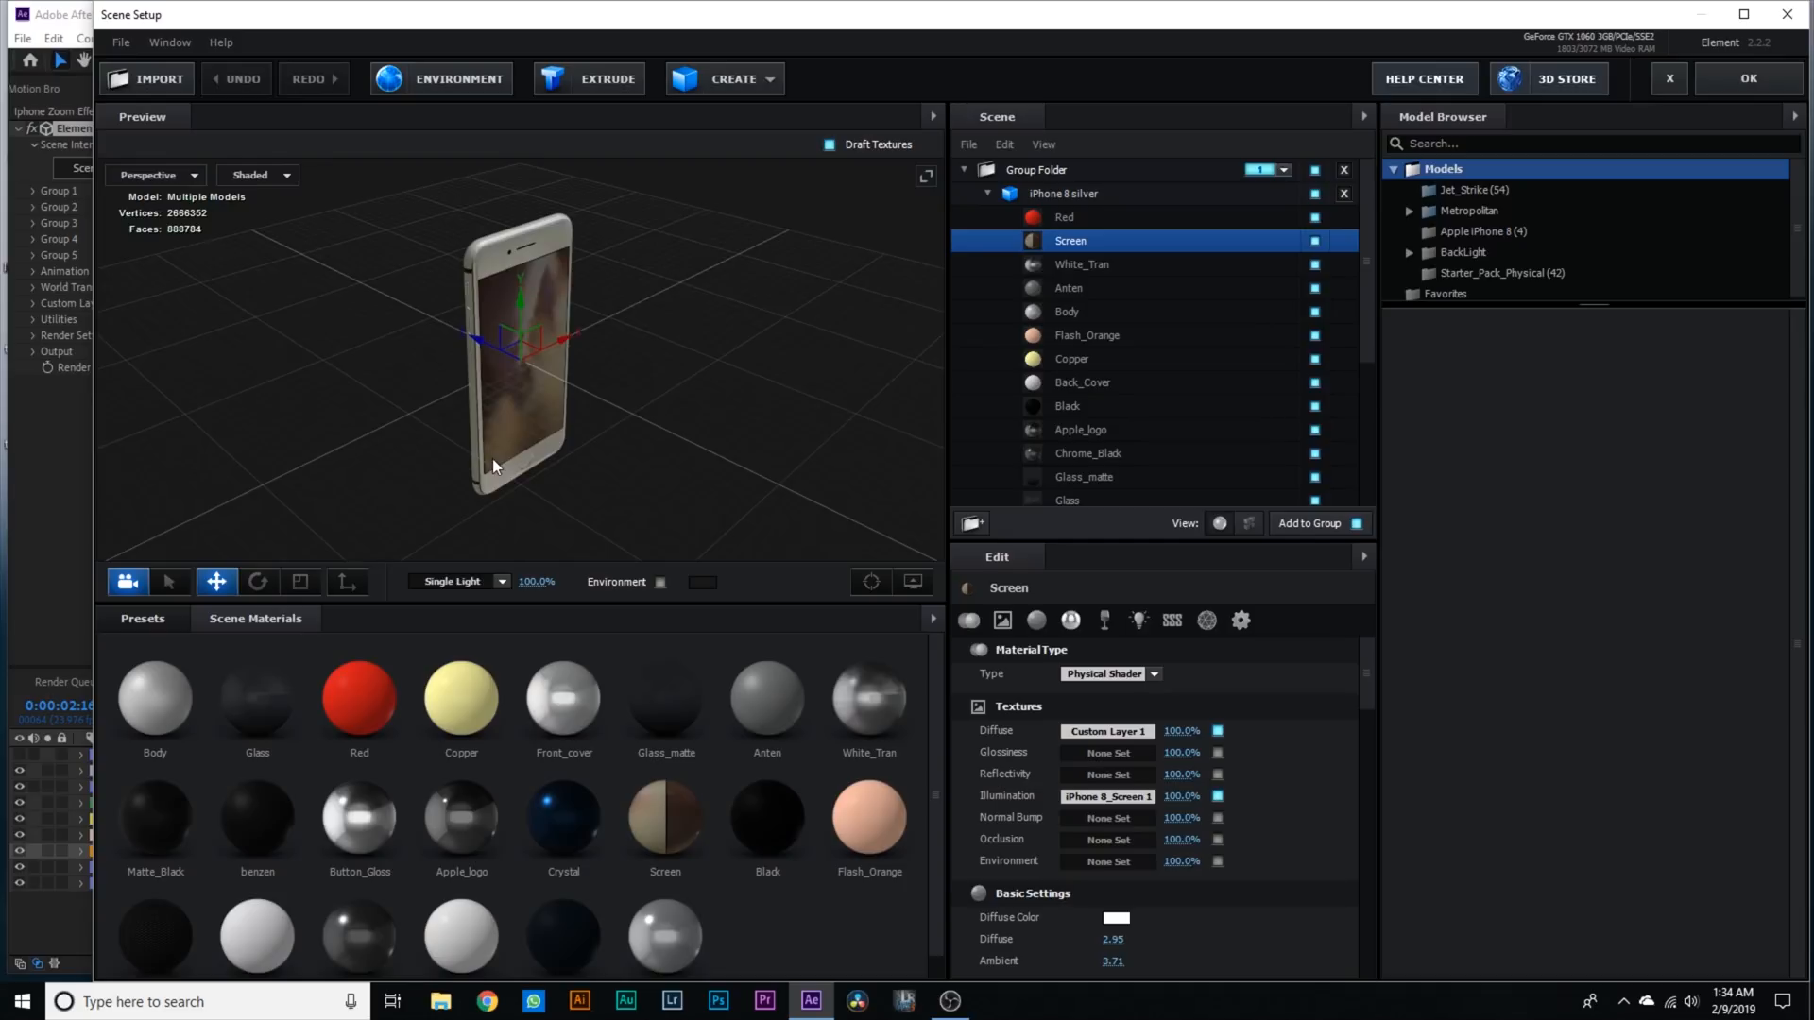
mouse_move(503, 414)
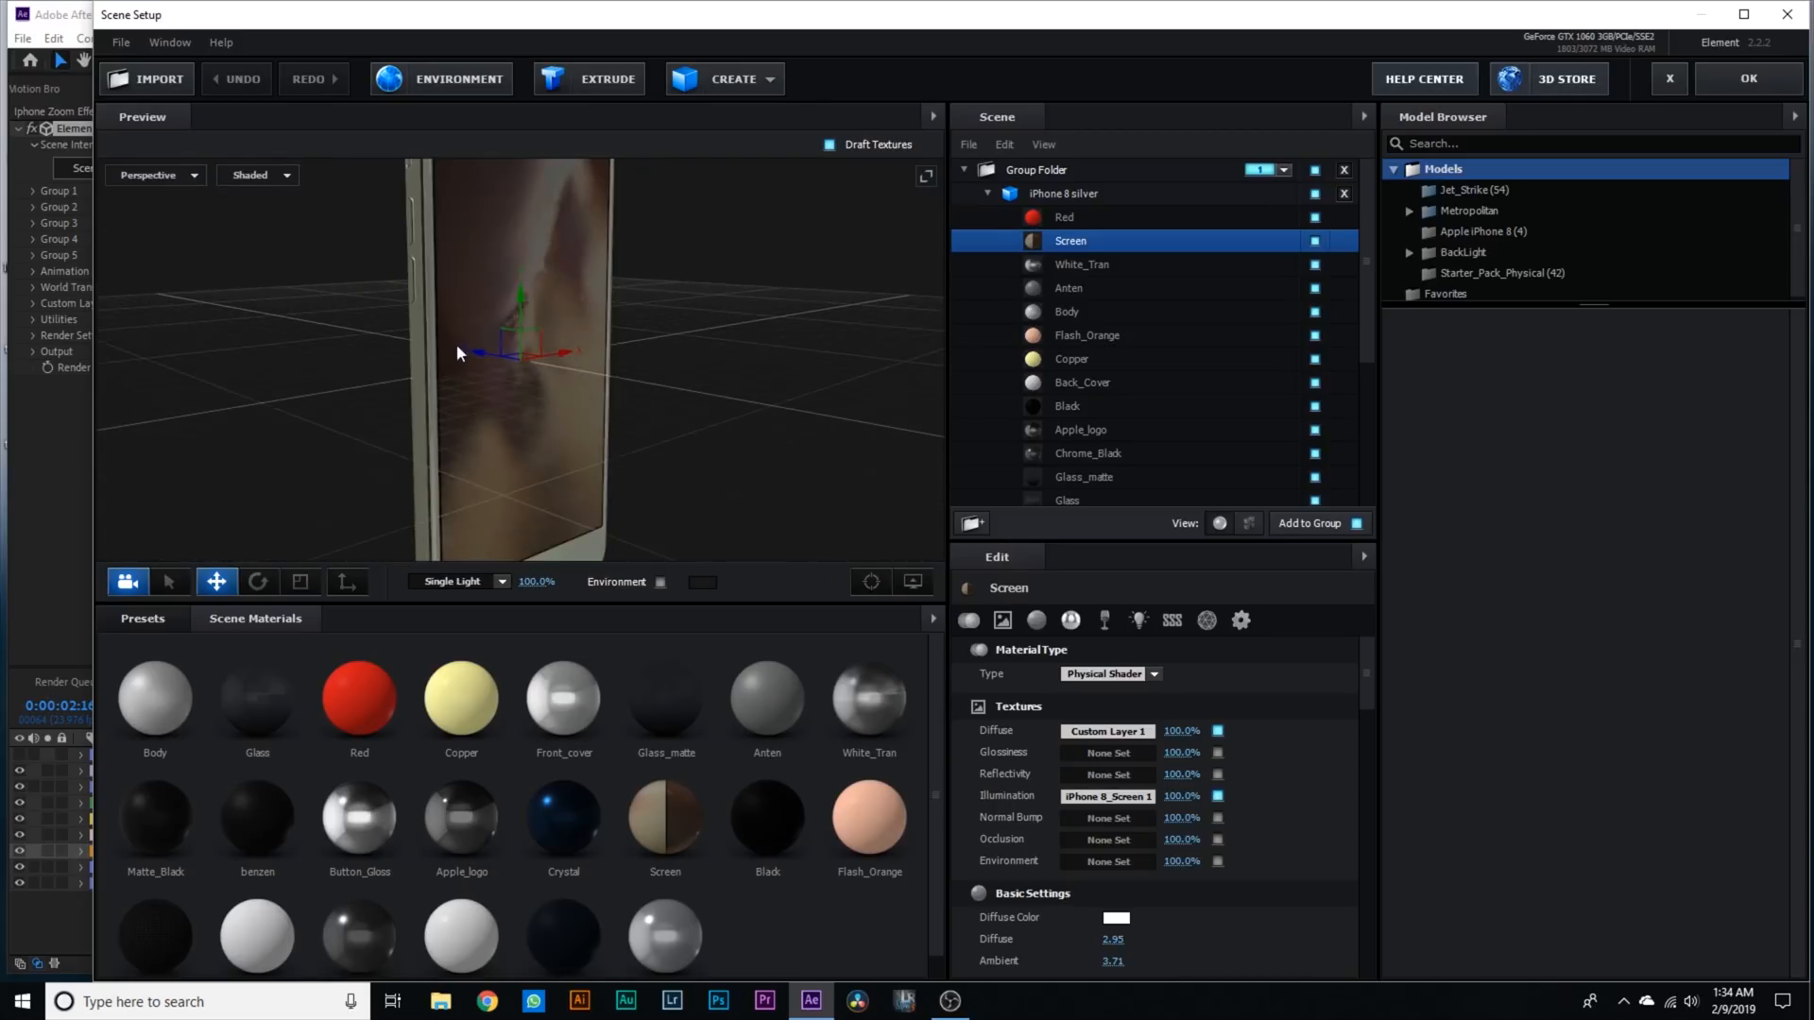
left_click_drag(458, 353, 660, 267)
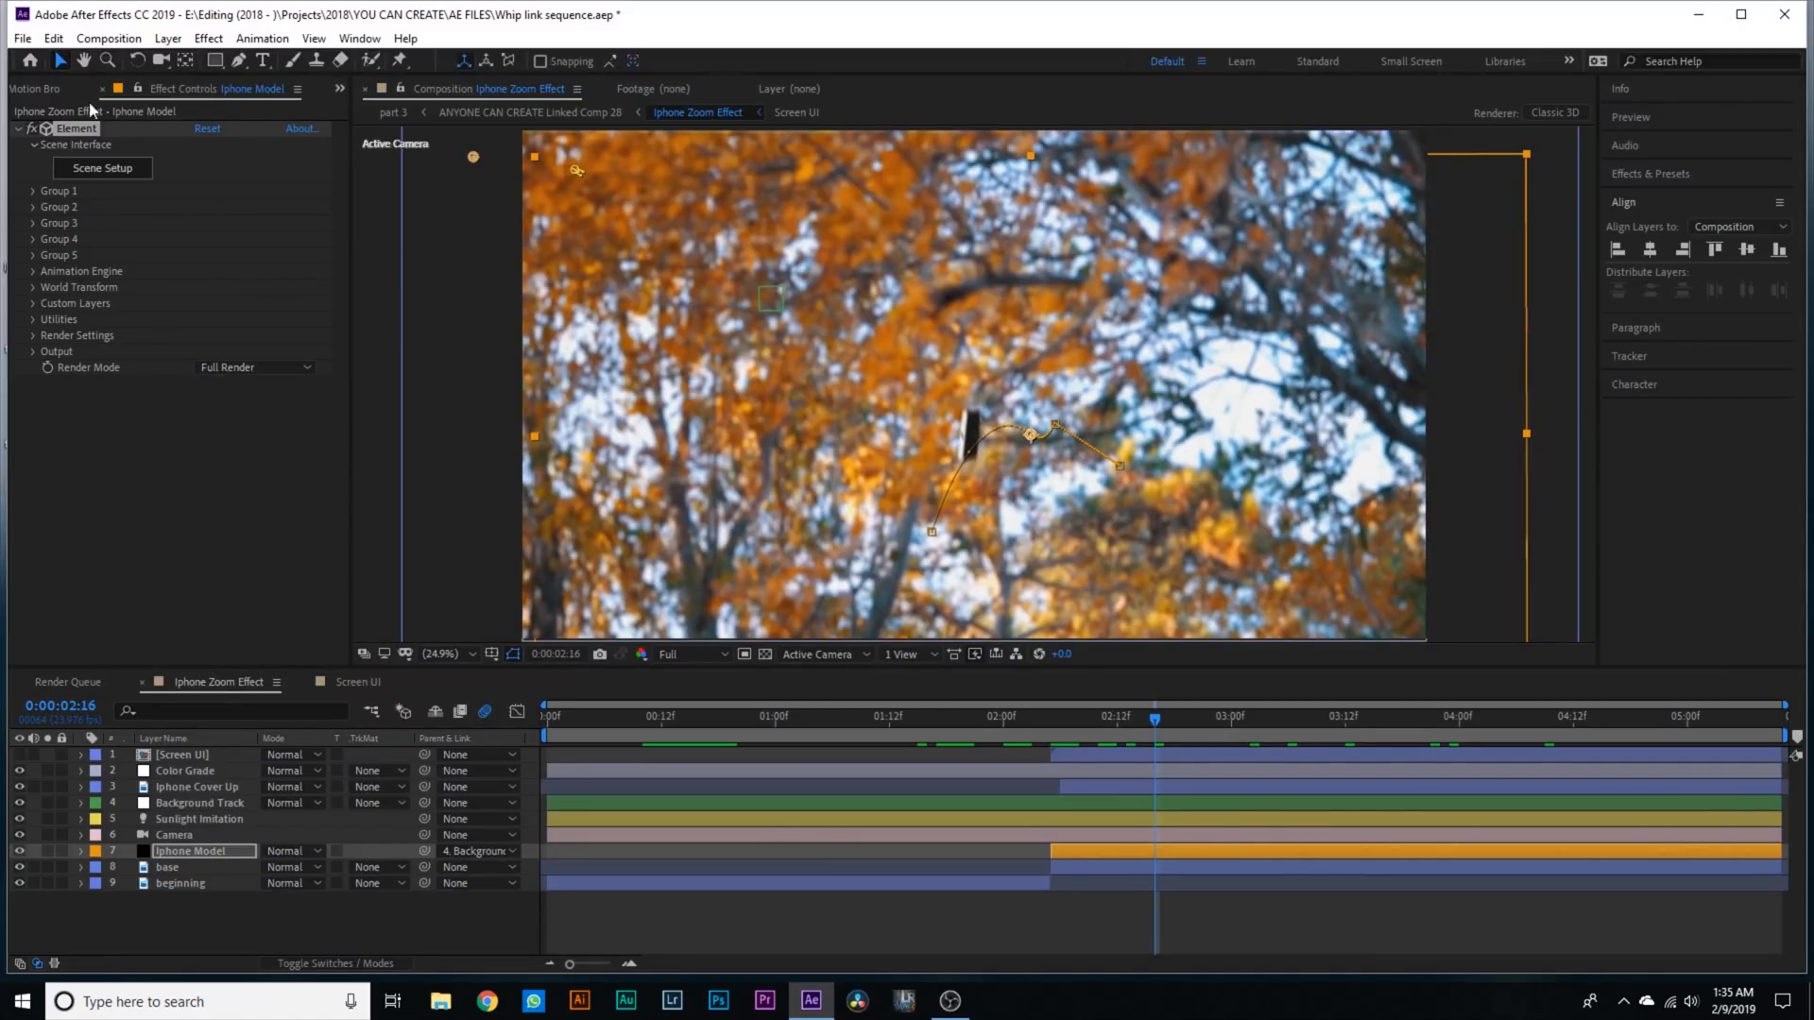
mouse_move(34, 308)
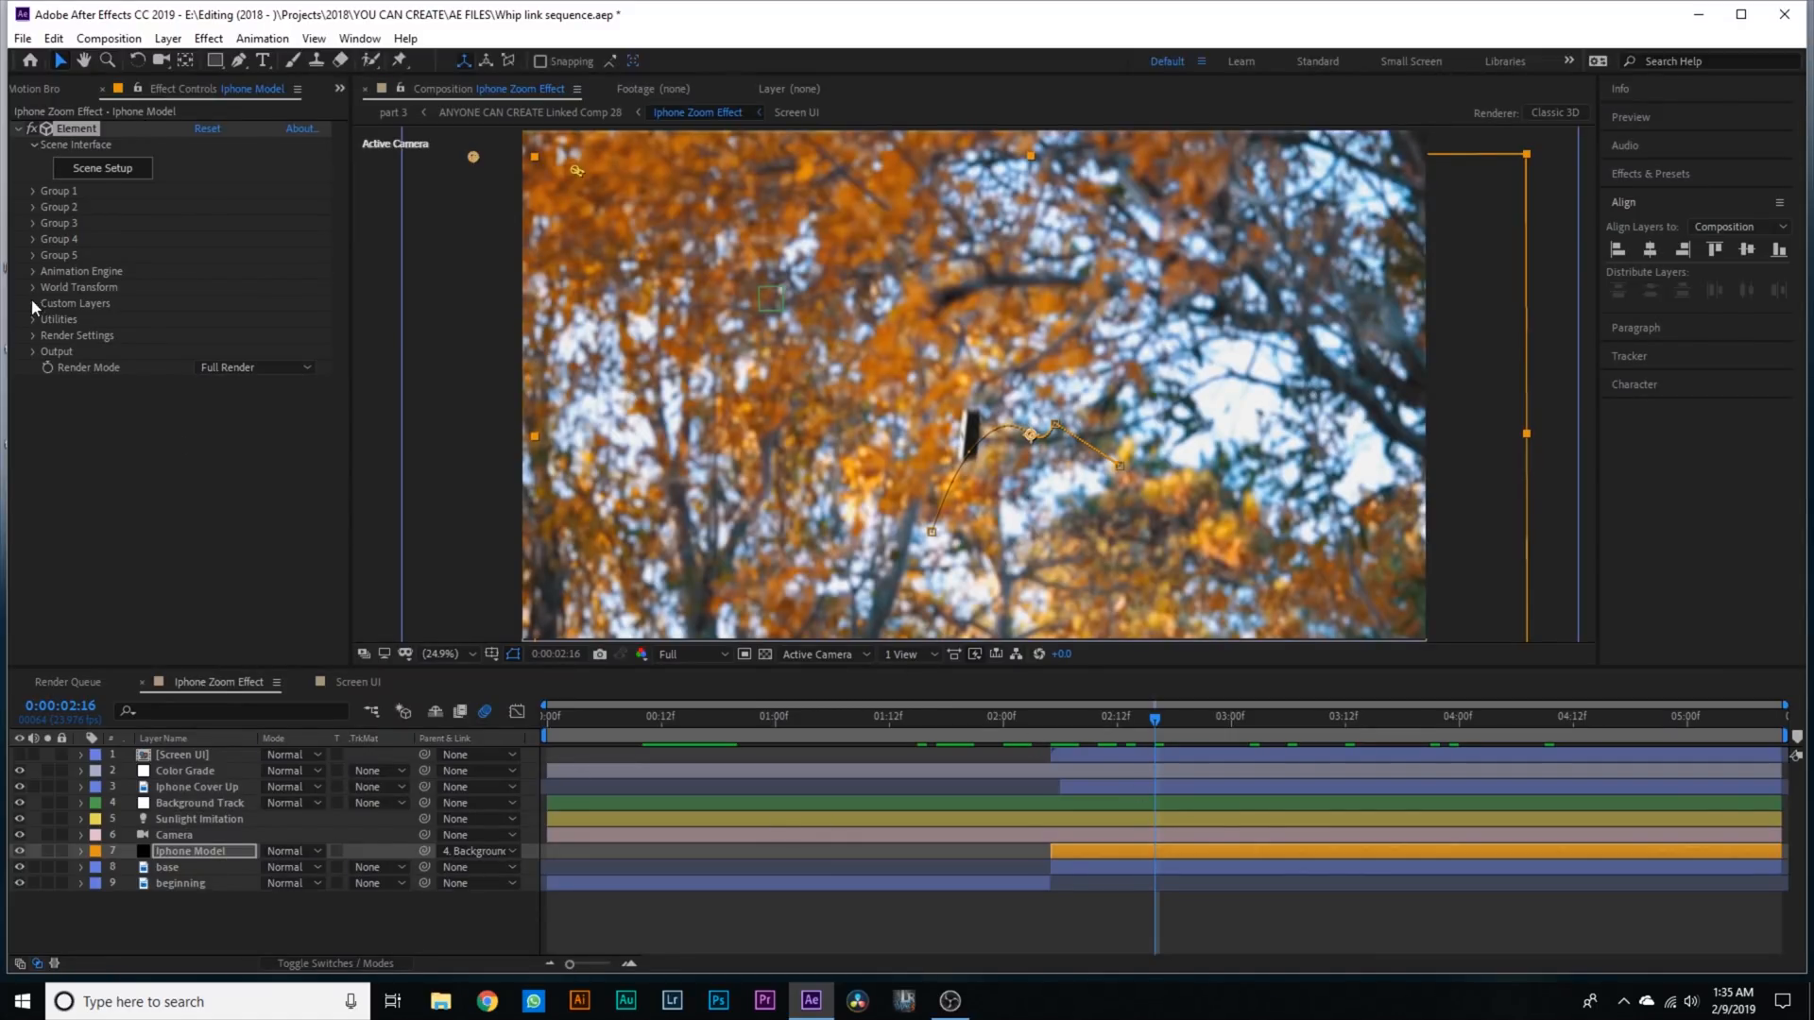
- Confirm Screen UI as Element's Custom Layer 1 texture map source
left_click(32, 318)
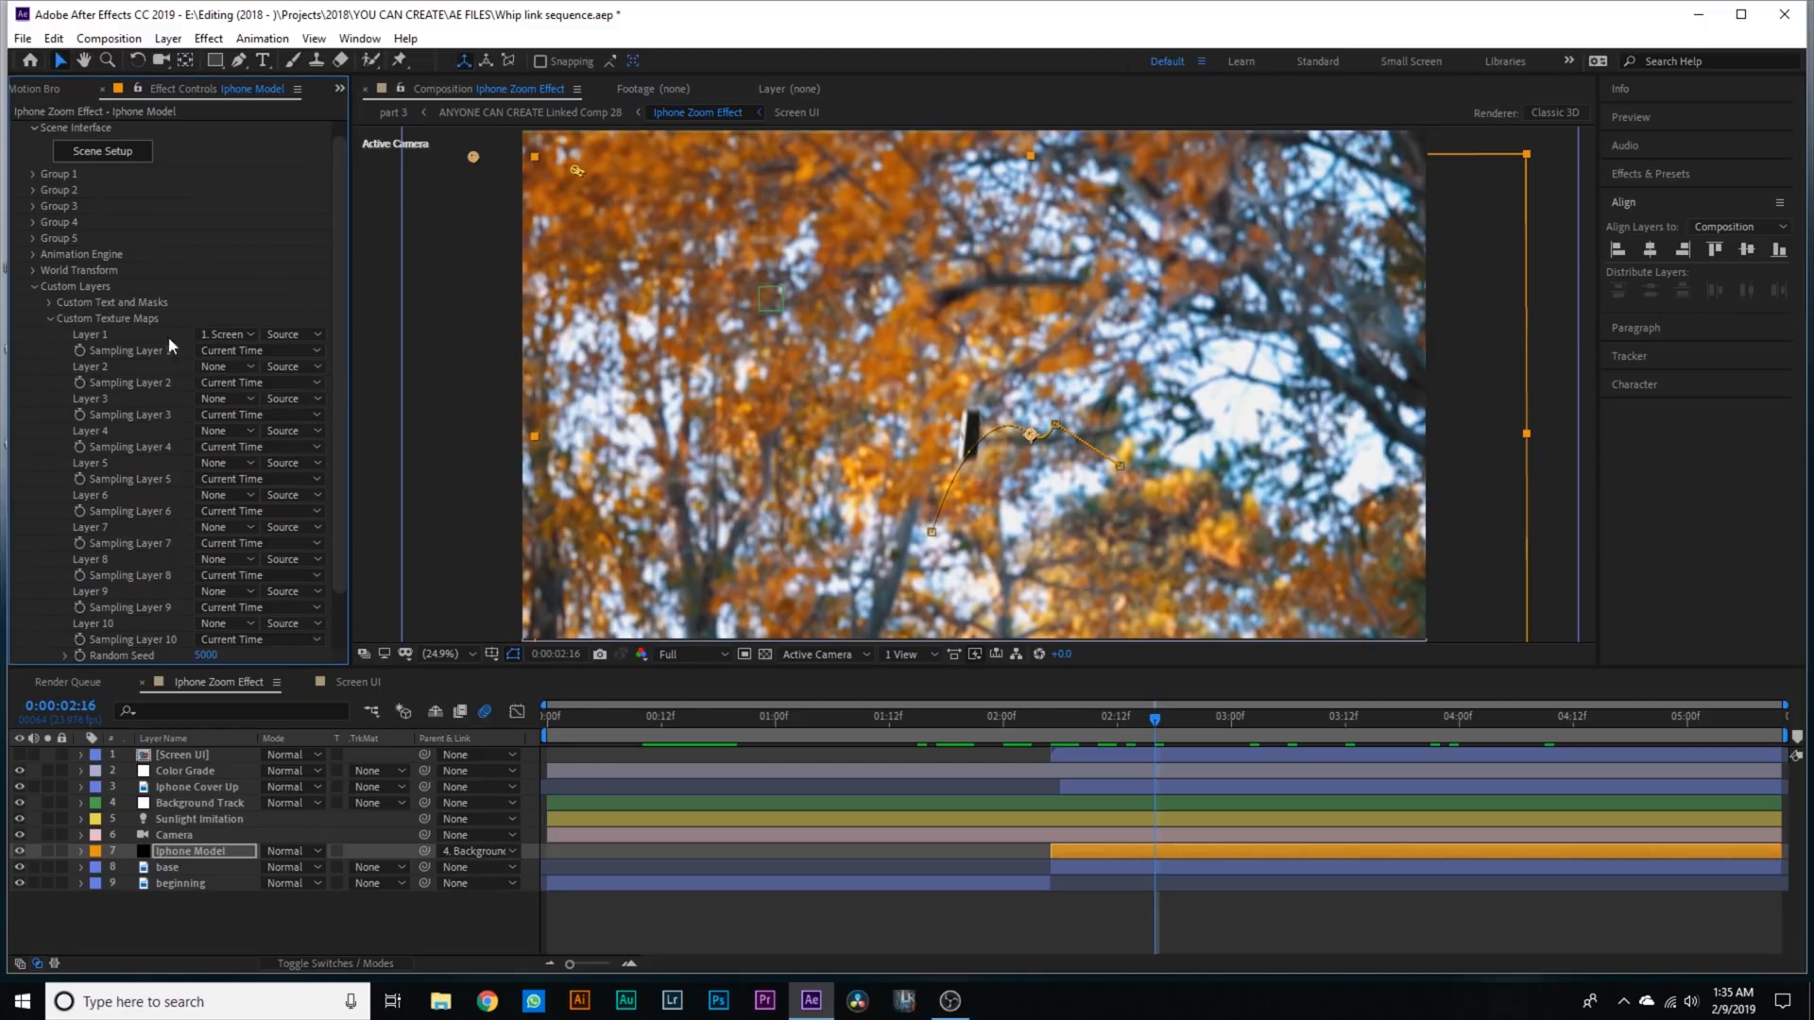
left_click(224, 335)
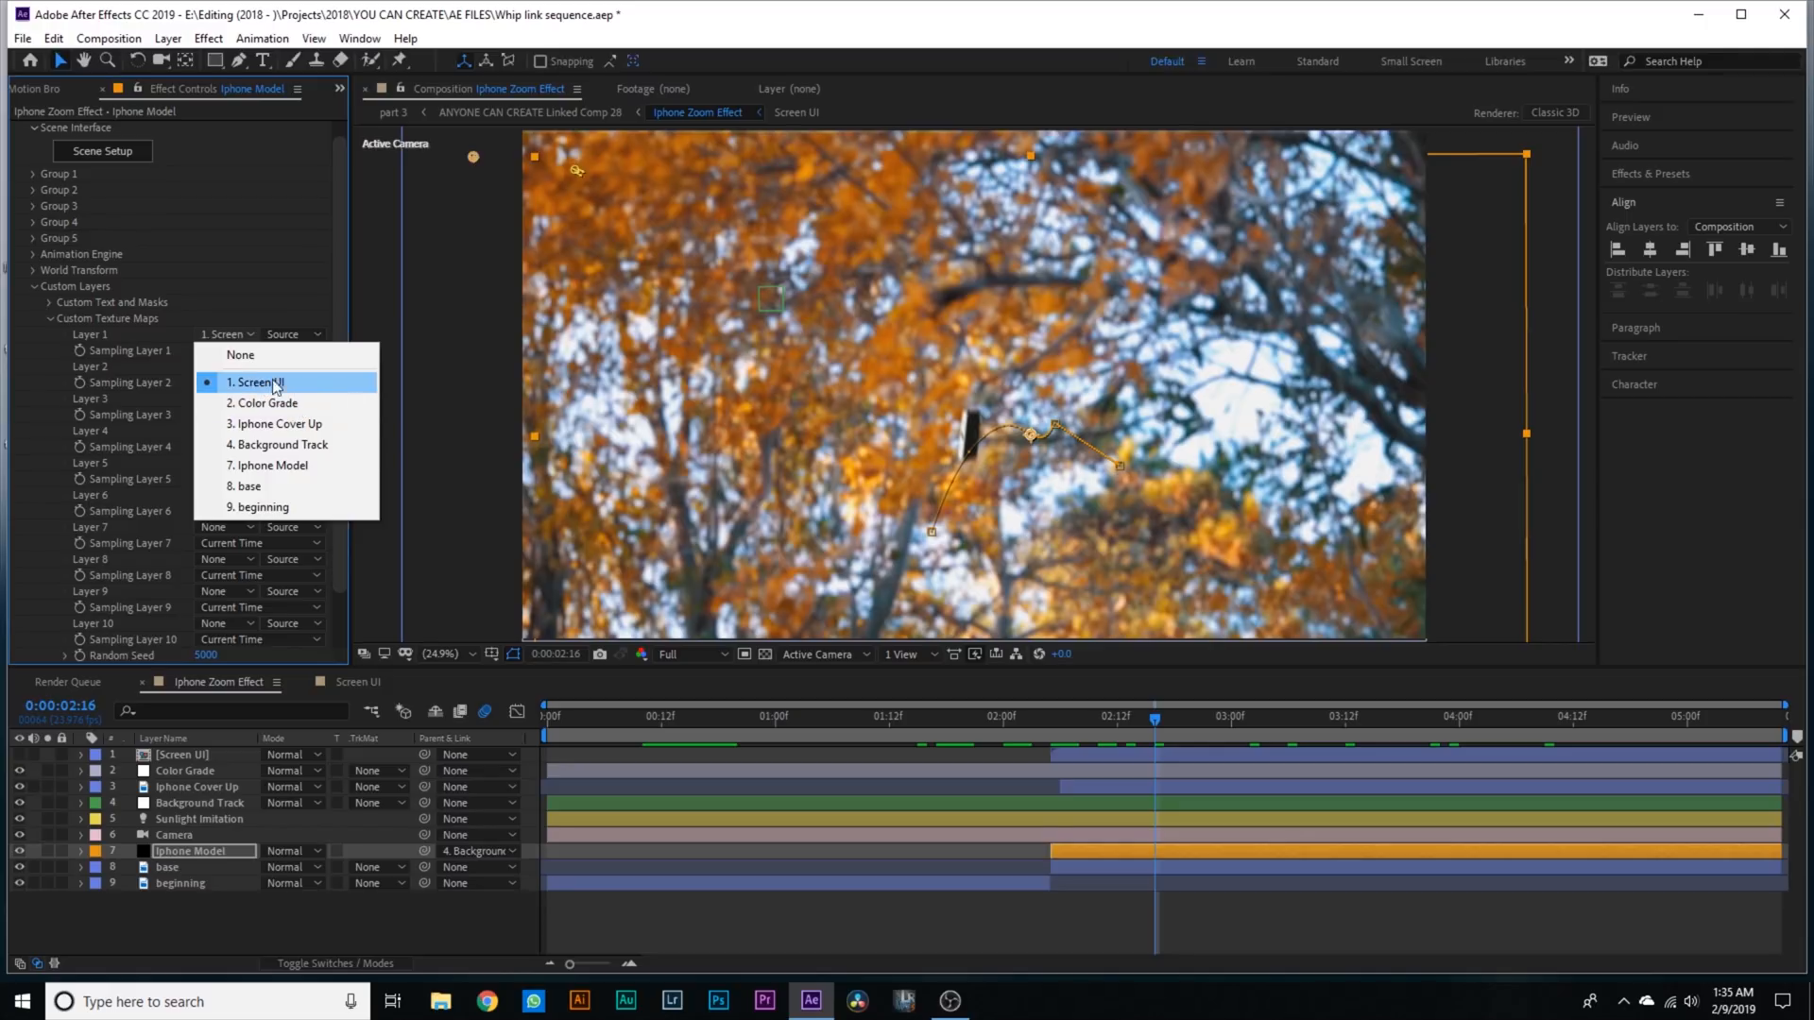
left_click(255, 382)
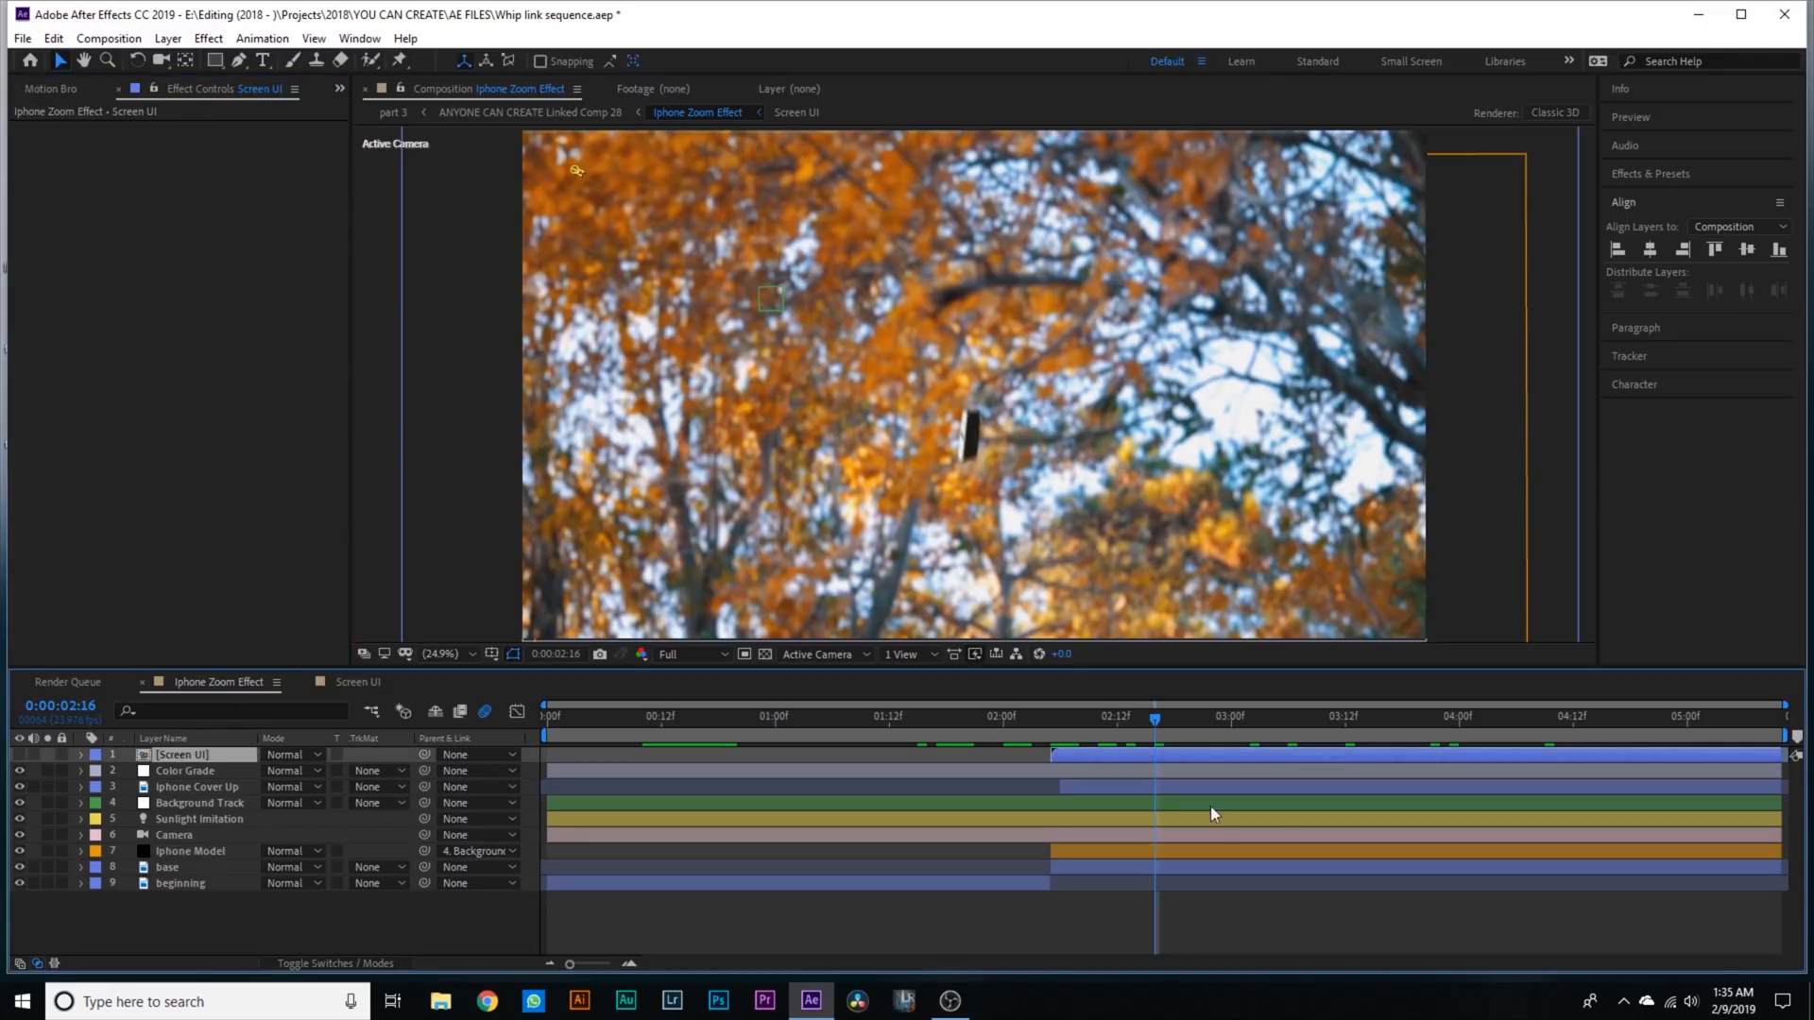
left_click(189, 851)
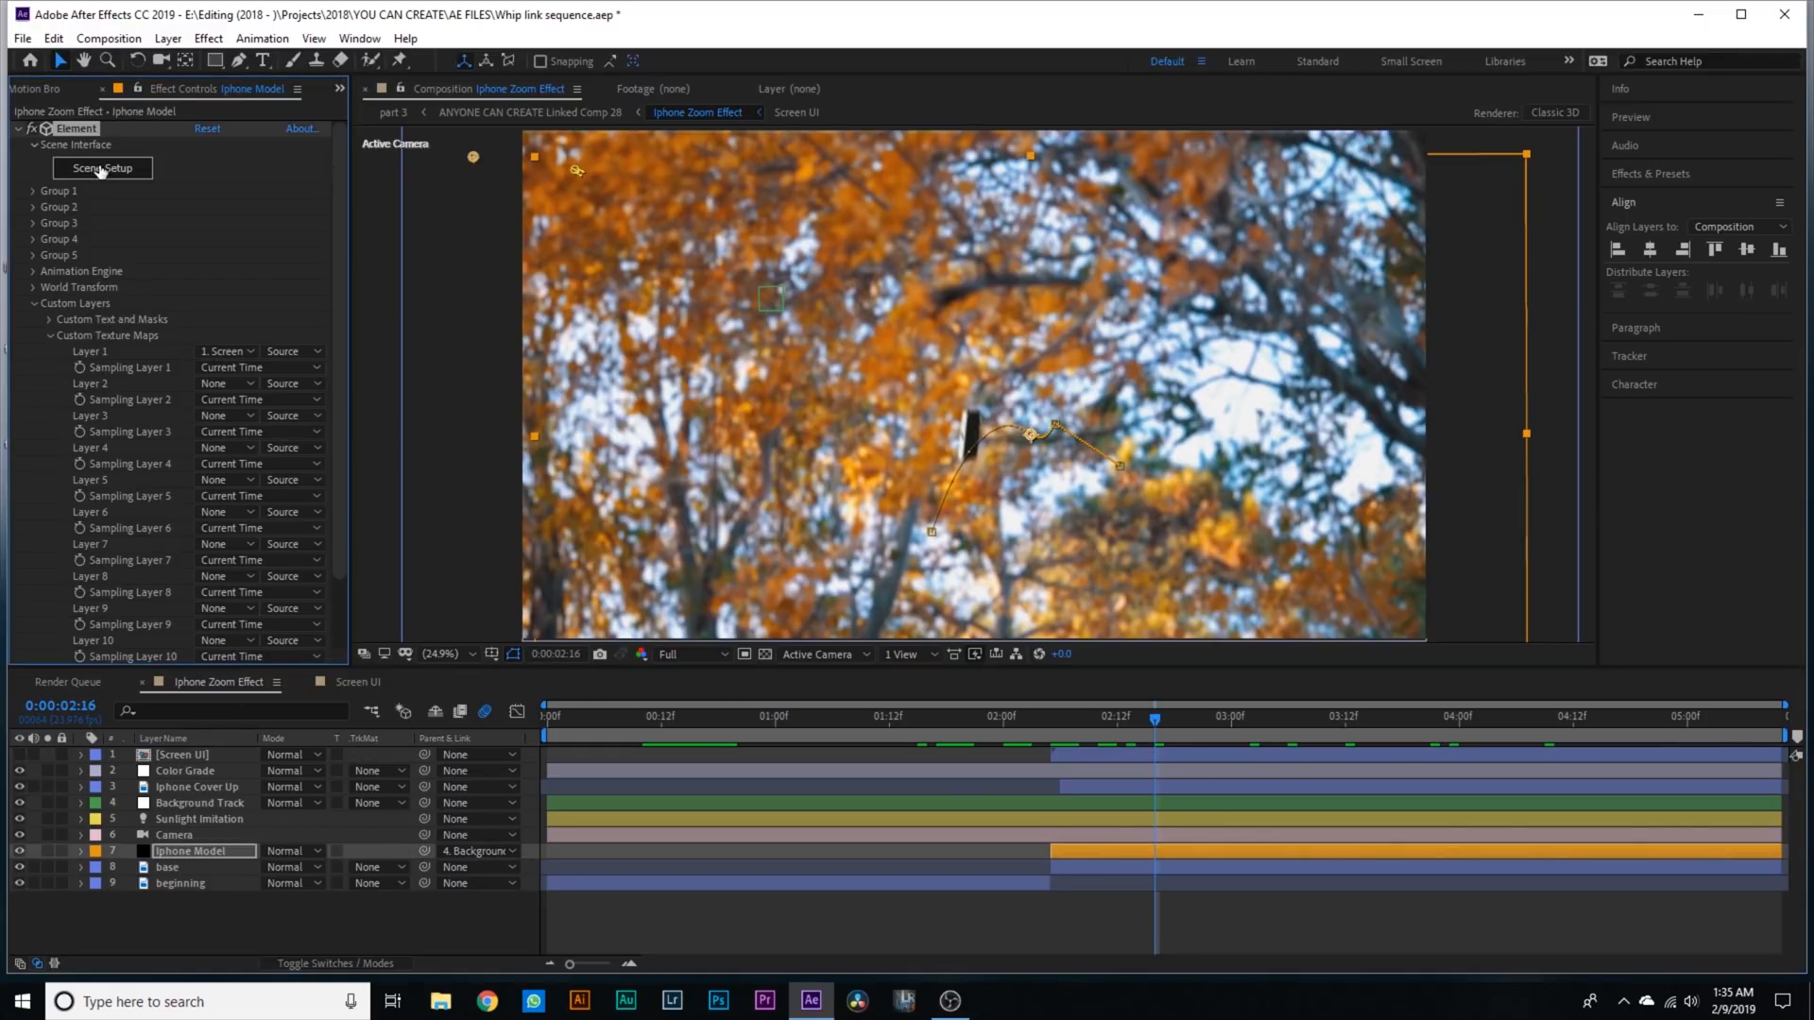
- Inspect the Screen material's Diffuse texture channel and close its details
left_click(102, 172)
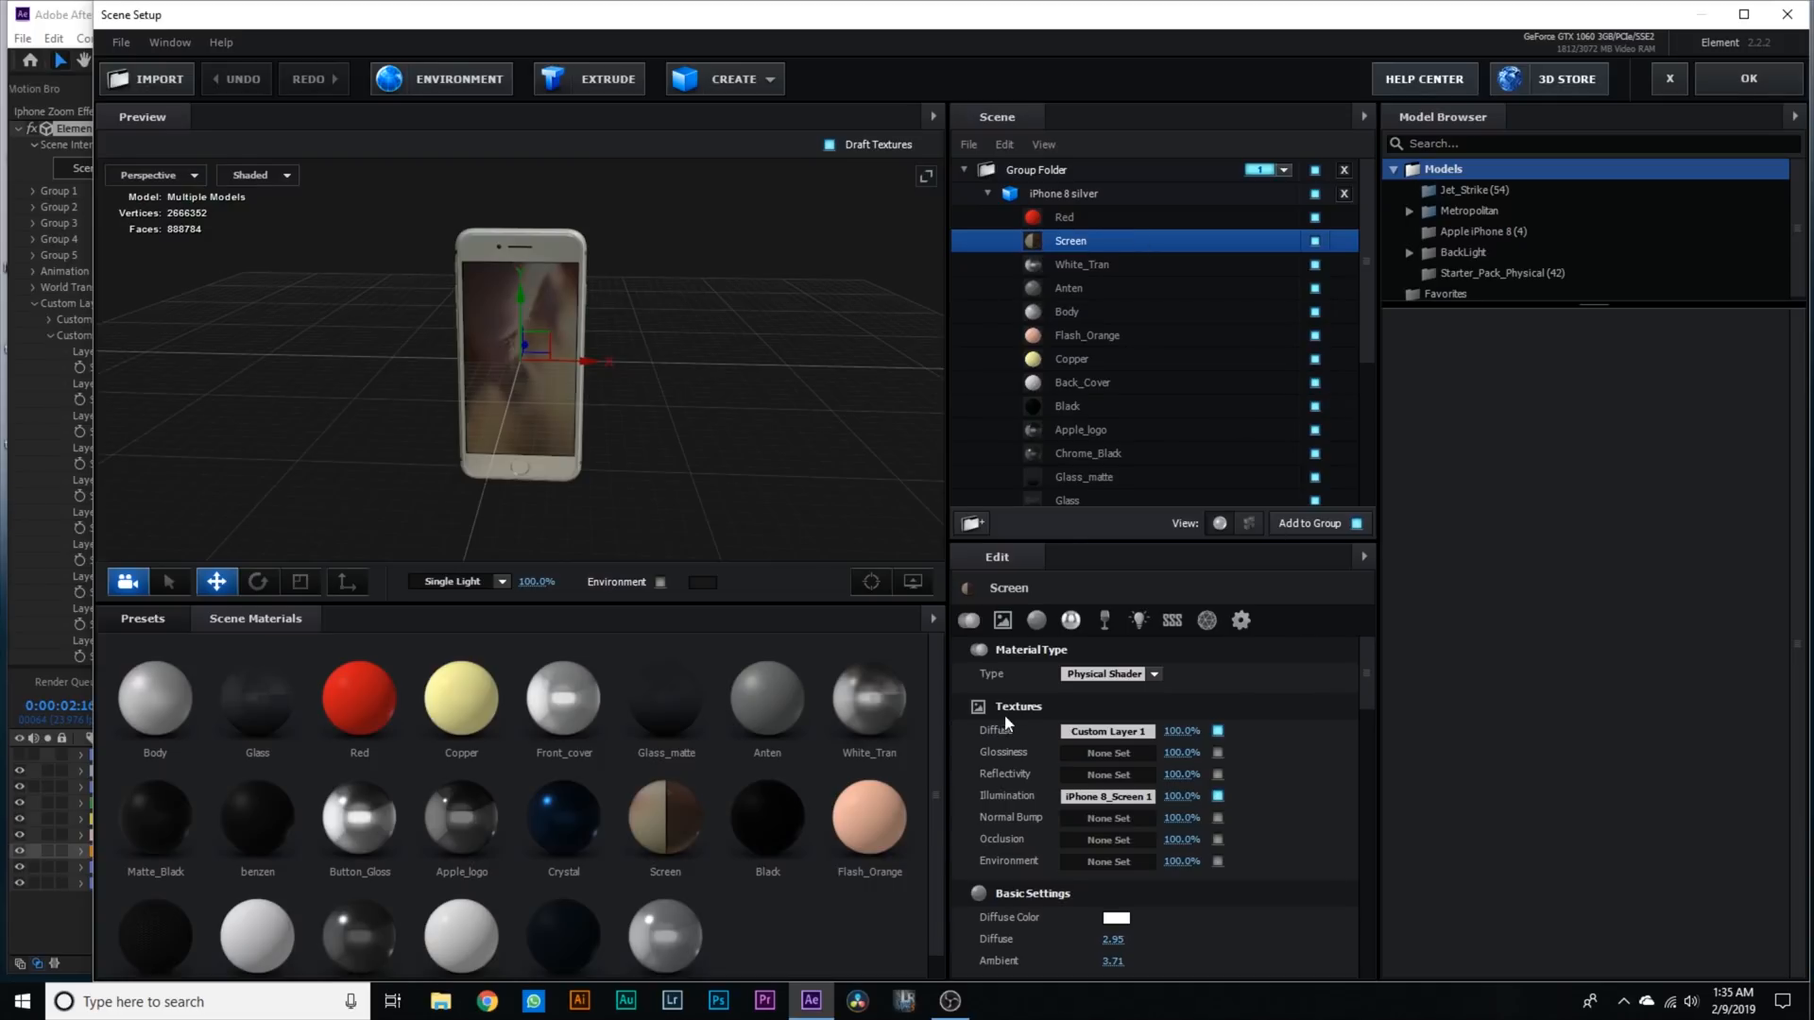
left_click(1106, 729)
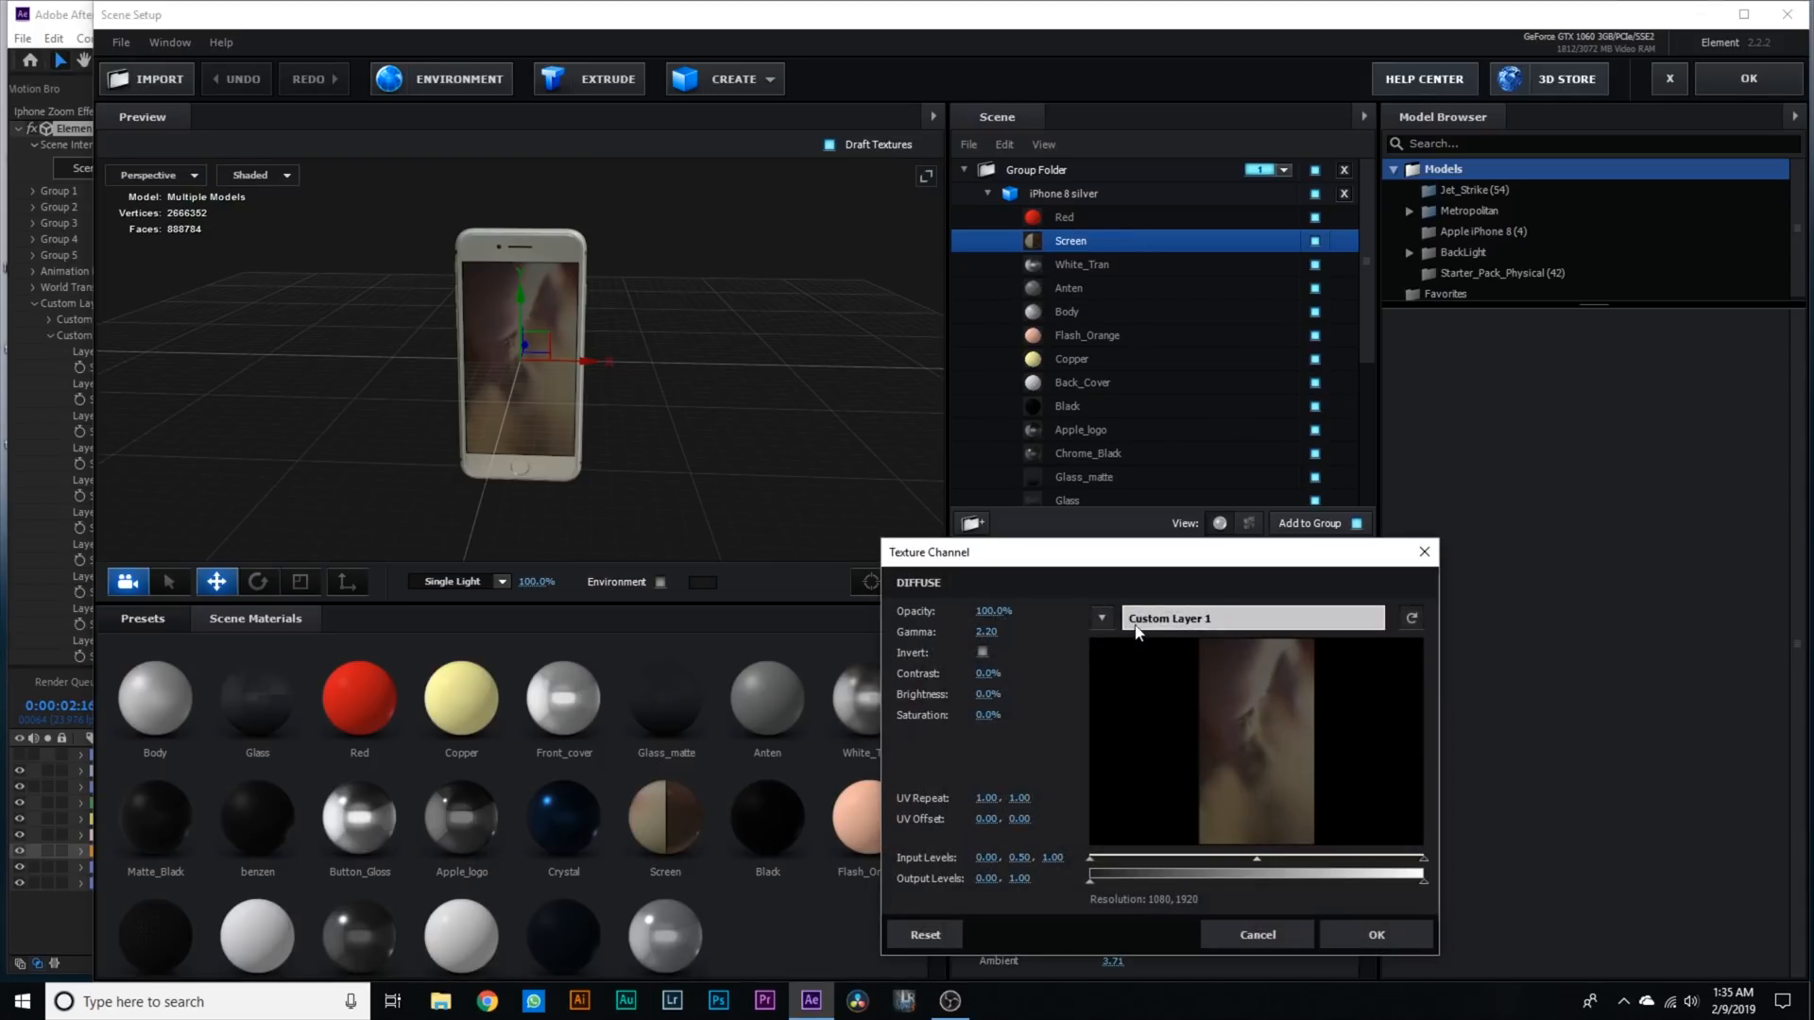
left_click(1373, 935)
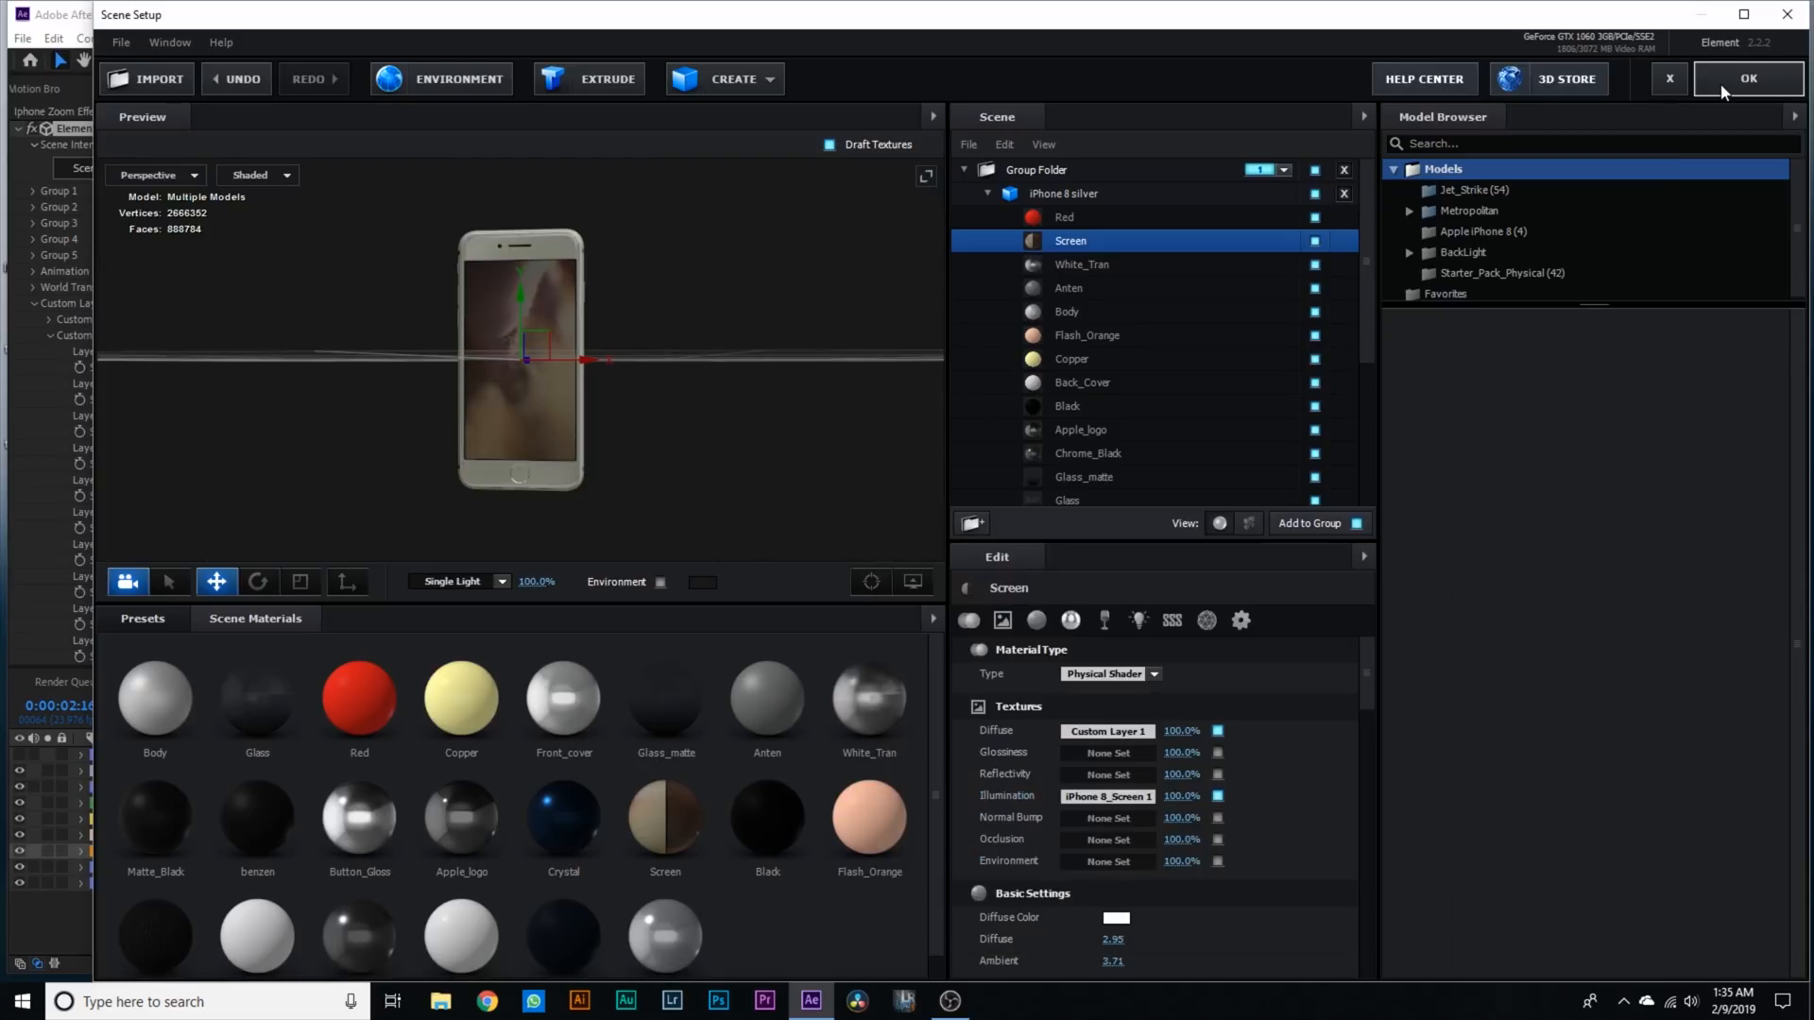
mouse_move(693, 414)
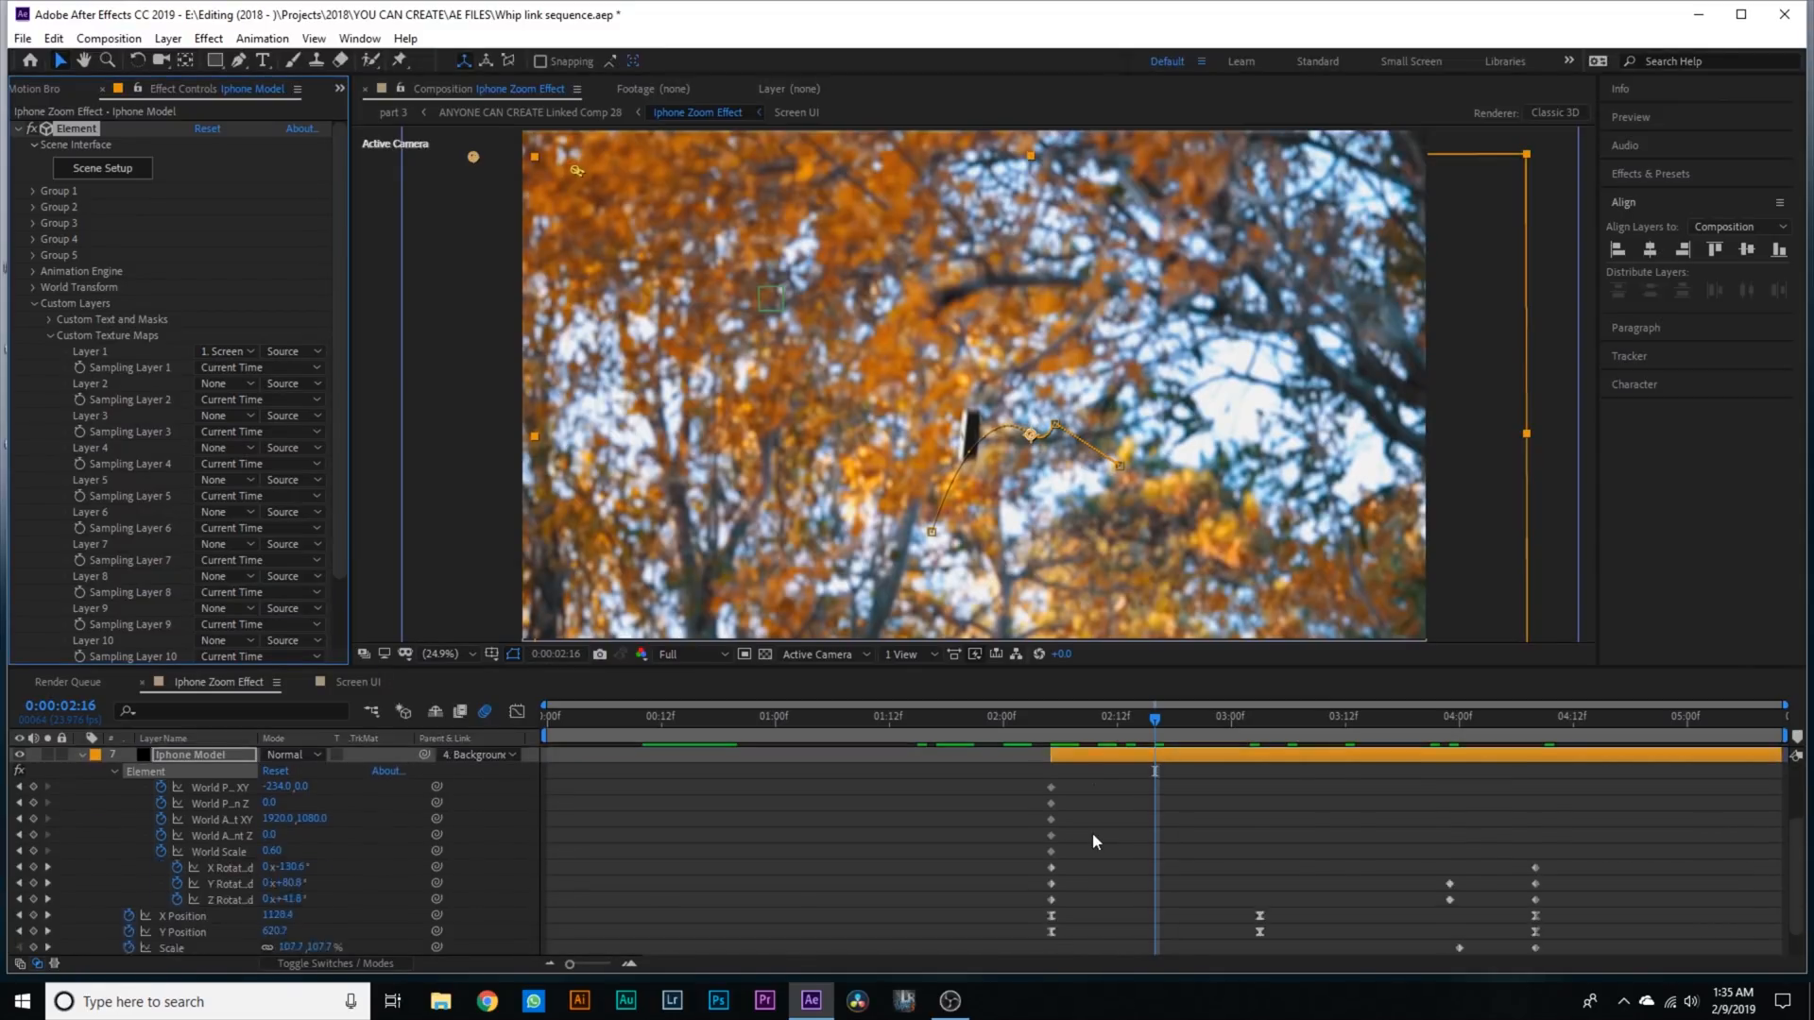
- Scrub the phone's spin around the three-second mark, then collapse the Iphone Model layer
left_click(1234, 716)
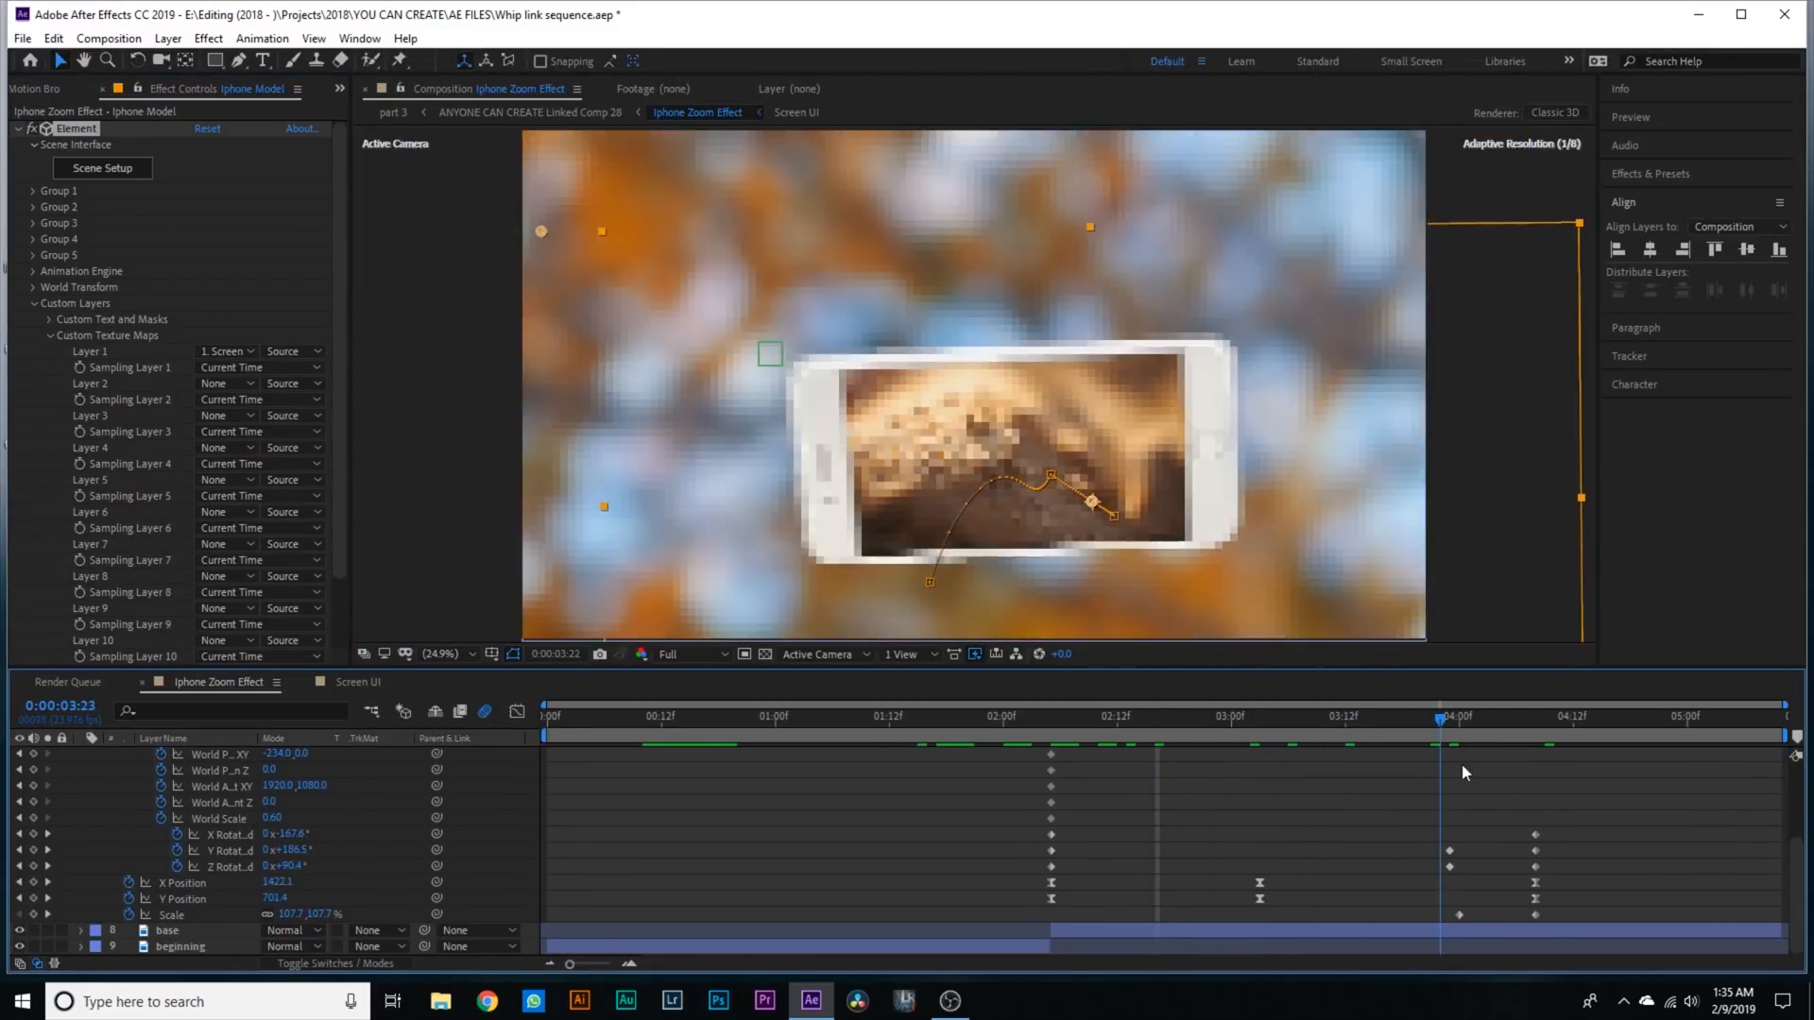
left_click(1231, 716)
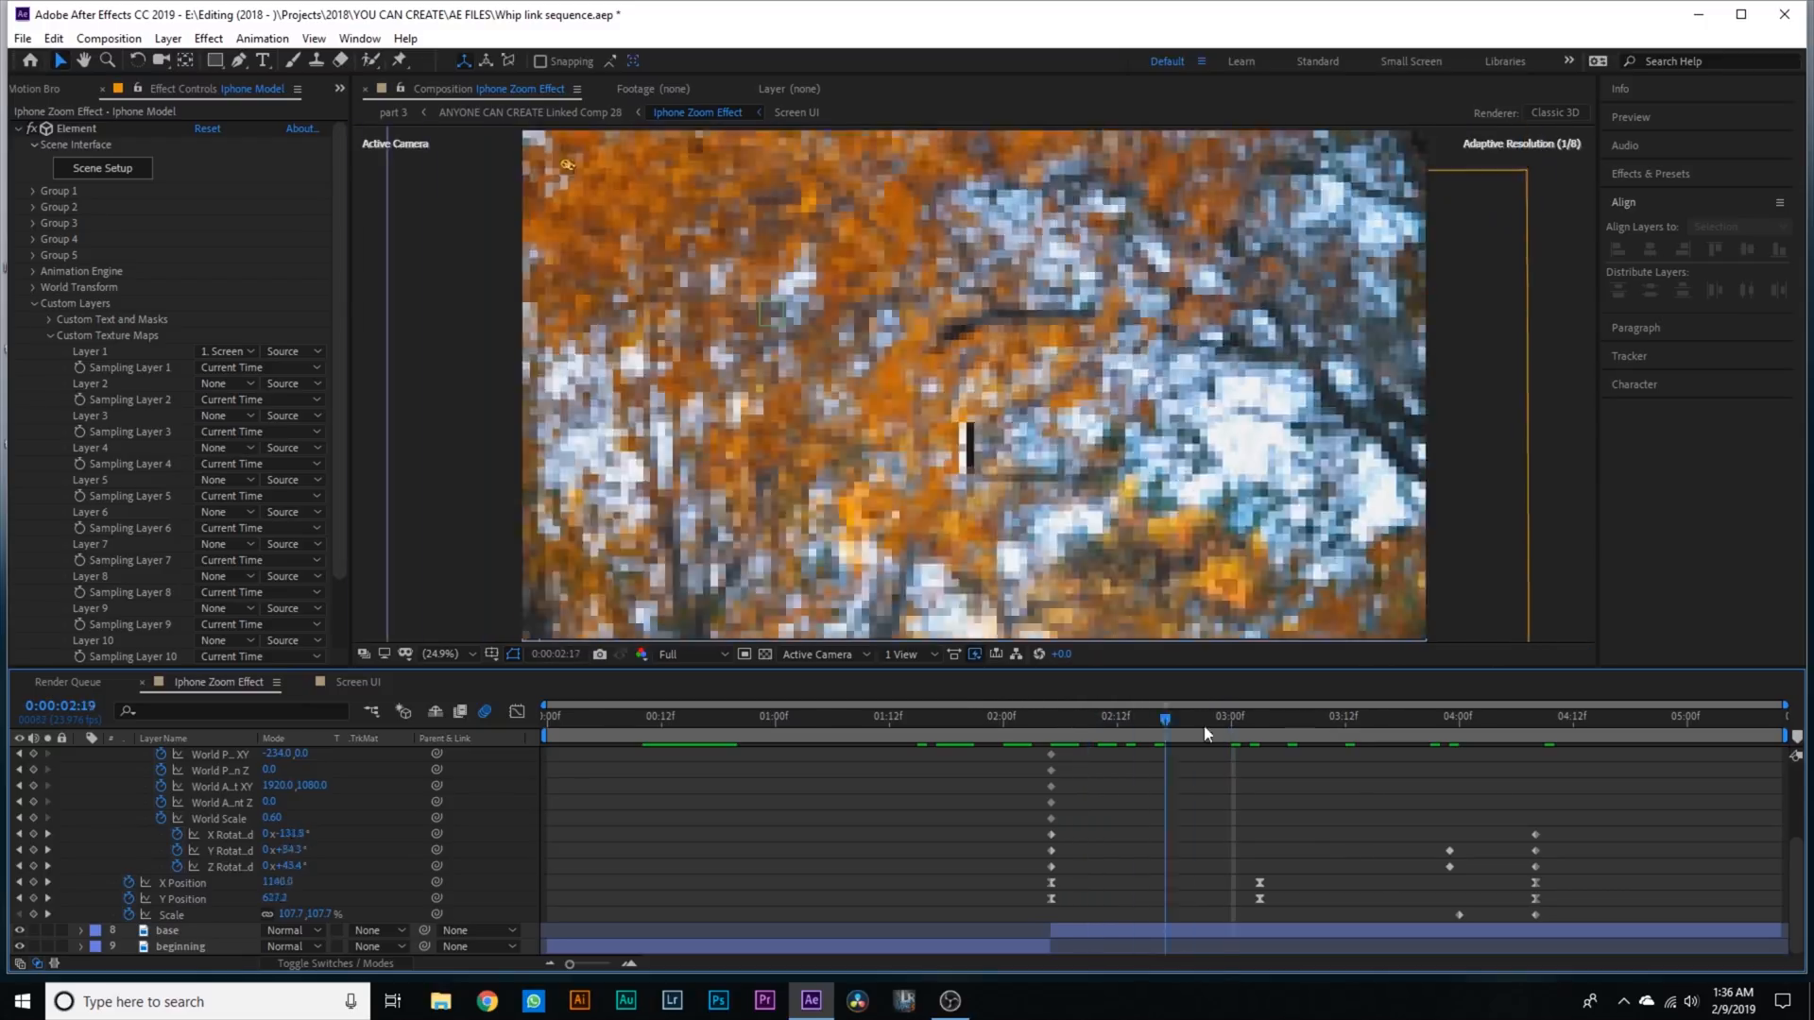
left_click(1249, 714)
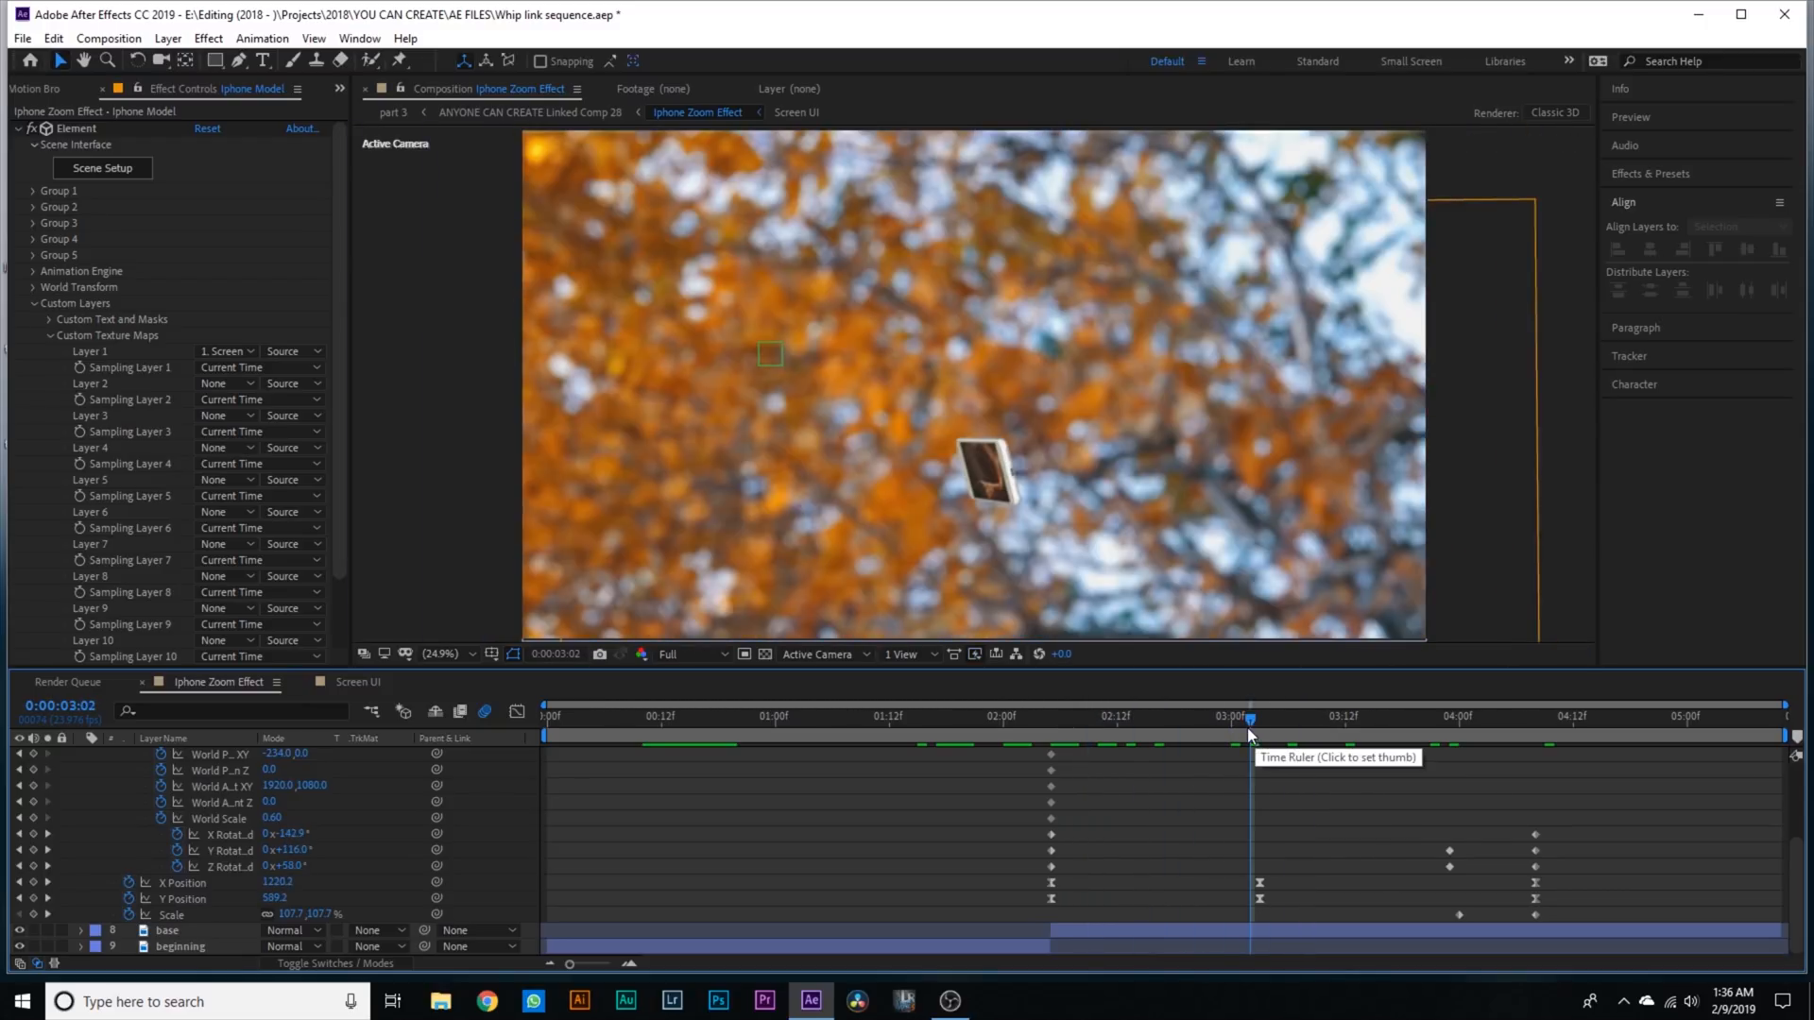
left_click(1279, 718)
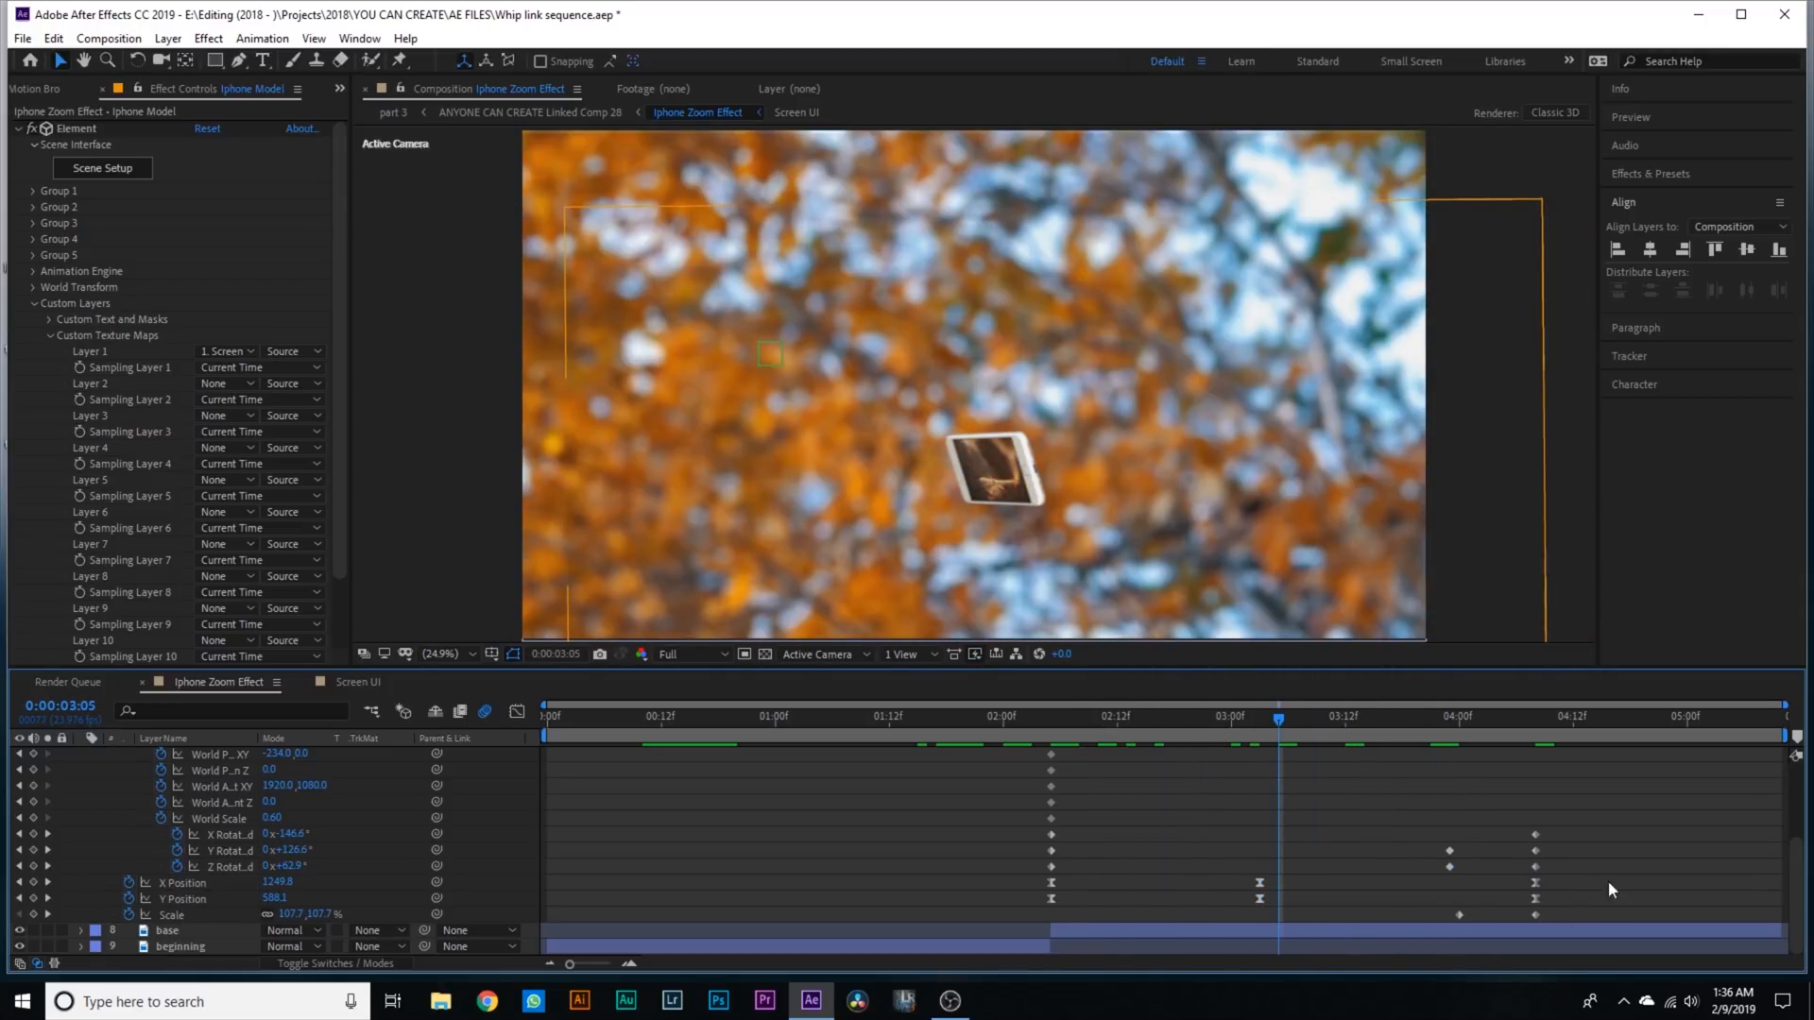
left_click(182, 883)
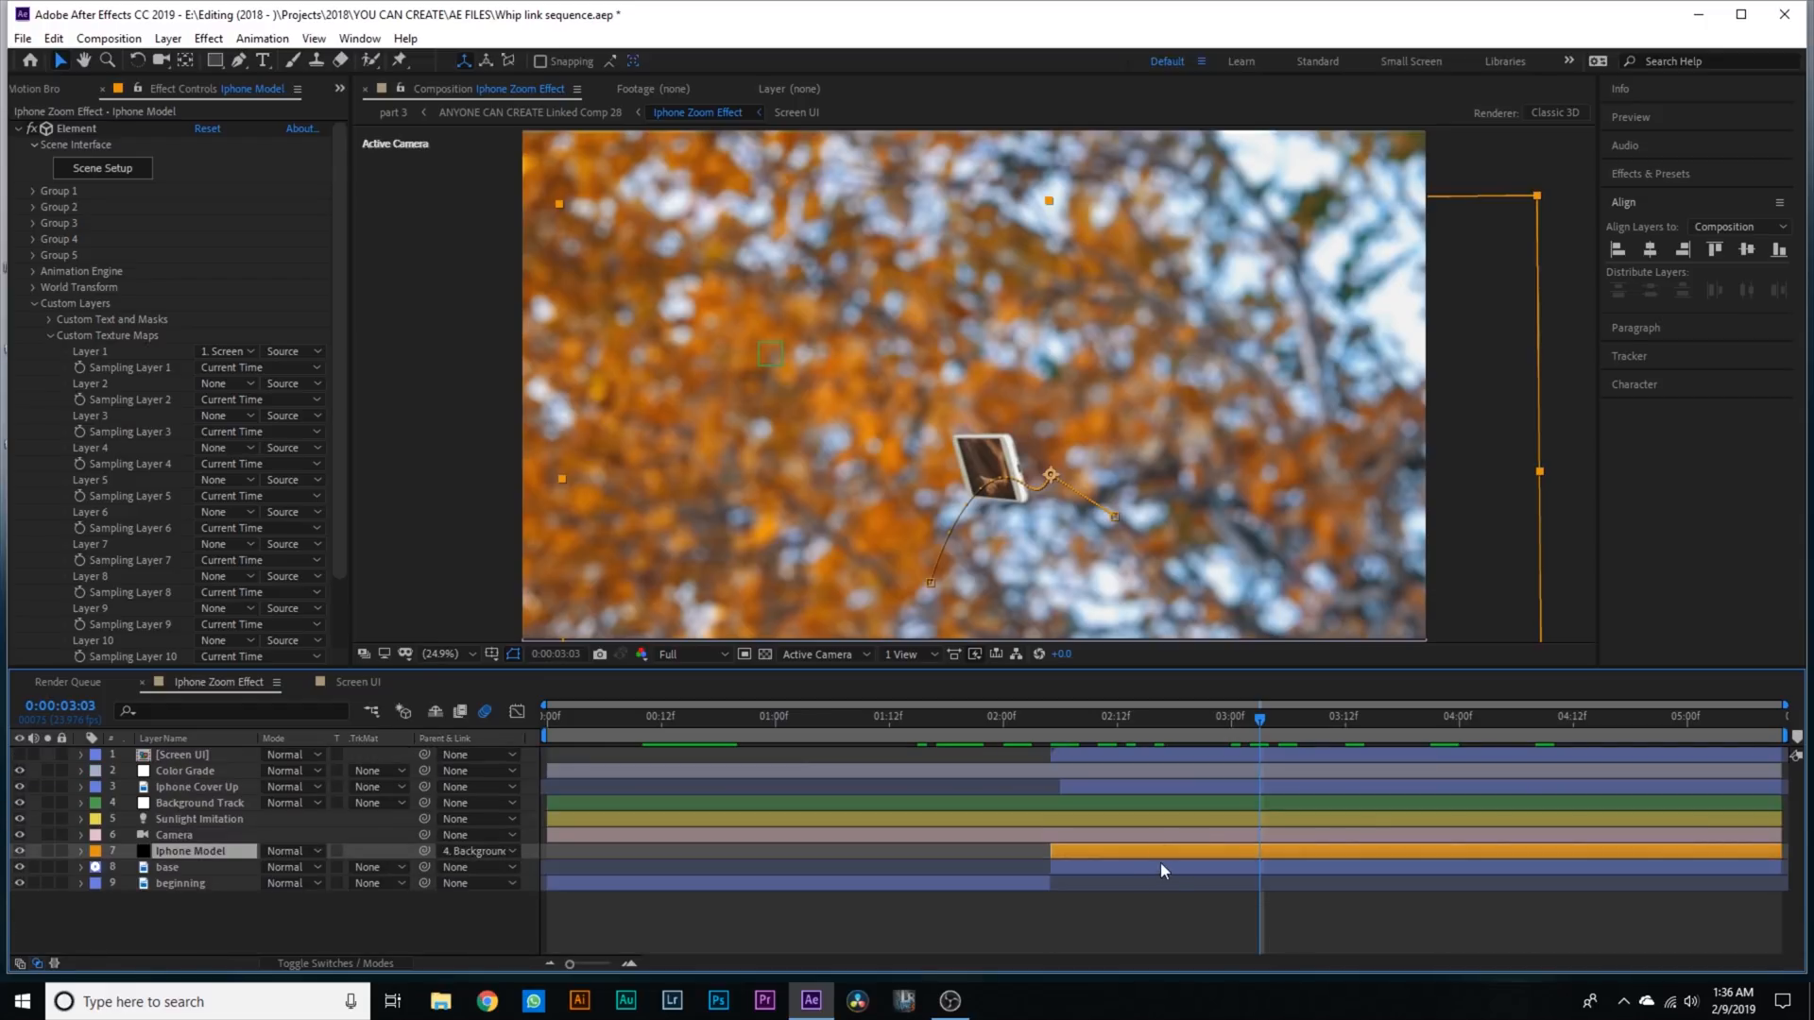
- Select the base layer and toggle its Camera Lens Blur off to compare
left_click(168, 867)
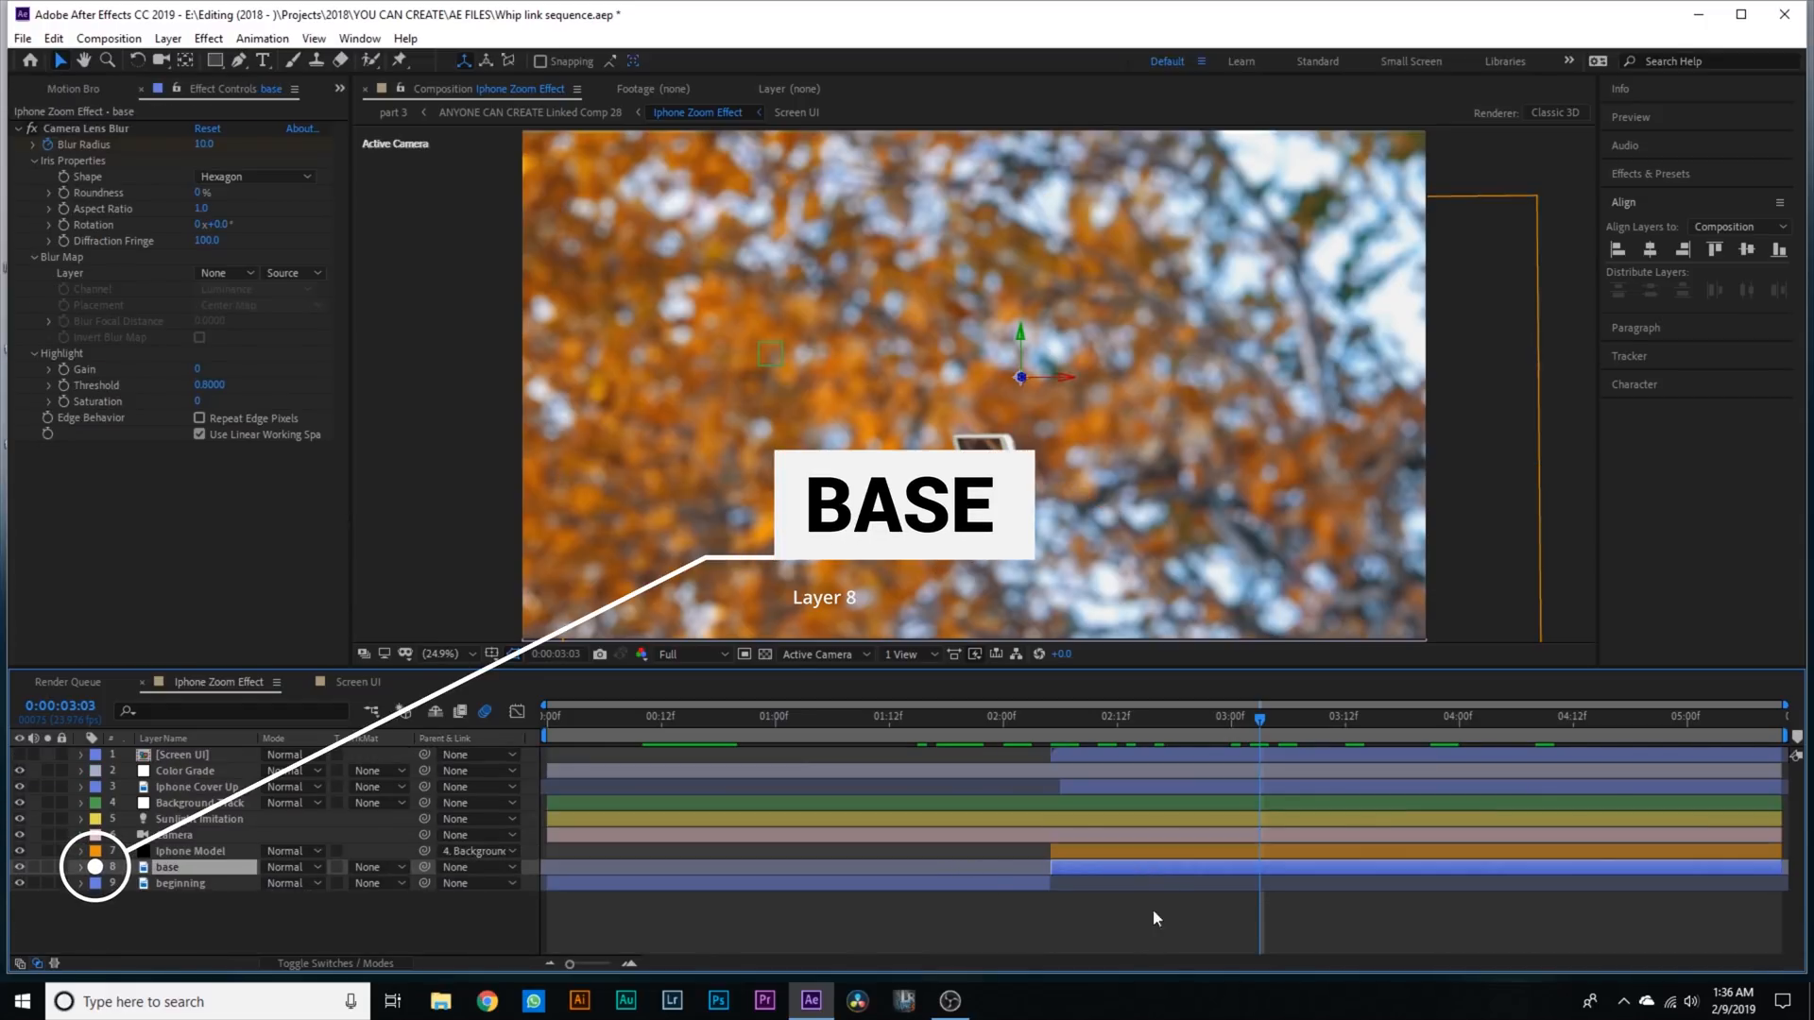
left_click(19, 867)
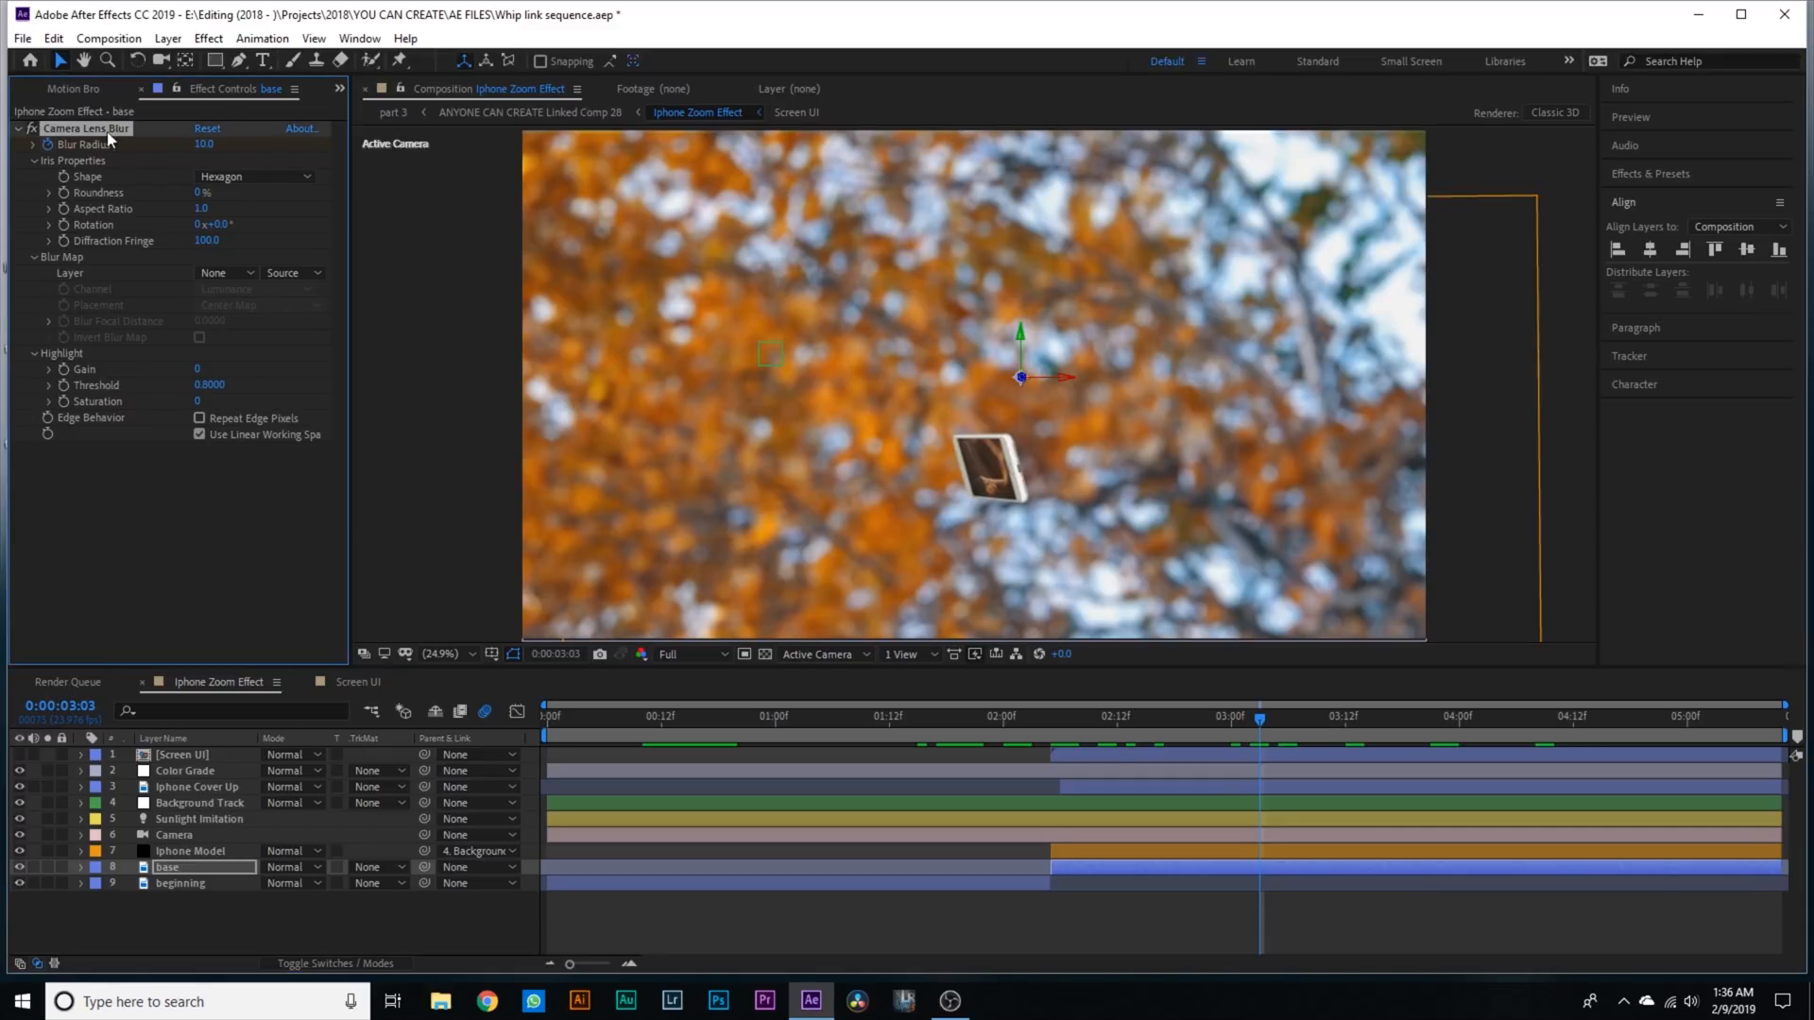
left_click(1216, 715)
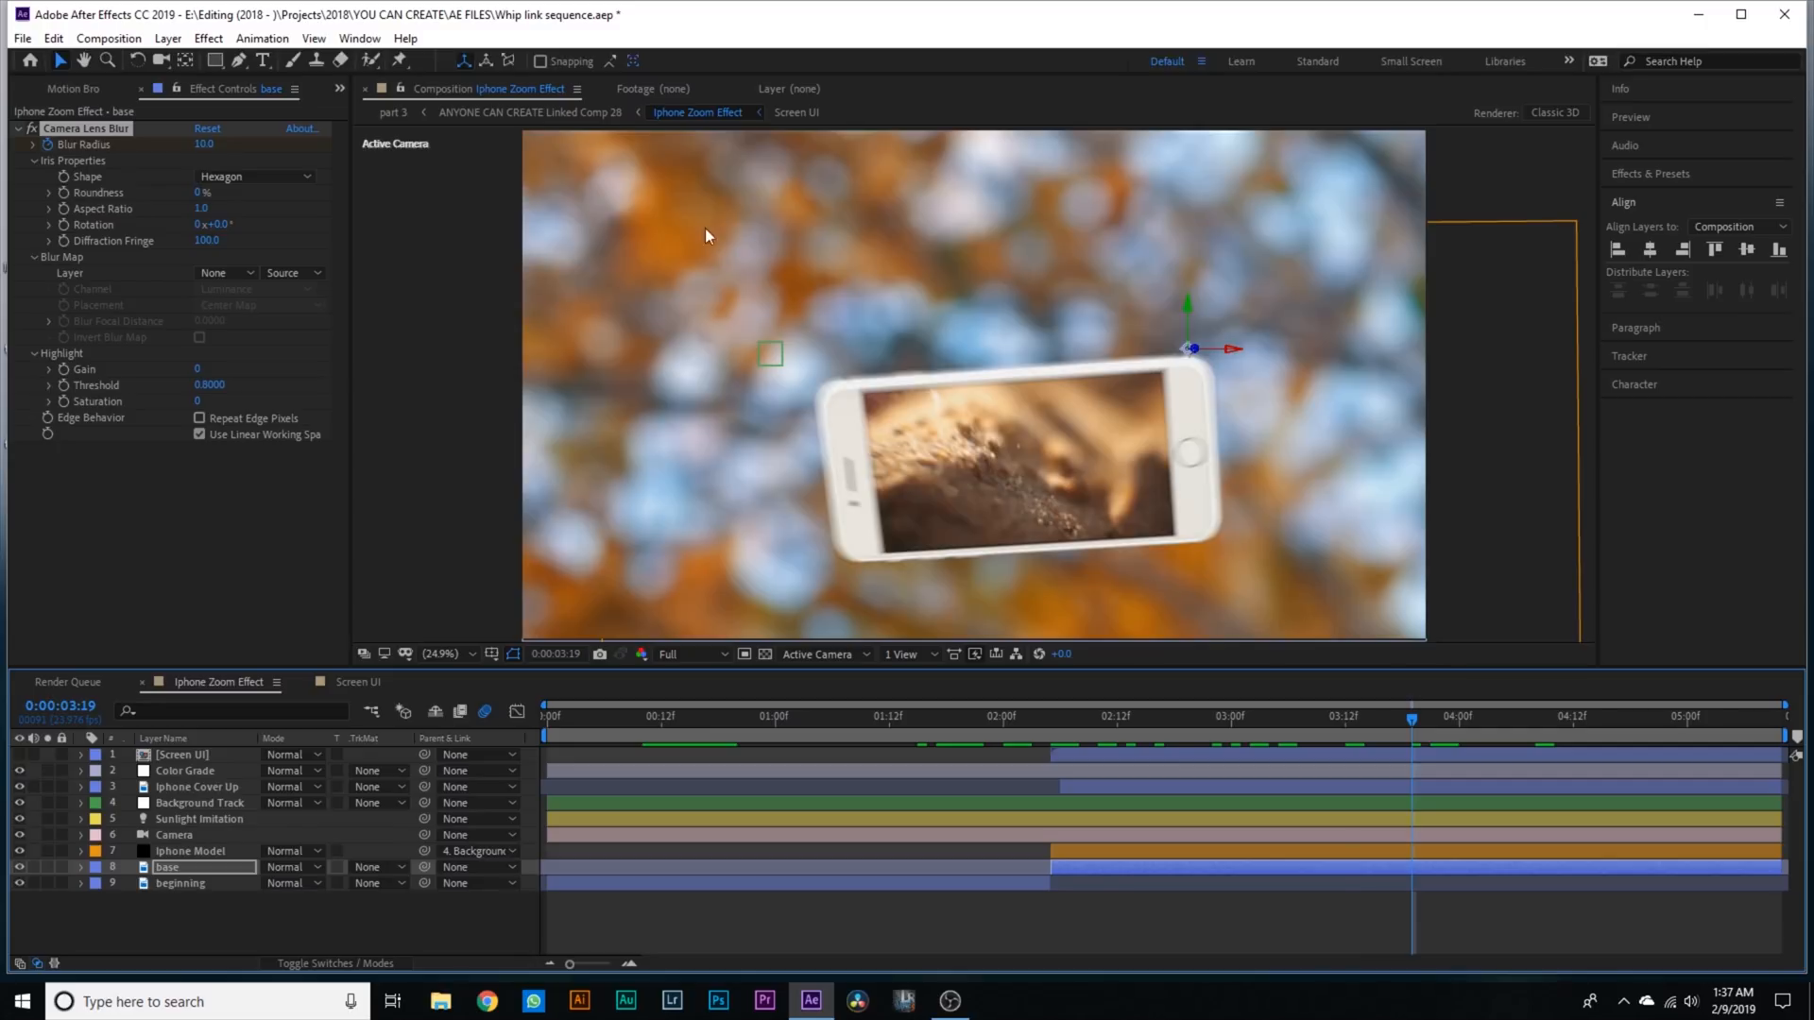
mouse_move(878, 216)
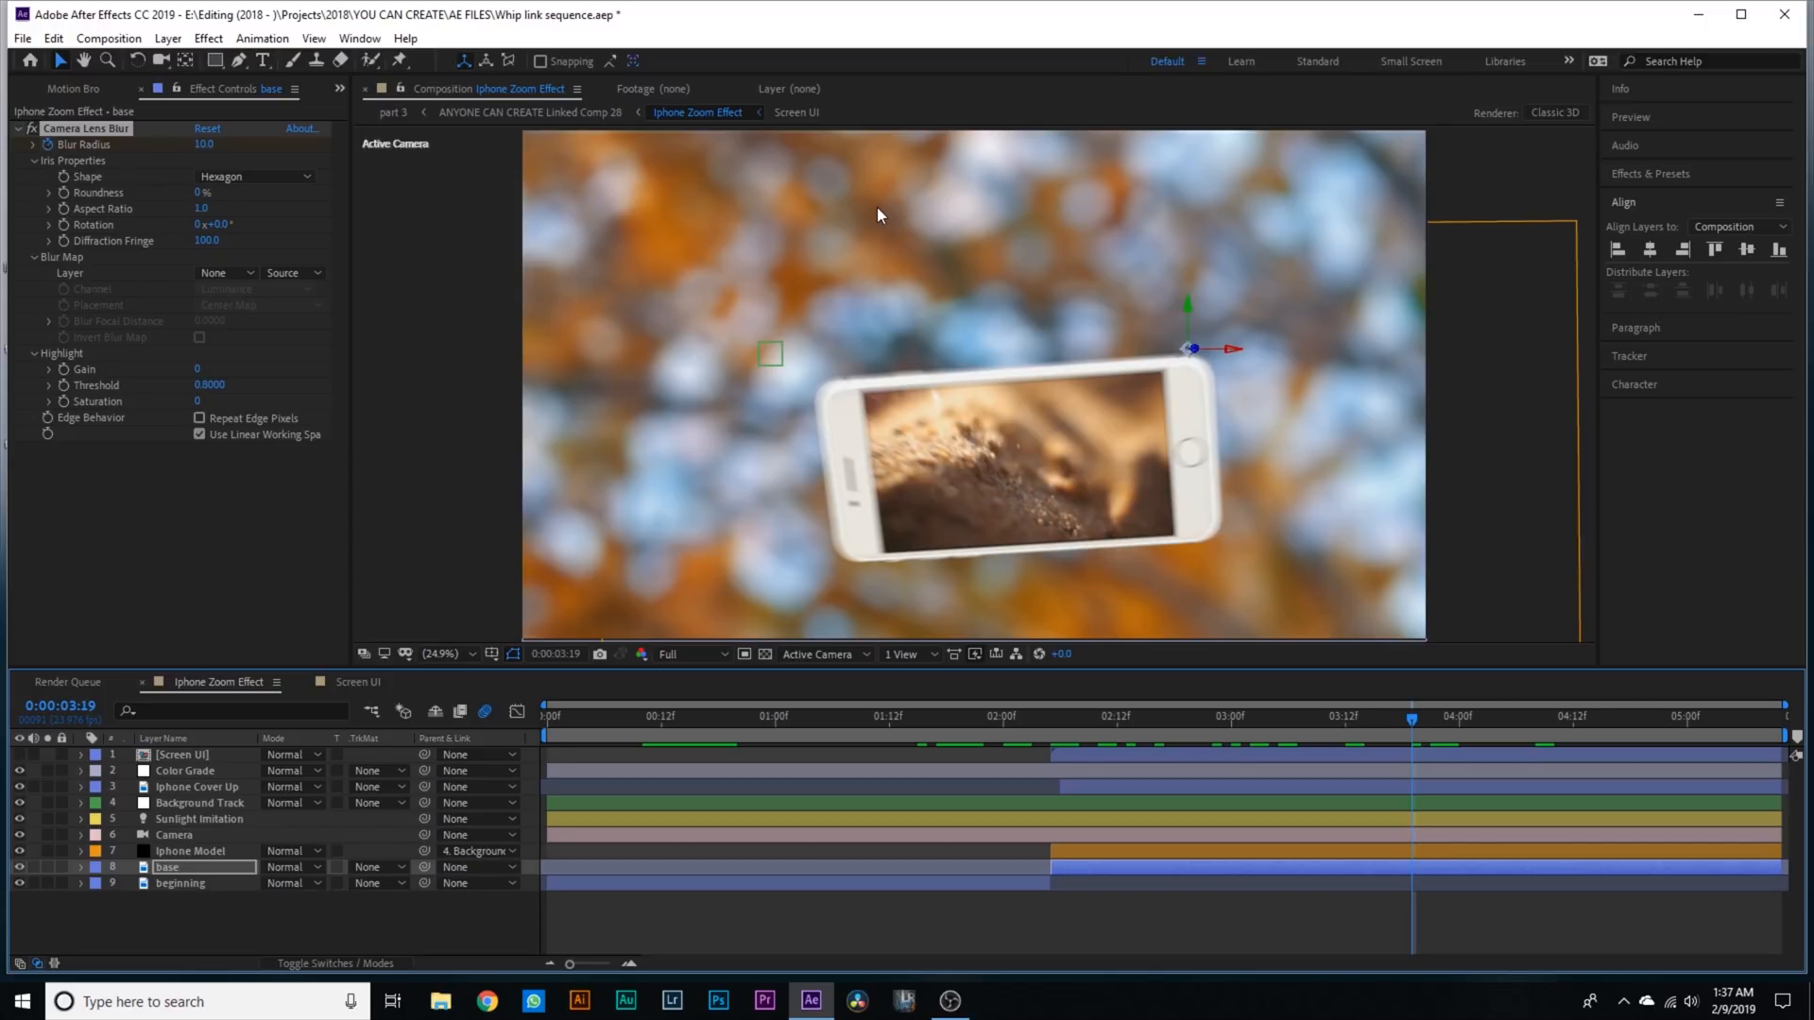
mouse_move(675, 302)
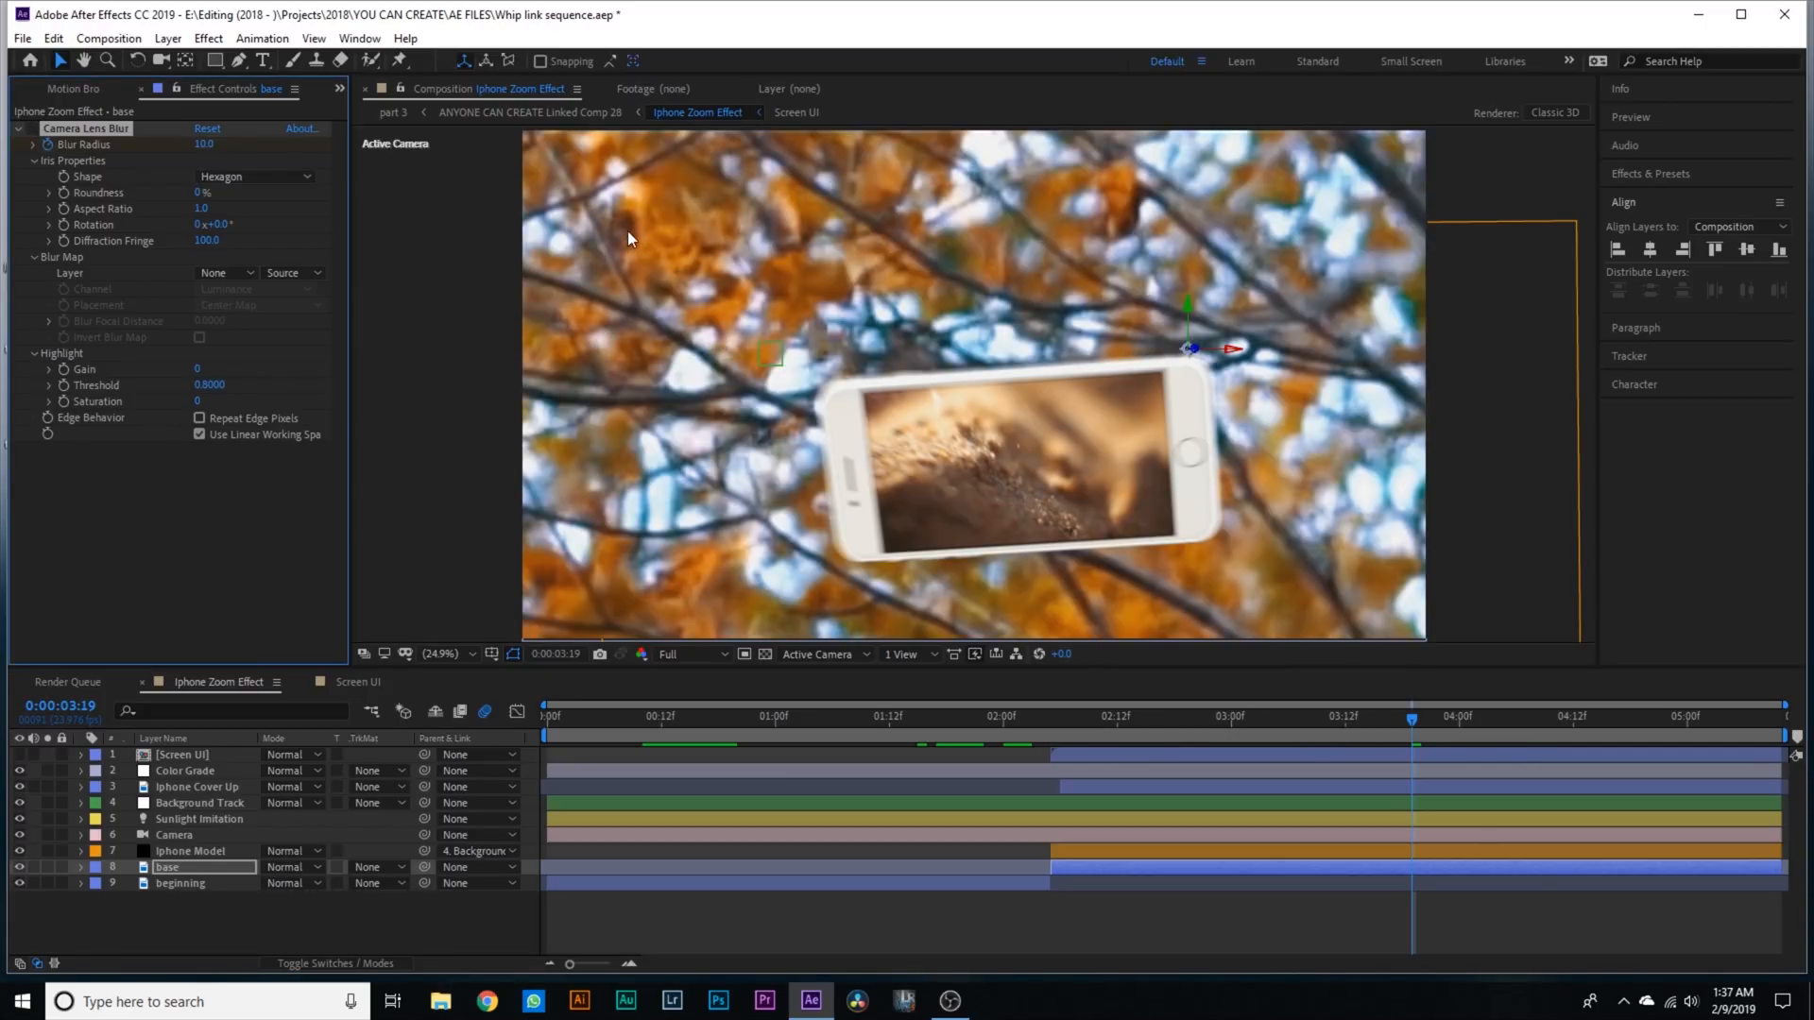
mouse_move(1242, 225)
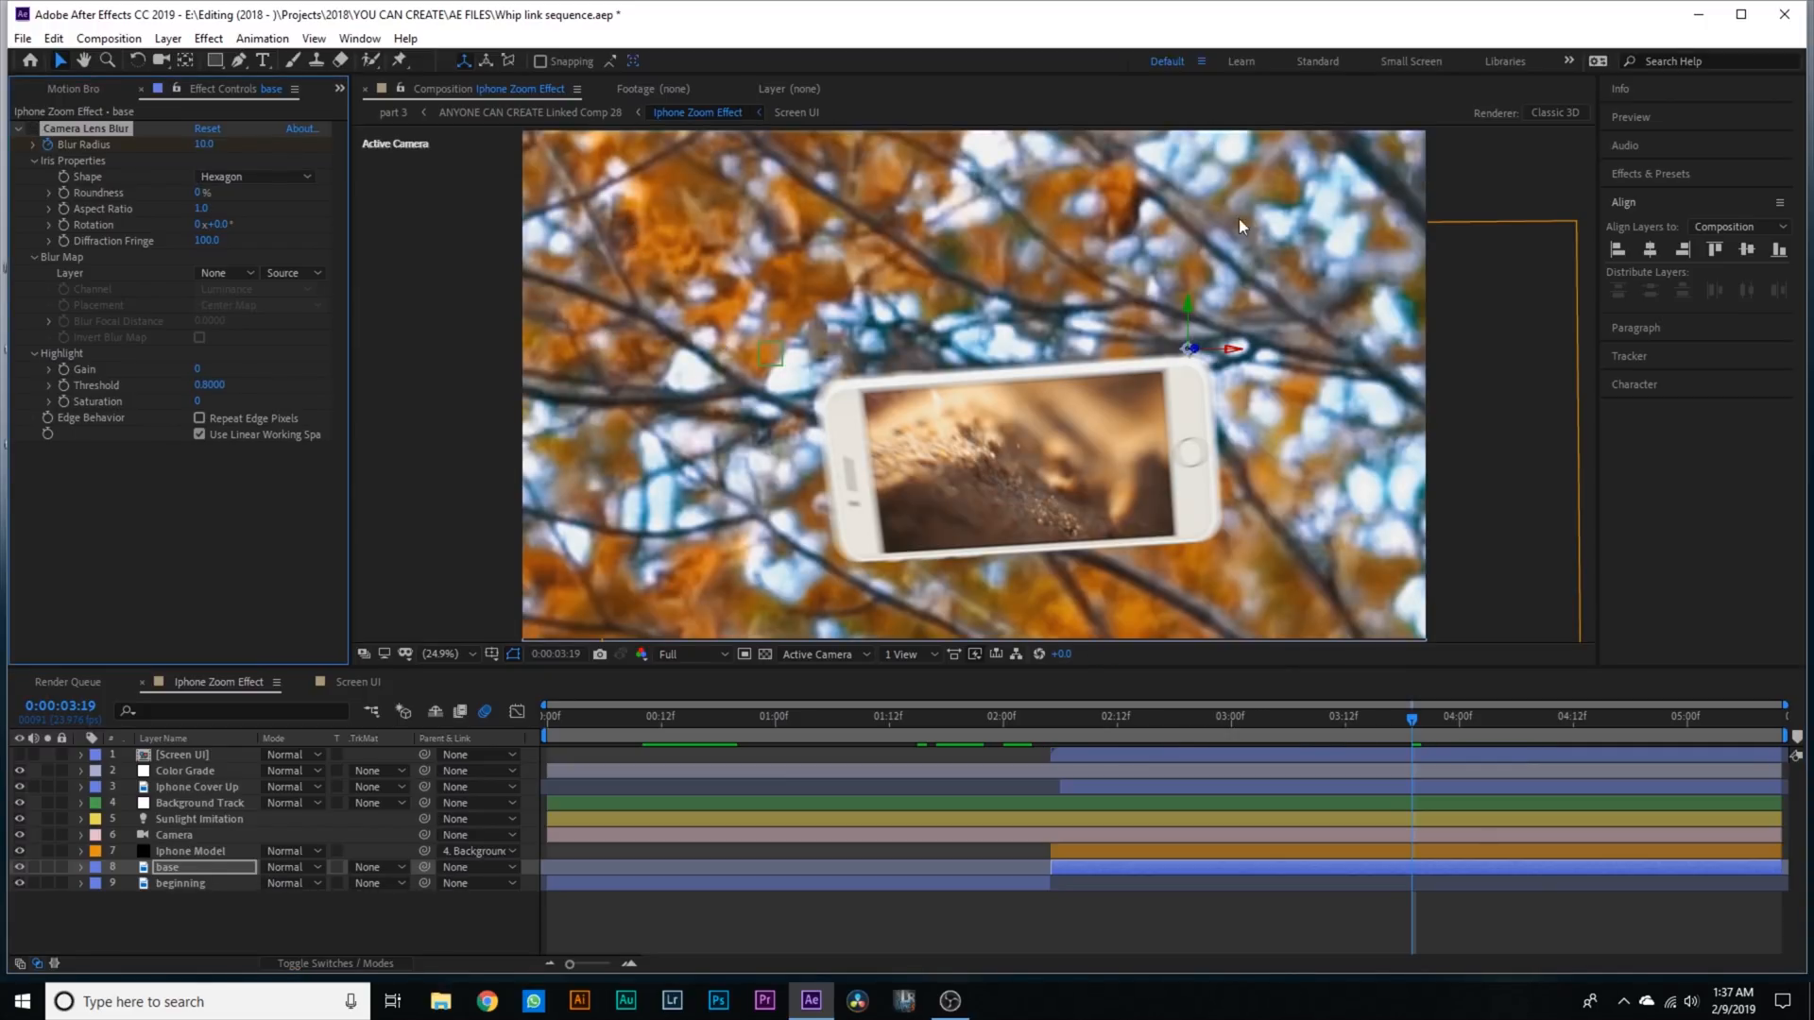
mouse_move(1206, 189)
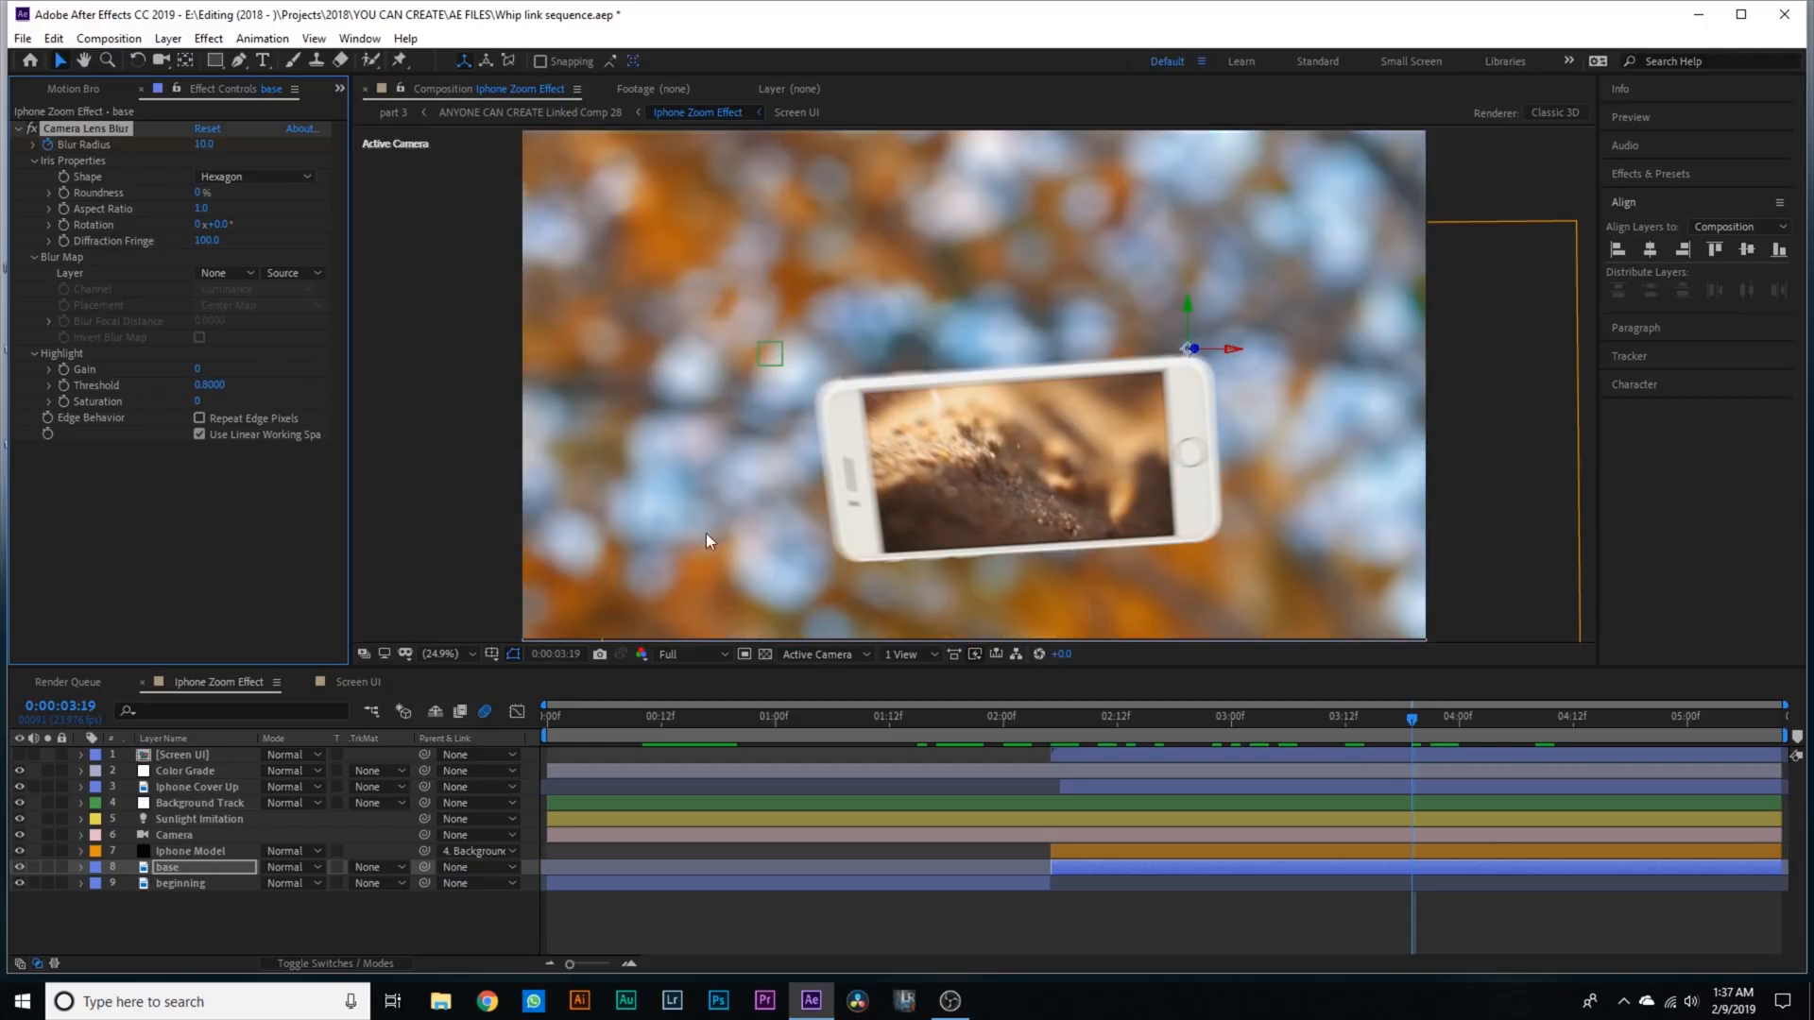
mouse_move(695, 312)
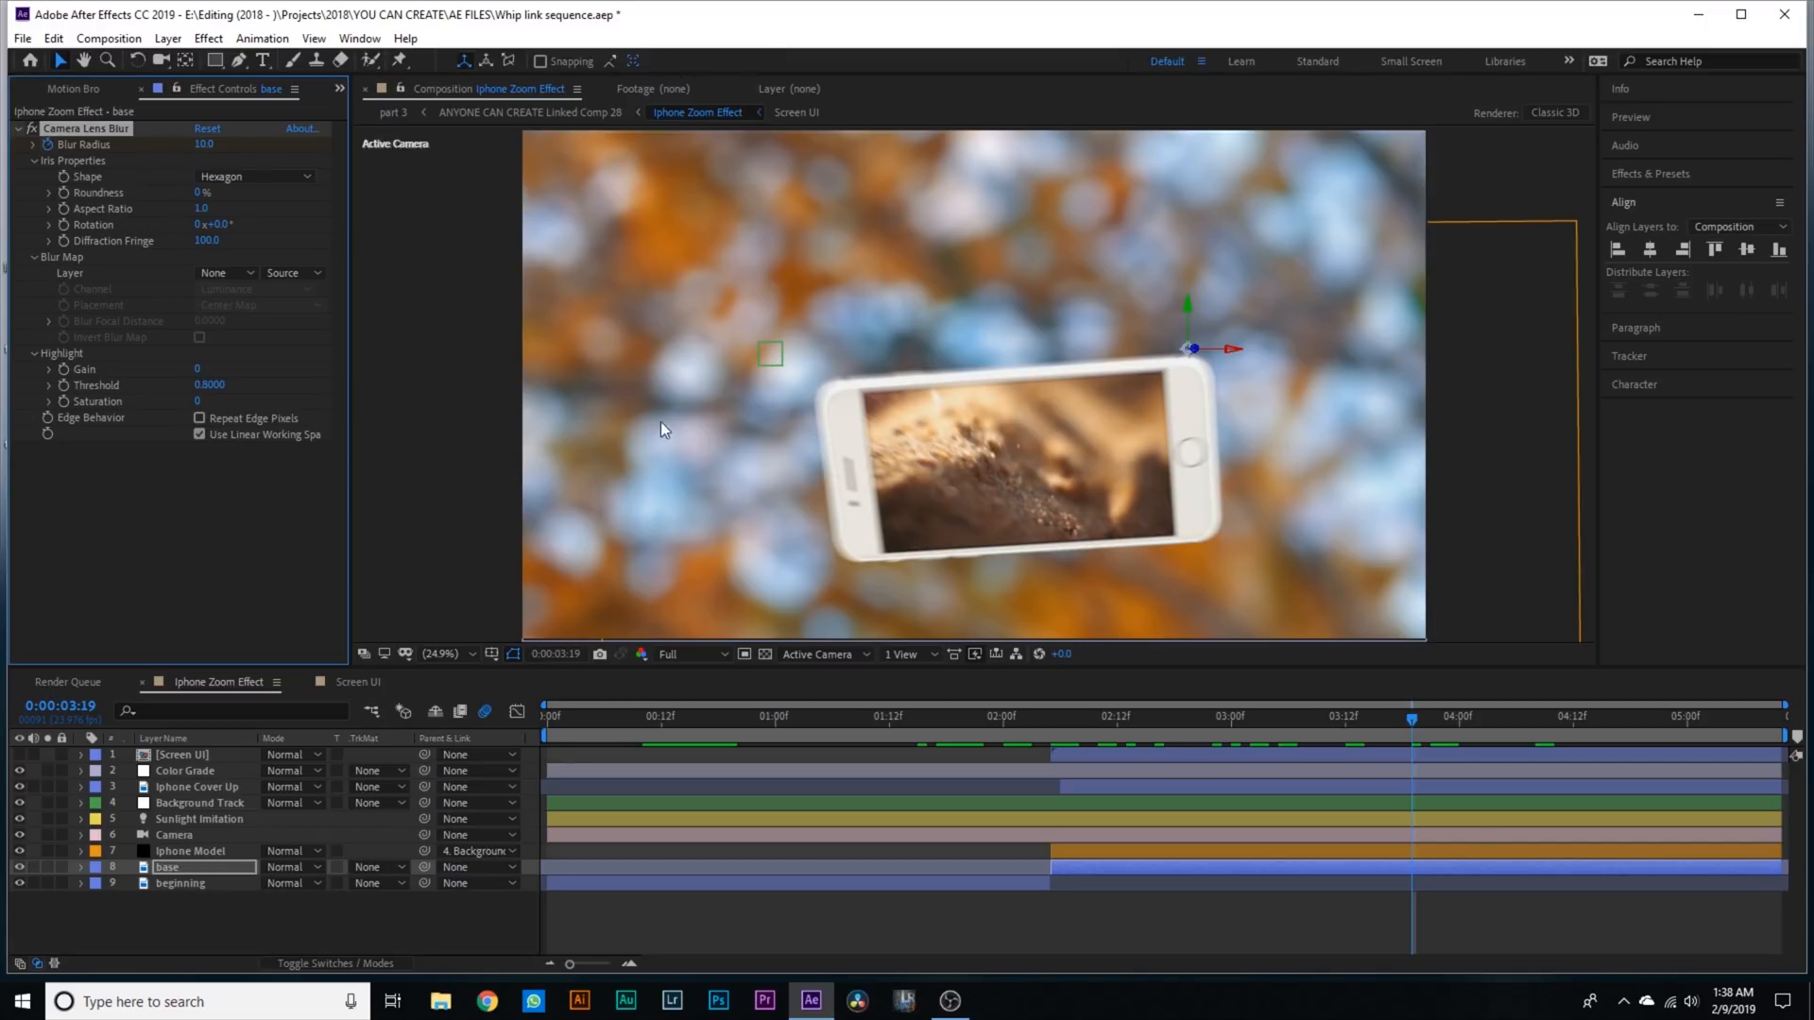
mouse_move(724, 398)
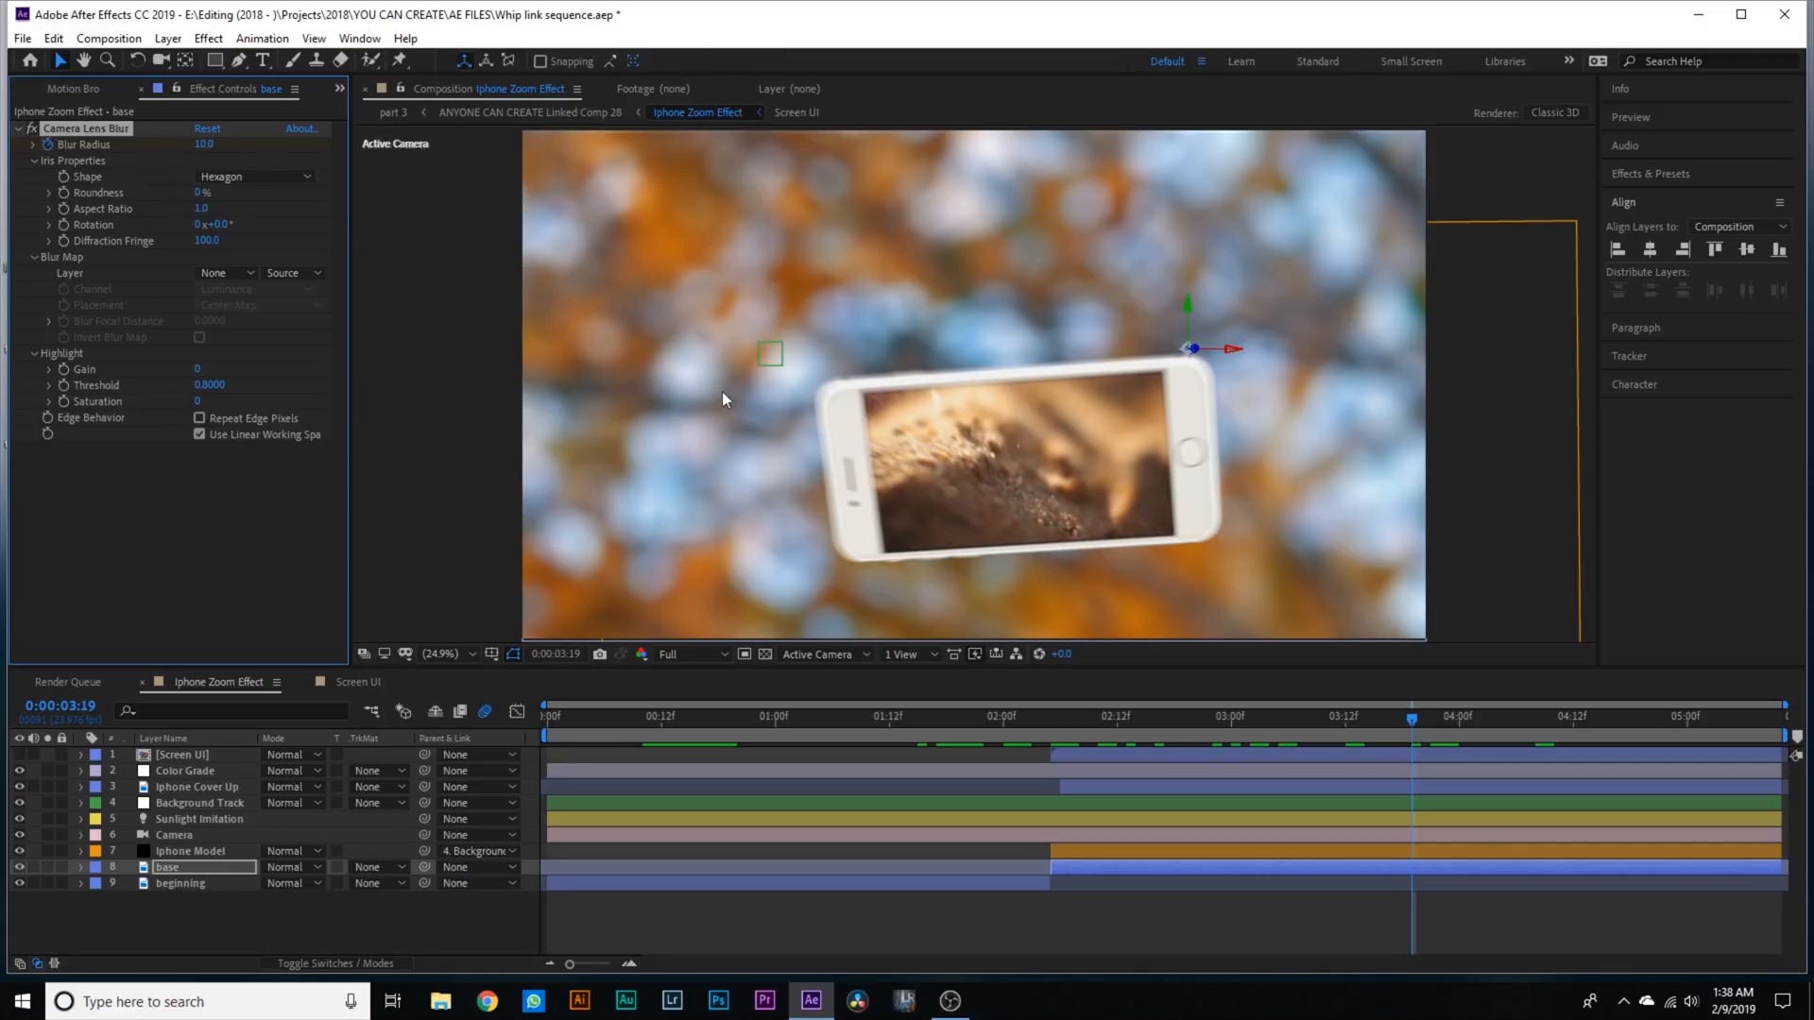
mouse_move(1445, 926)
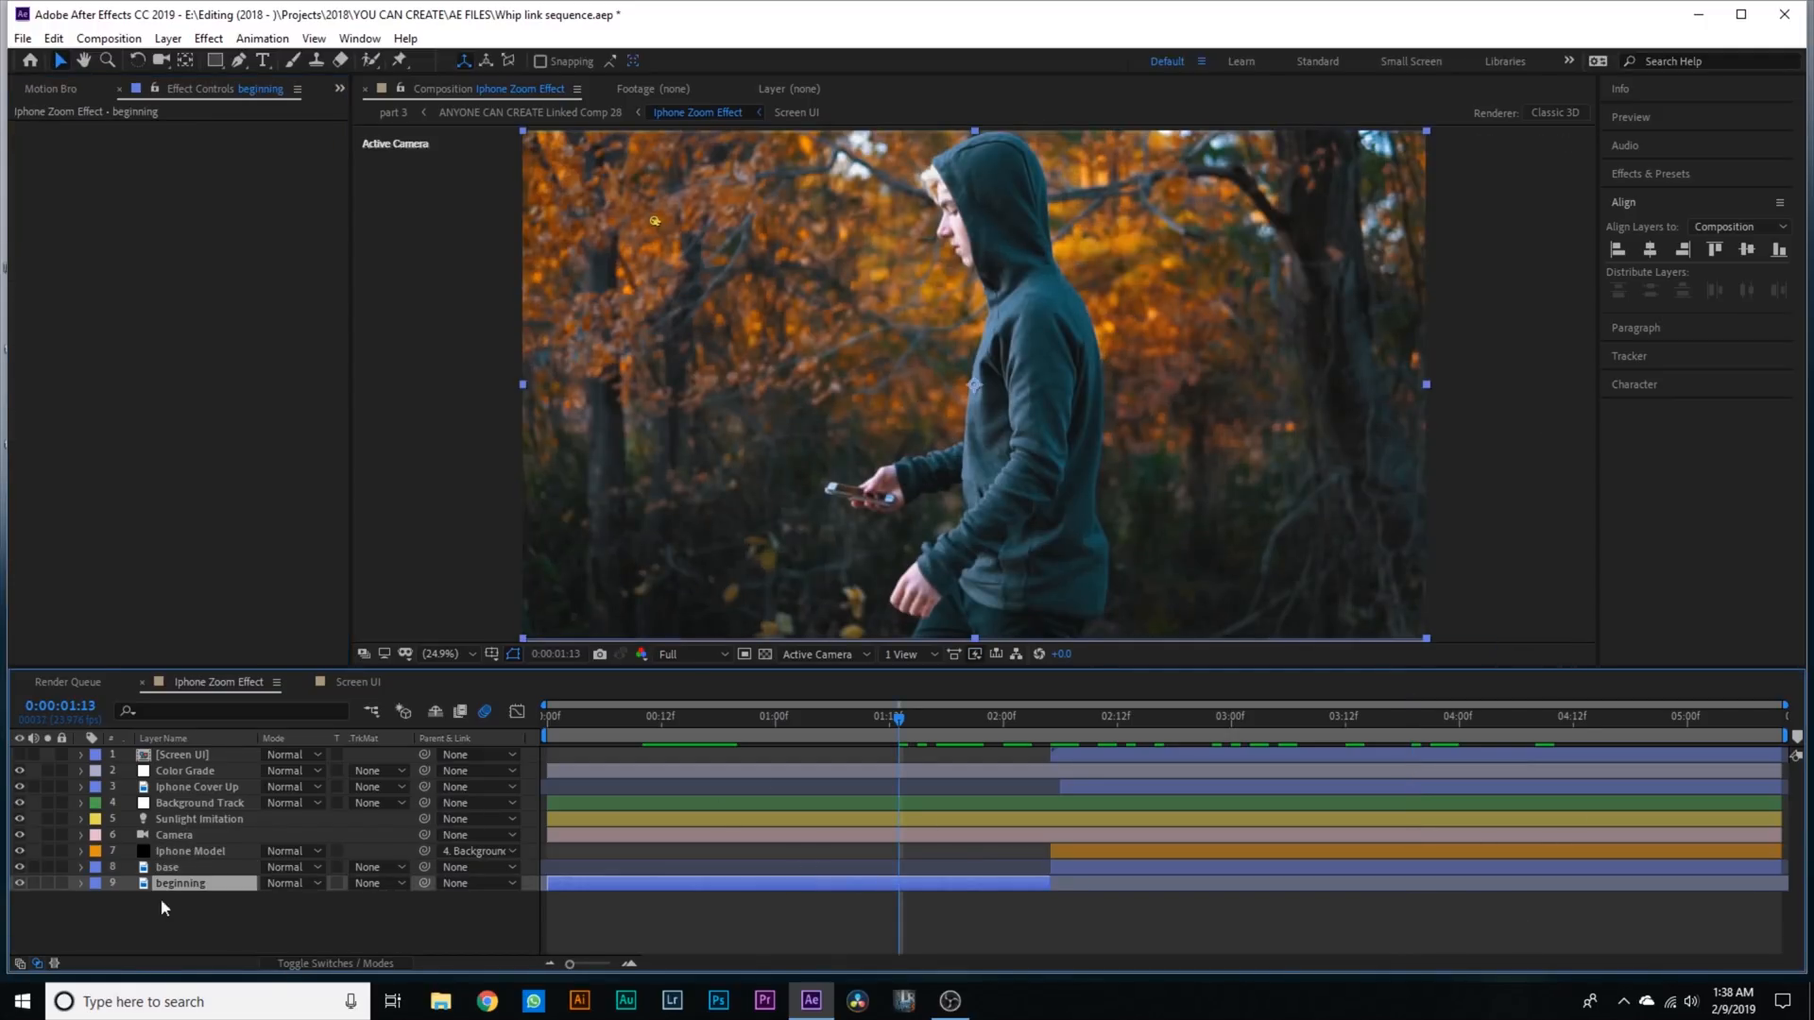
left_click(807, 904)
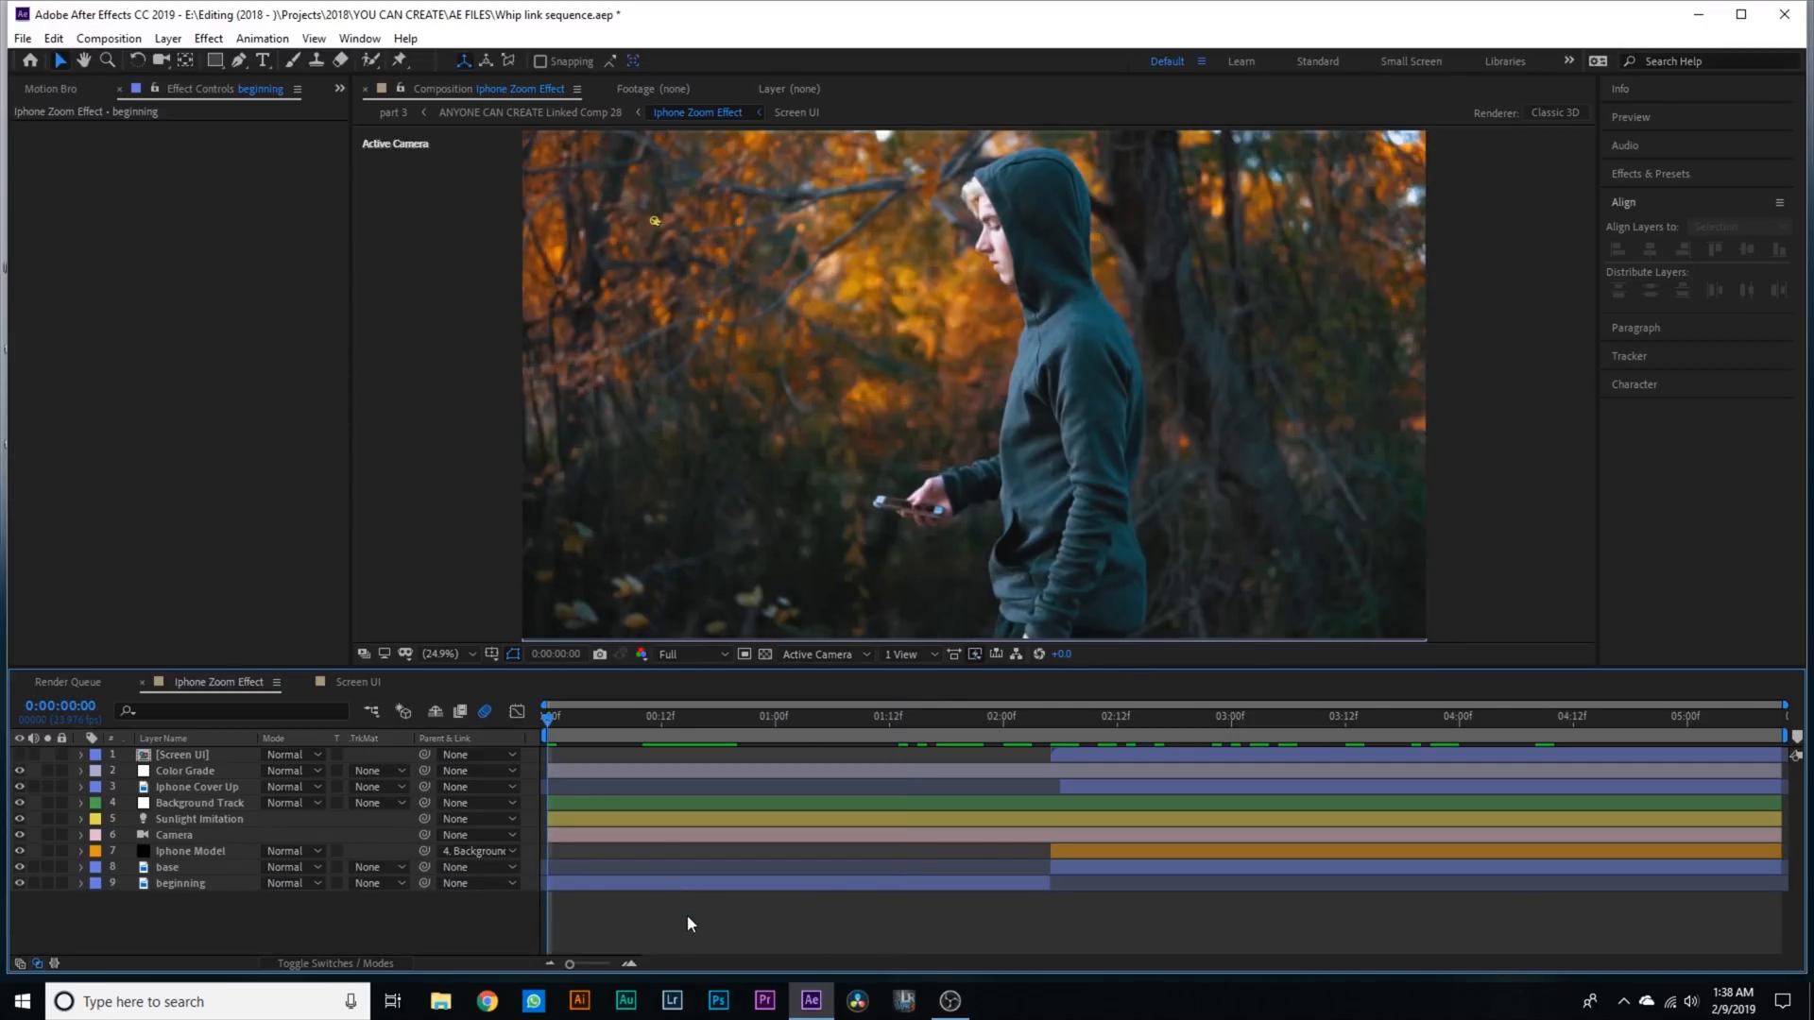
left_click(853, 716)
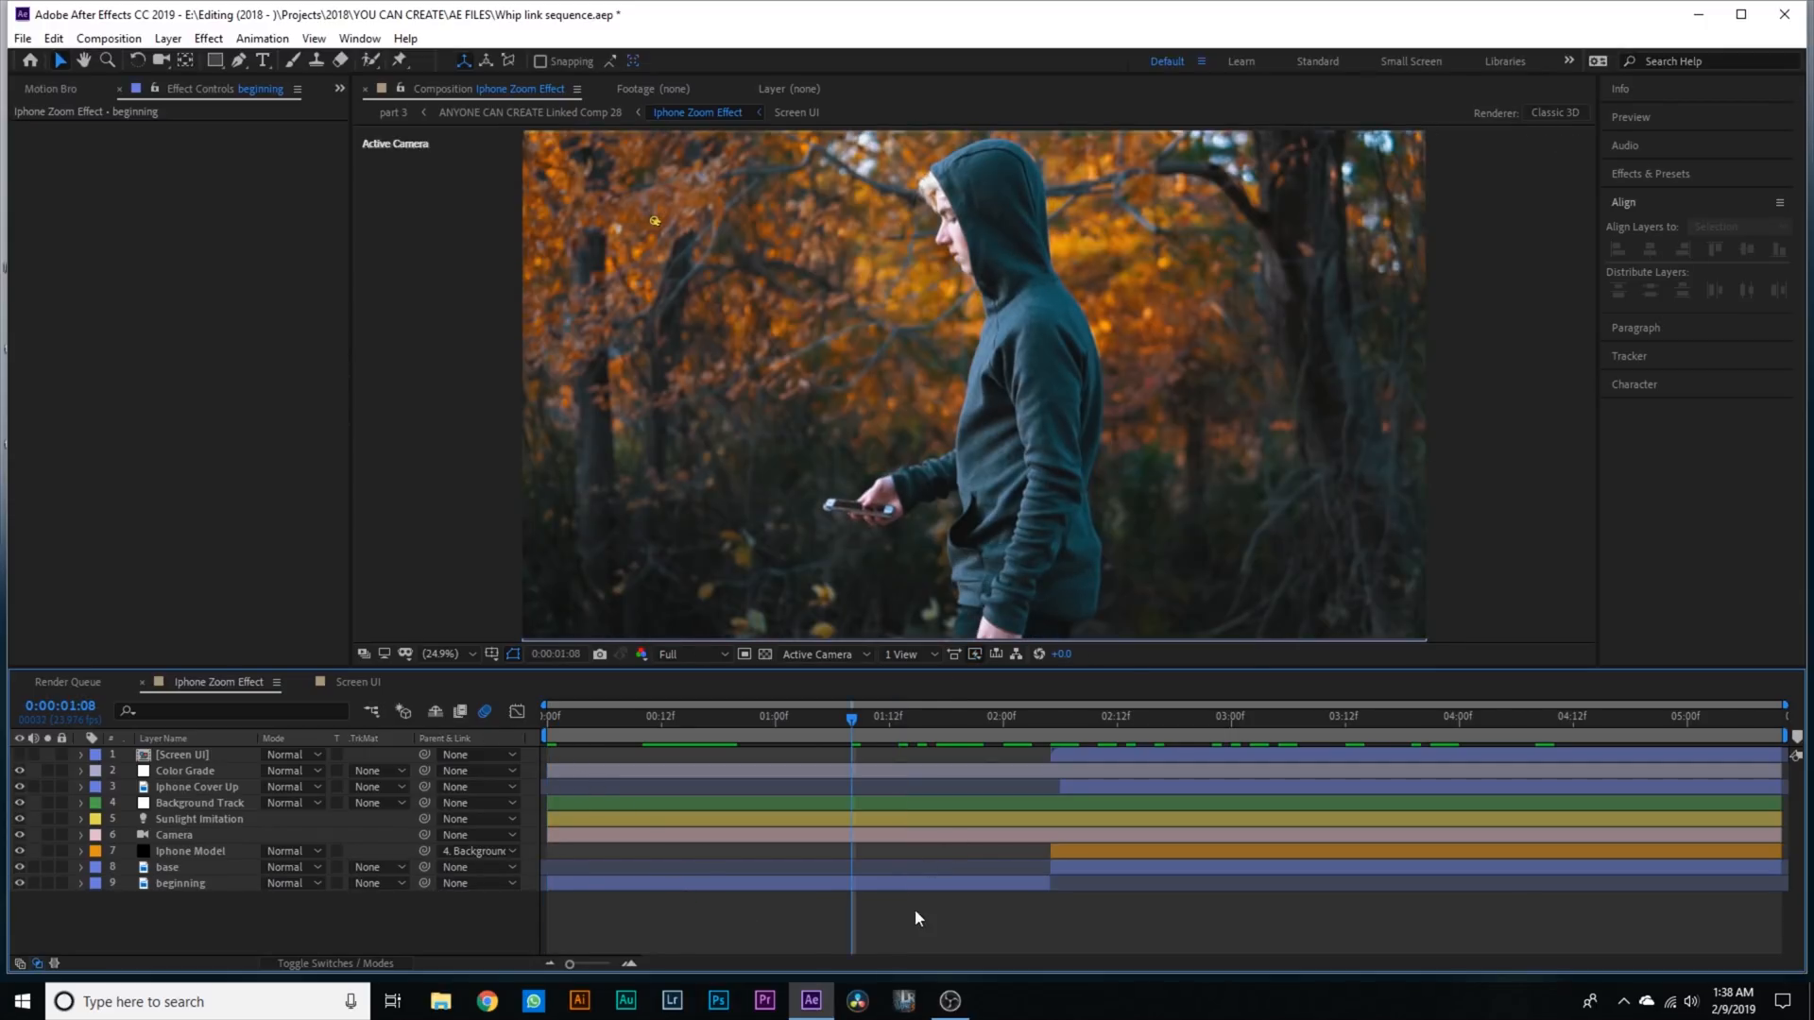
left_click(181, 754)
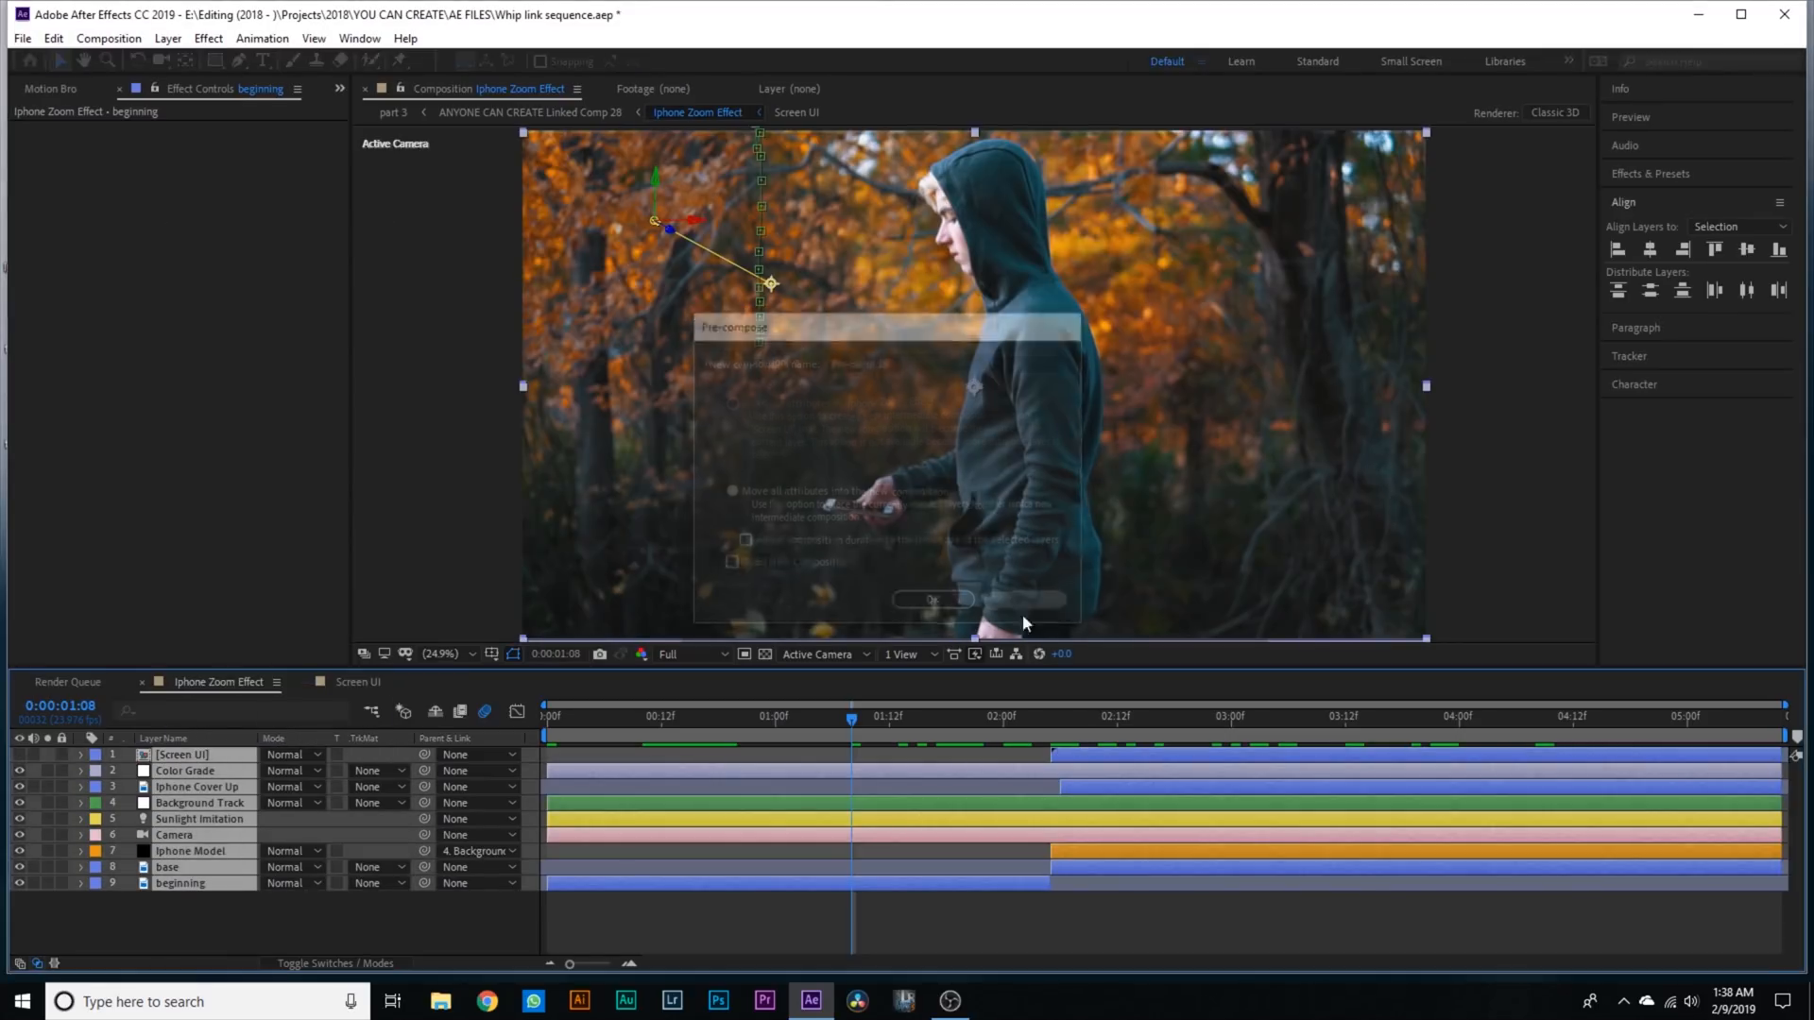
left_click(932, 599)
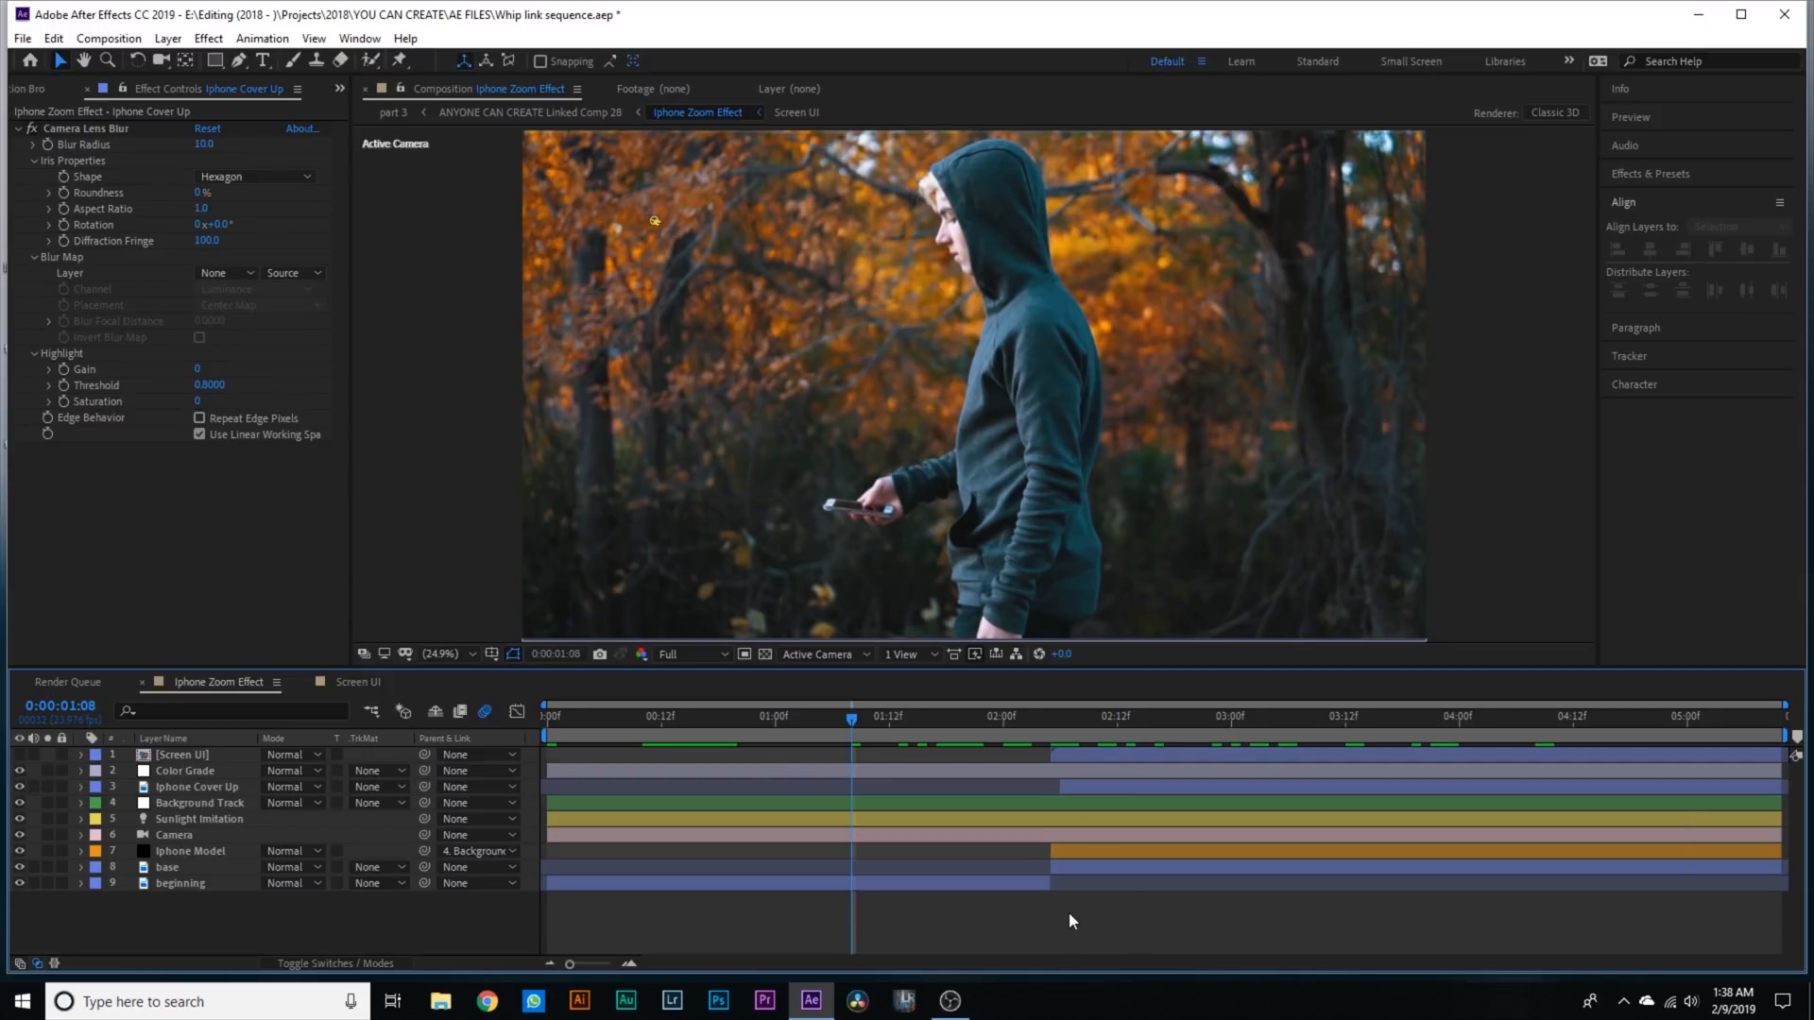
mouse_move(785, 729)
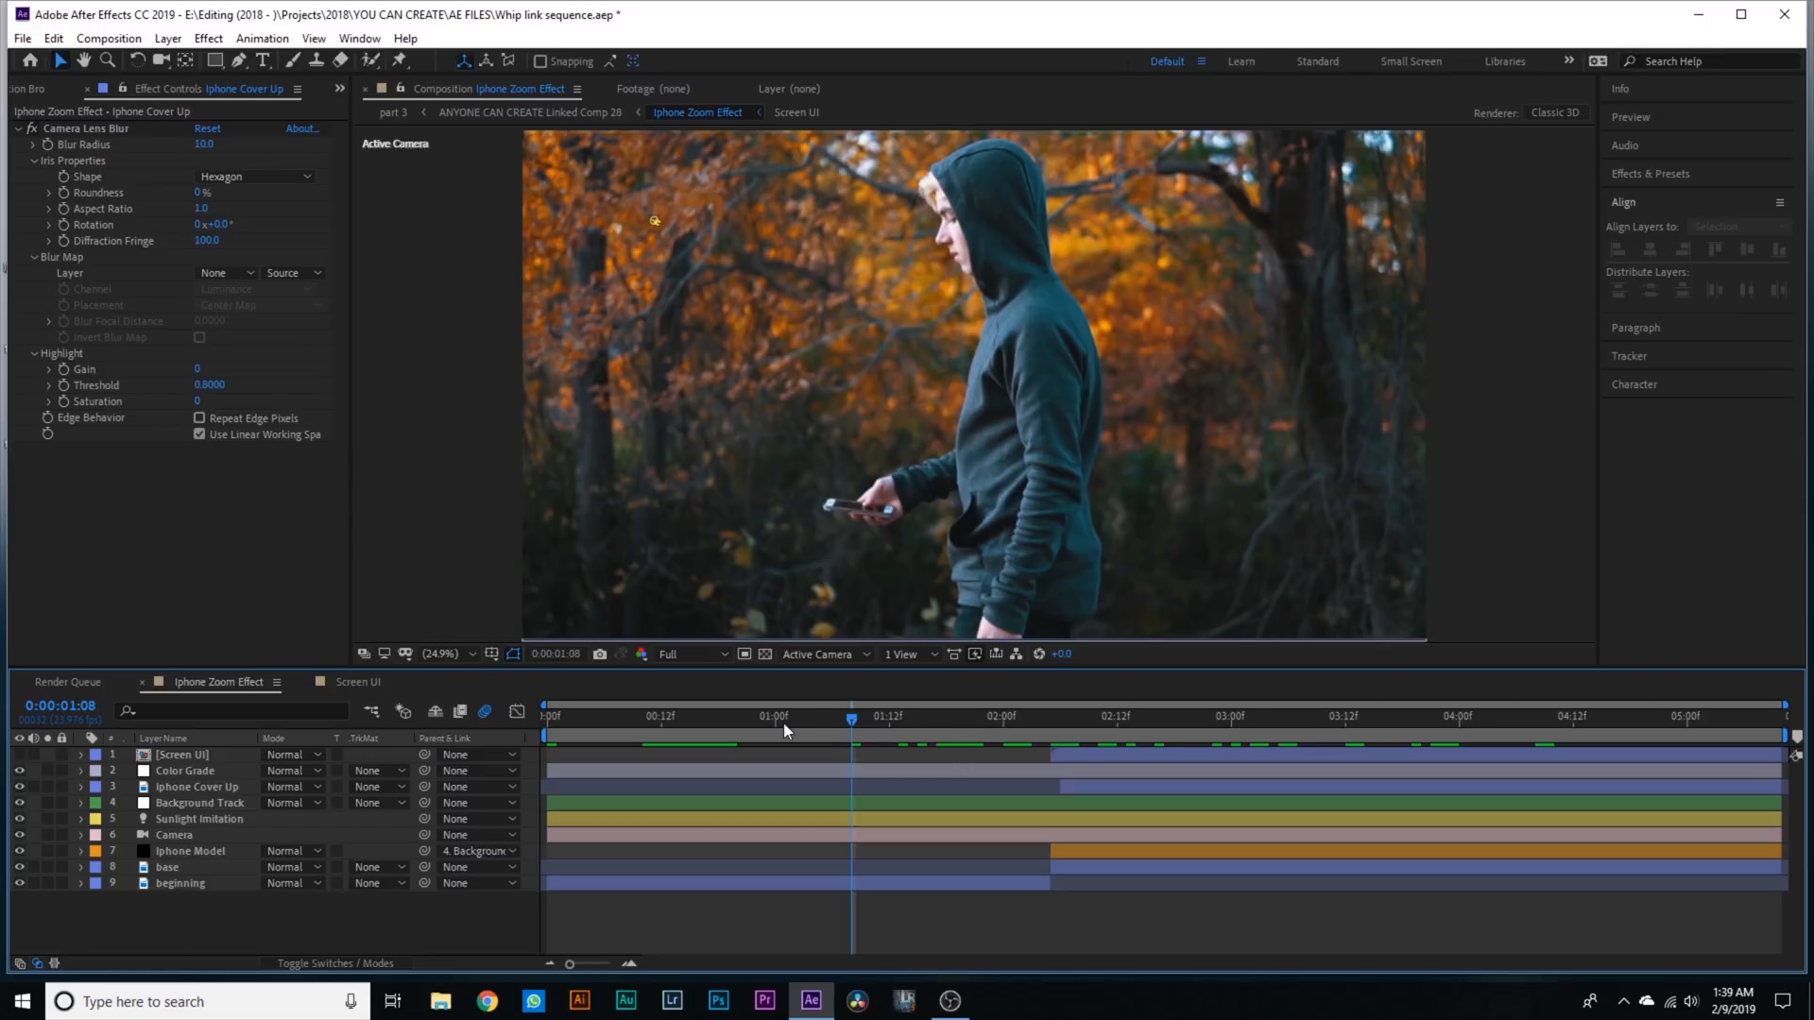
mouse_move(875, 735)
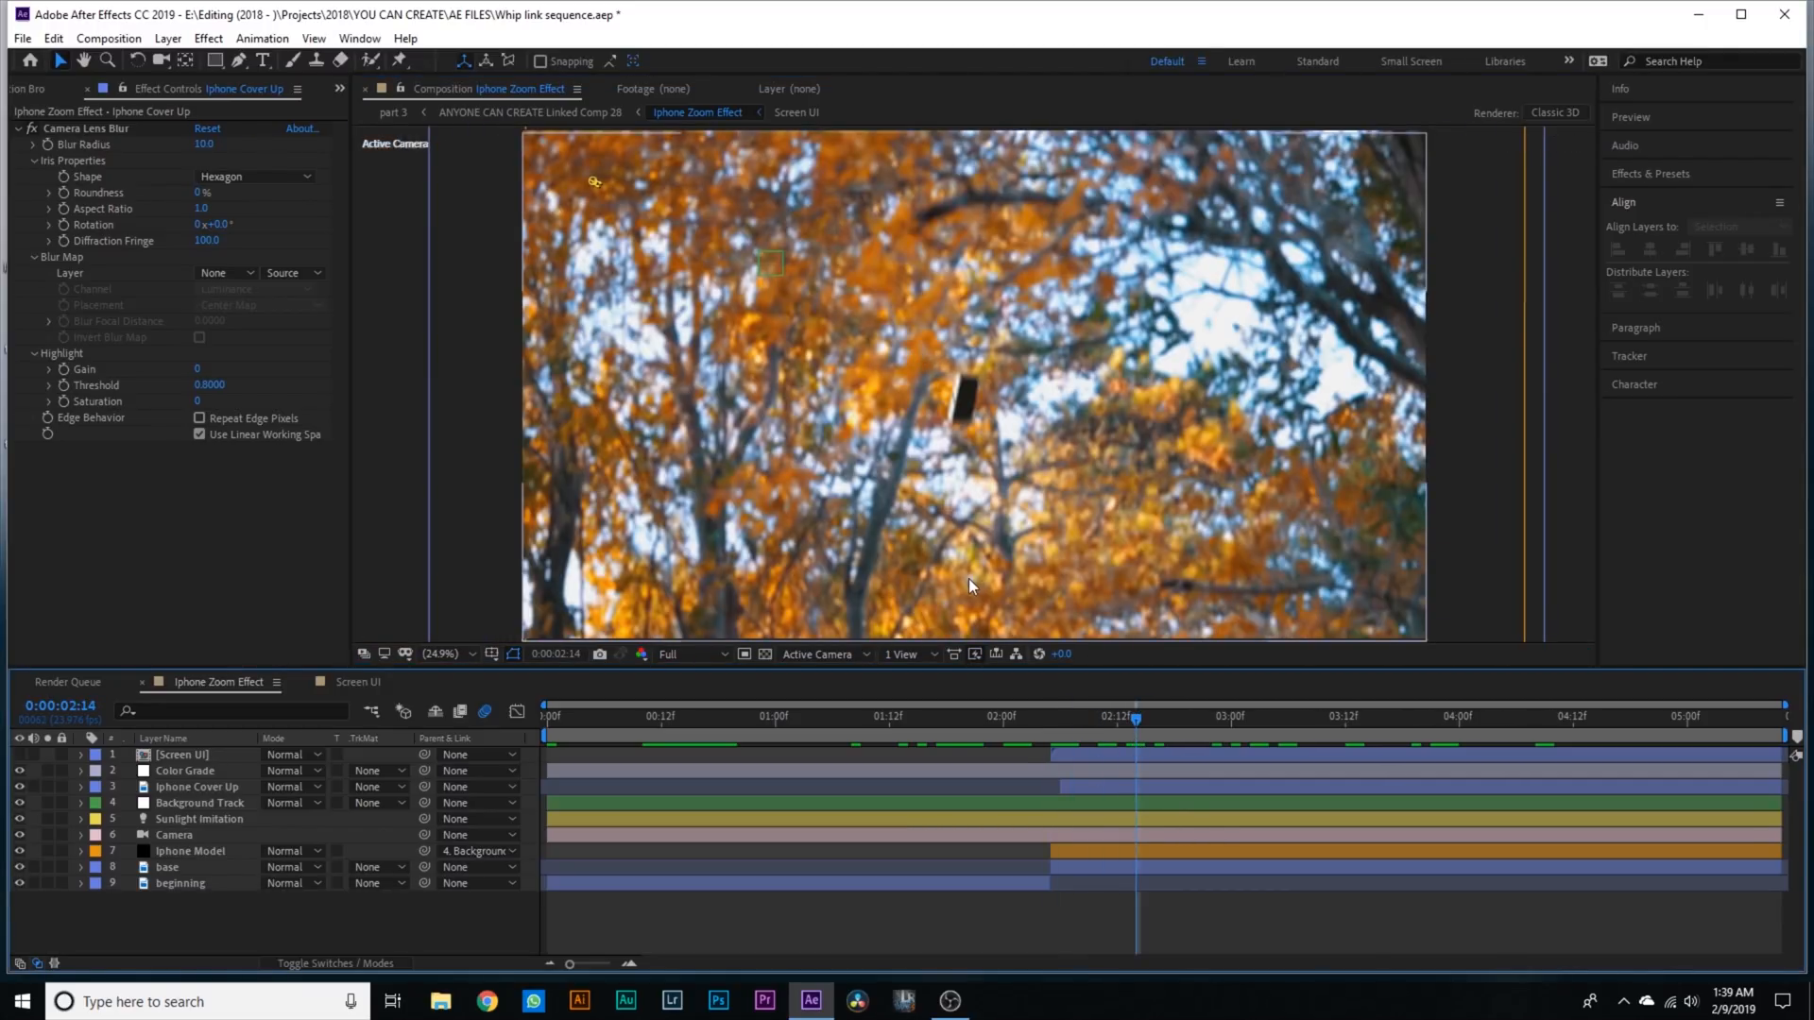
left_click(1279, 718)
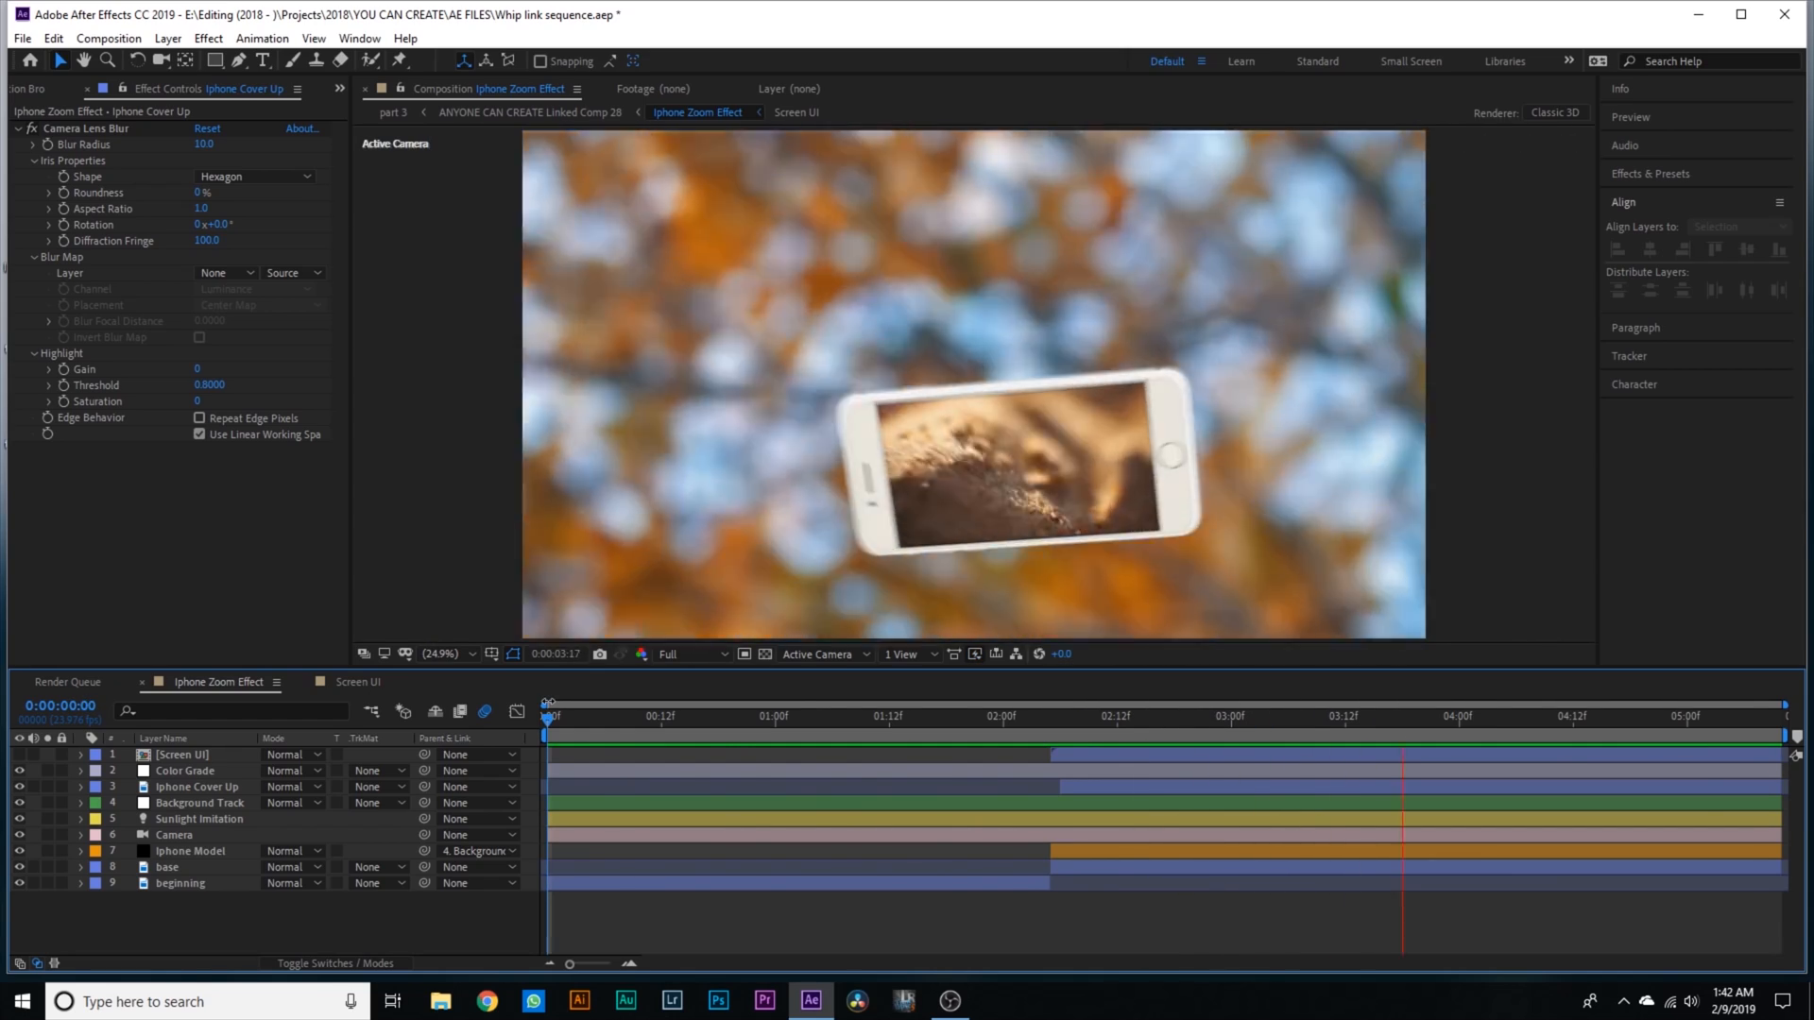
left_click(548, 714)
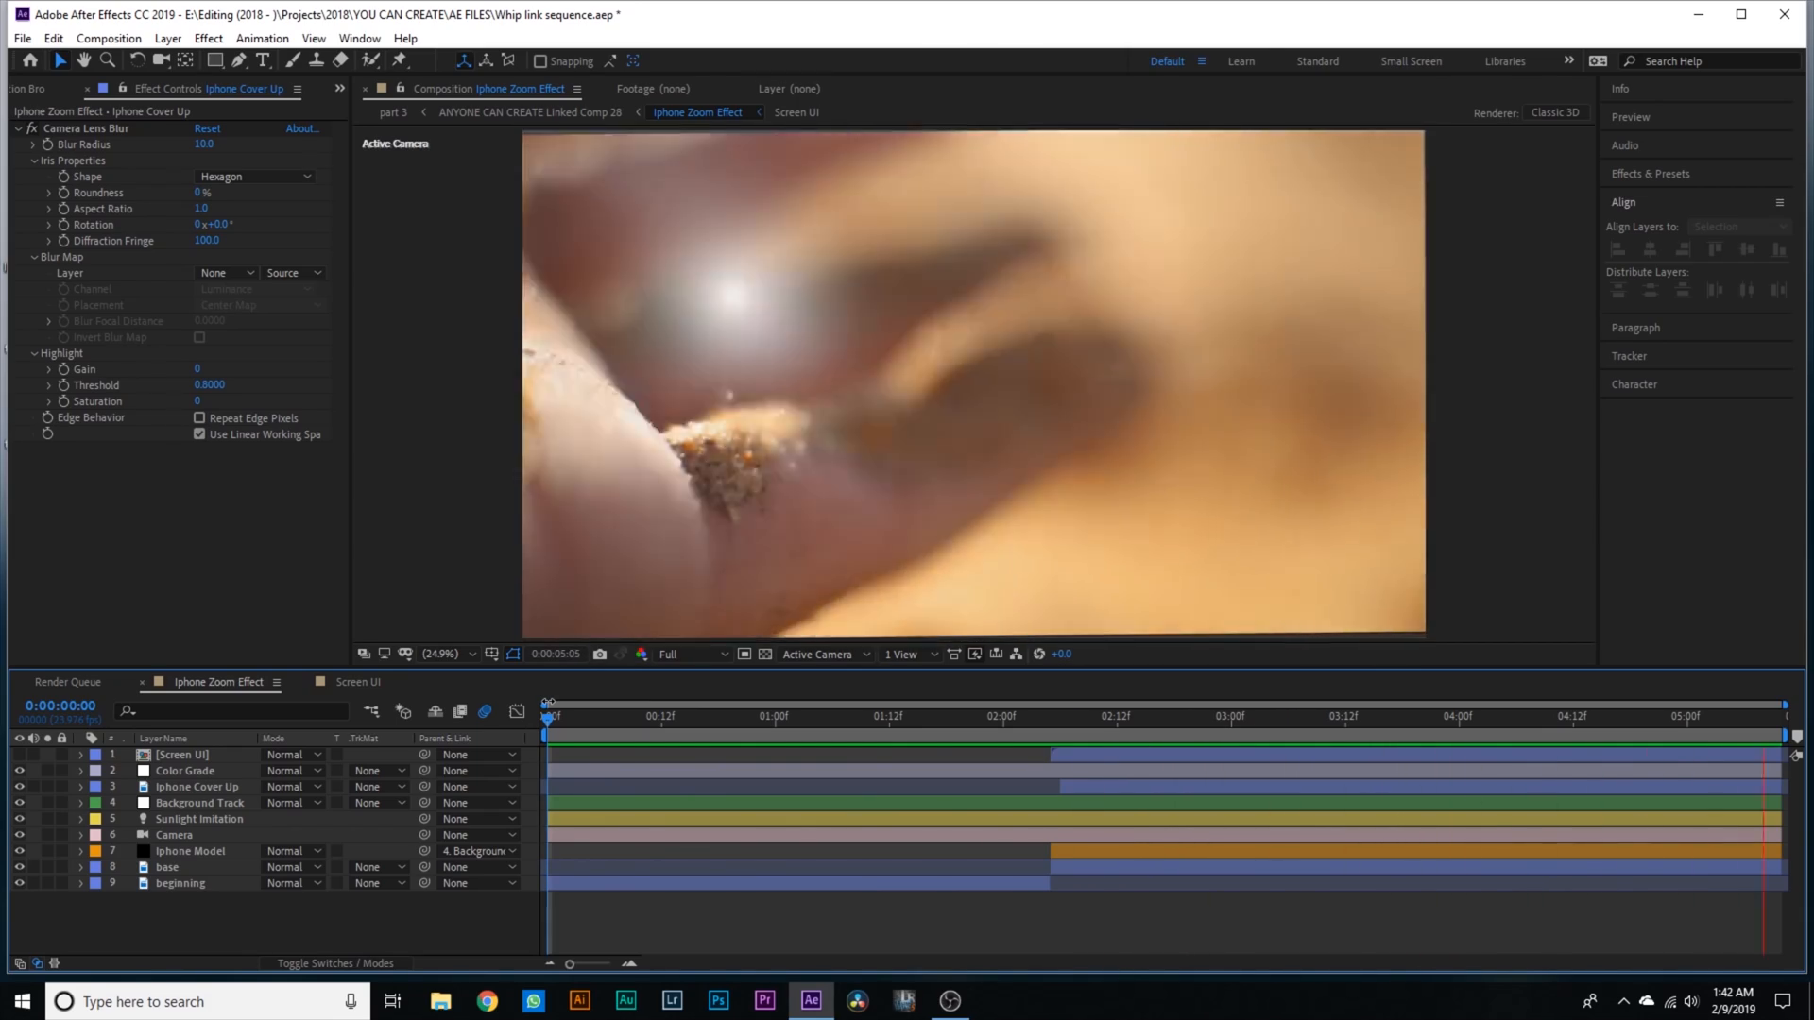
left_click(965, 716)
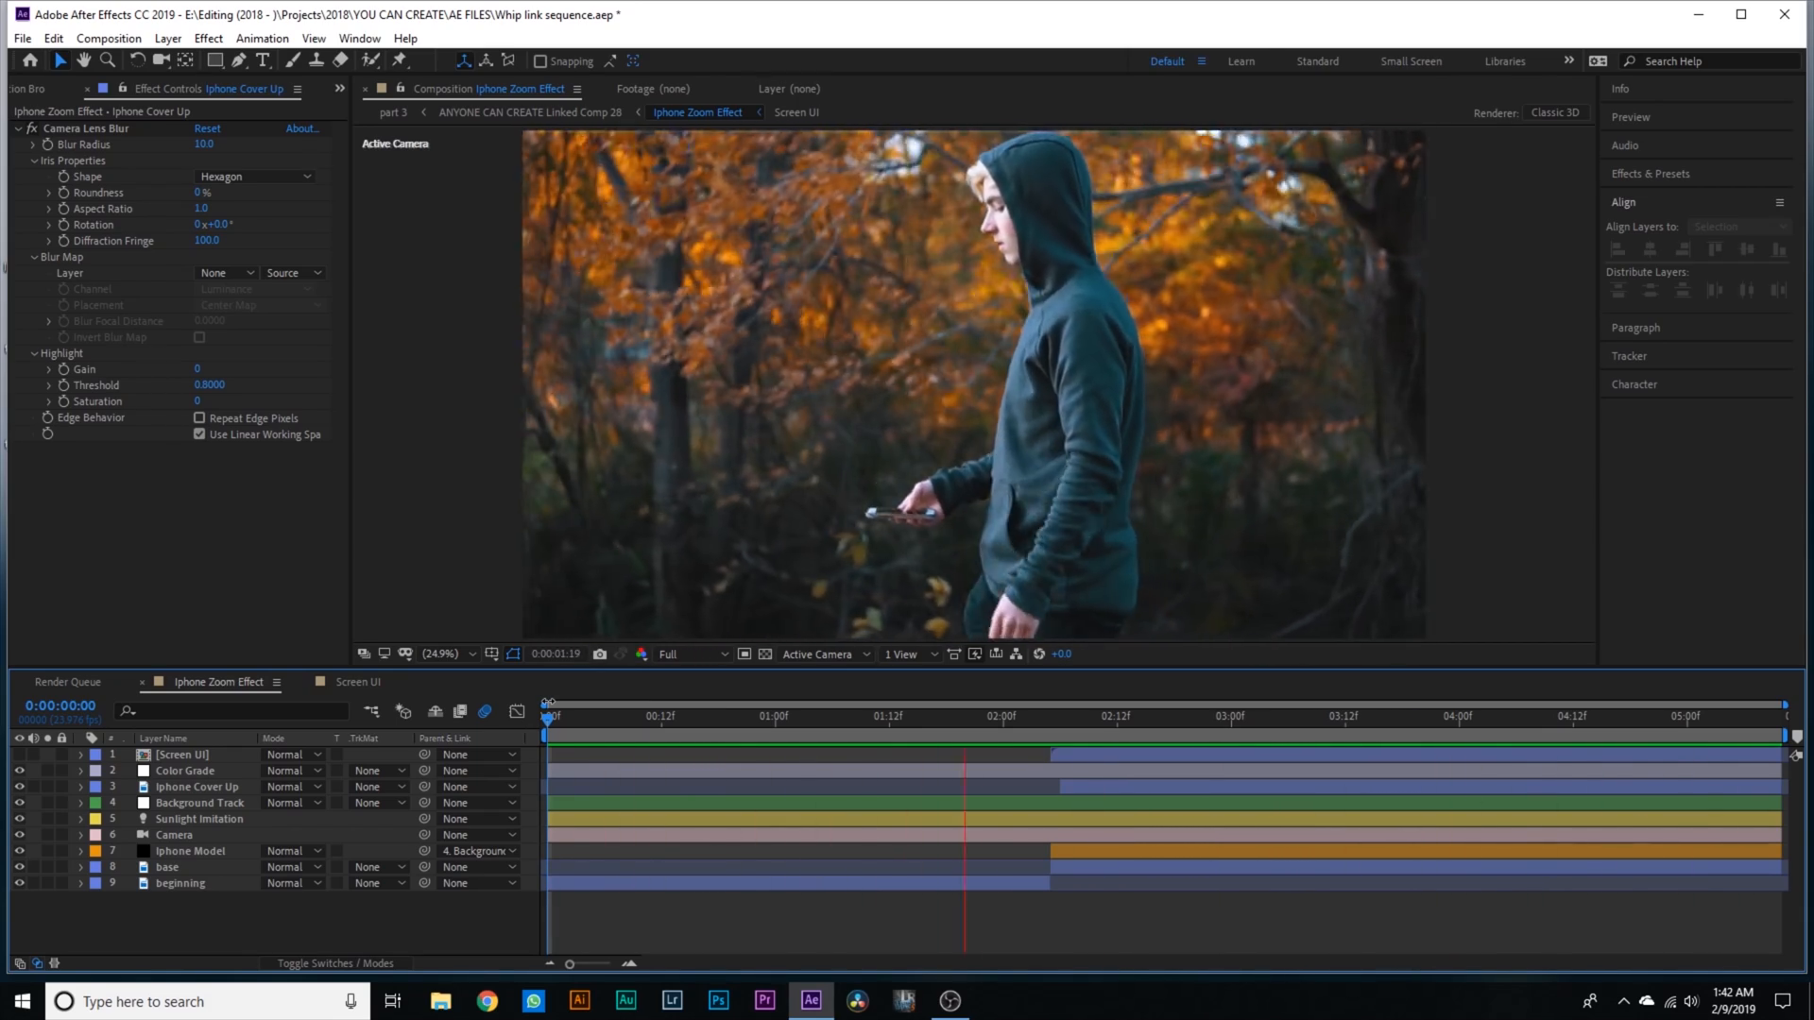